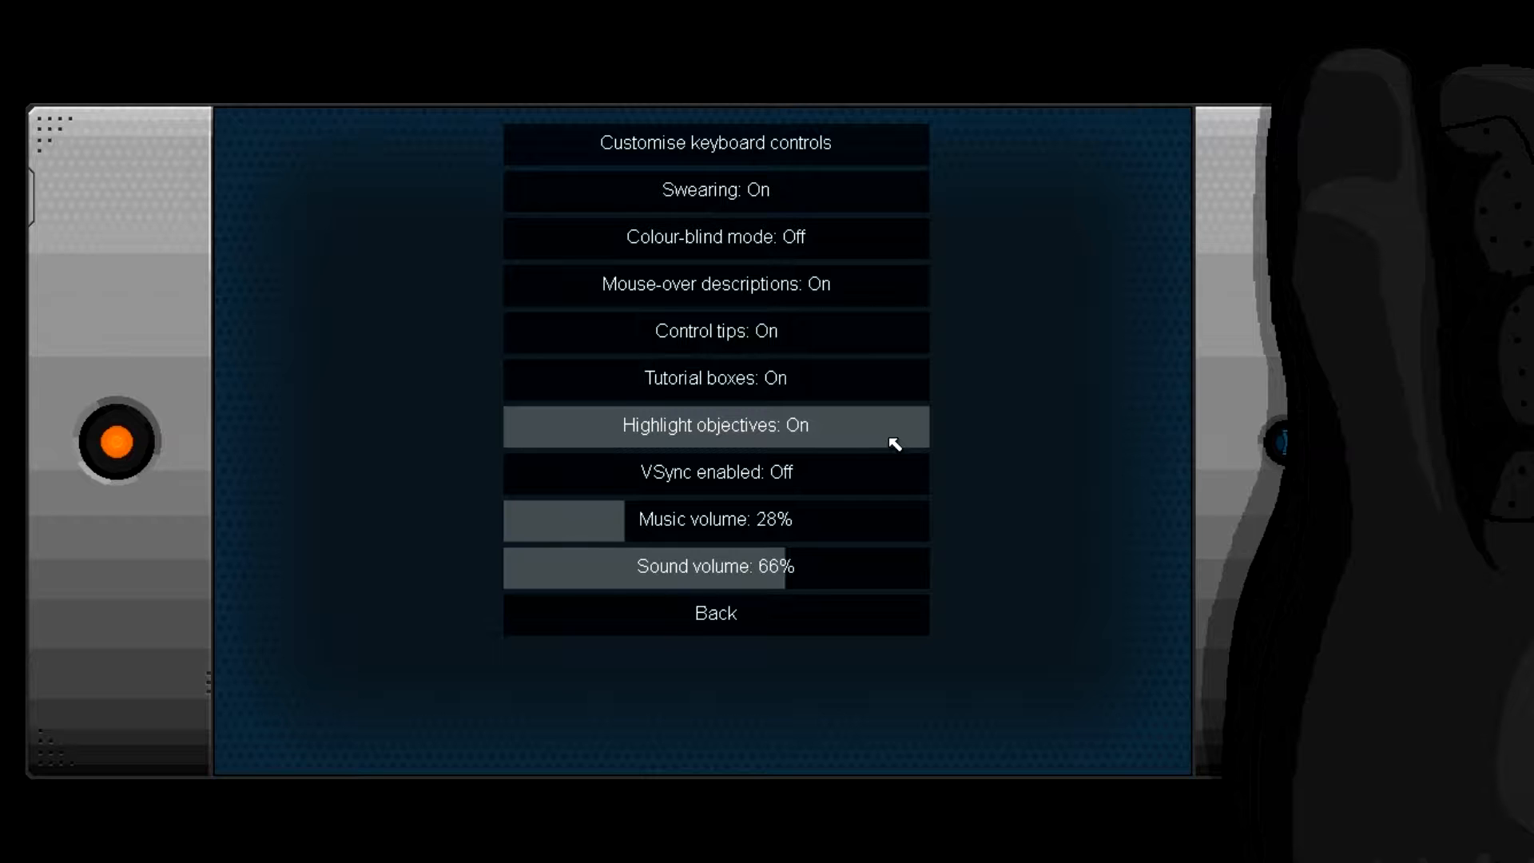
mouse_move(1174, 497)
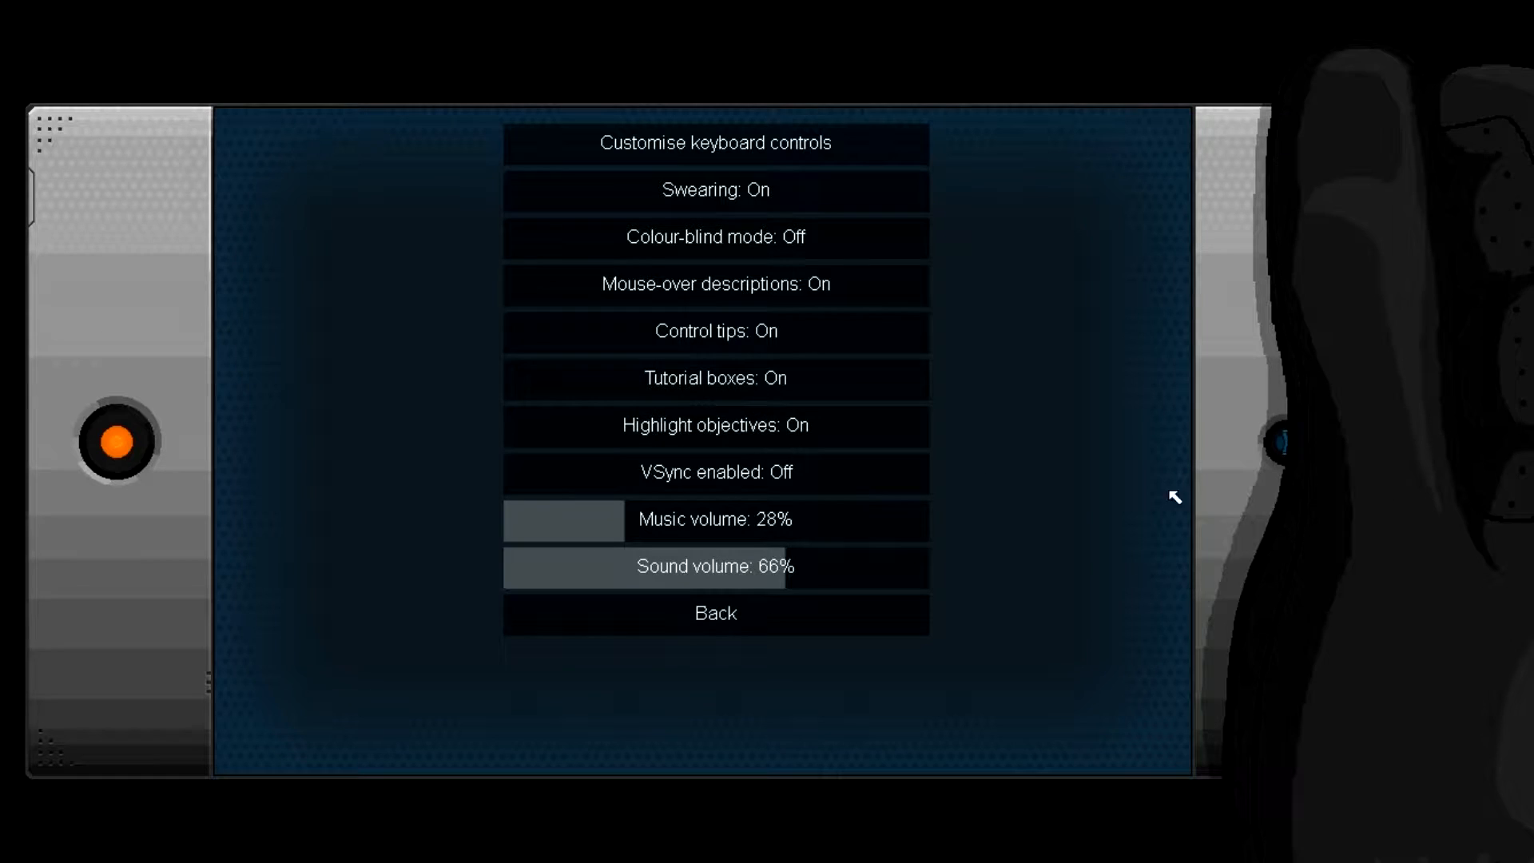
mouse_move(1135, 474)
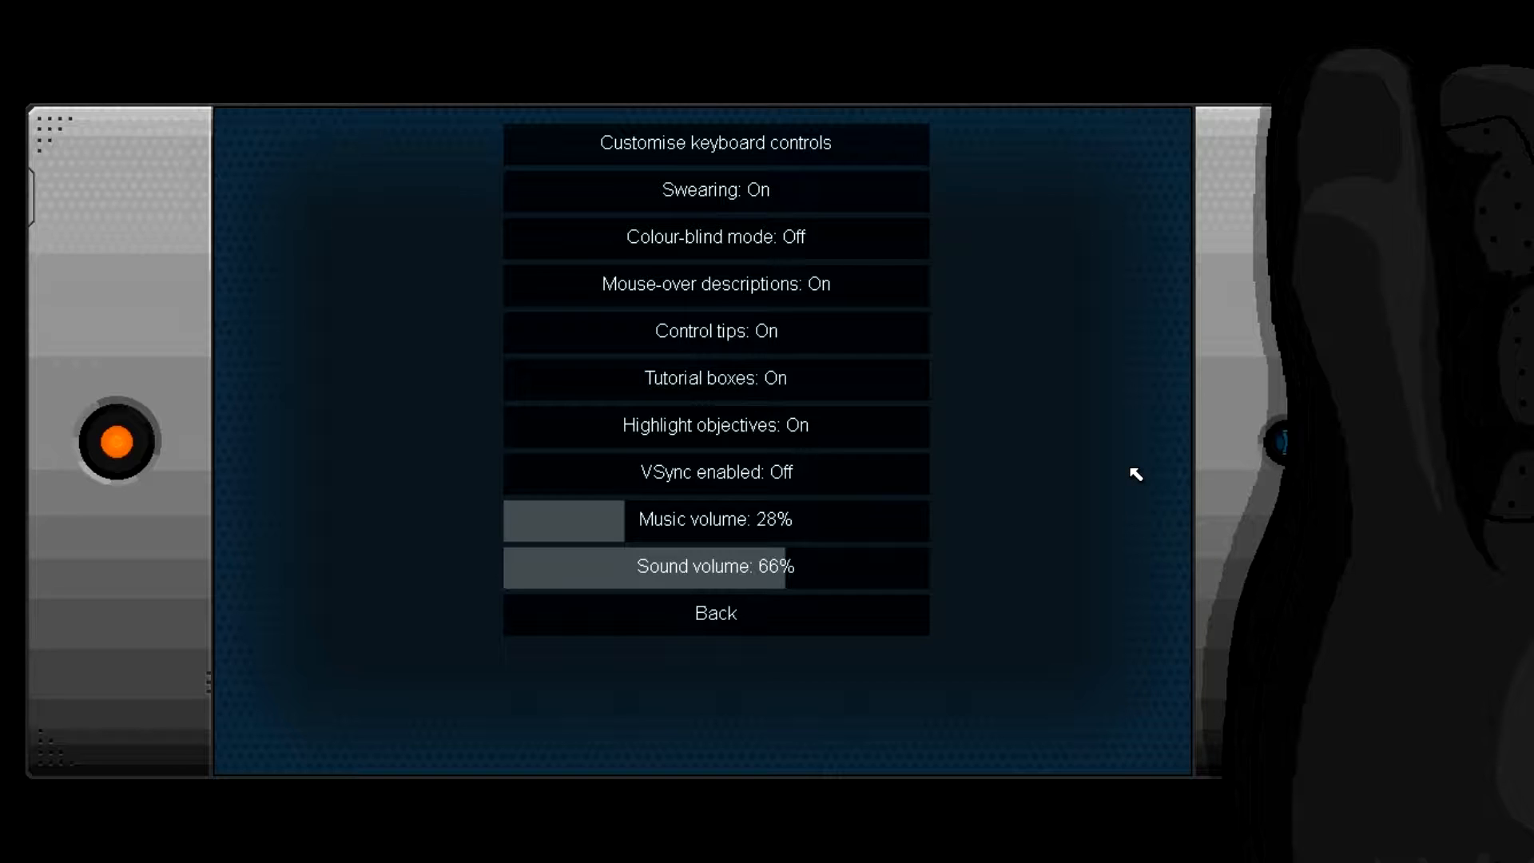
mouse_move(1145, 388)
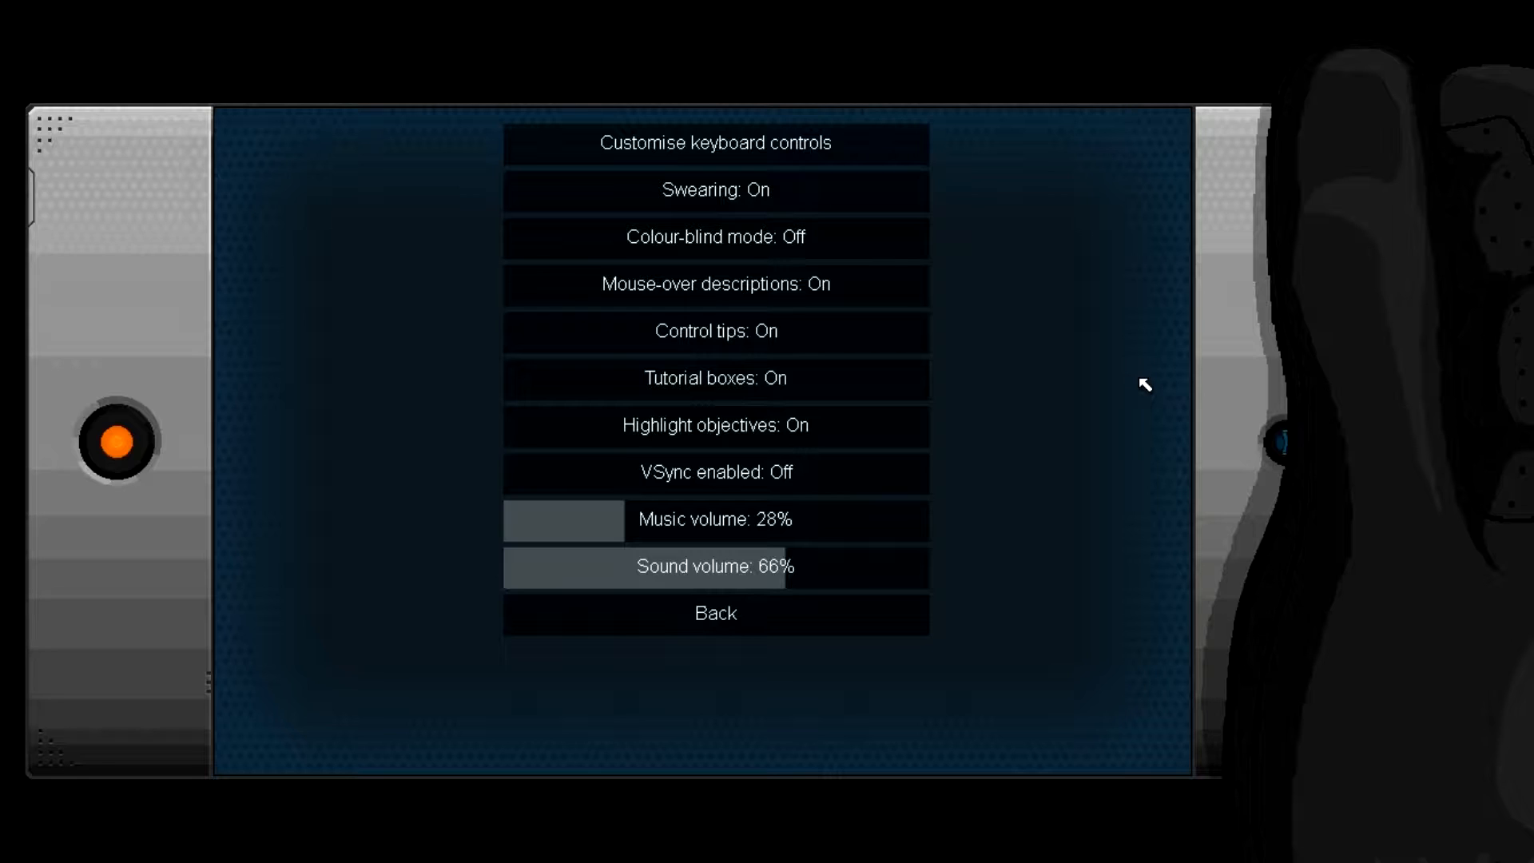
mouse_move(1093, 671)
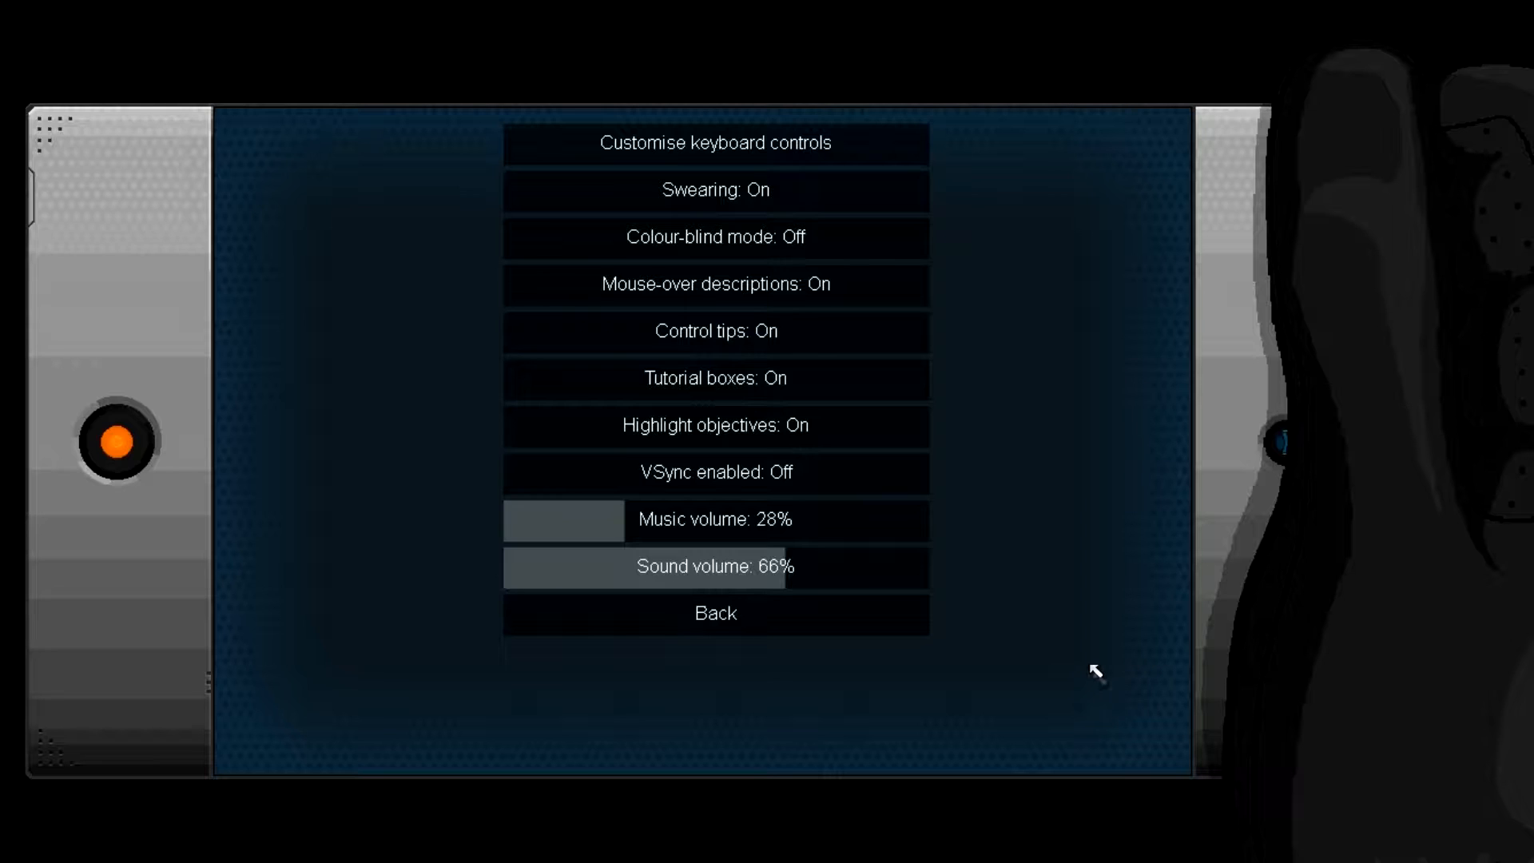
mouse_move(880, 614)
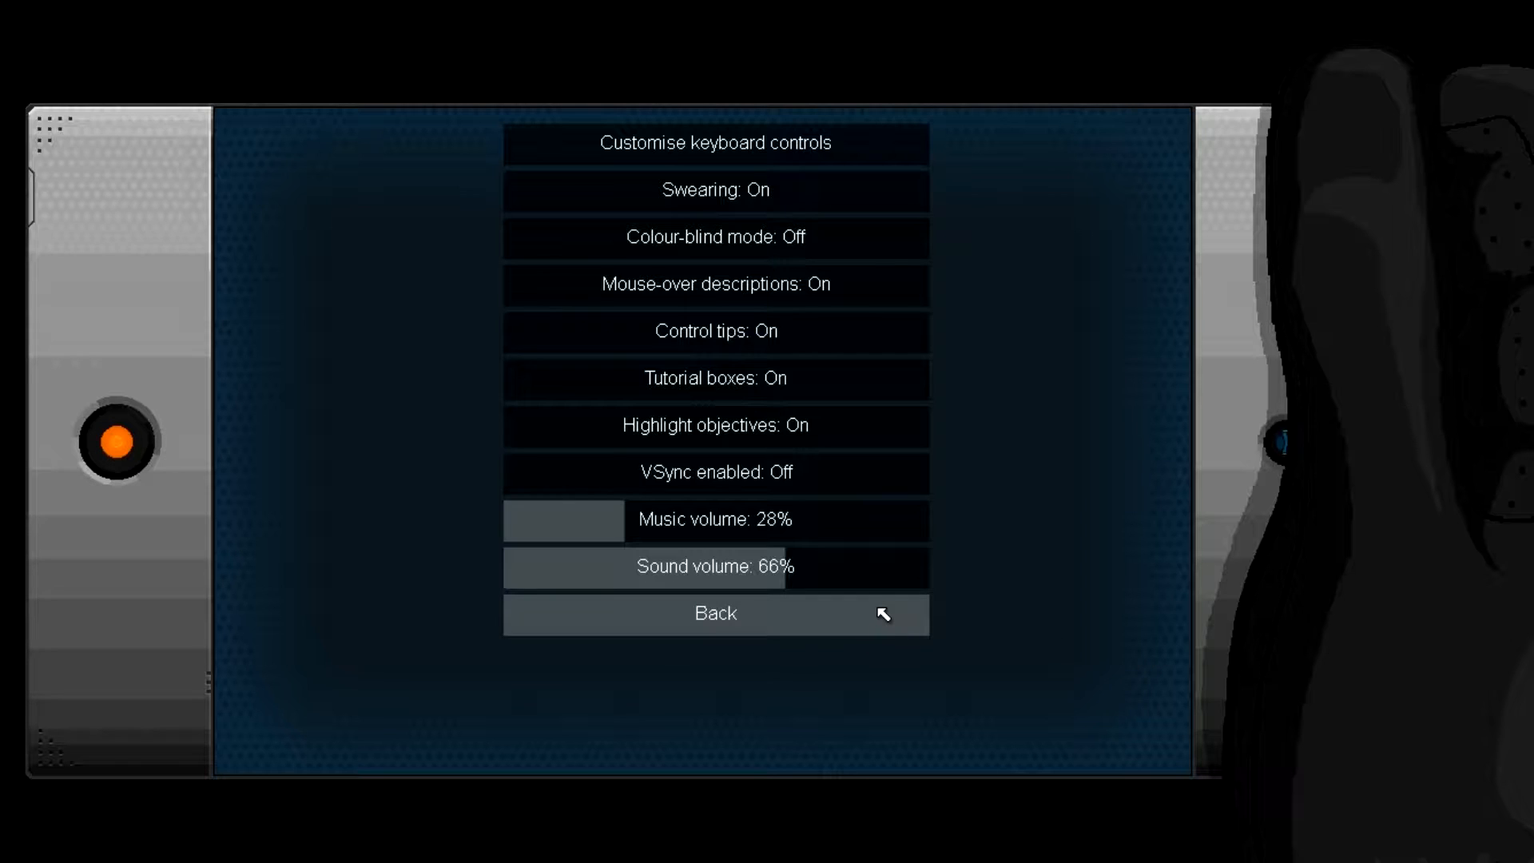
Step: Exit Options to the mission board showing Rooke's $50 Mains job
left_click(714, 614)
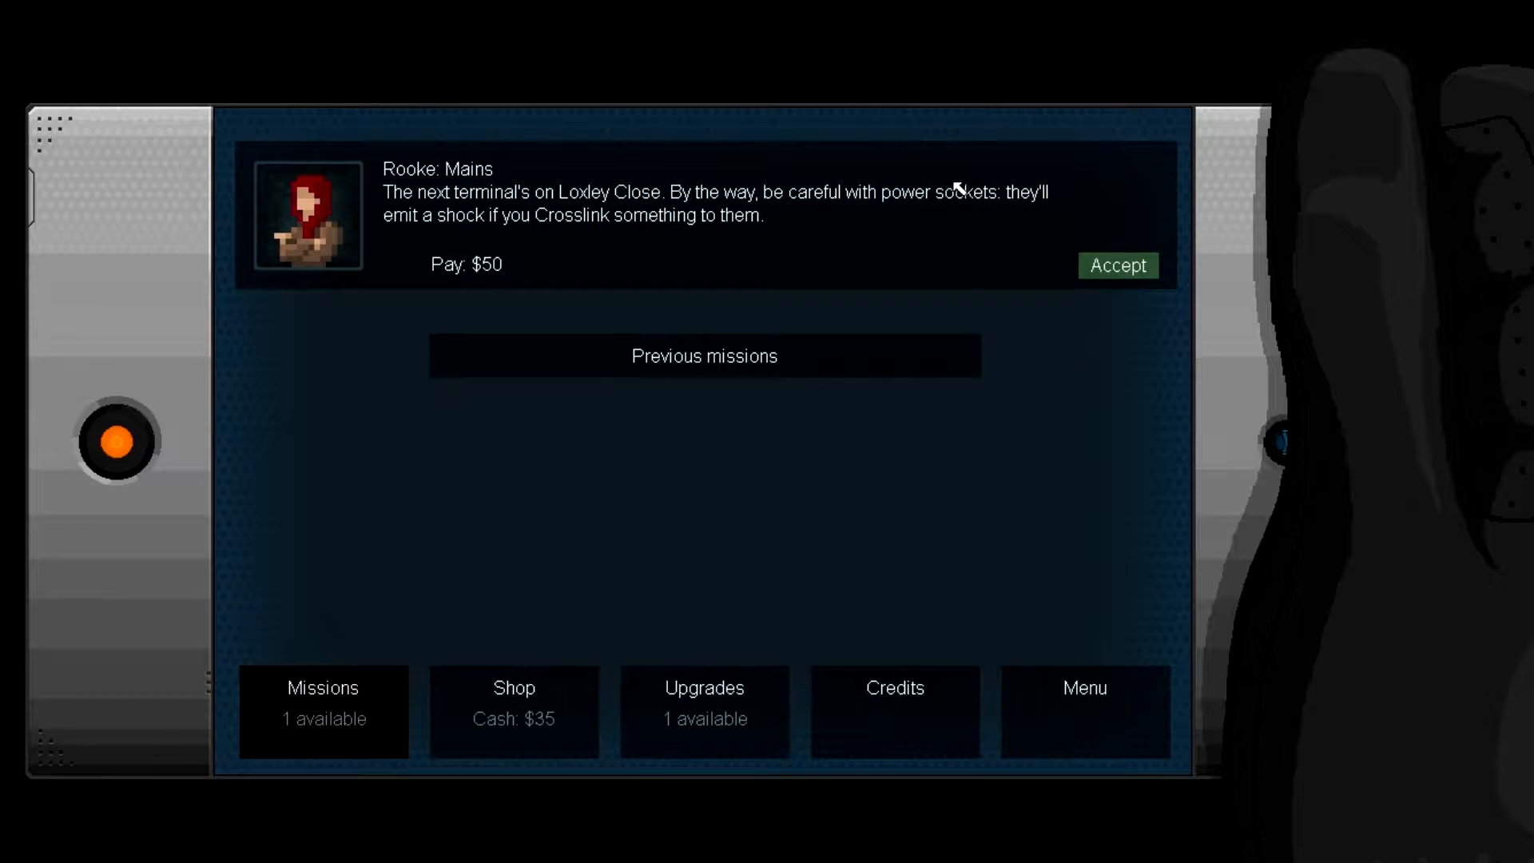
mouse_move(997, 362)
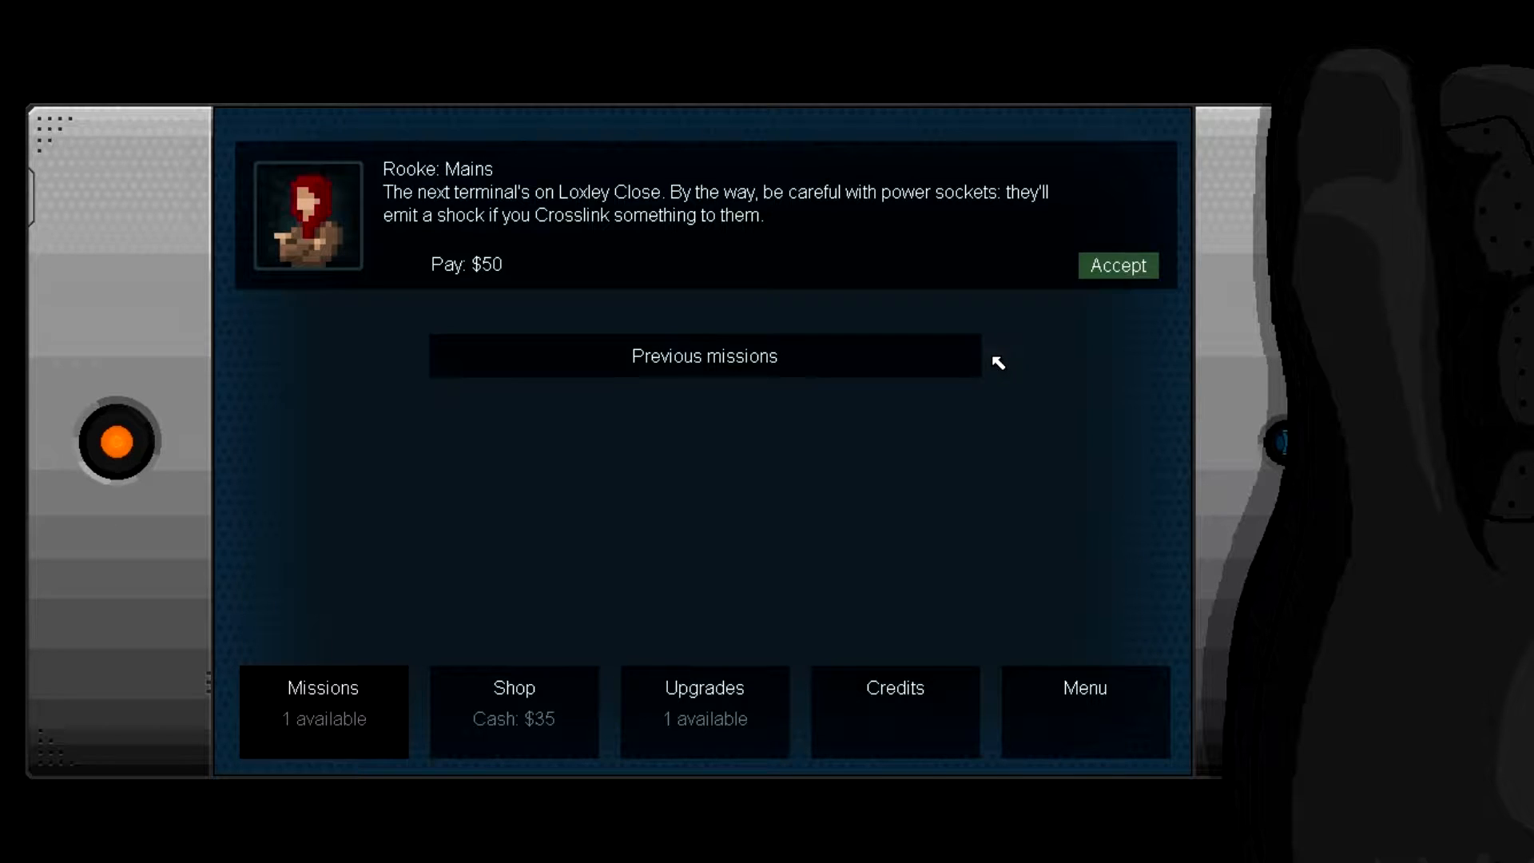
mouse_move(998, 352)
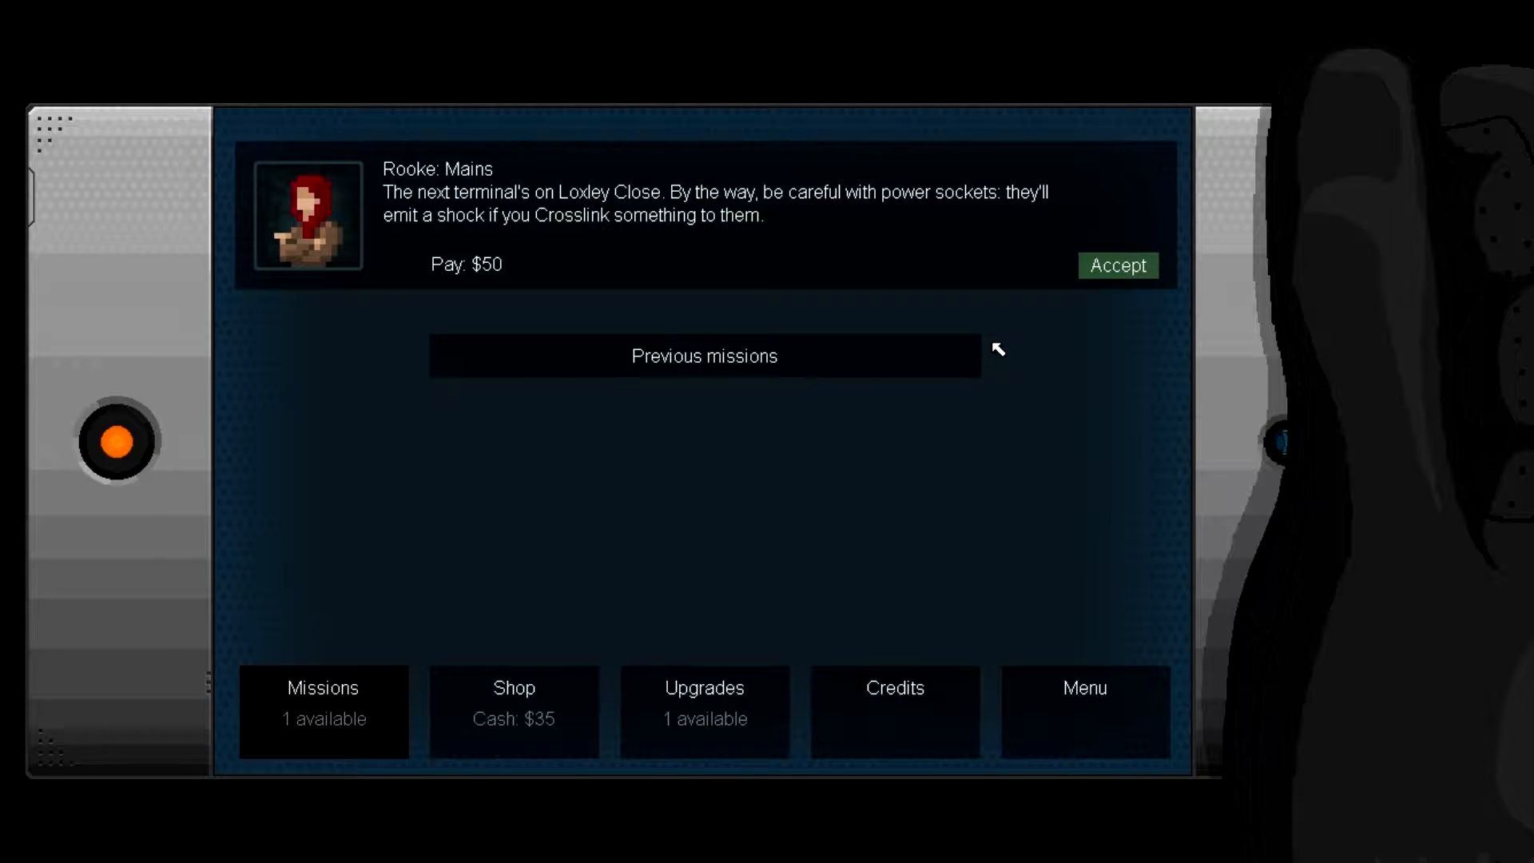
mouse_move(1028, 332)
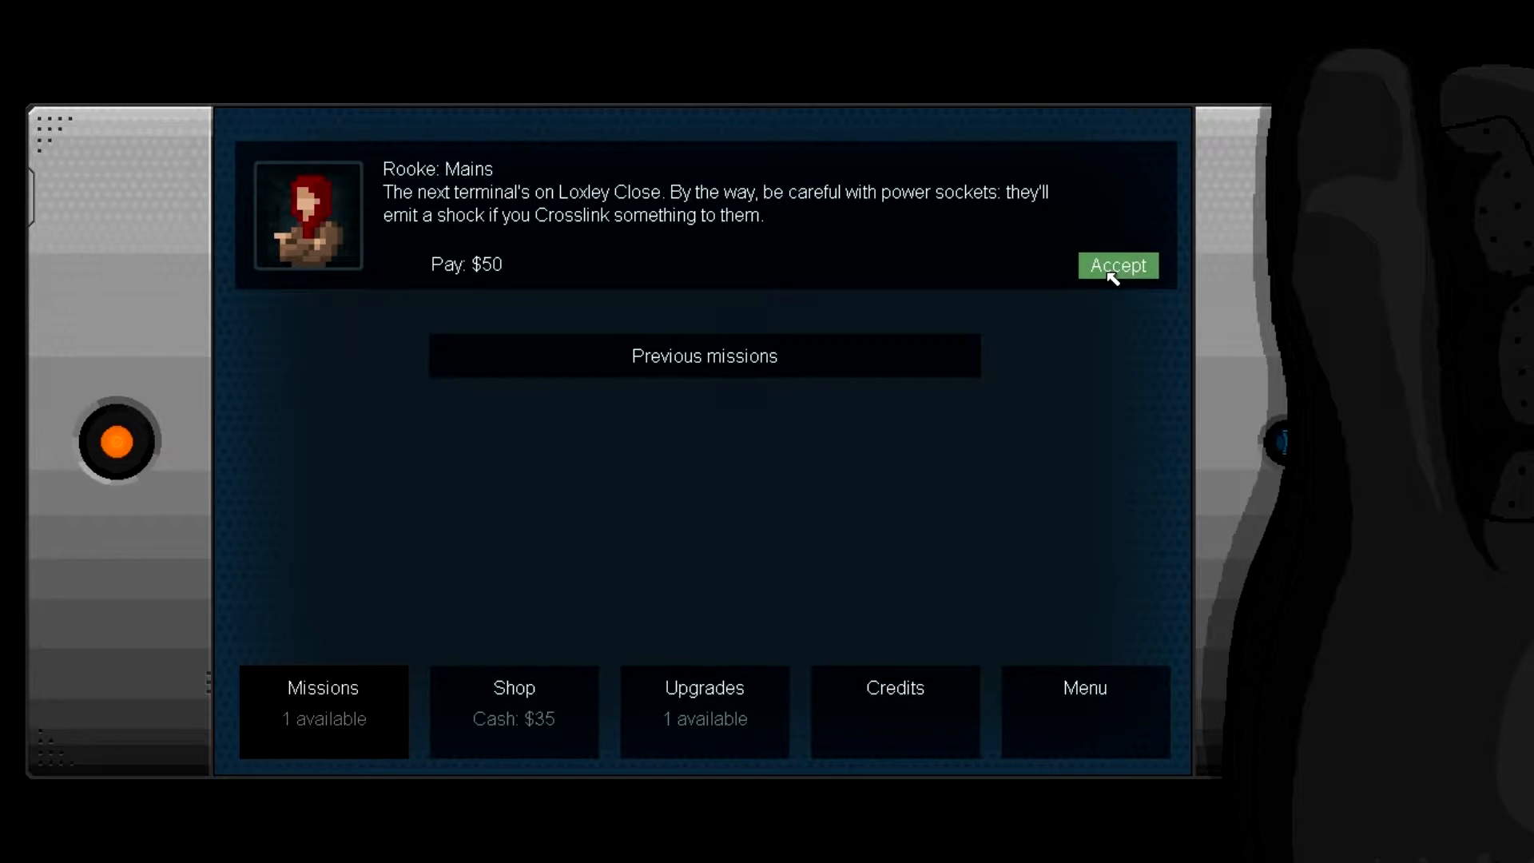
Step: Accept Rooke's Mains contract to load the DataSec office level
left_click(1116, 265)
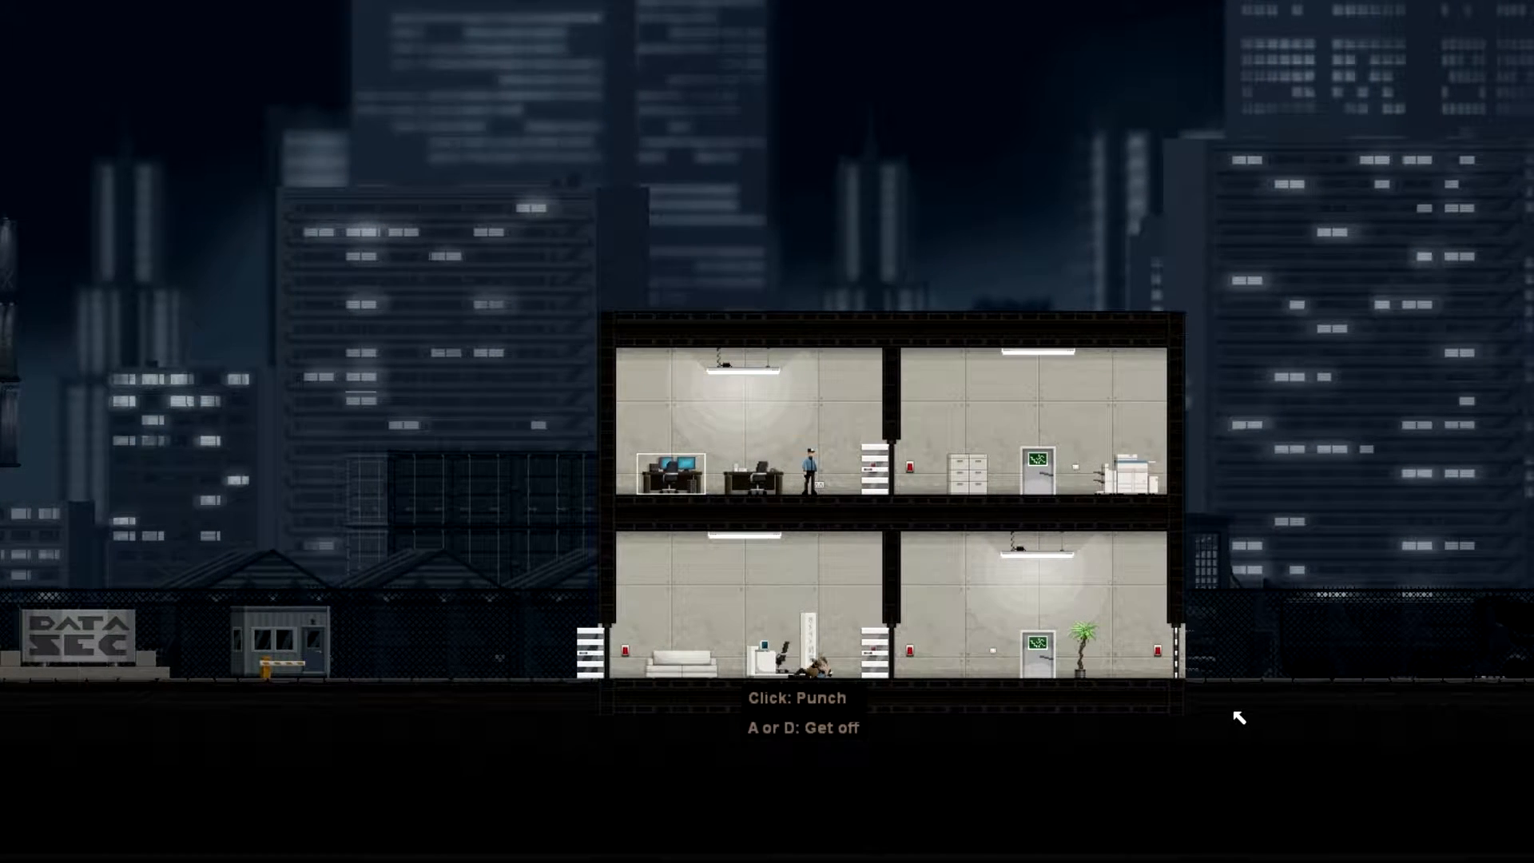
Step: Punch out the pinned ground-floor guard
left_click(807, 645)
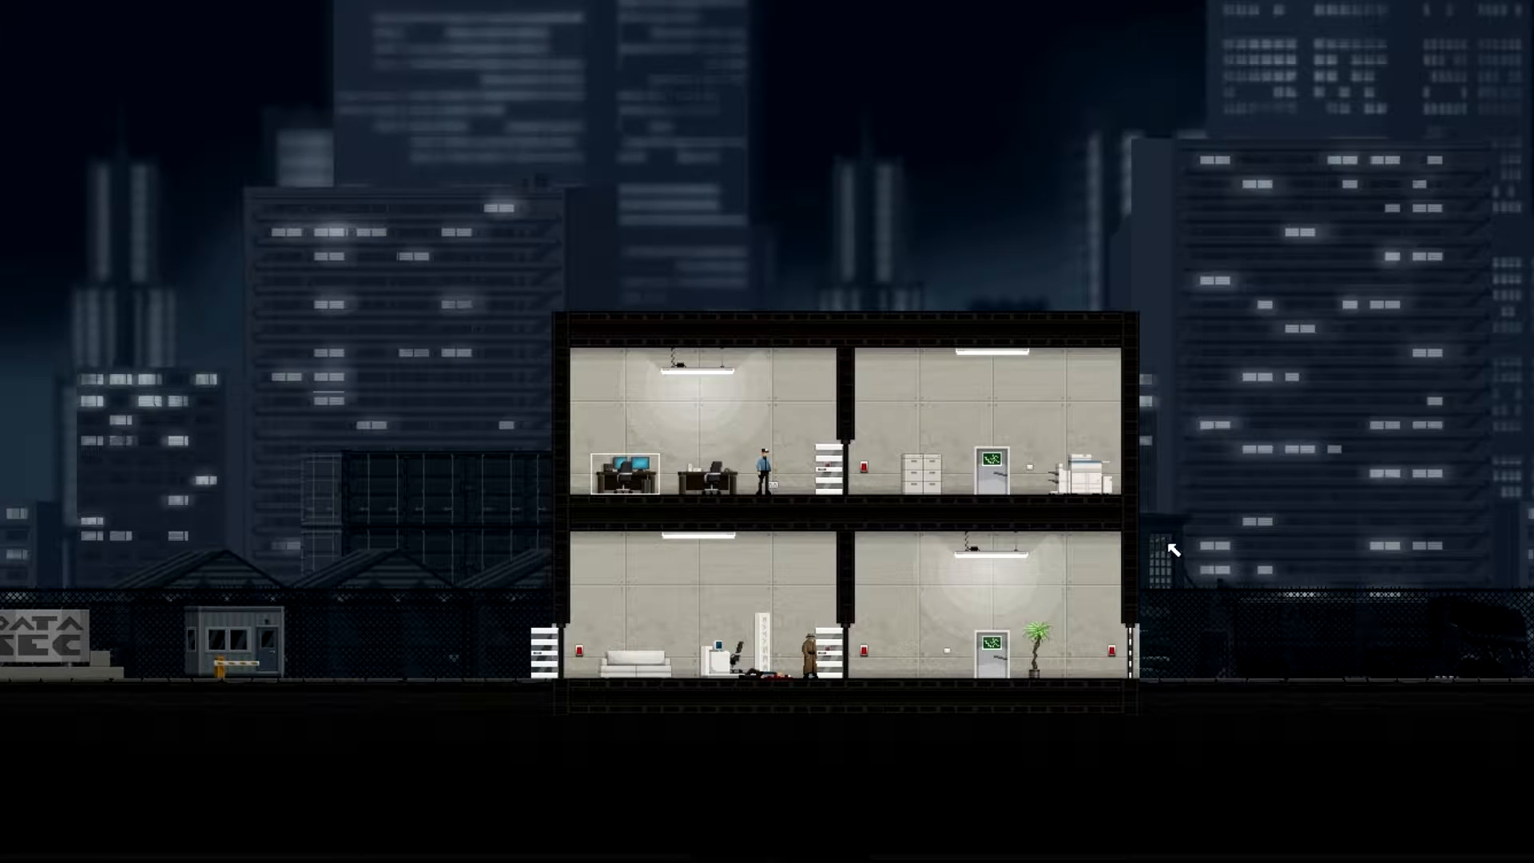
mouse_move(1099, 589)
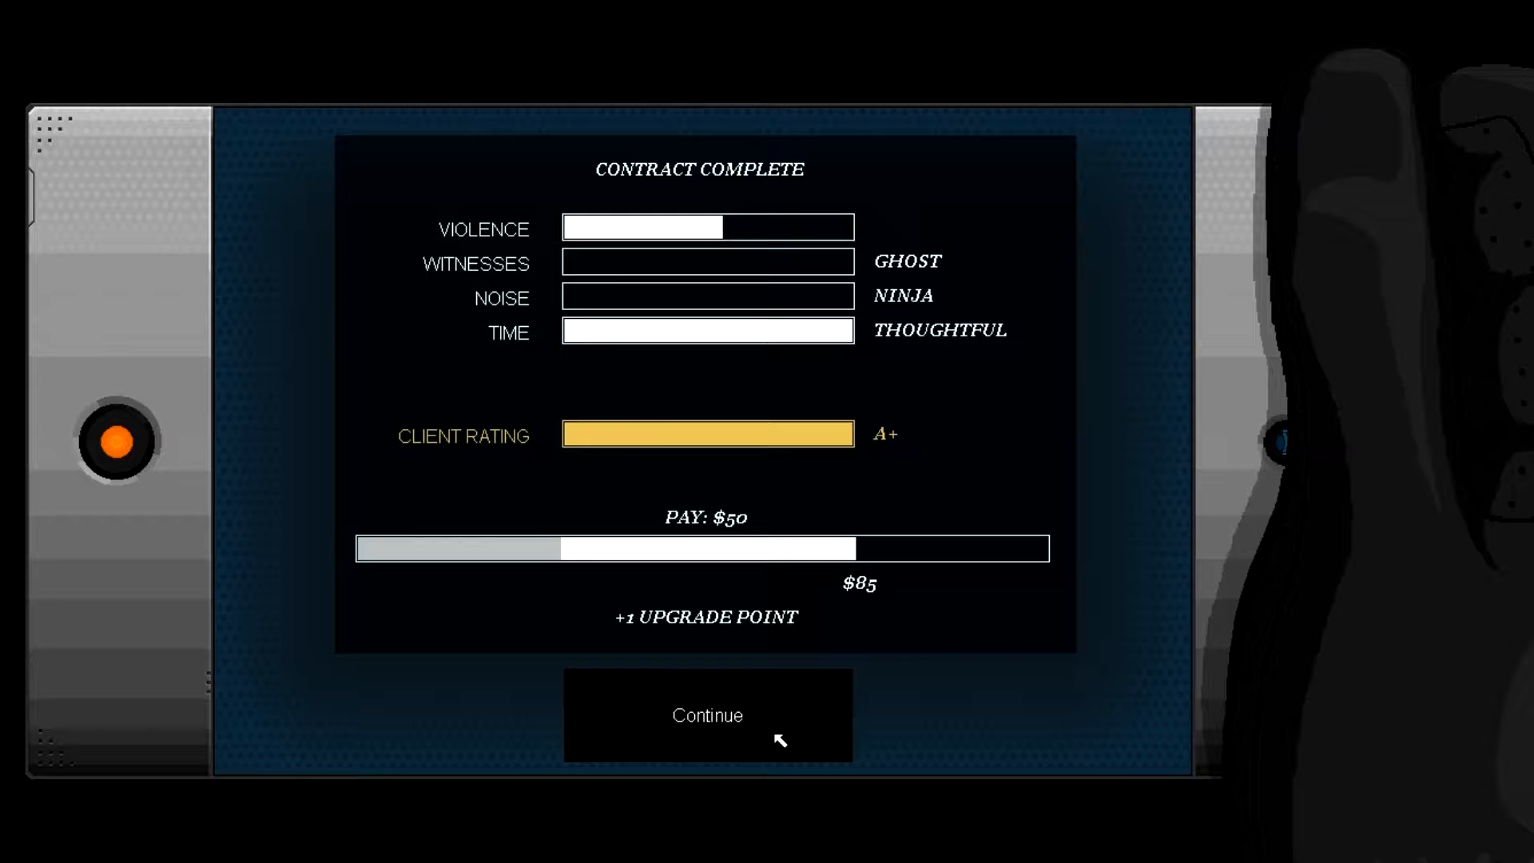
Step: Dismiss the Mains results report to reach Rooke's $50 Three for All offer
left_click(707, 715)
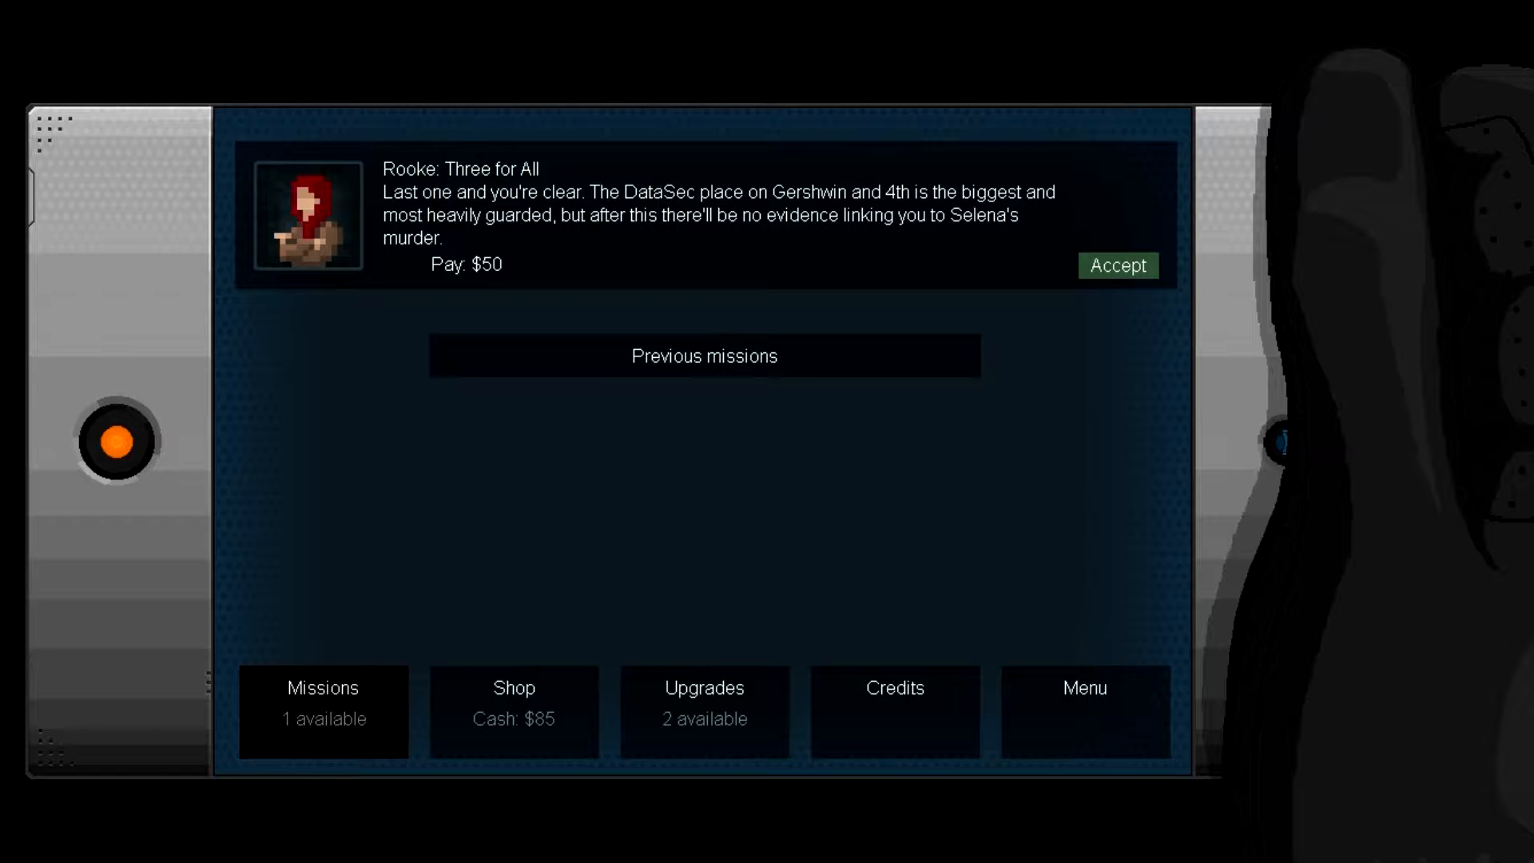
mouse_move(1355, 566)
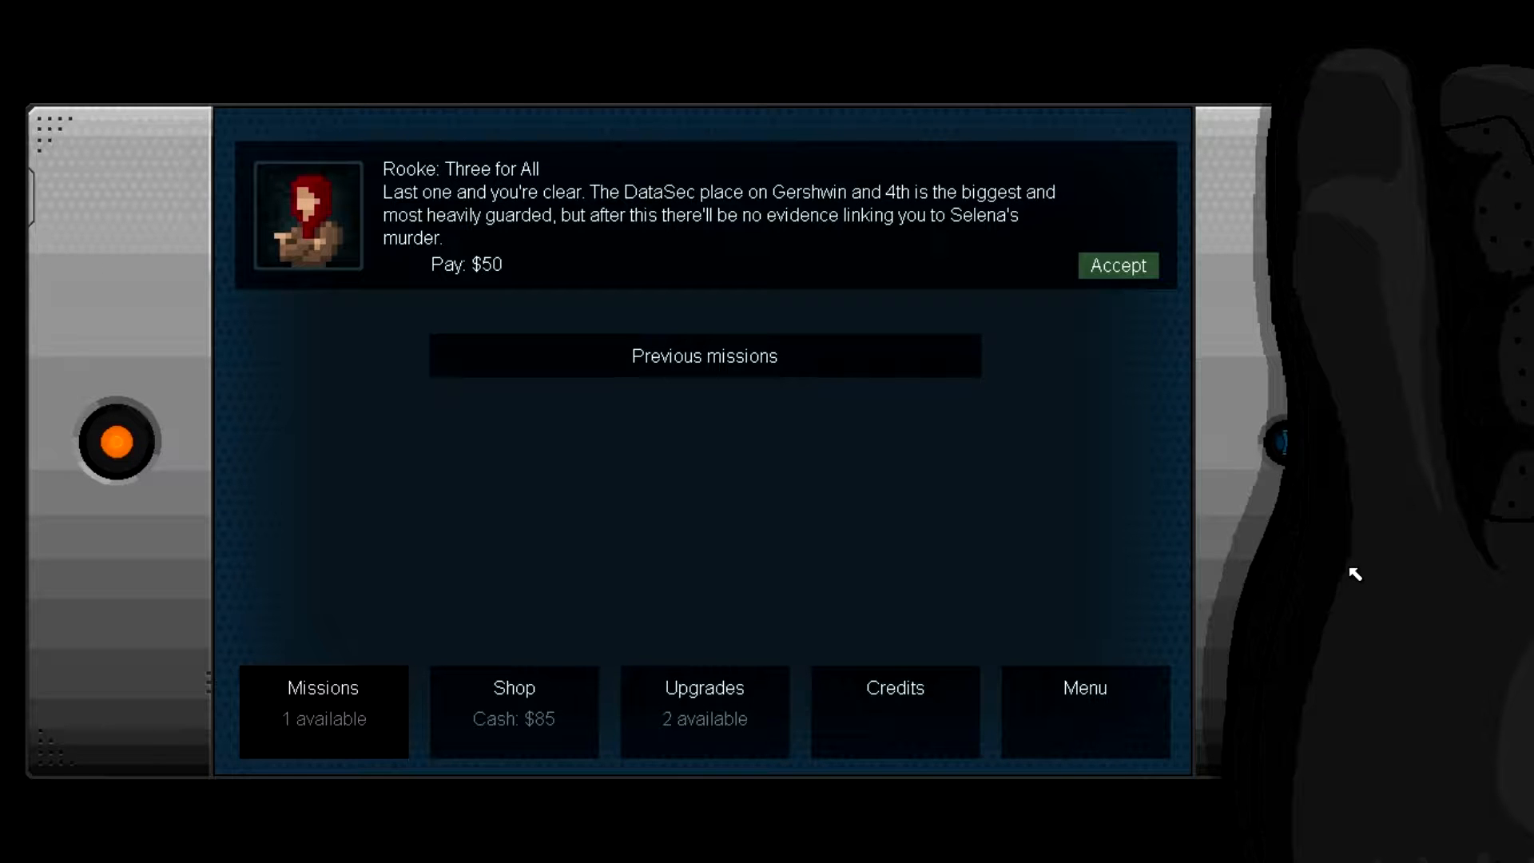
mouse_move(1303, 568)
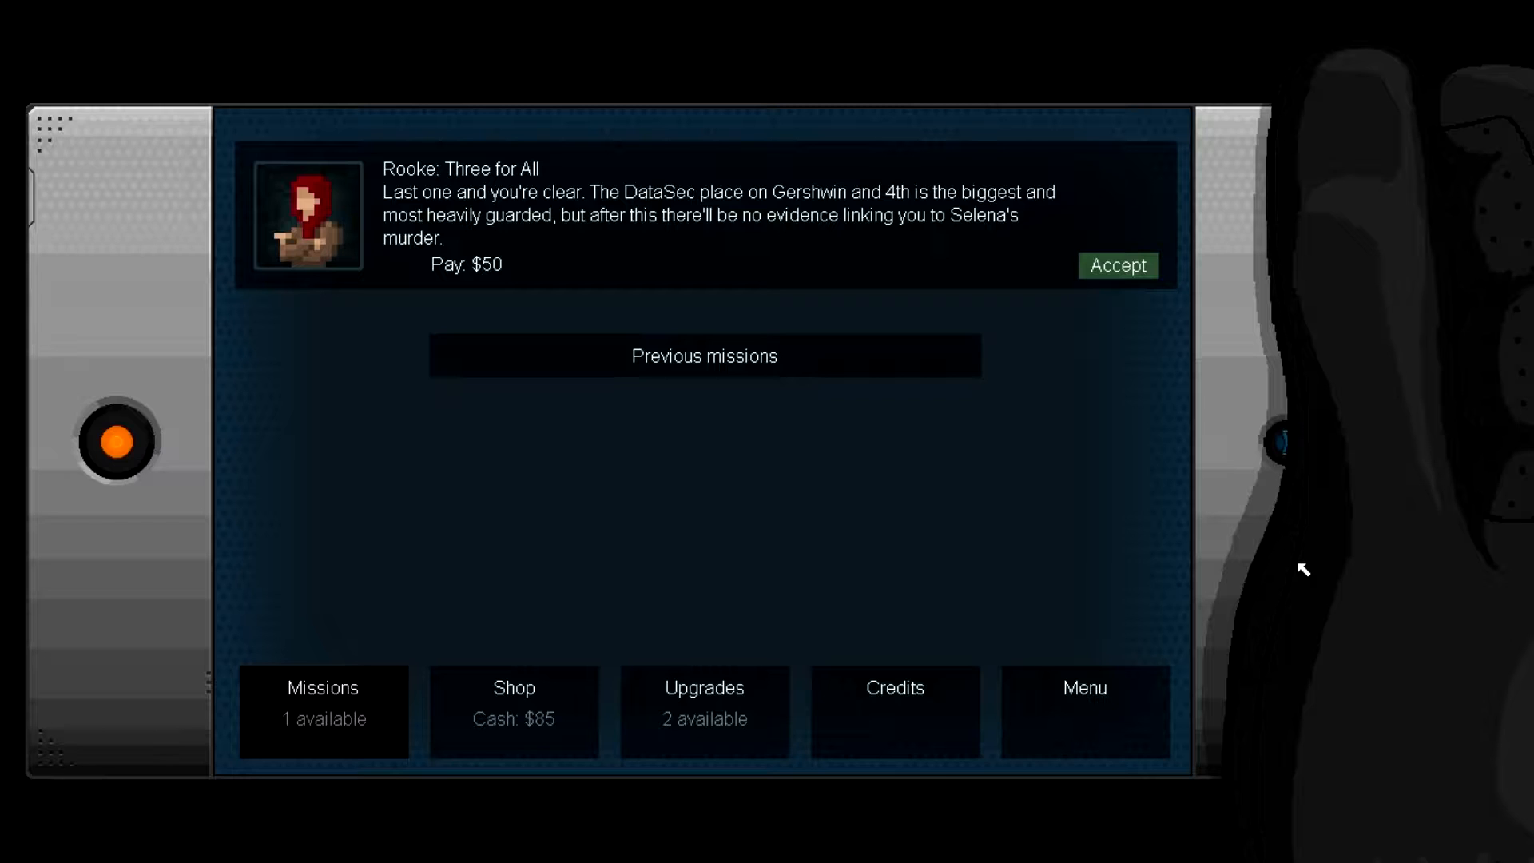
mouse_move(1263, 528)
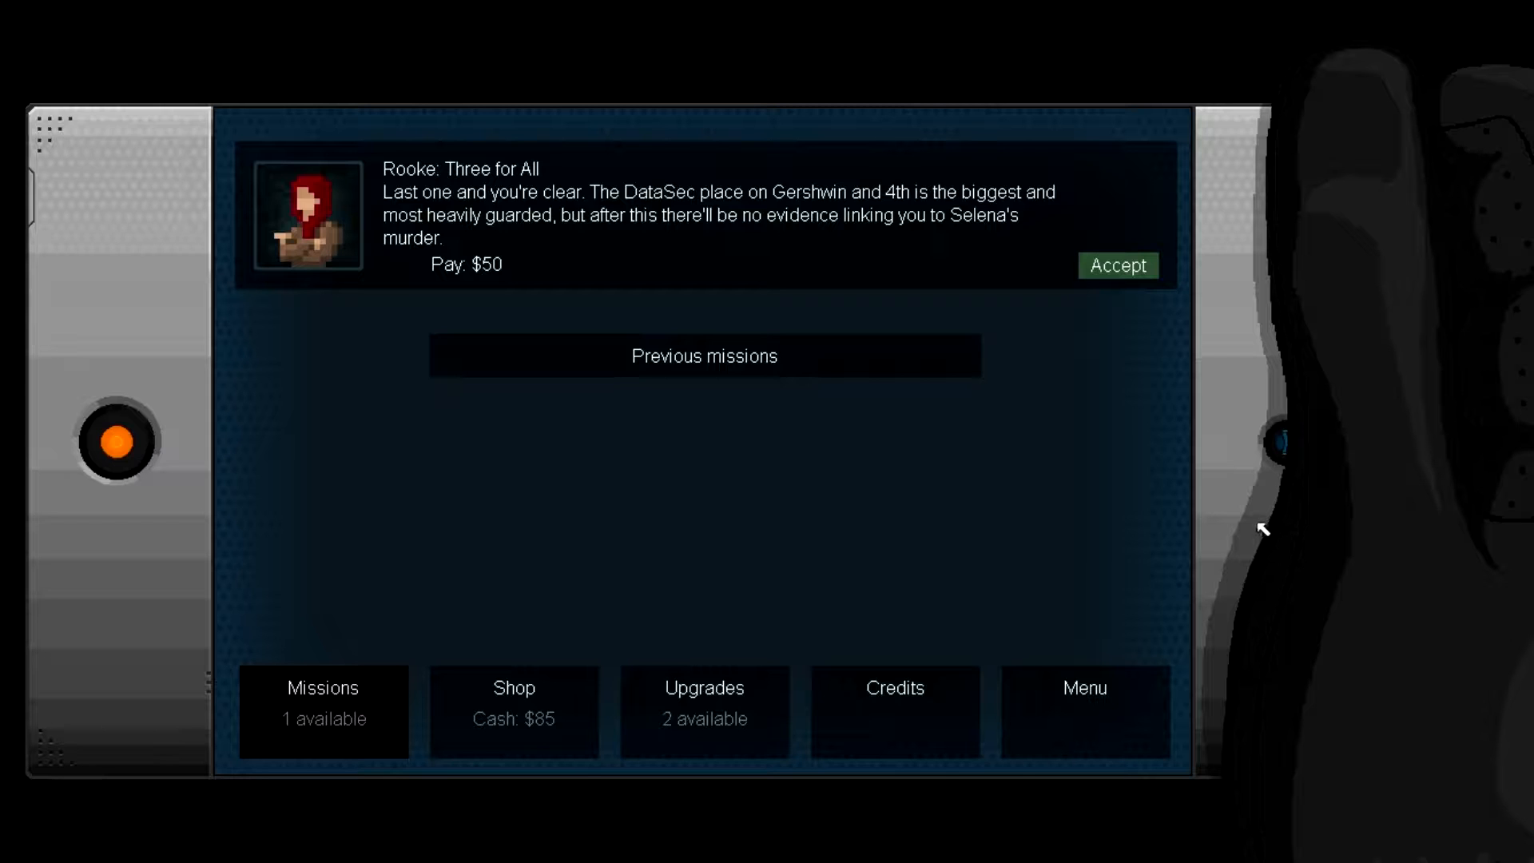
mouse_move(1133, 382)
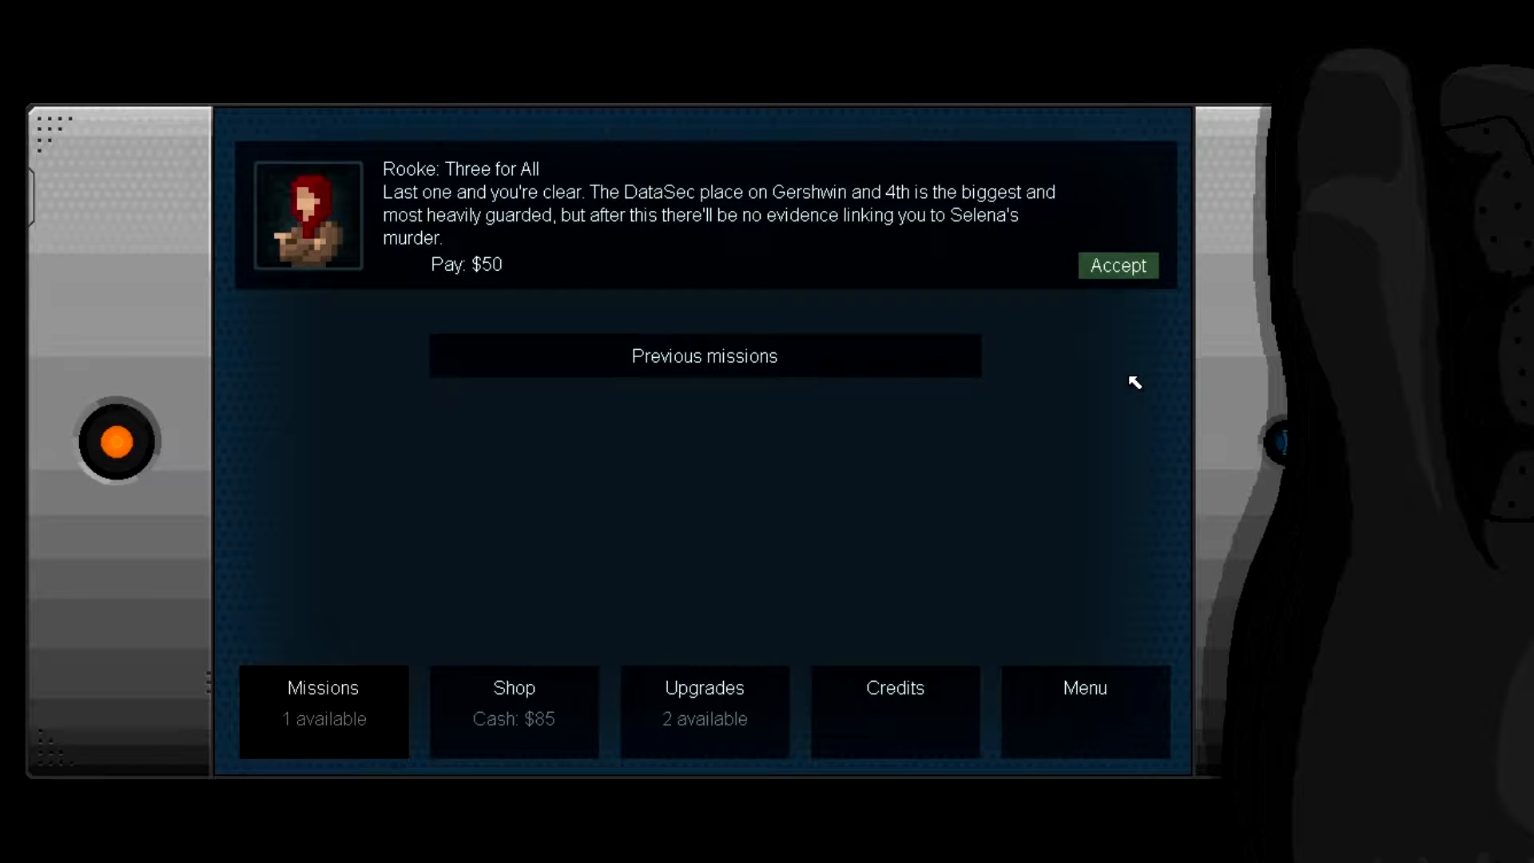
mouse_move(1125, 326)
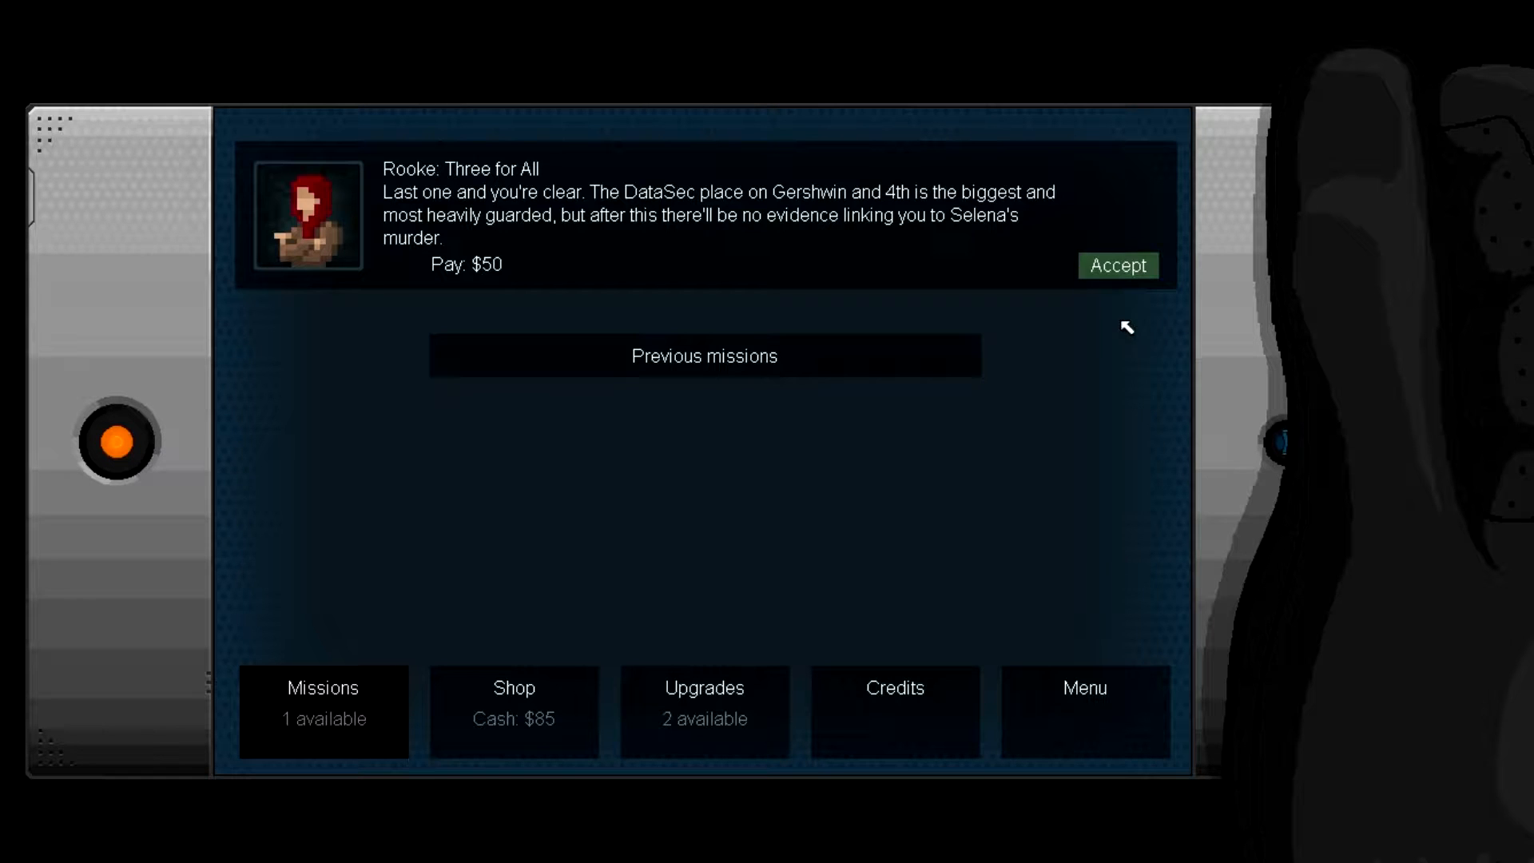
left_click(513, 711)
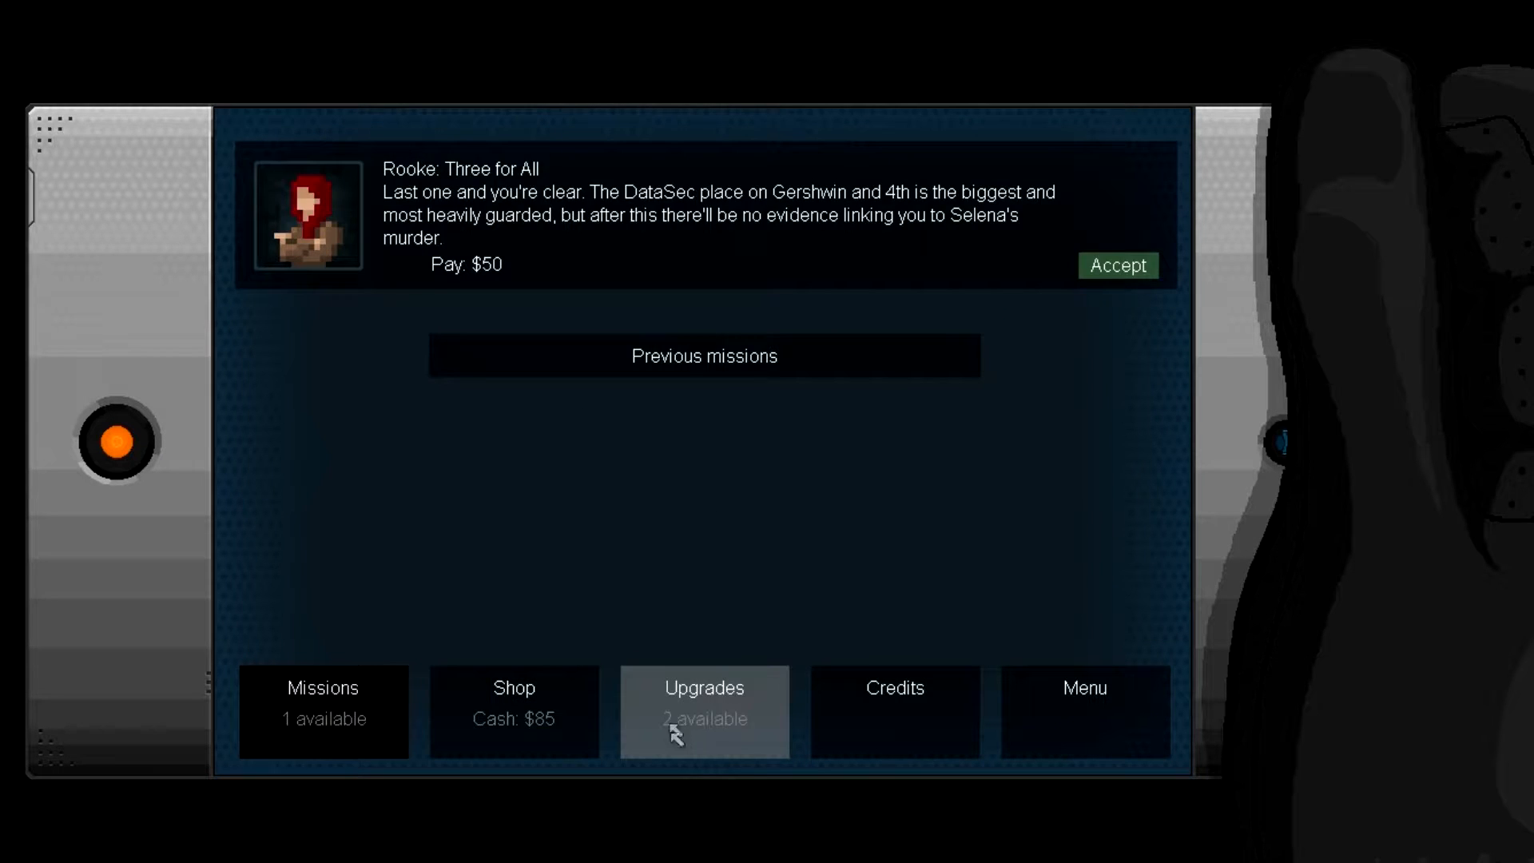
Step: Spend both upgrade points raising Bullfrog jump strength to five
left_click(703, 711)
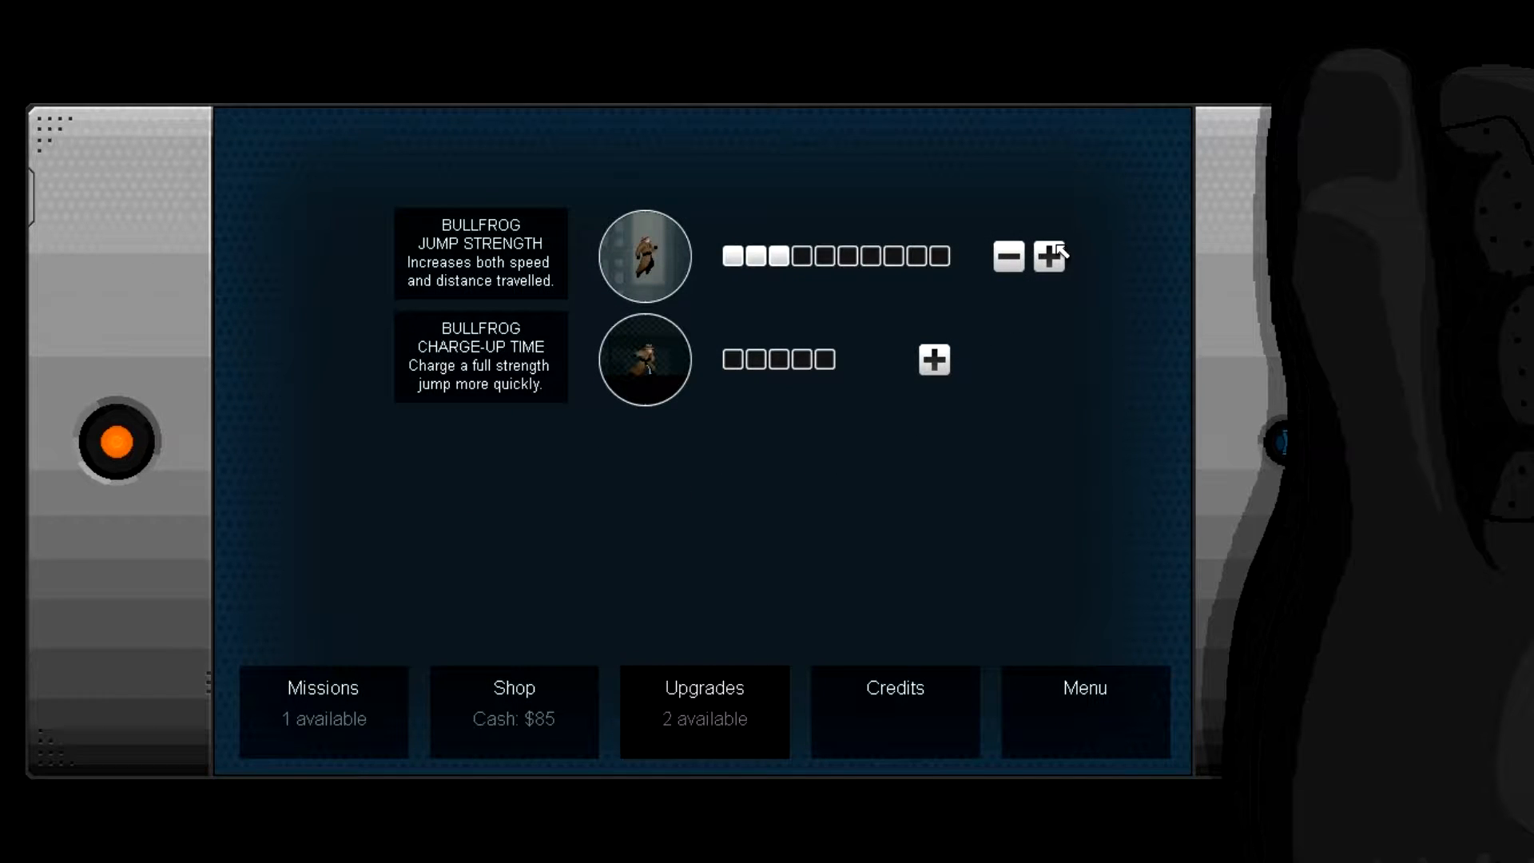
left_click(1050, 255)
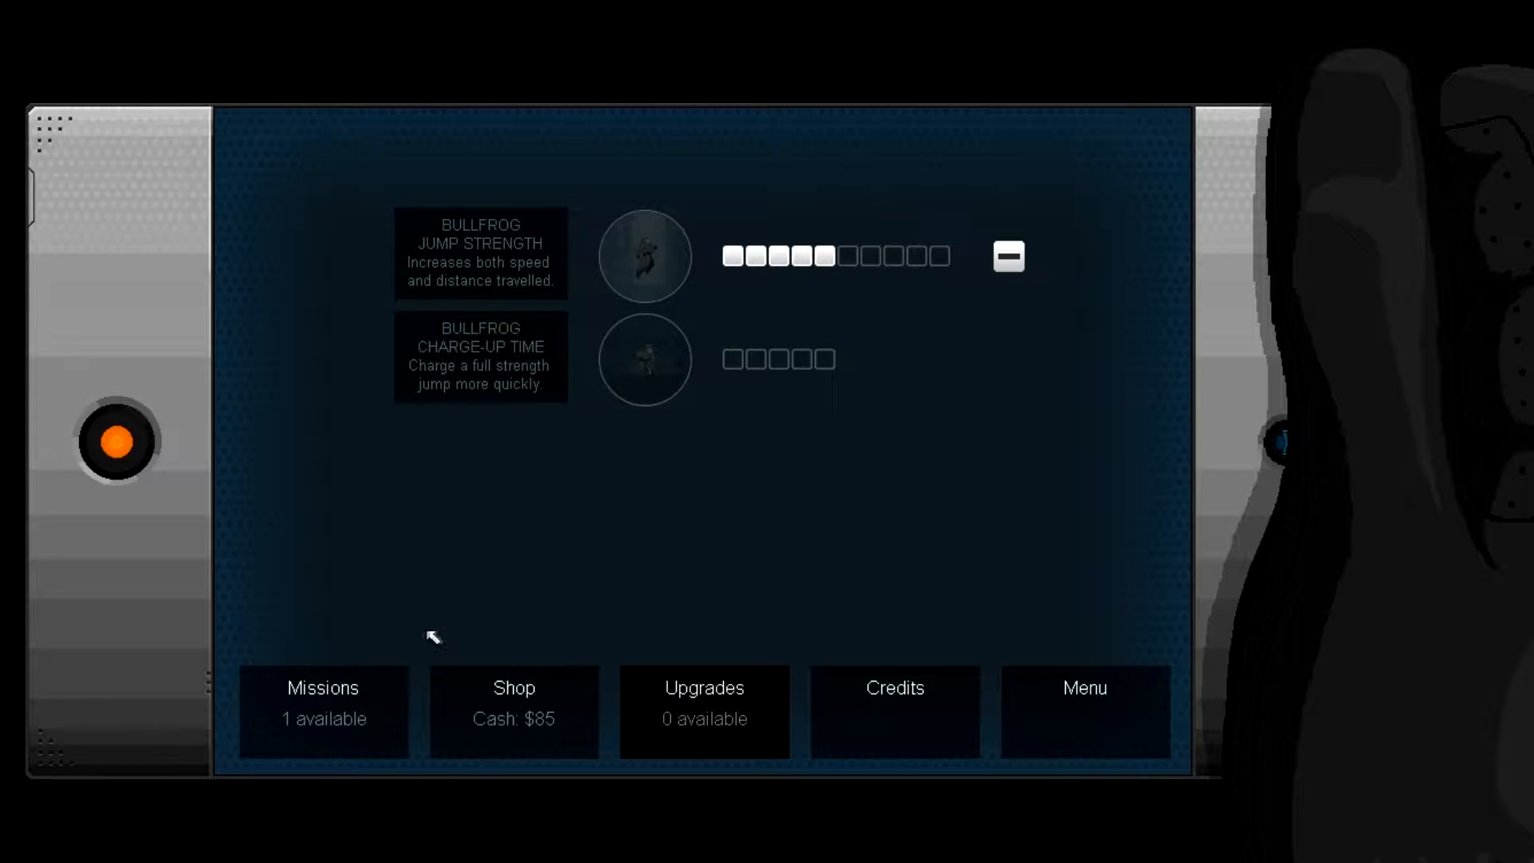
mouse_move(419, 642)
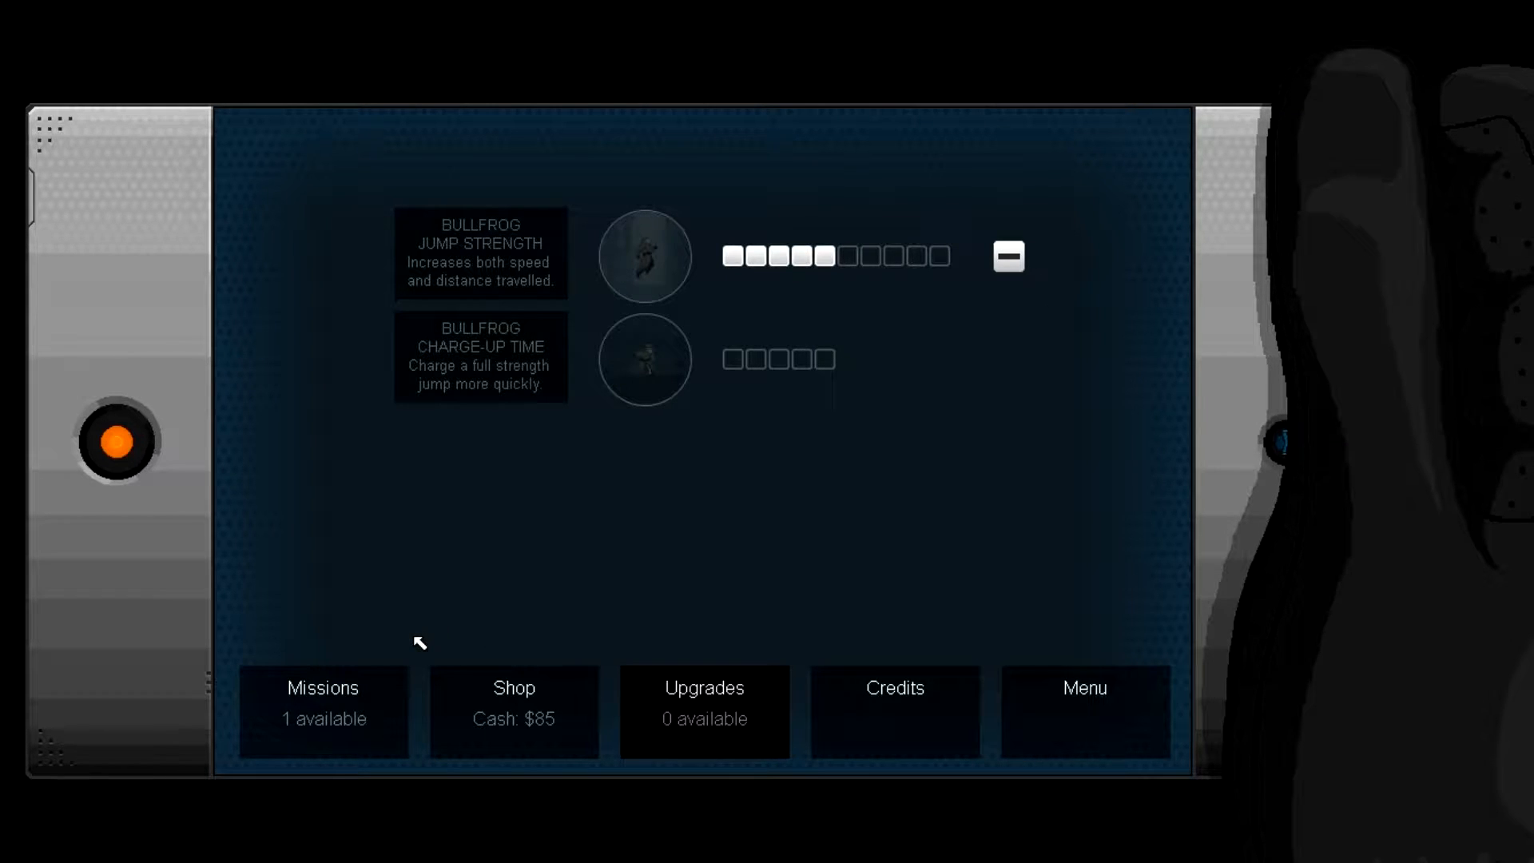
left_click(322, 698)
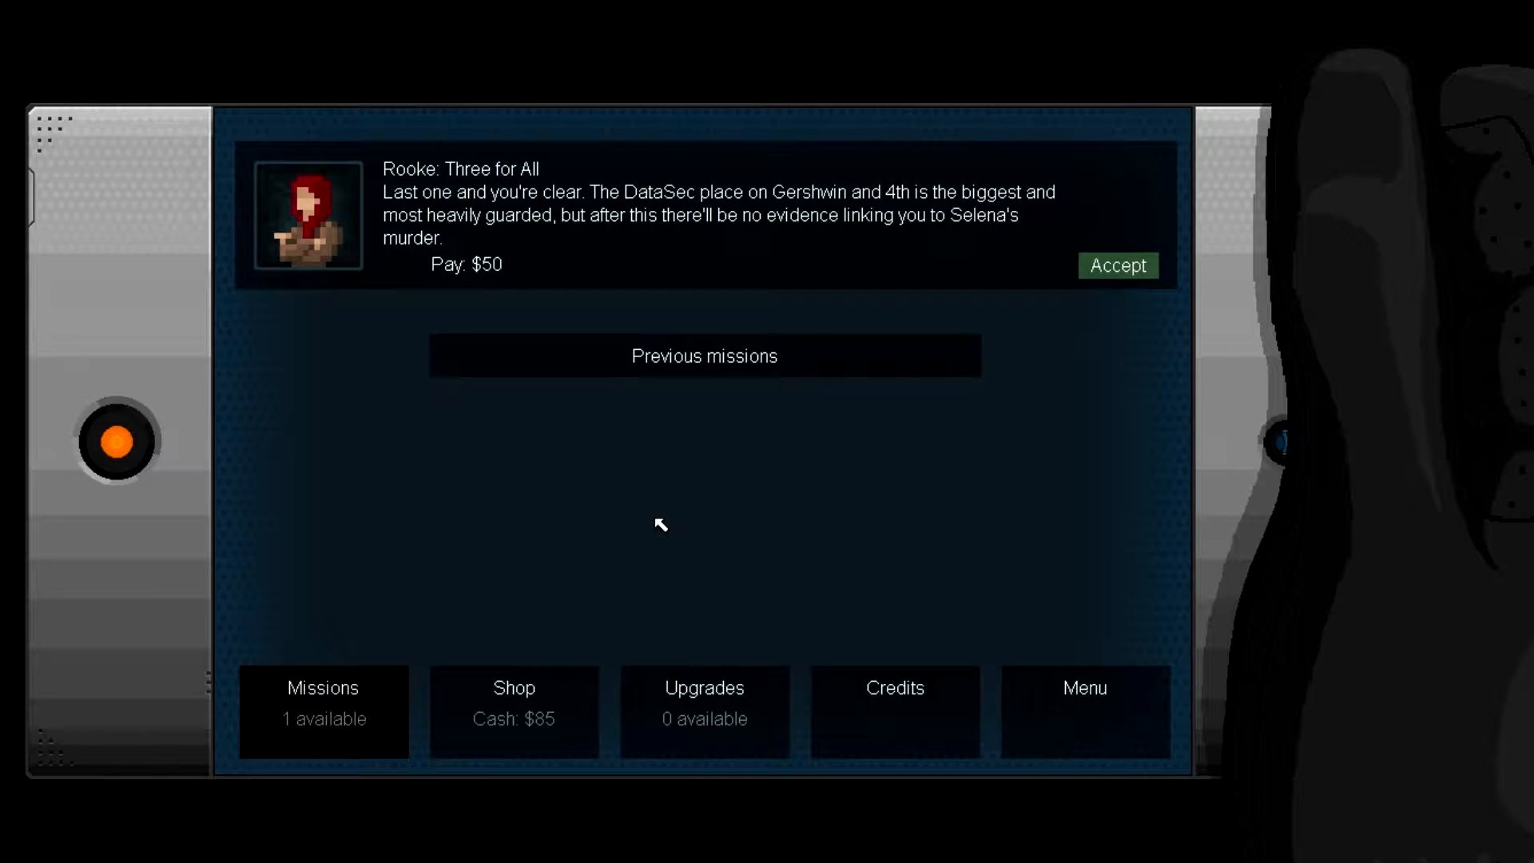
mouse_move(988, 452)
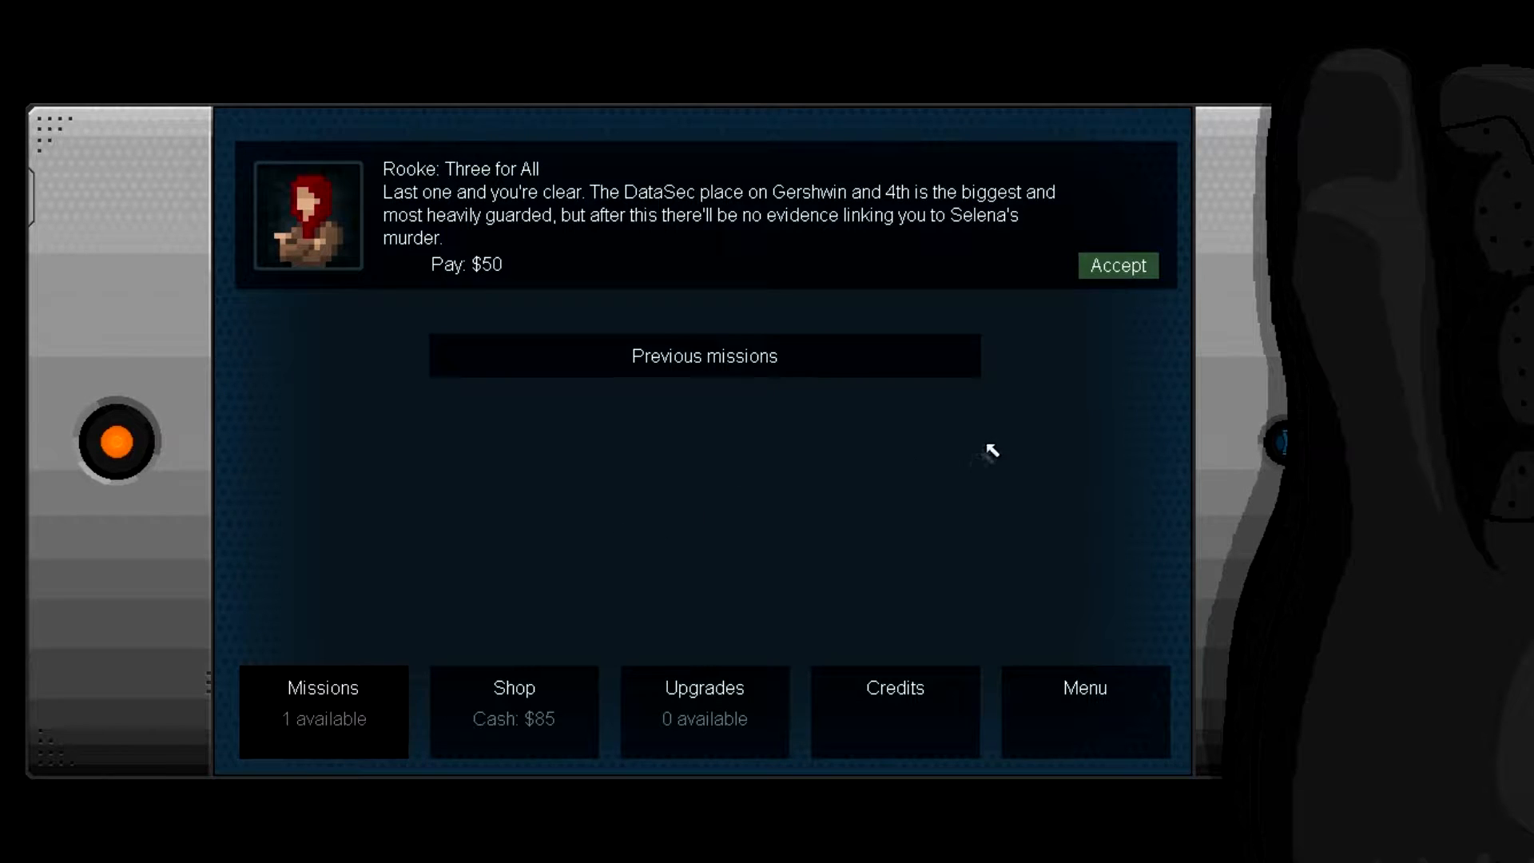
mouse_move(986, 446)
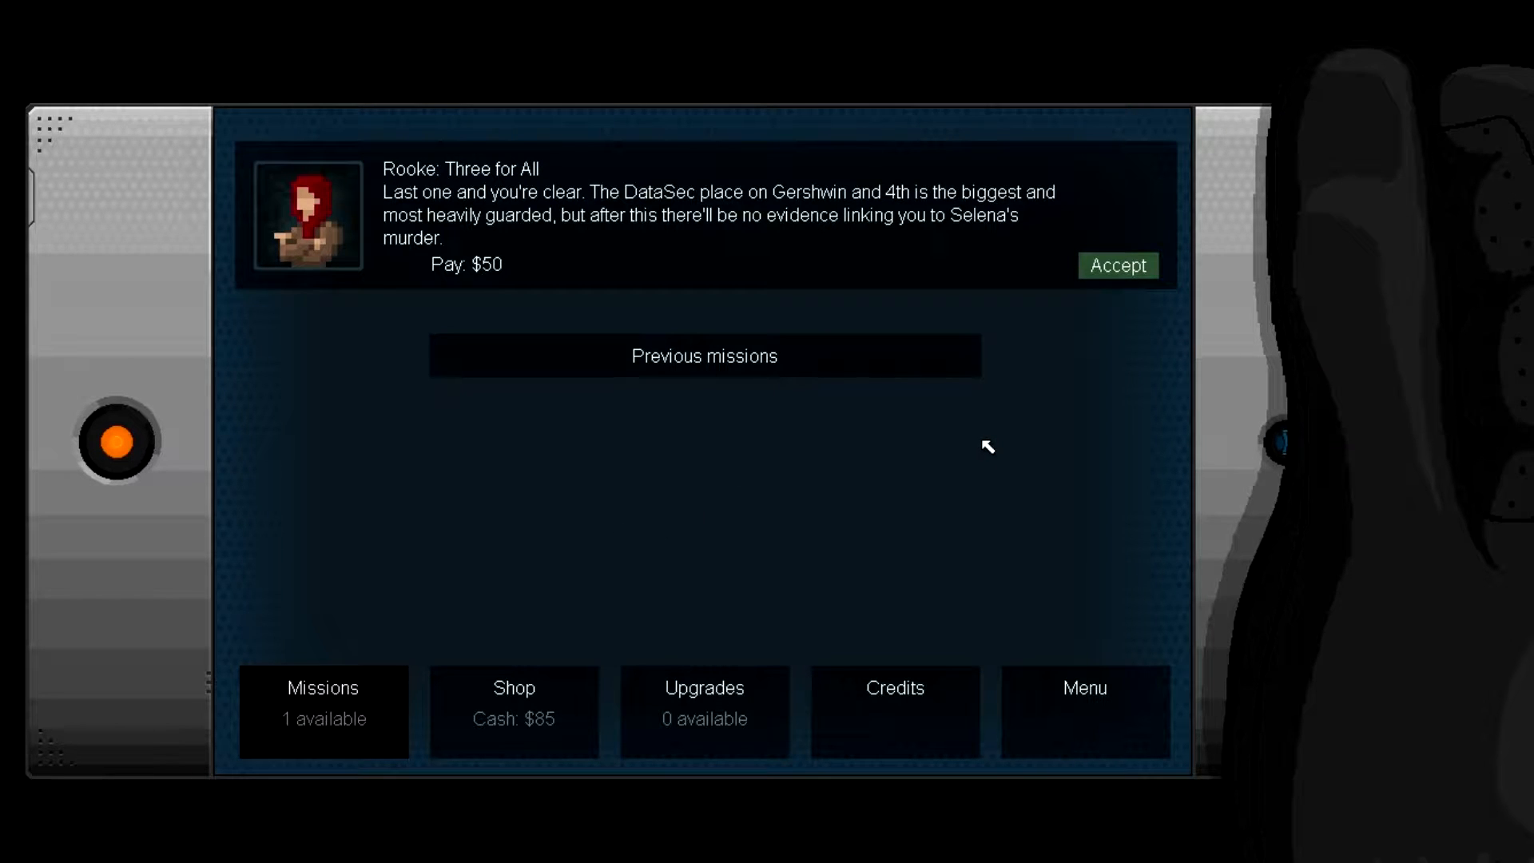
mouse_move(1058, 385)
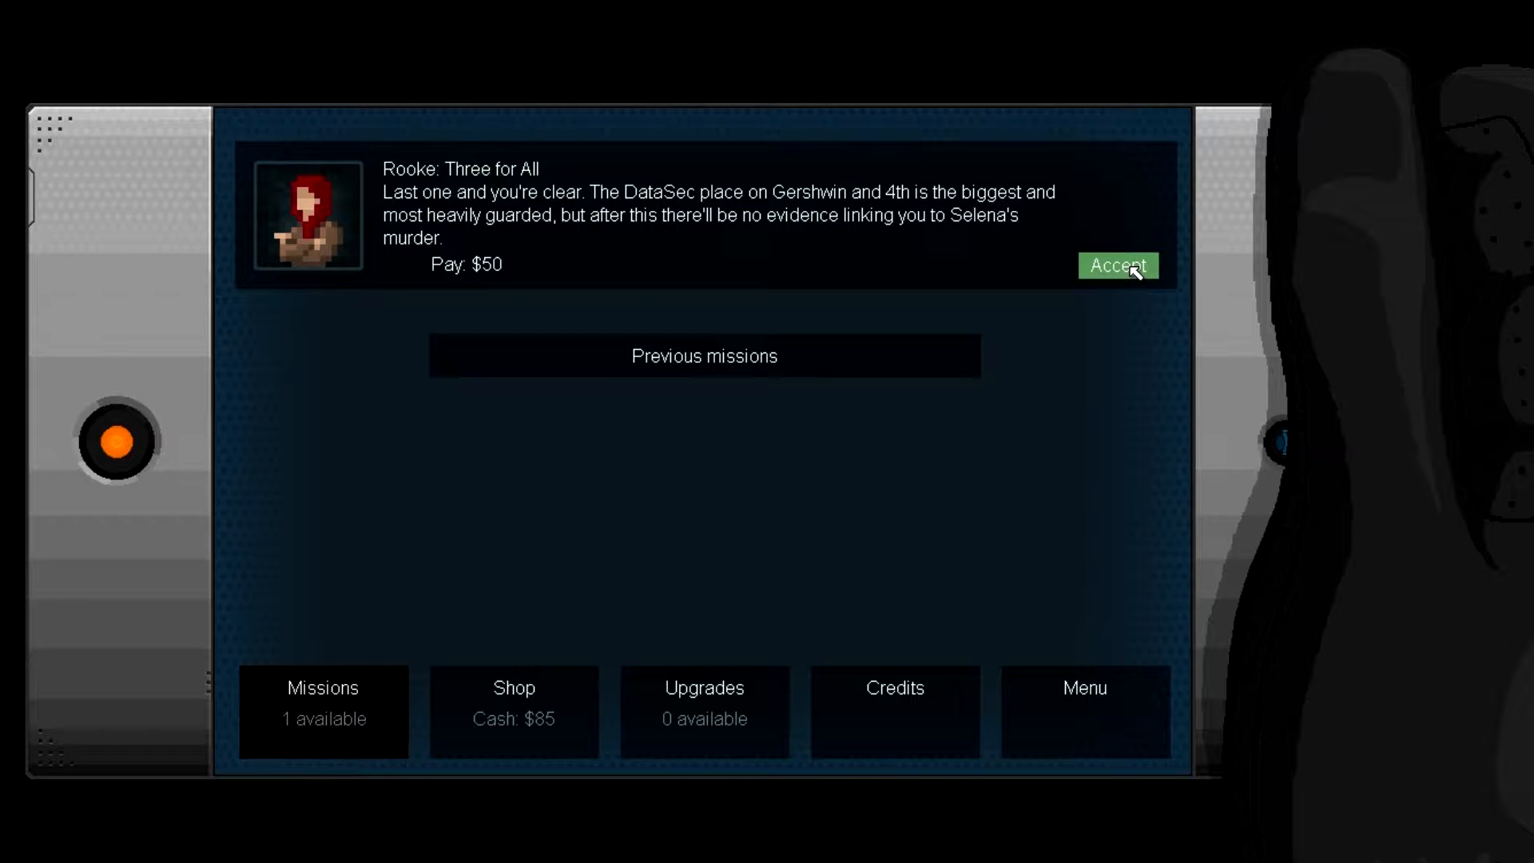
Step: Accept Three for All, ask about the backup addiction, and reply 'You do if you hired him'
left_click(1117, 265)
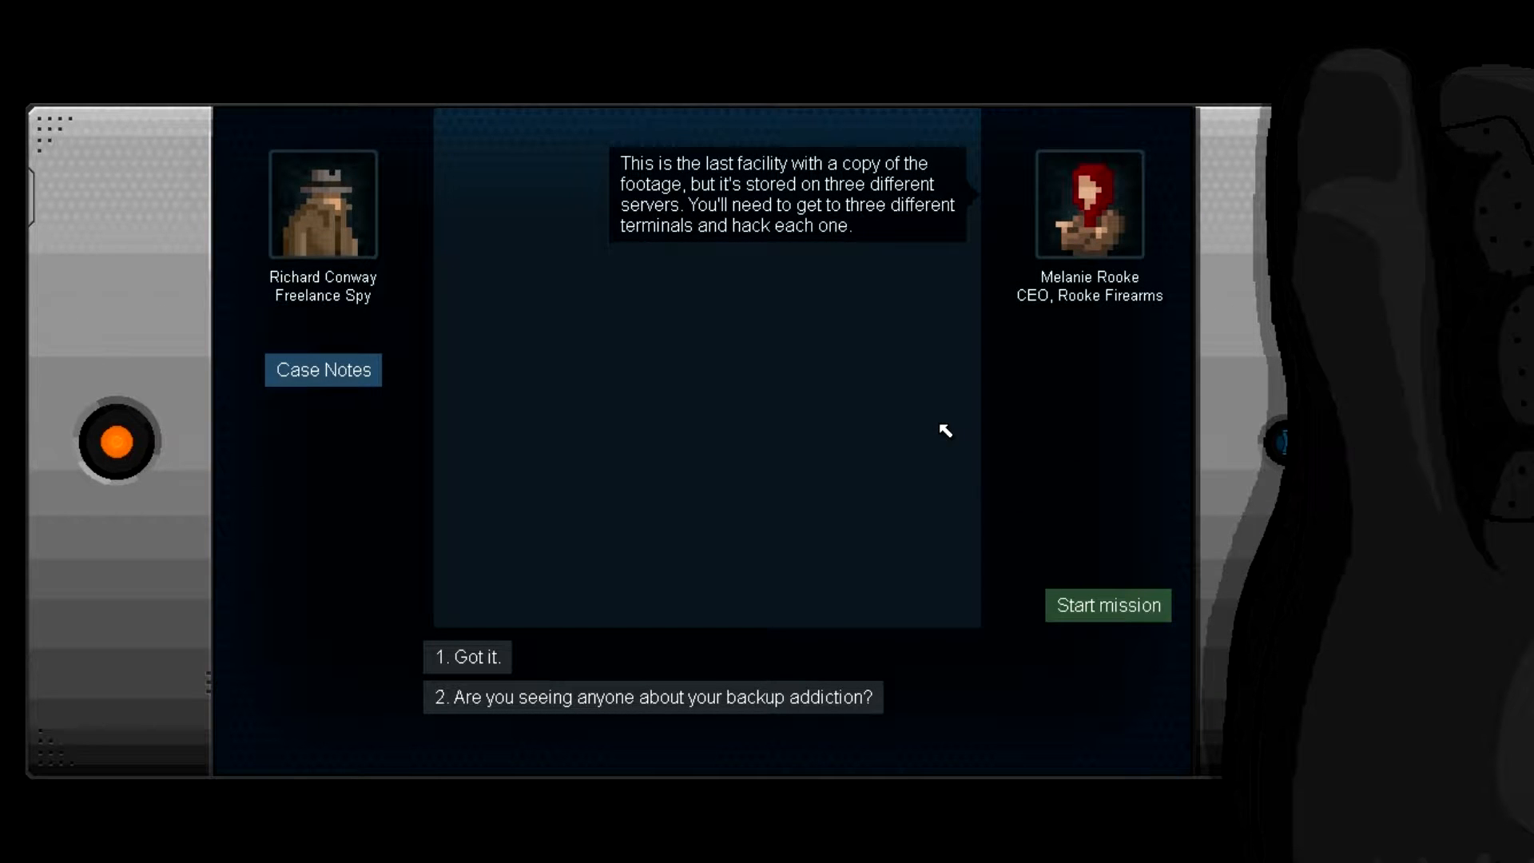
mouse_move(890, 541)
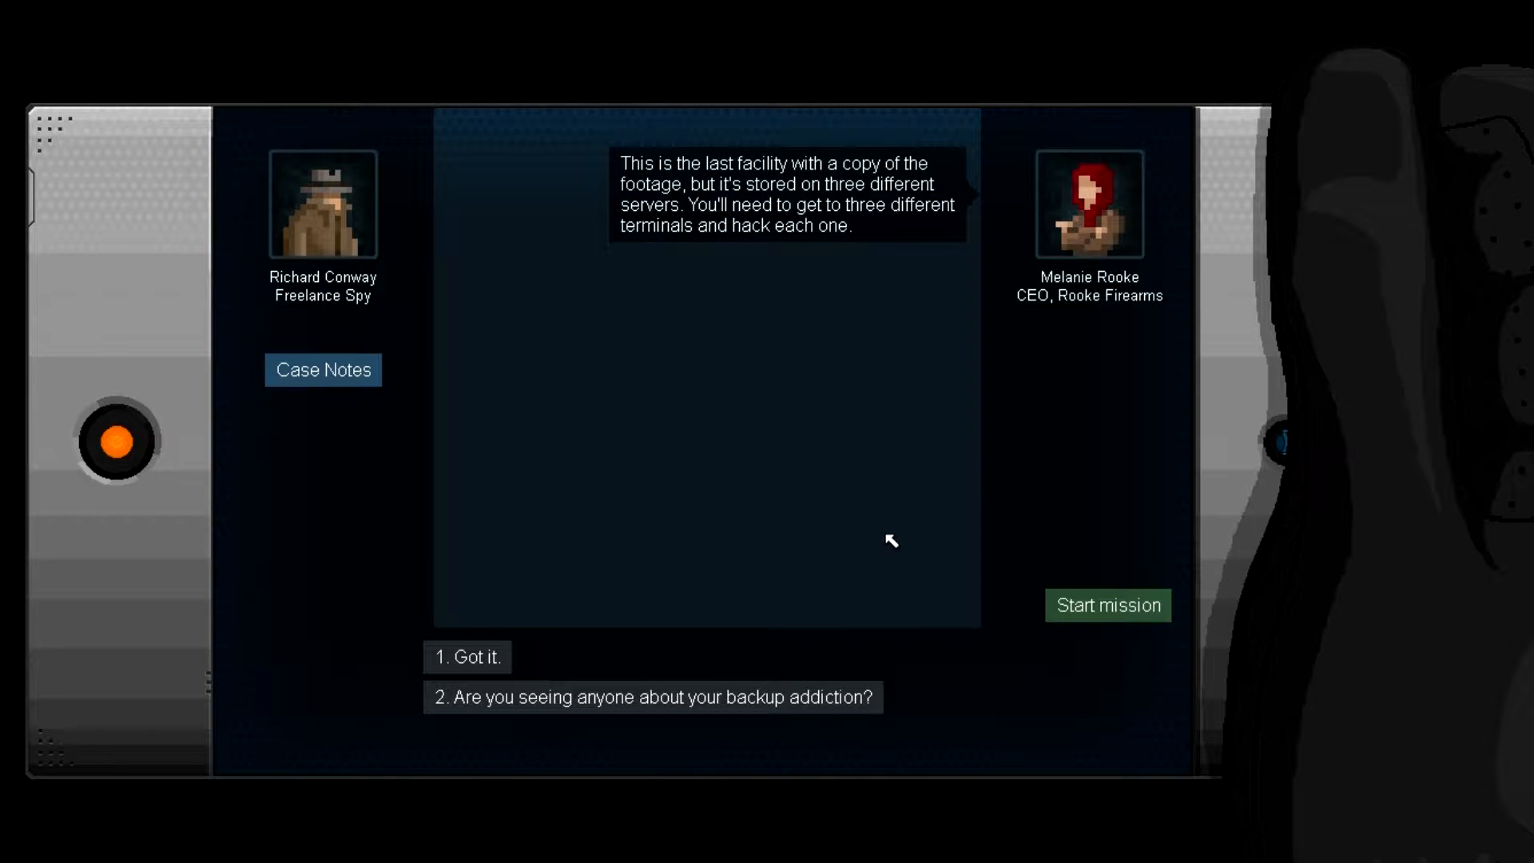
mouse_move(858, 583)
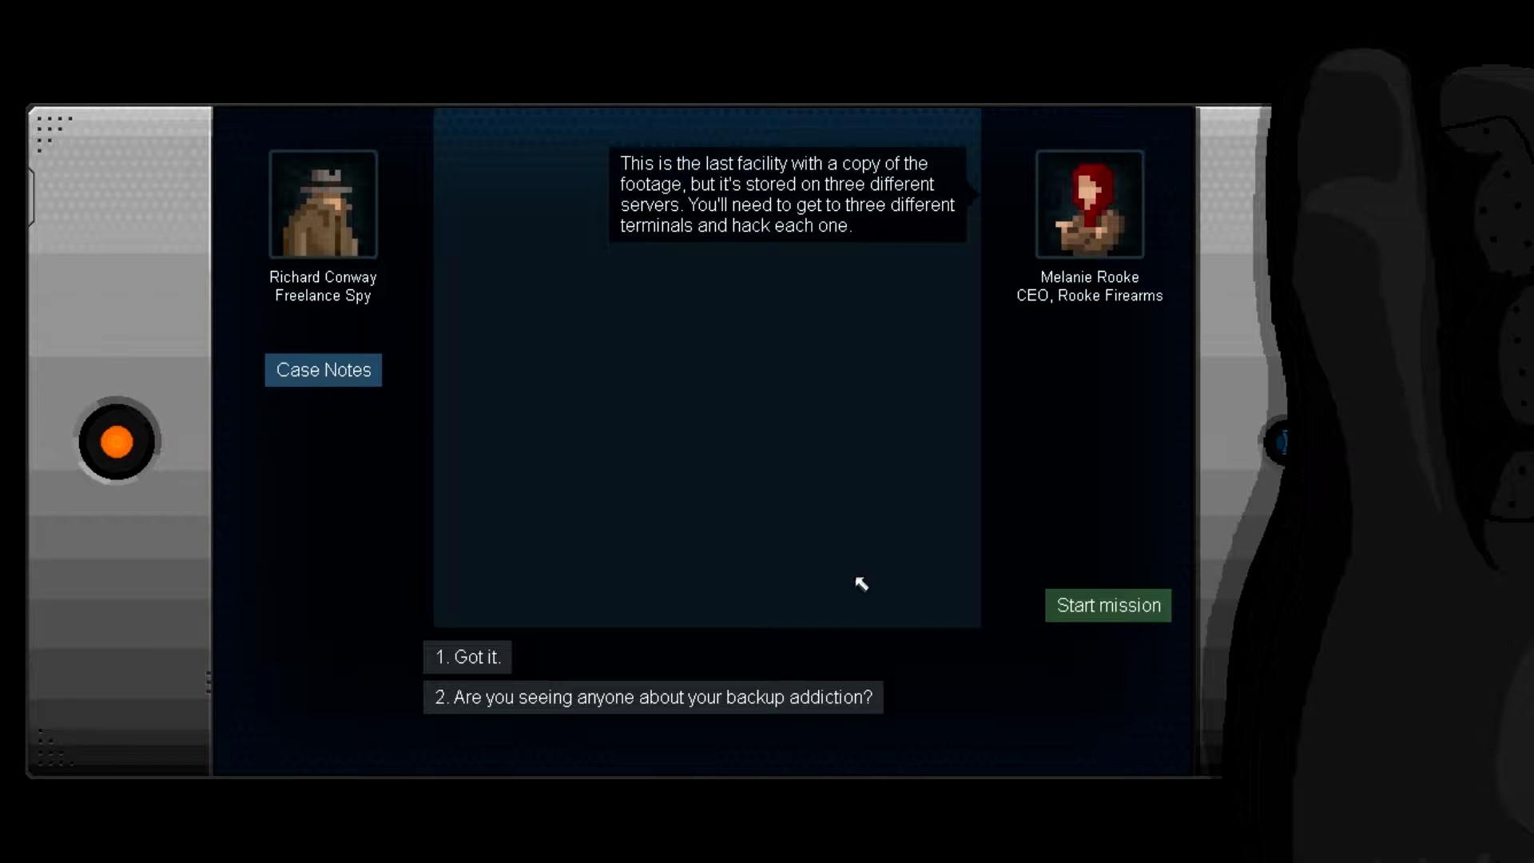
mouse_move(742, 661)
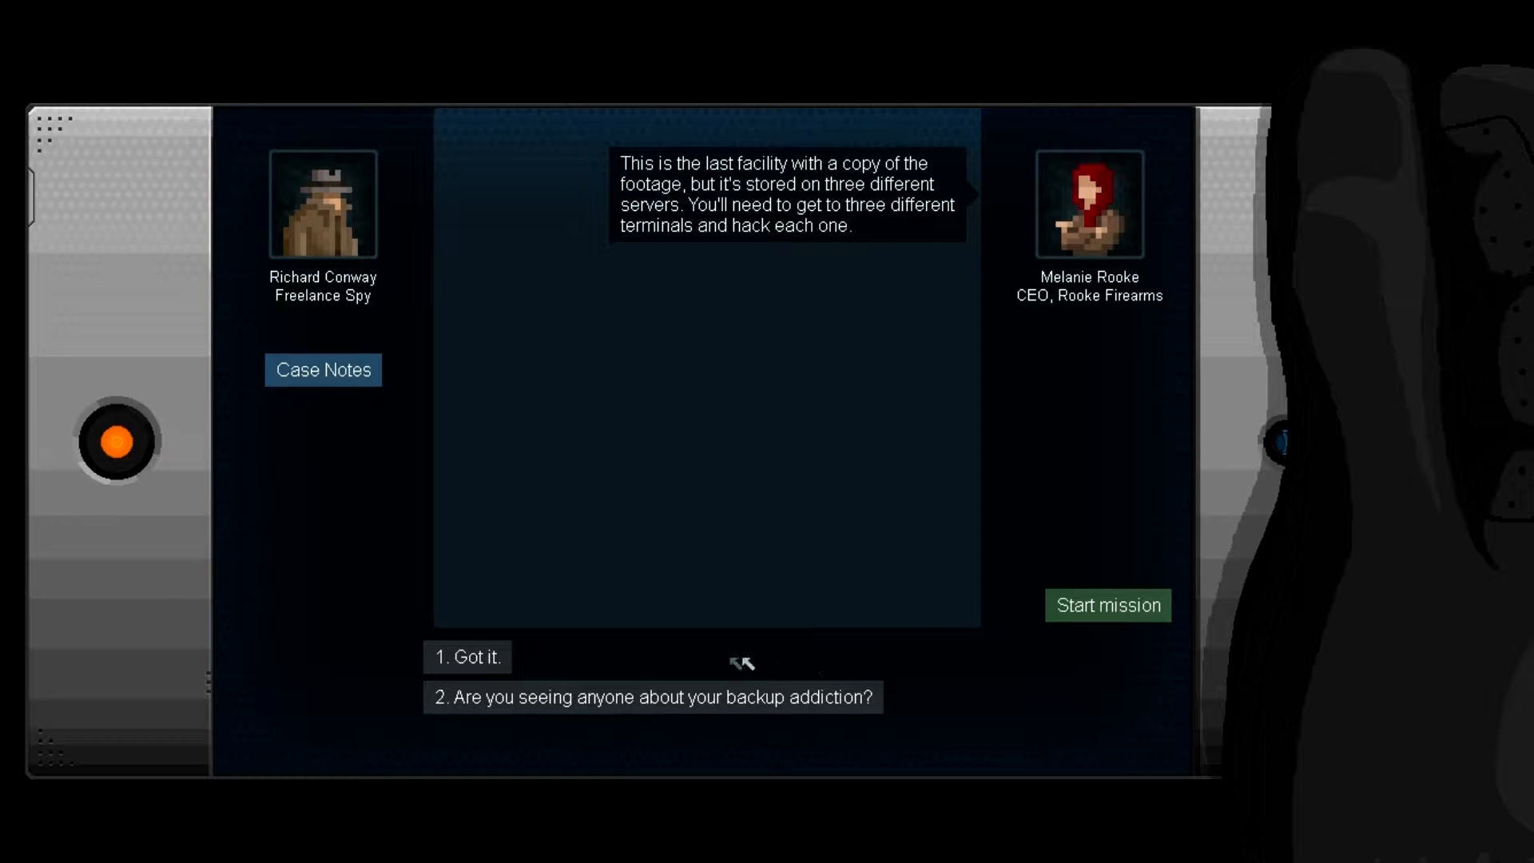
left_click(652, 696)
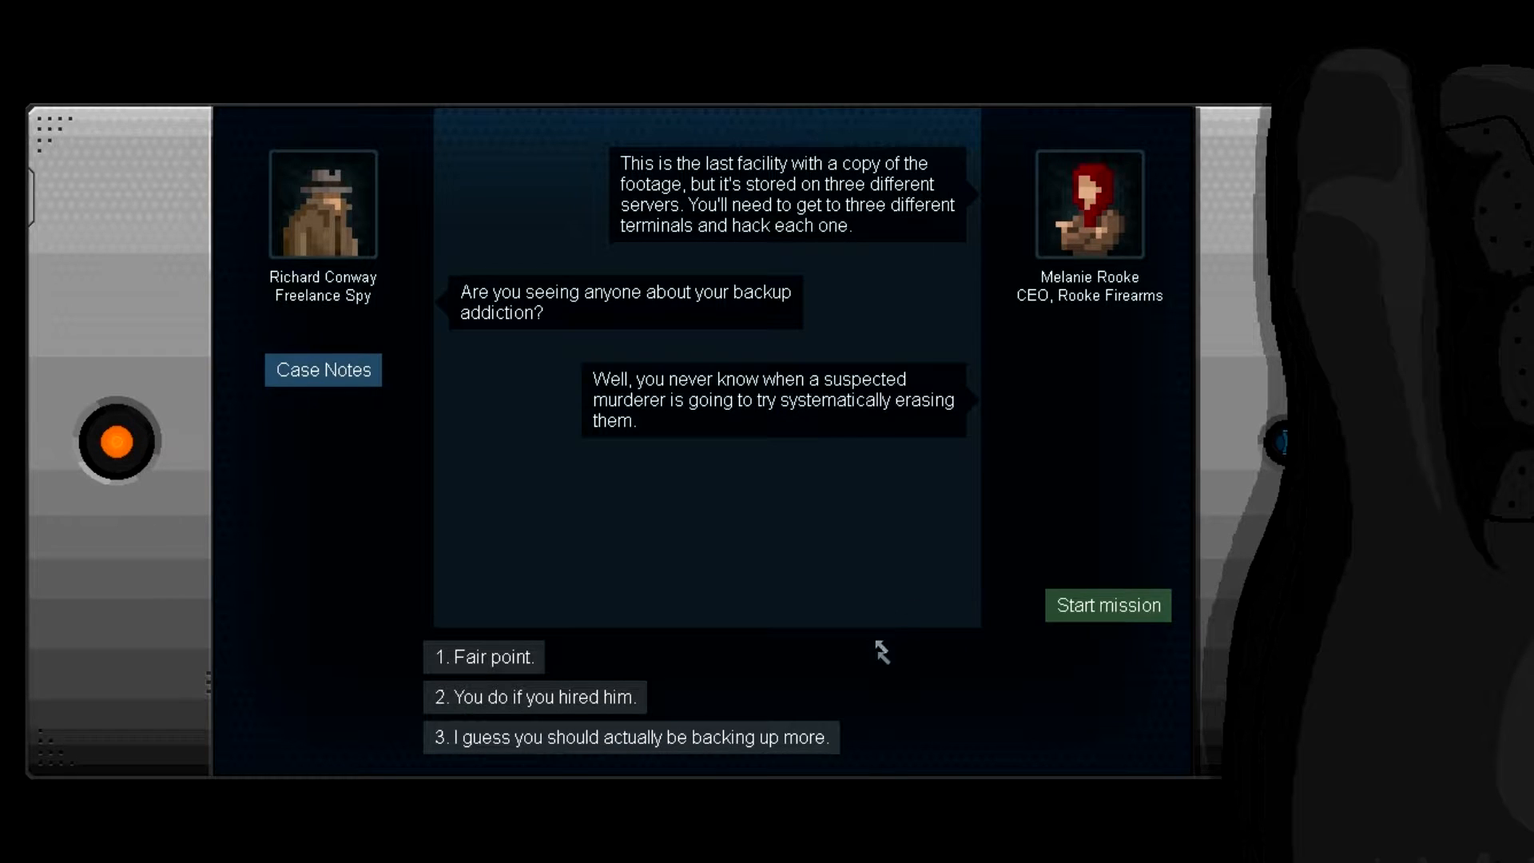
mouse_move(864, 681)
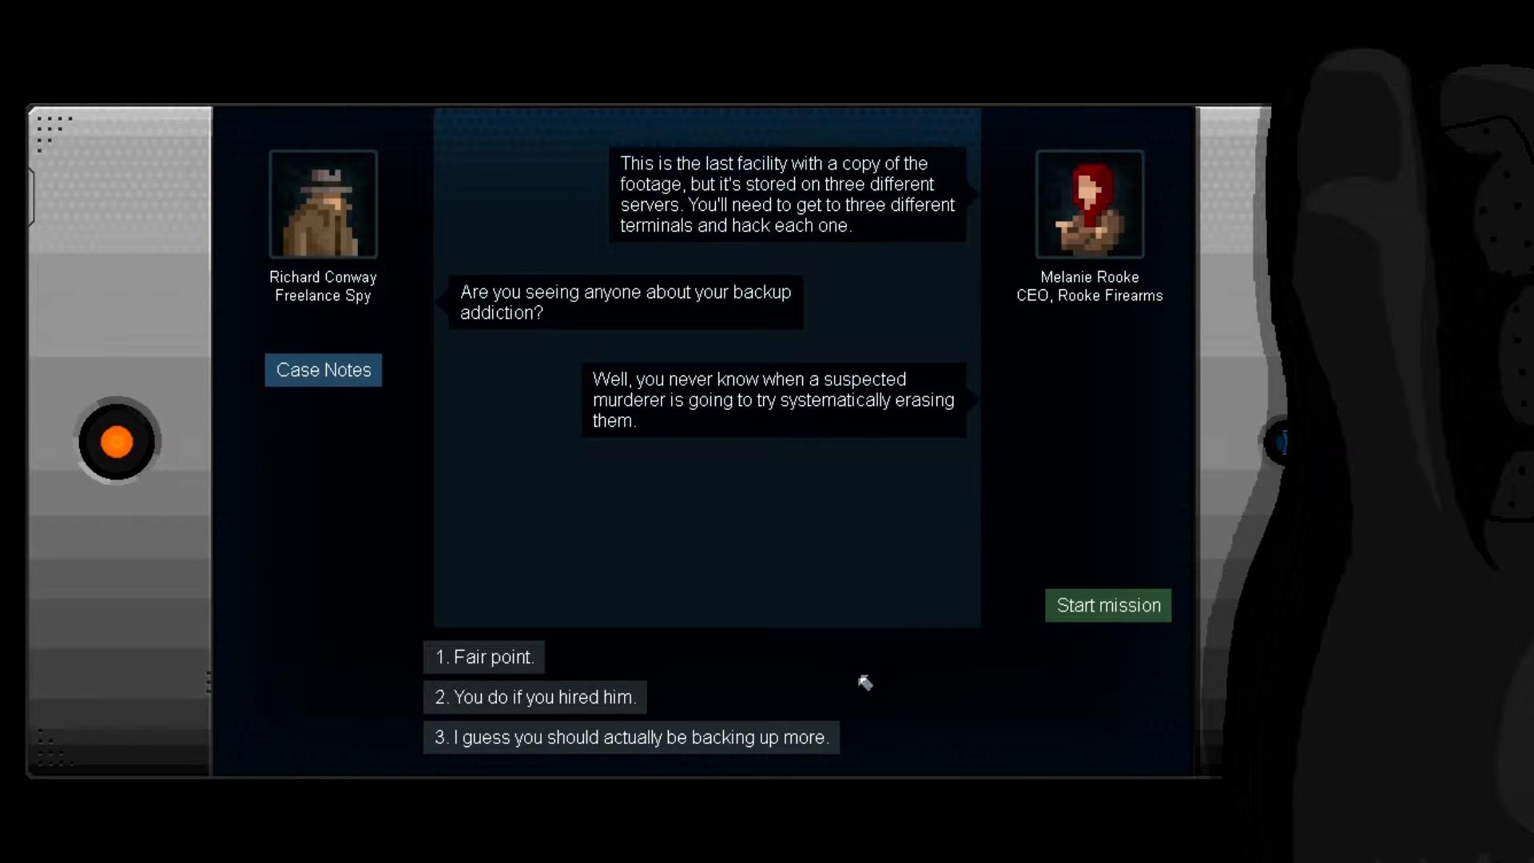
mouse_move(672, 741)
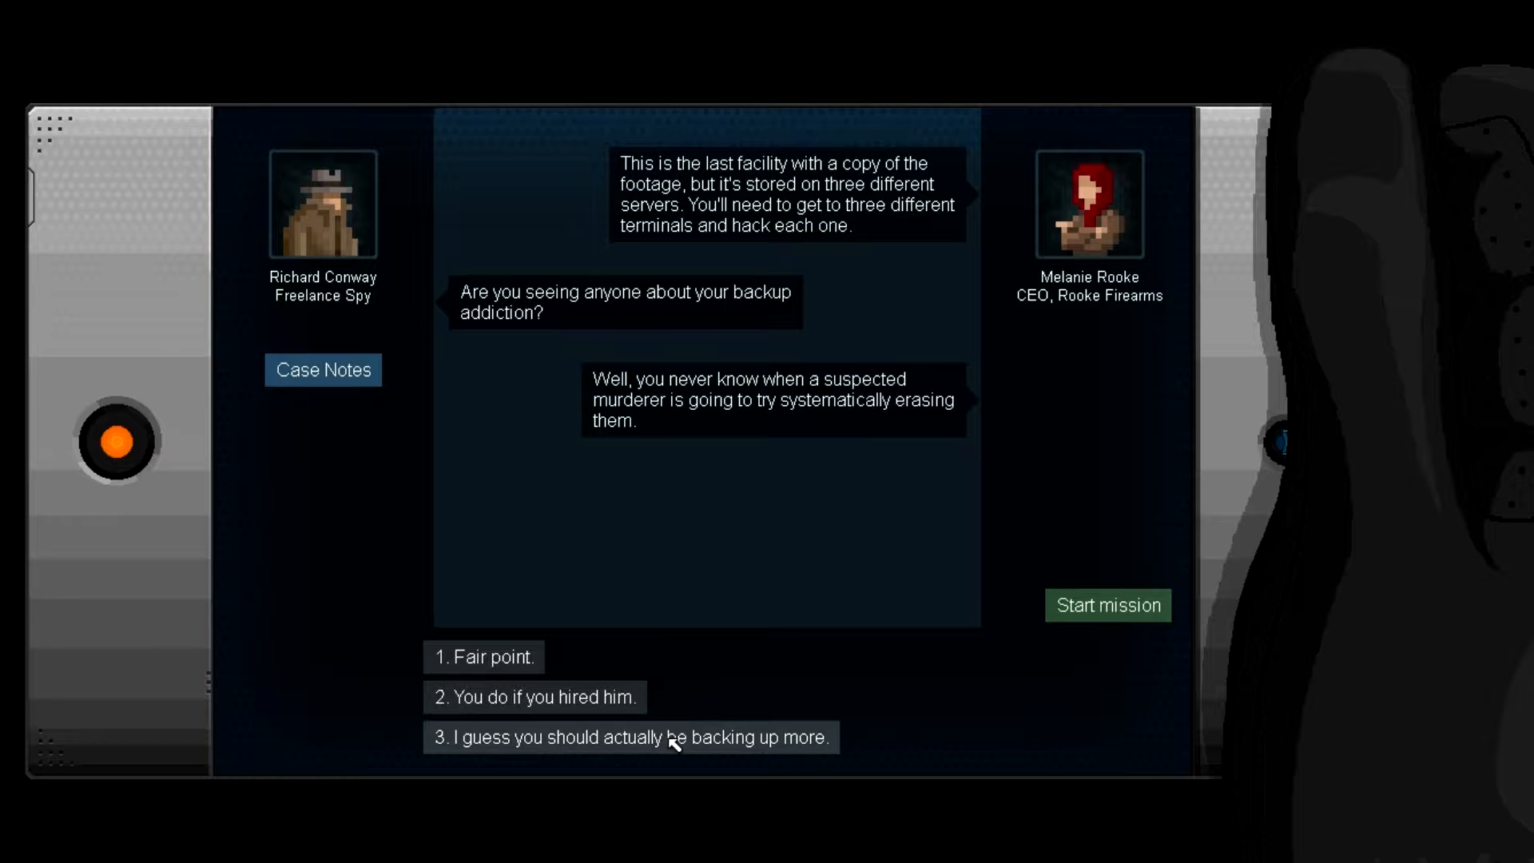
left_click(534, 697)
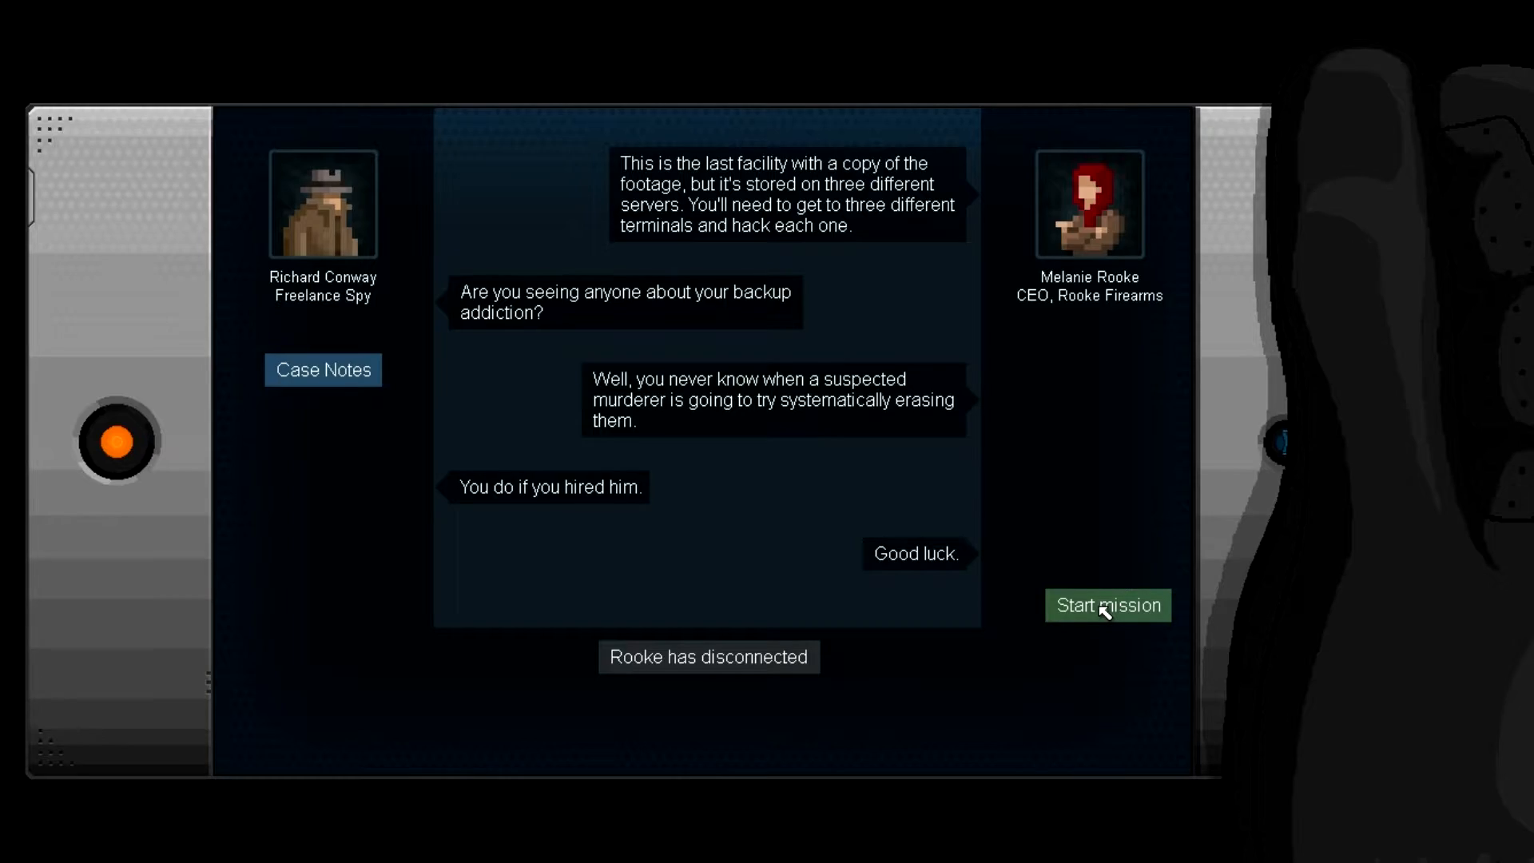
Step: Start the Three for All mission in the three-storey DataSec building
left_click(1107, 605)
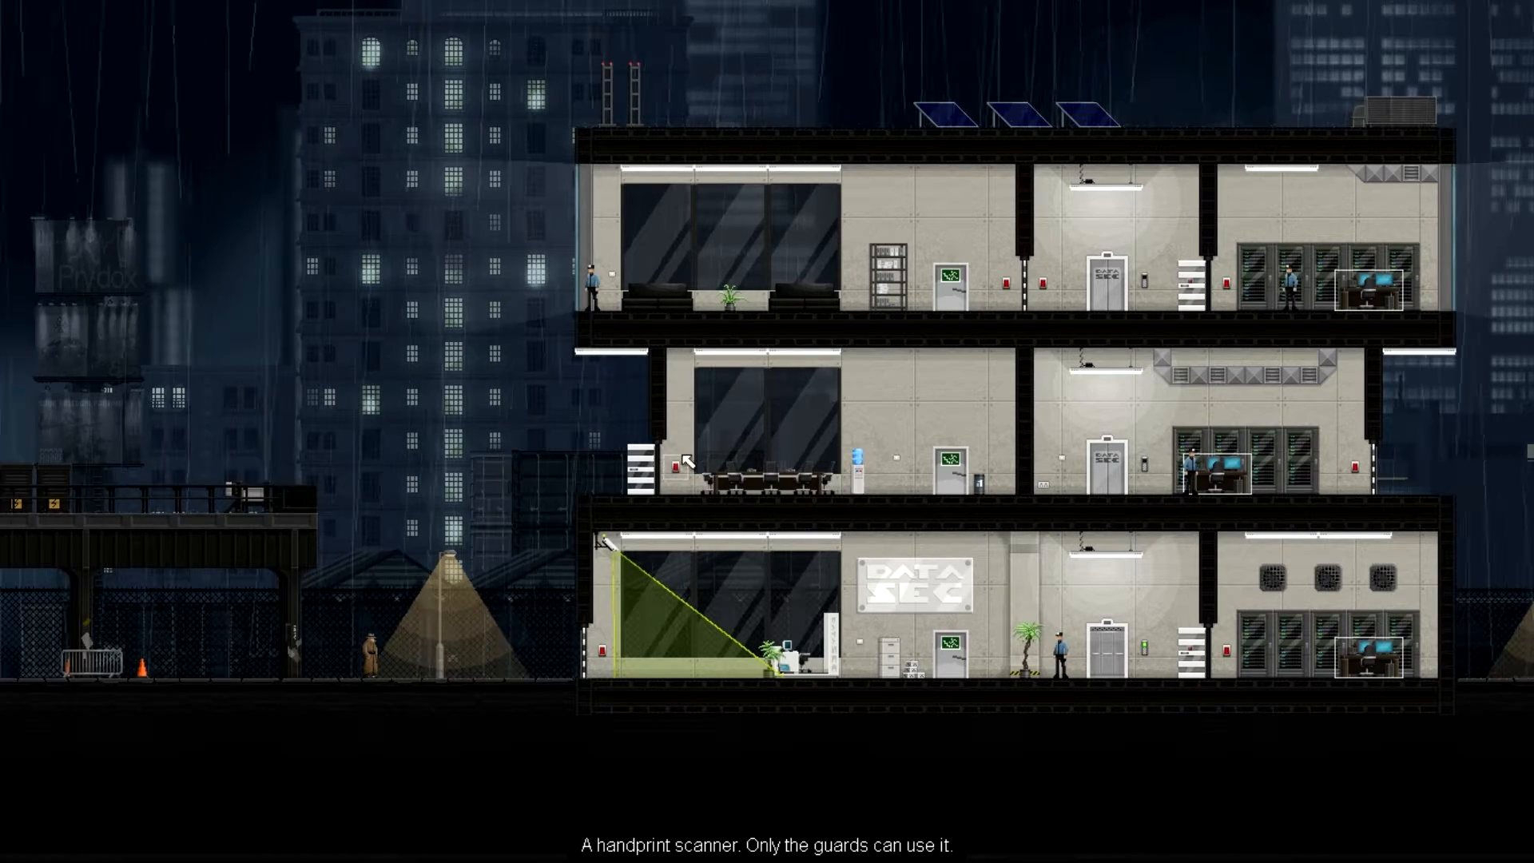
mouse_move(668, 288)
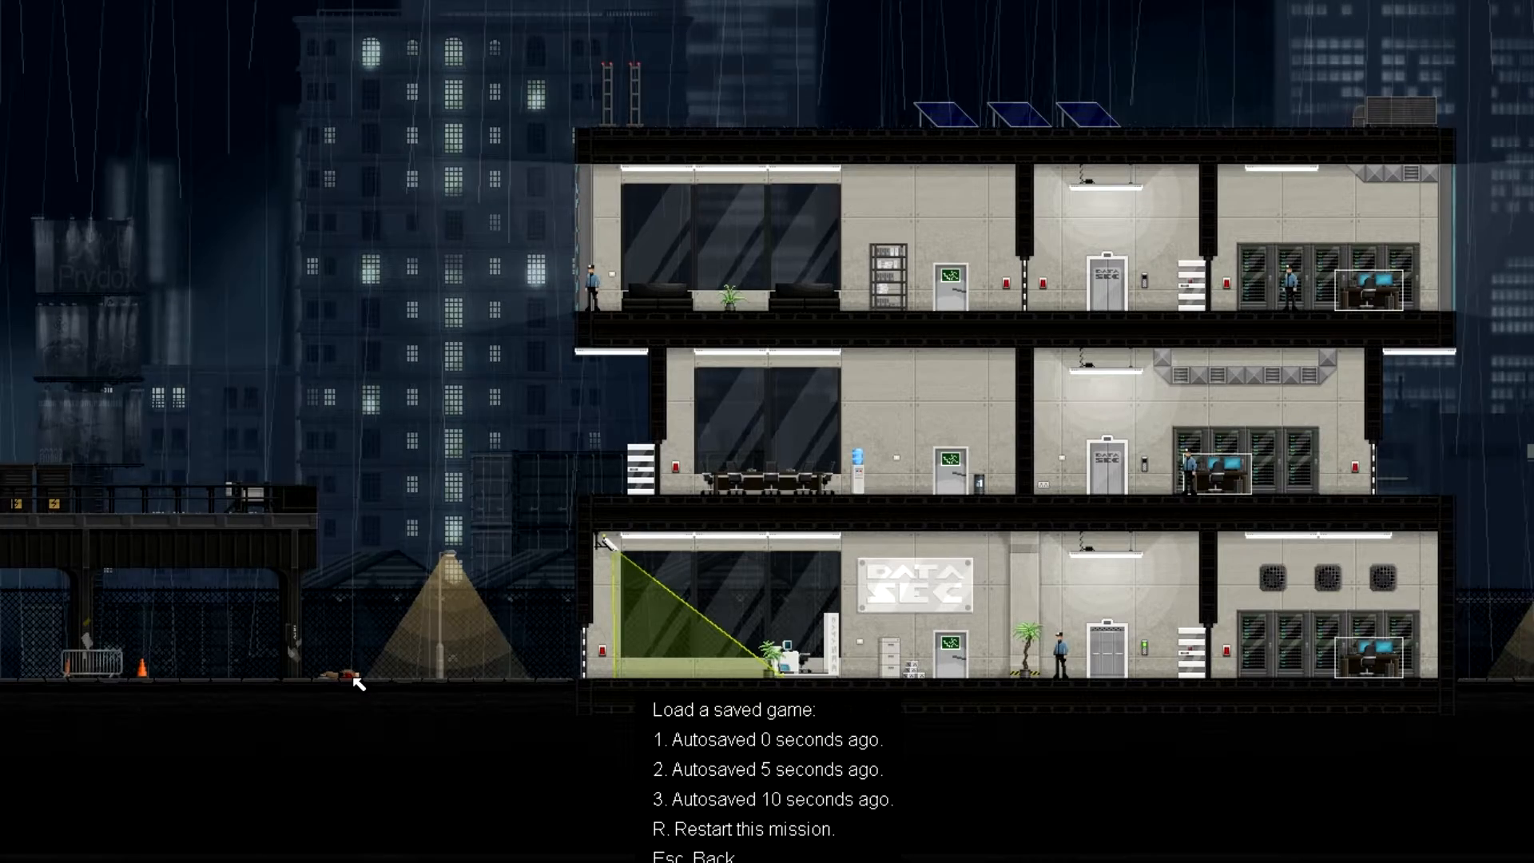
mouse_move(384, 640)
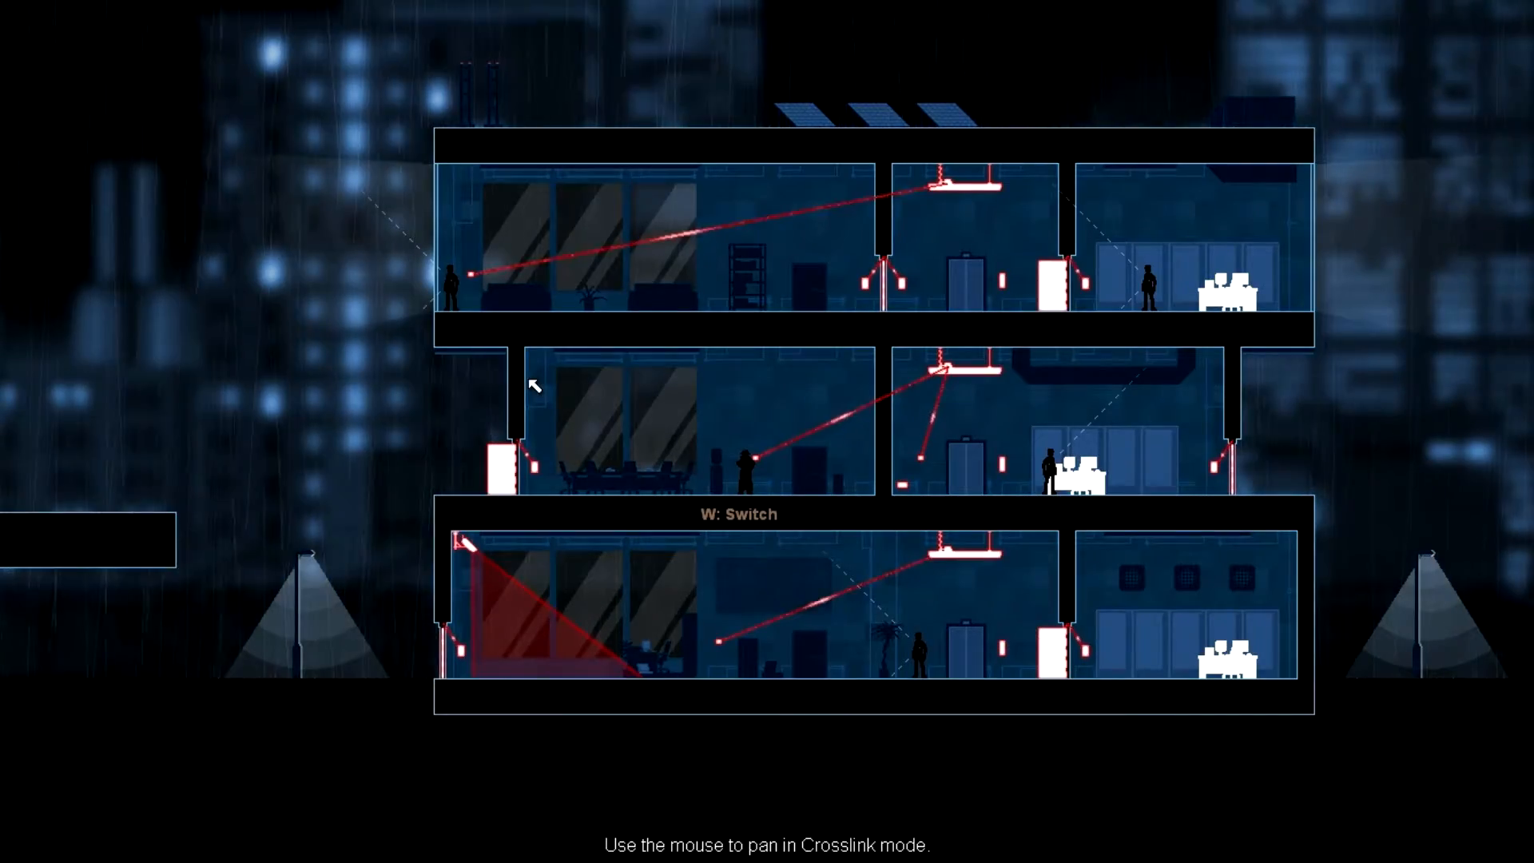
mouse_move(666, 287)
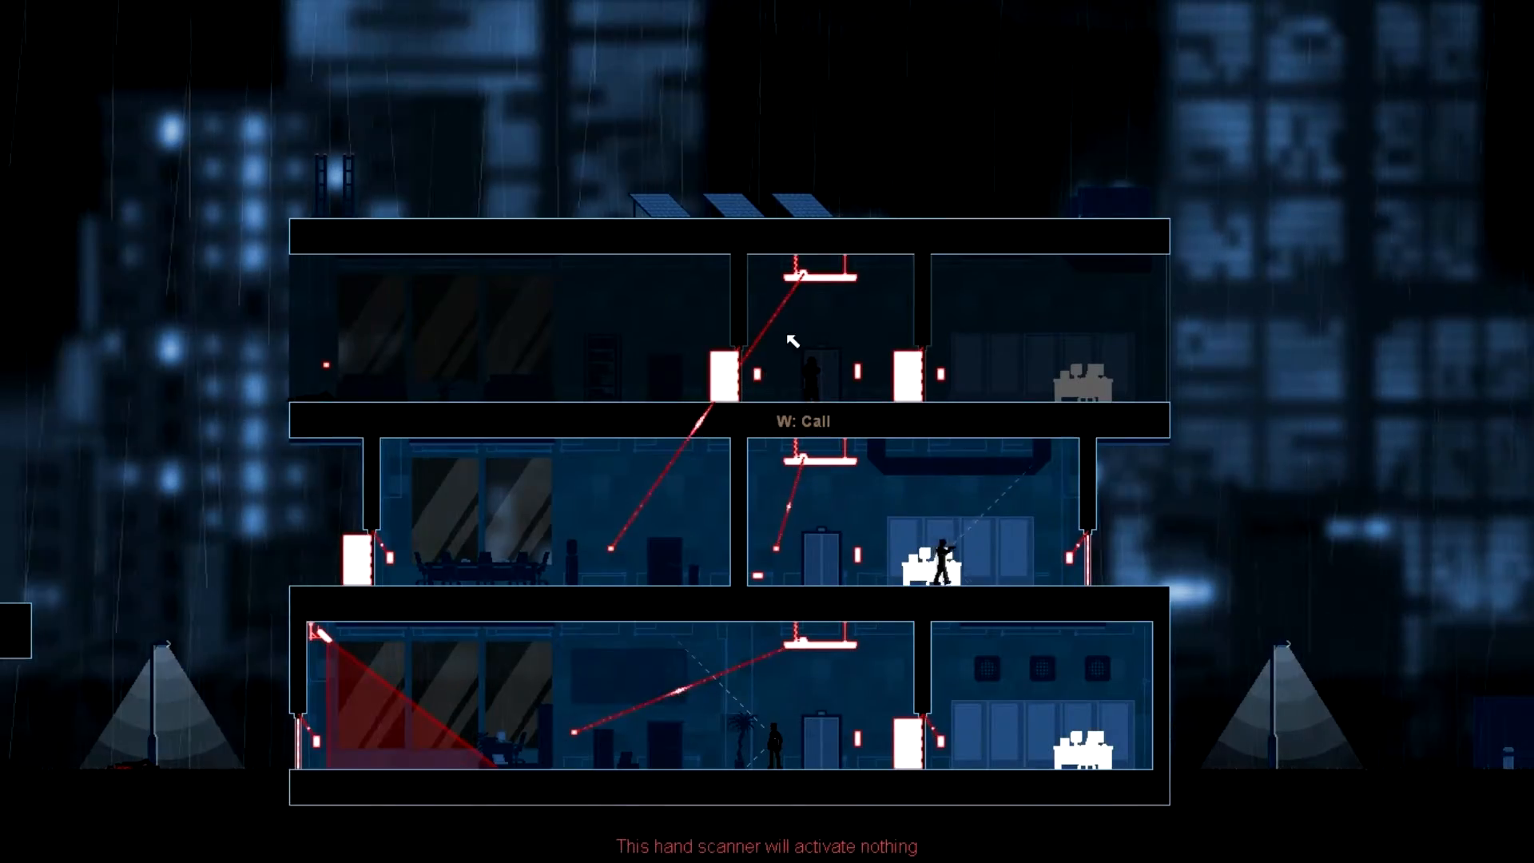
mouse_move(776, 556)
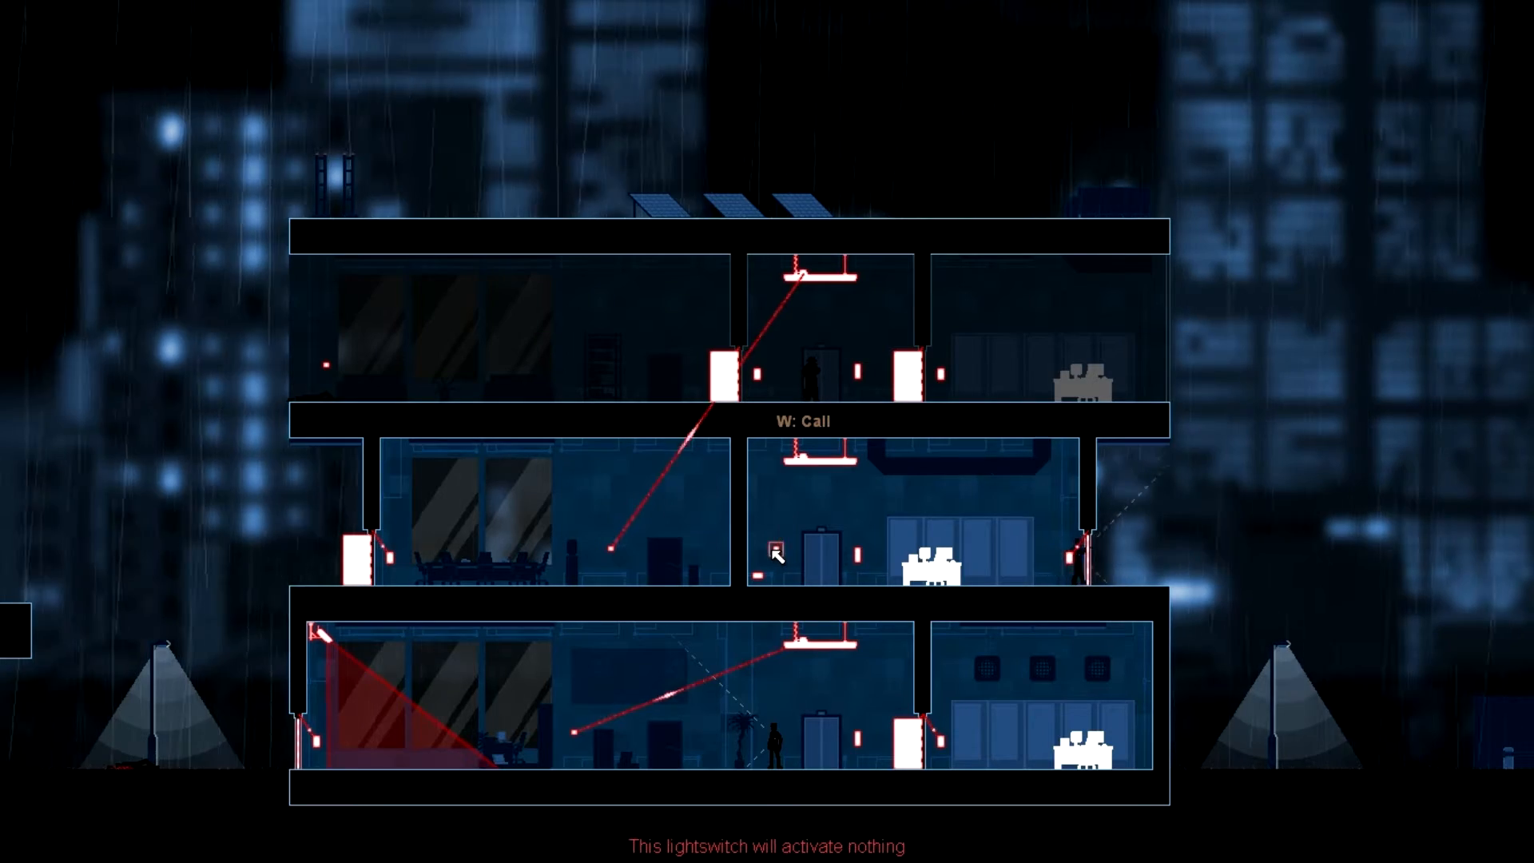
mouse_move(614, 549)
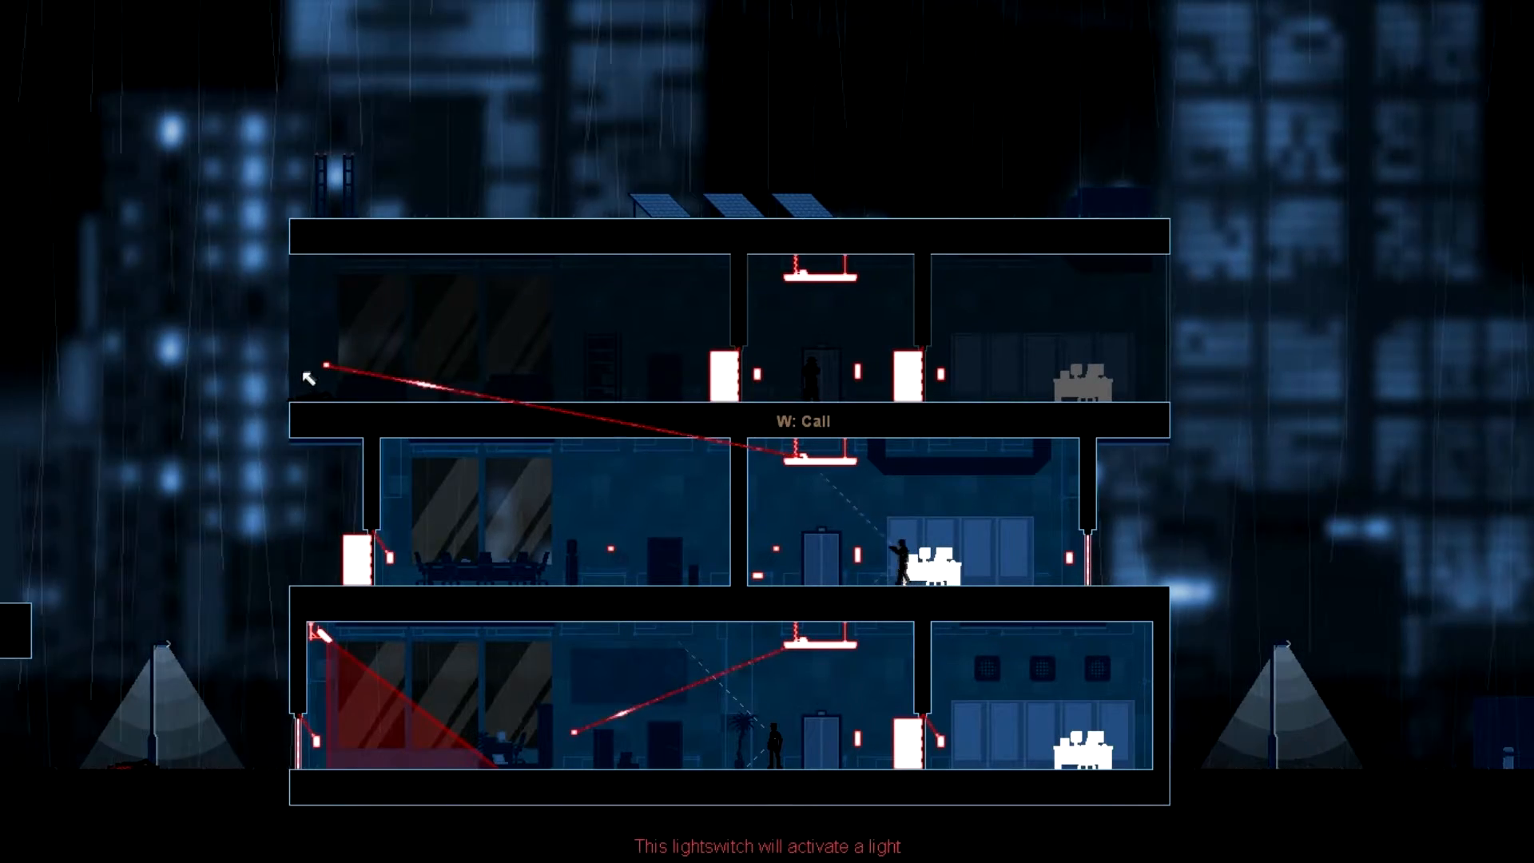
mouse_move(1086, 538)
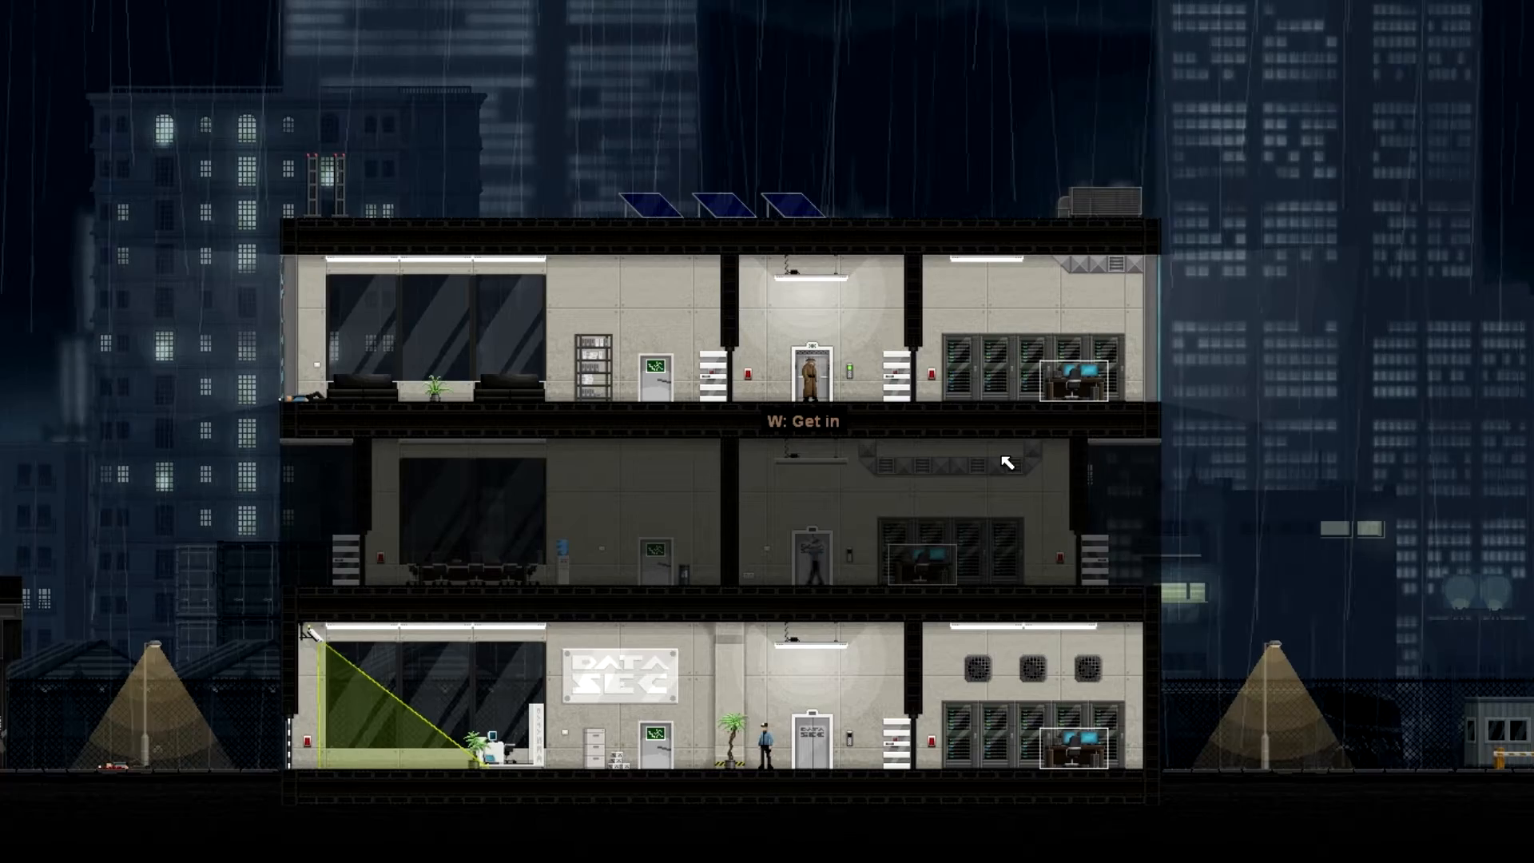
Step: Ride the elevators, hack the secure terminal, escape, and close the A+ results report
key("w")
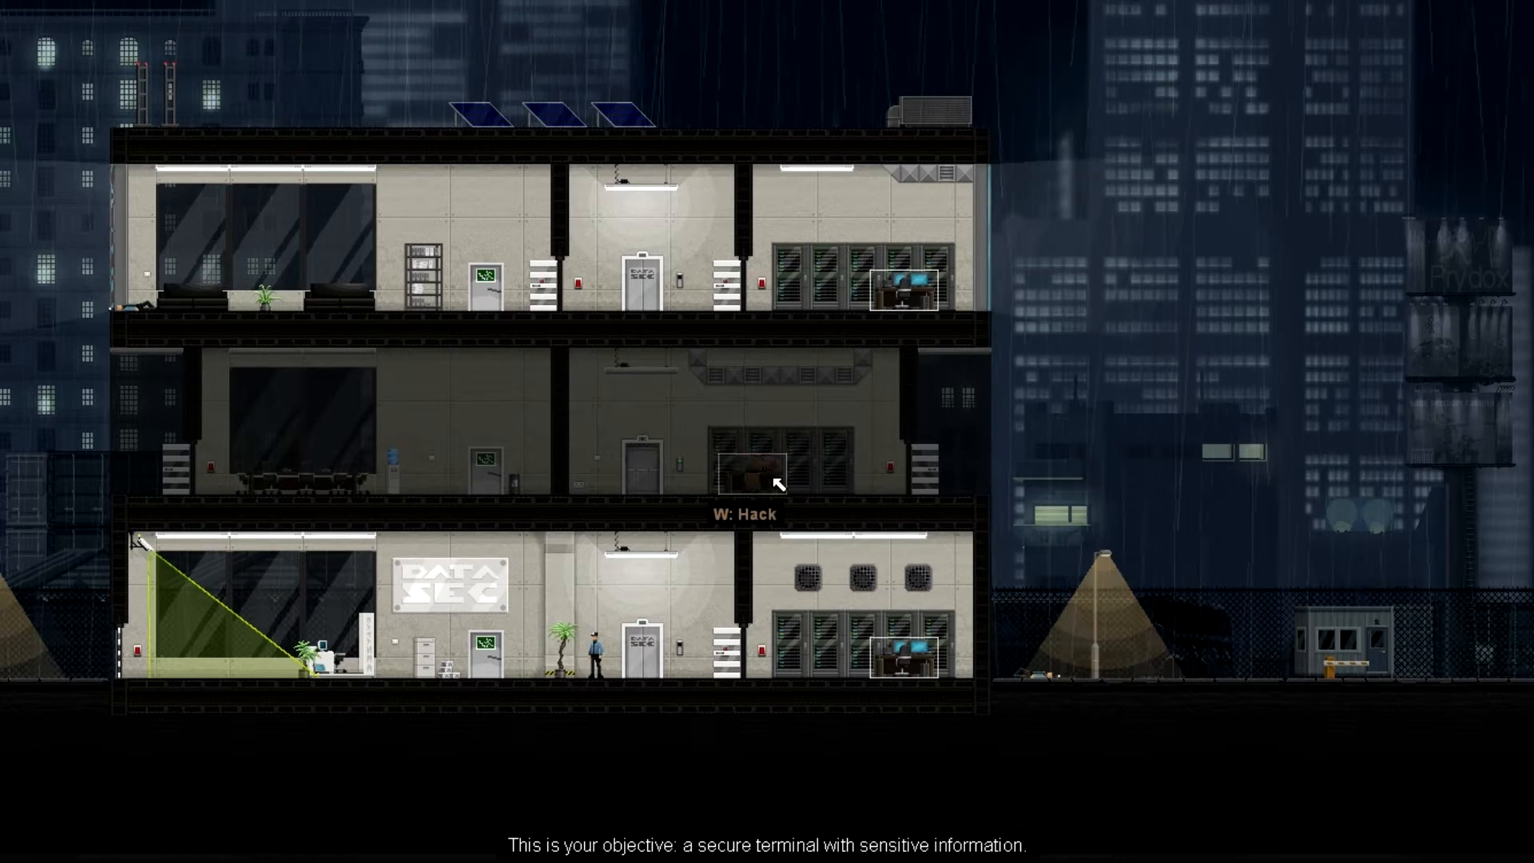
key("w")
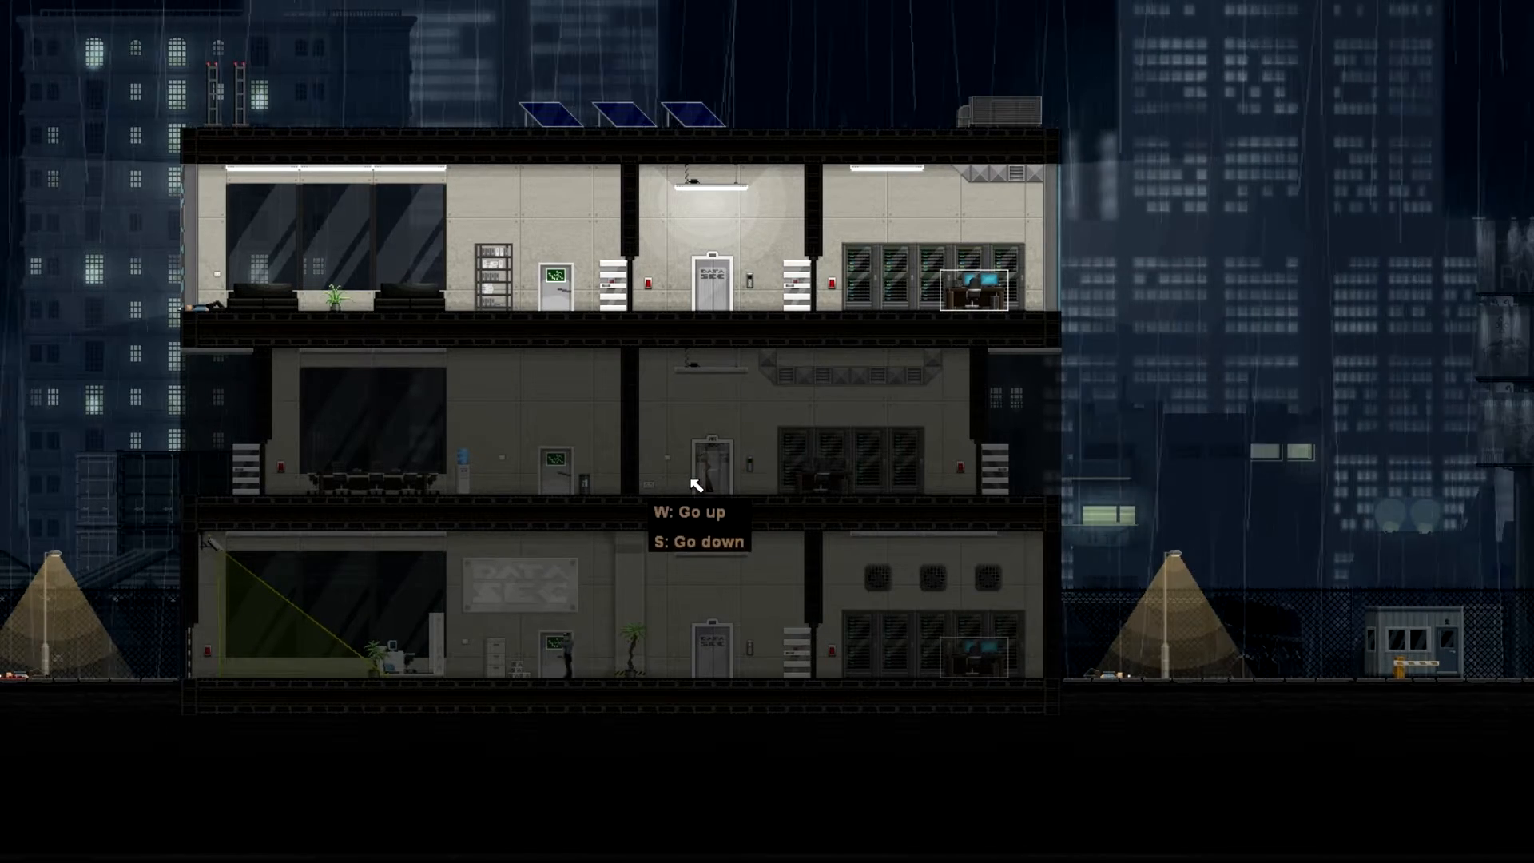
key("s")
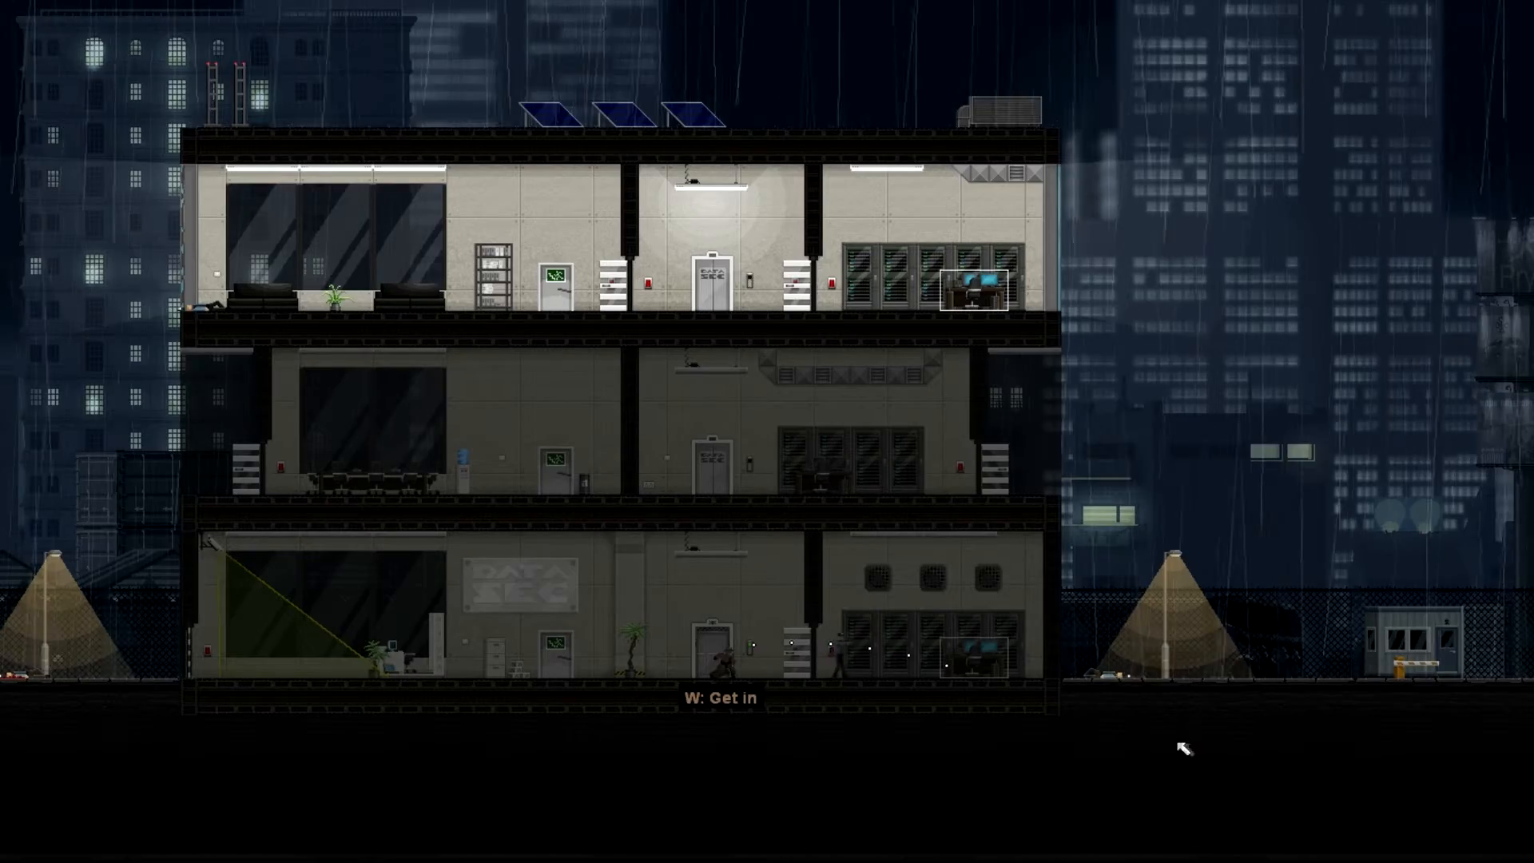
key("w")
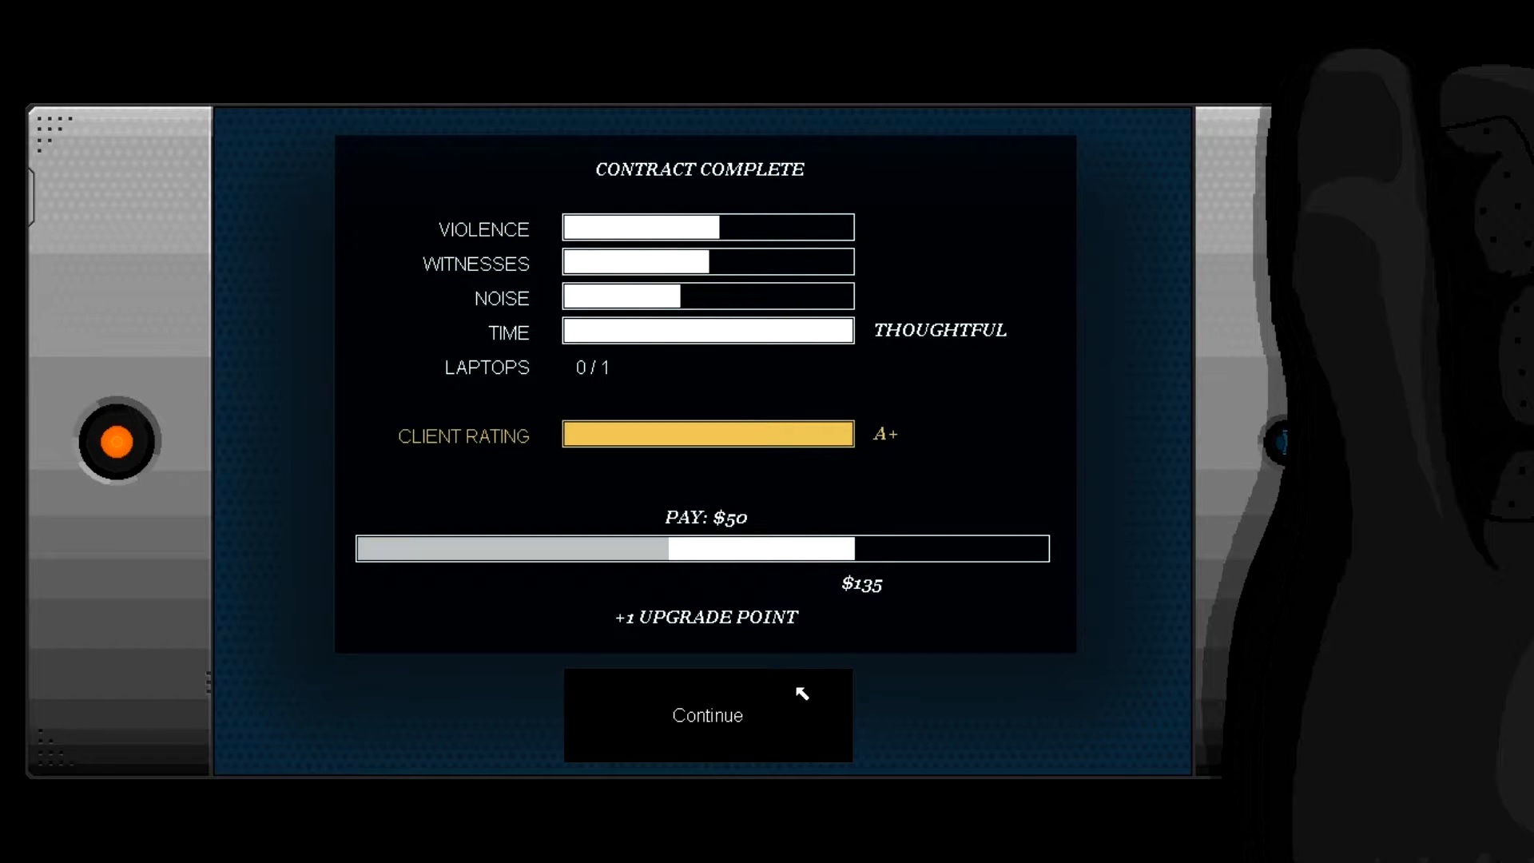
mouse_move(758, 728)
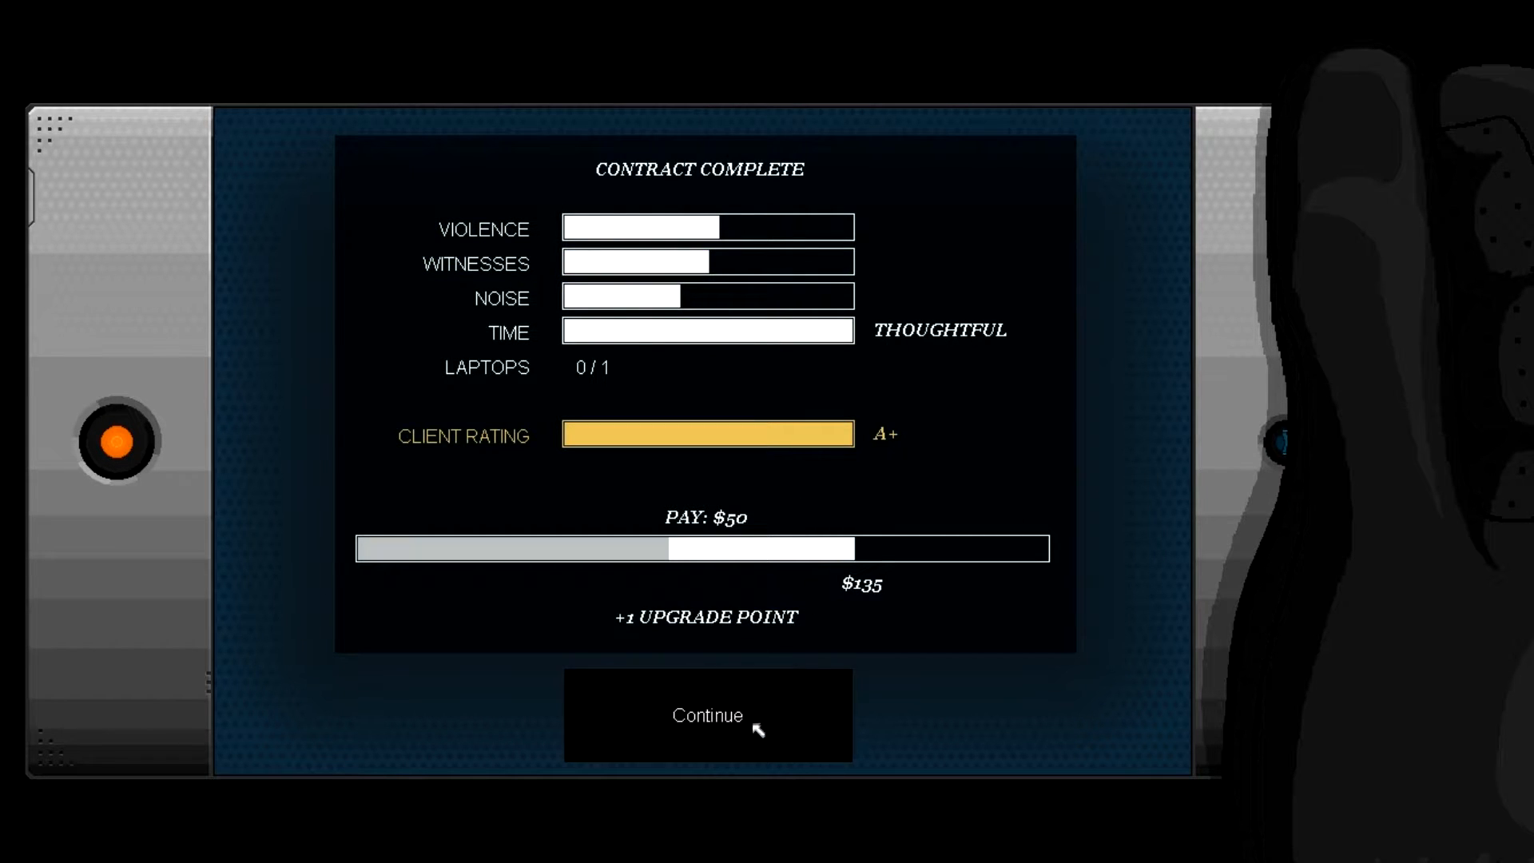
left_click(706, 715)
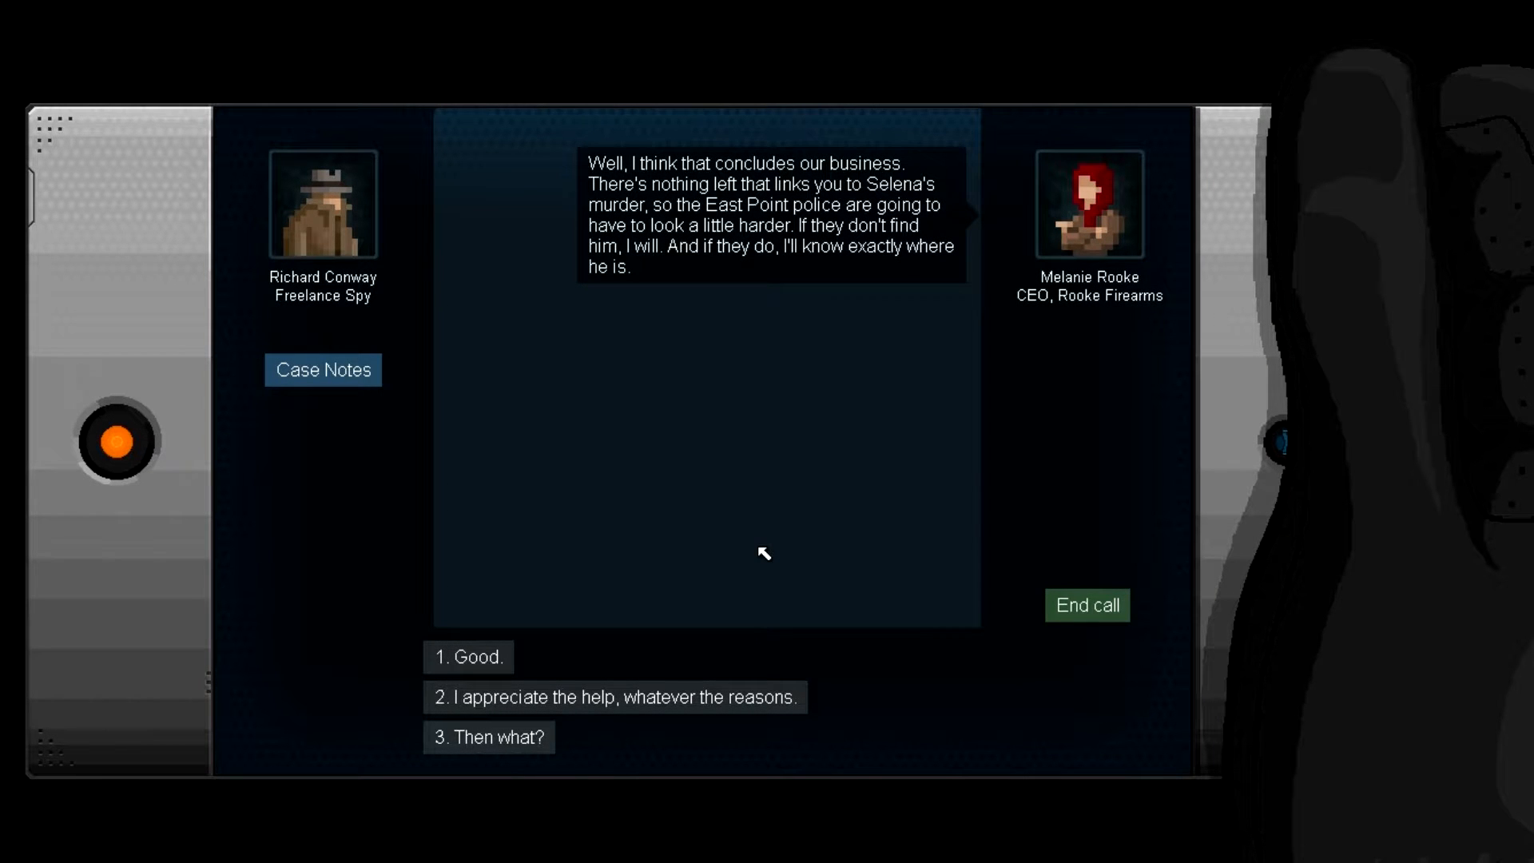
mouse_move(763, 522)
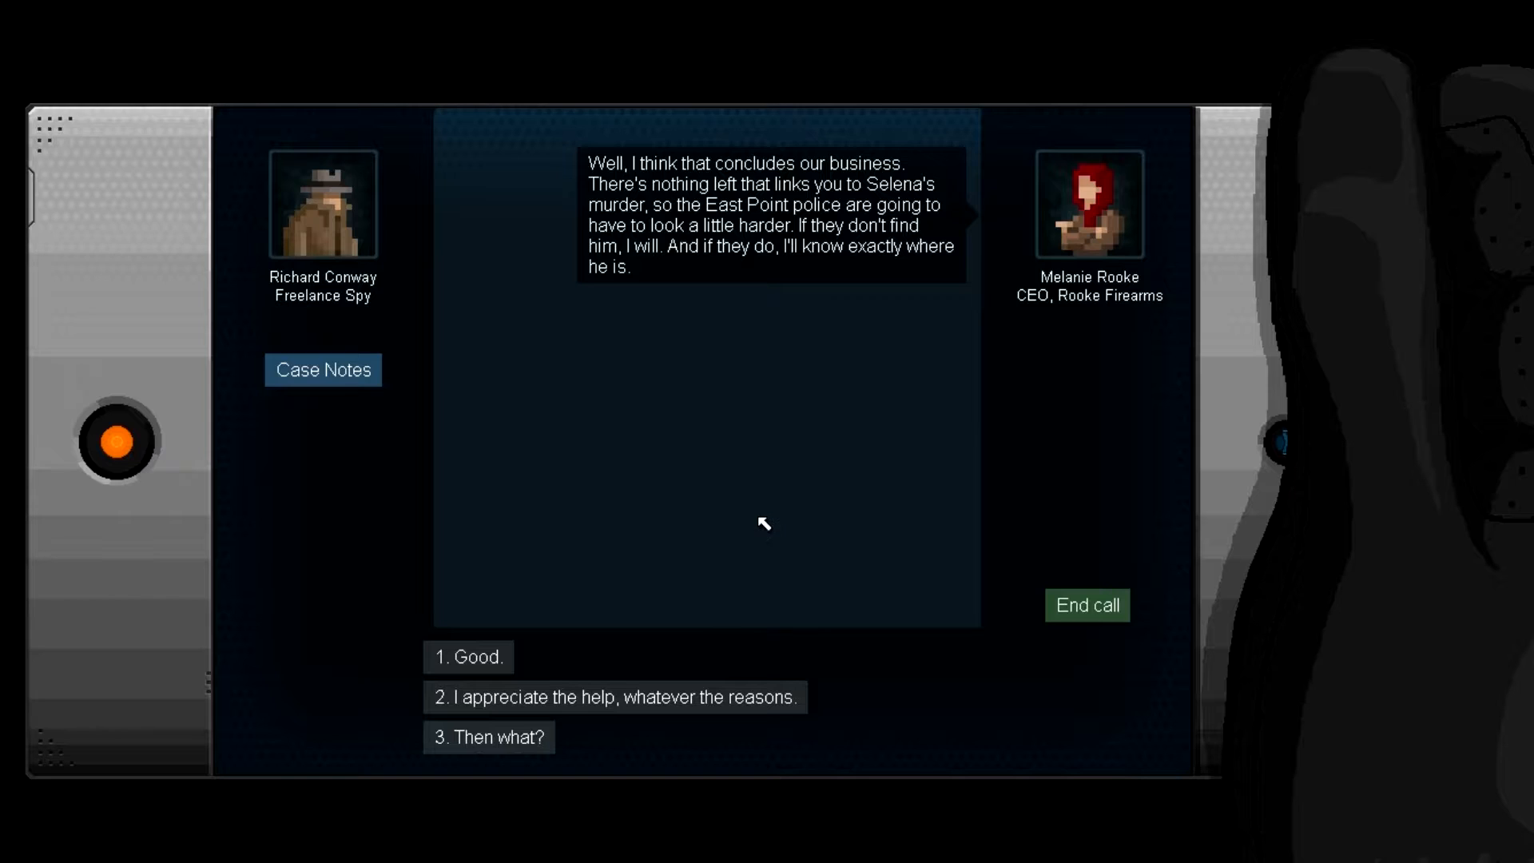
mouse_move(770, 509)
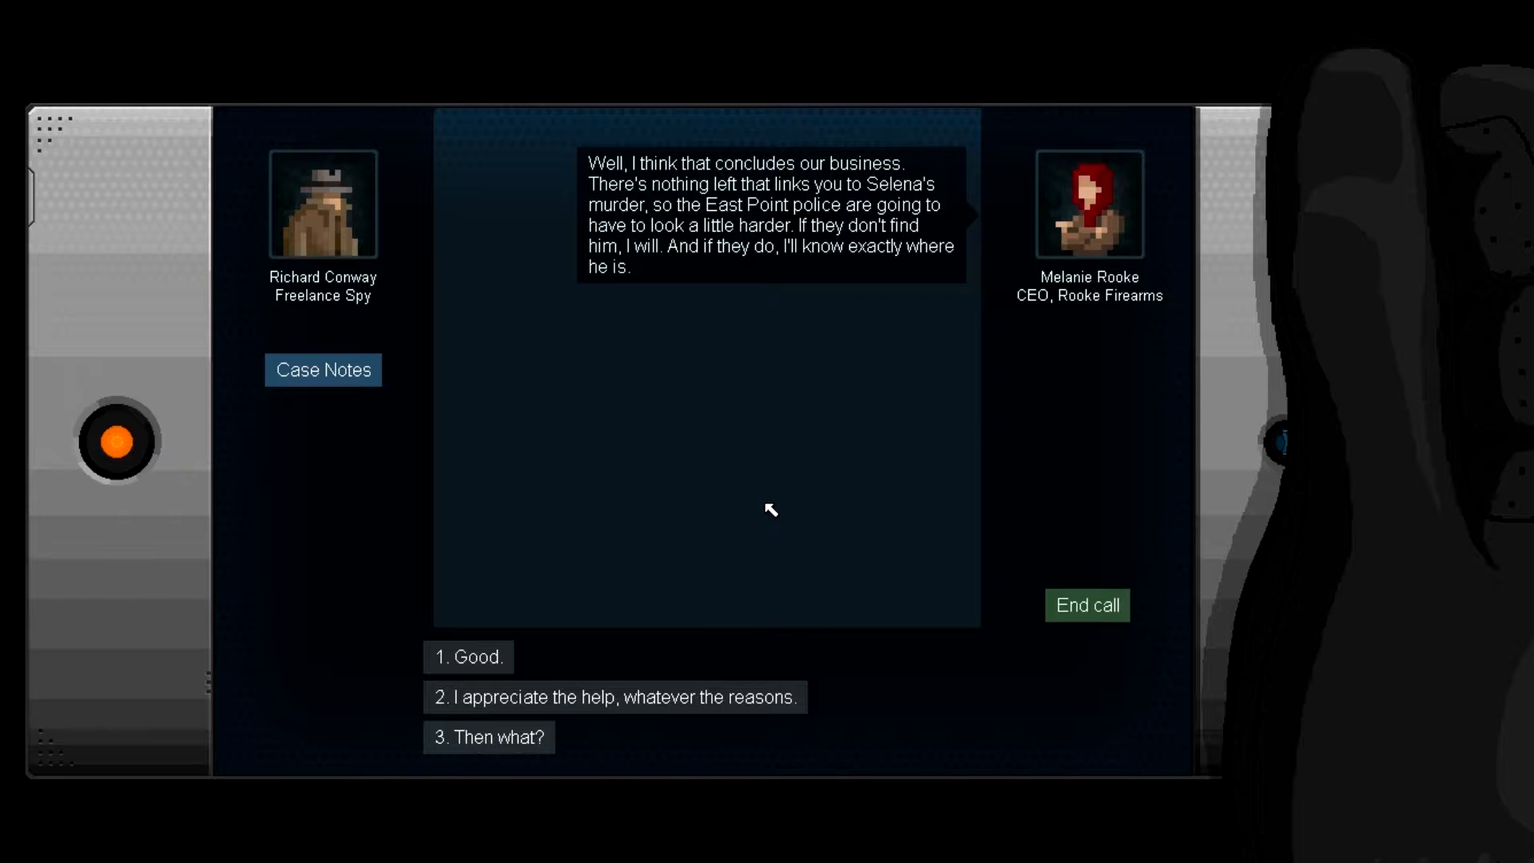
mouse_move(745, 459)
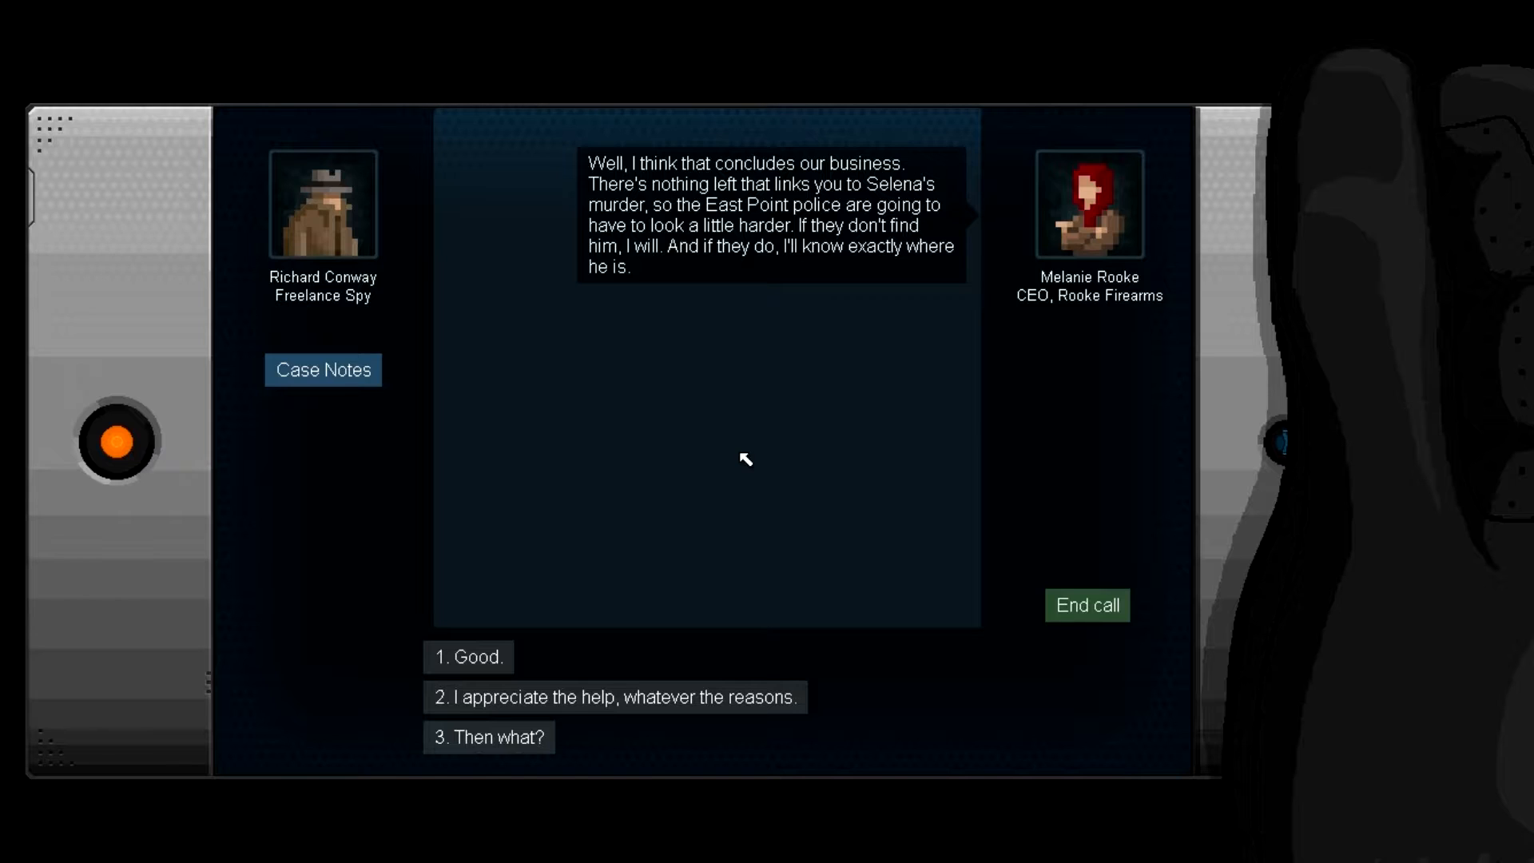
Step: Reply 'Then what?' to Rooke and end the call after she disconnects
left_click(488, 736)
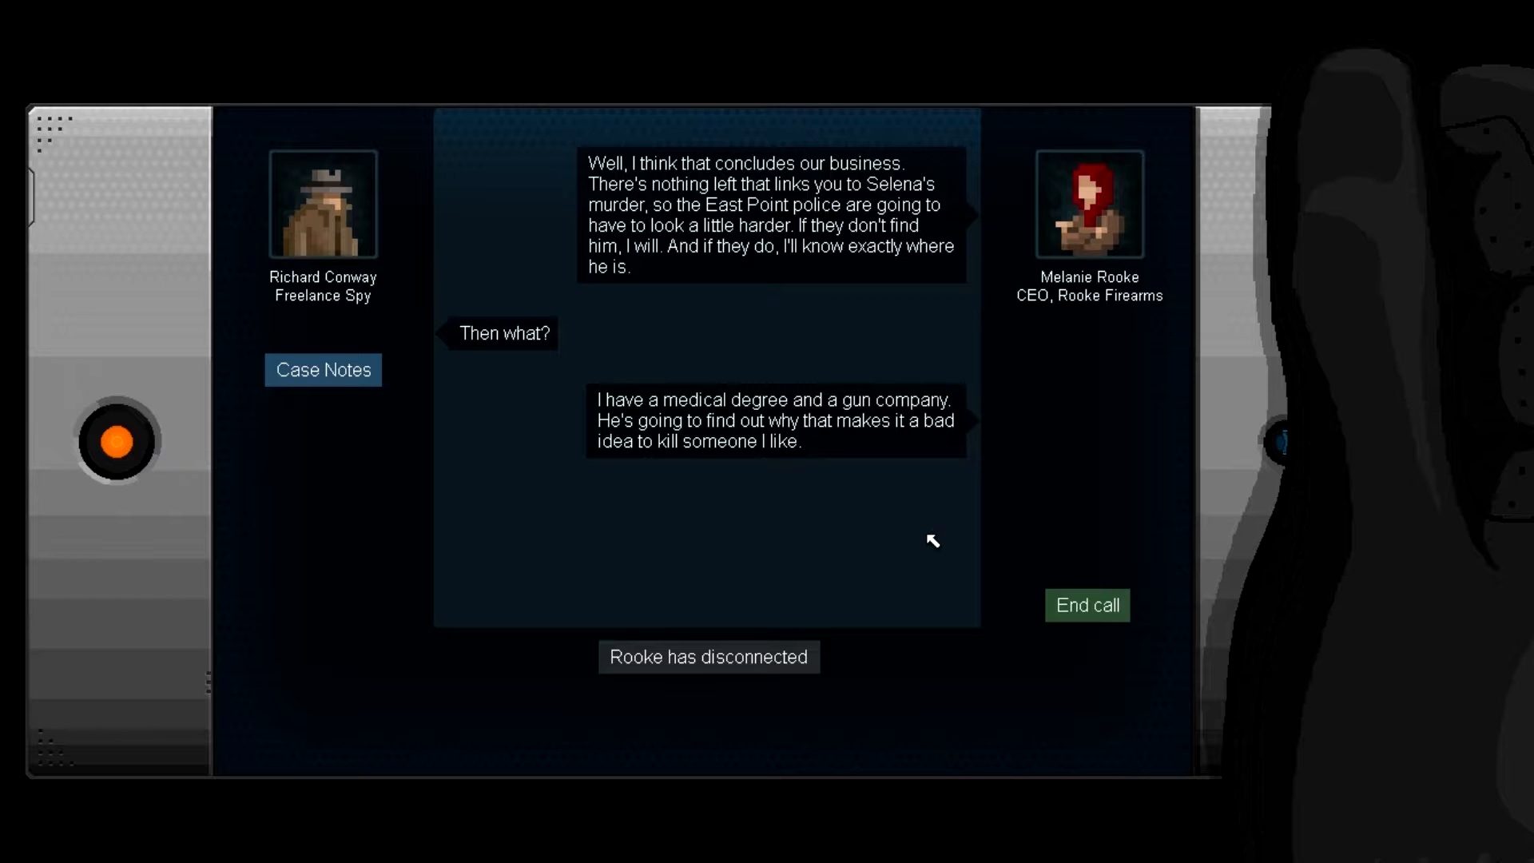
mouse_move(988, 619)
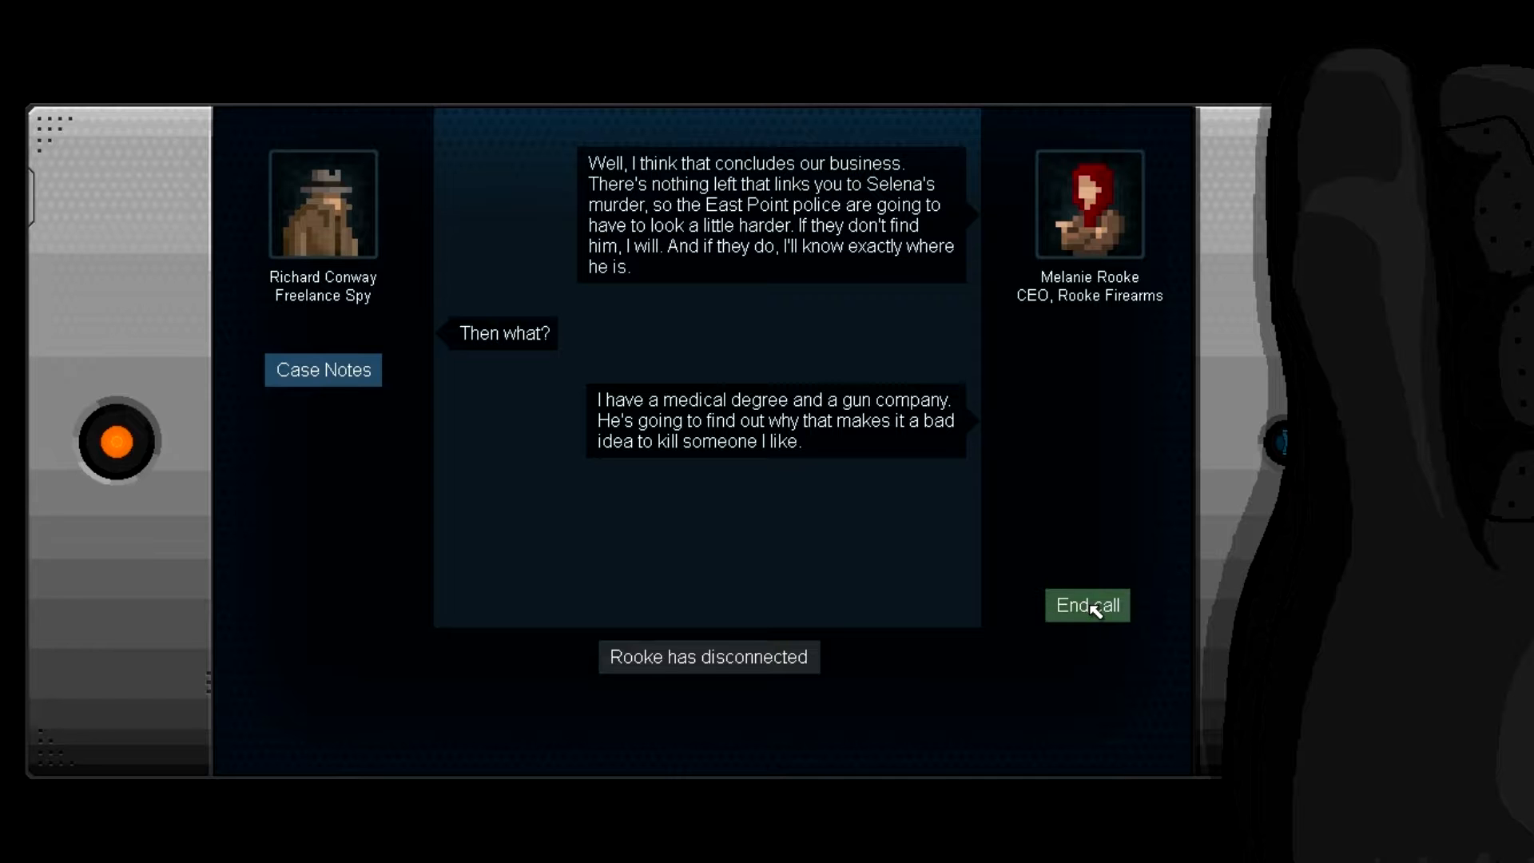
left_click(1086, 605)
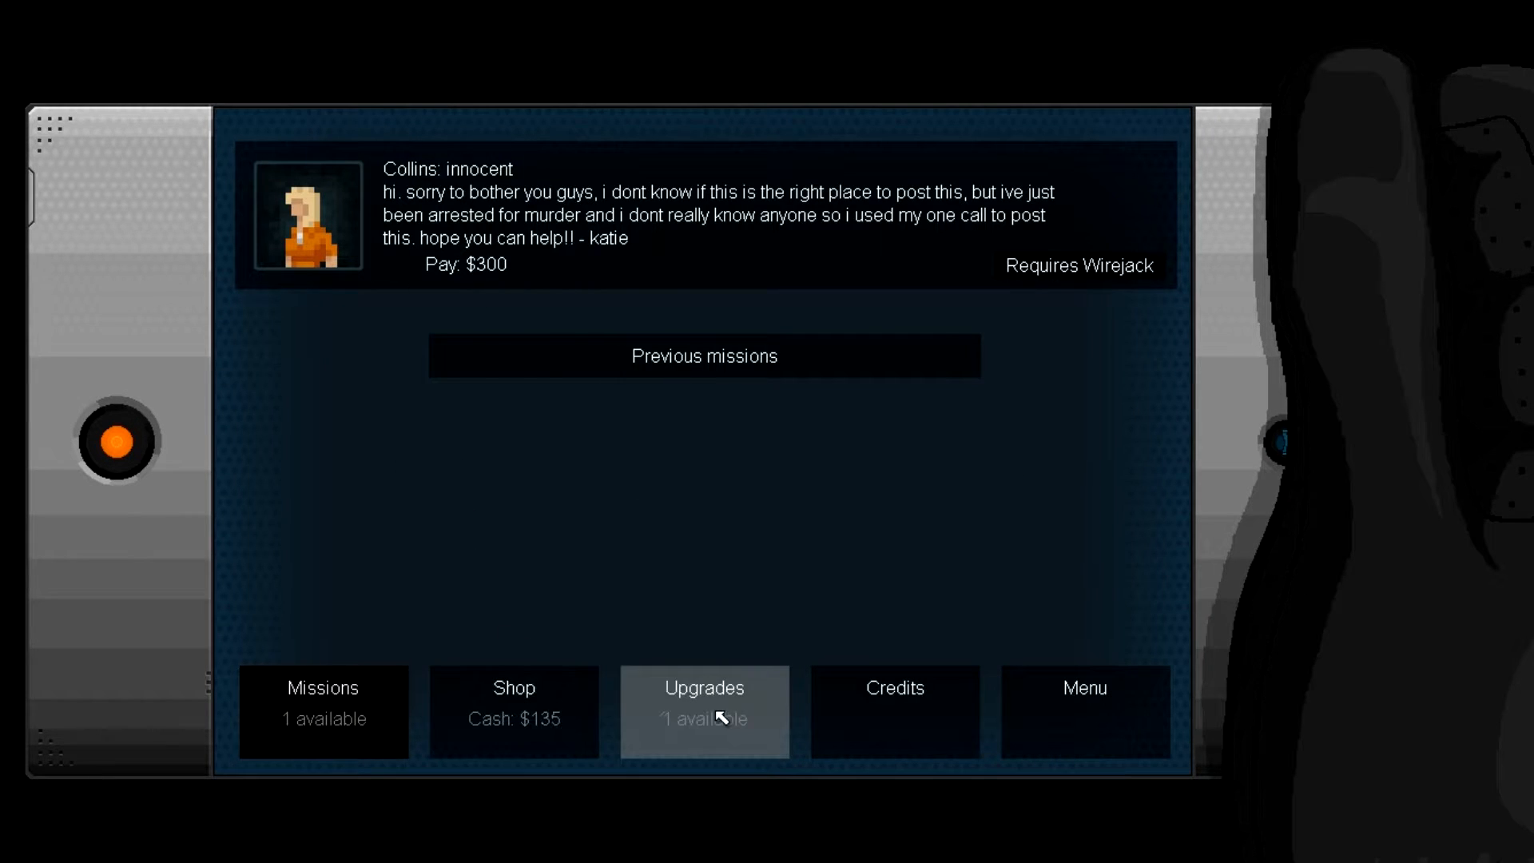
Step: Buy the Wirejack gadget for $130, leaving $5 cash, and return to Missions
left_click(703, 711)
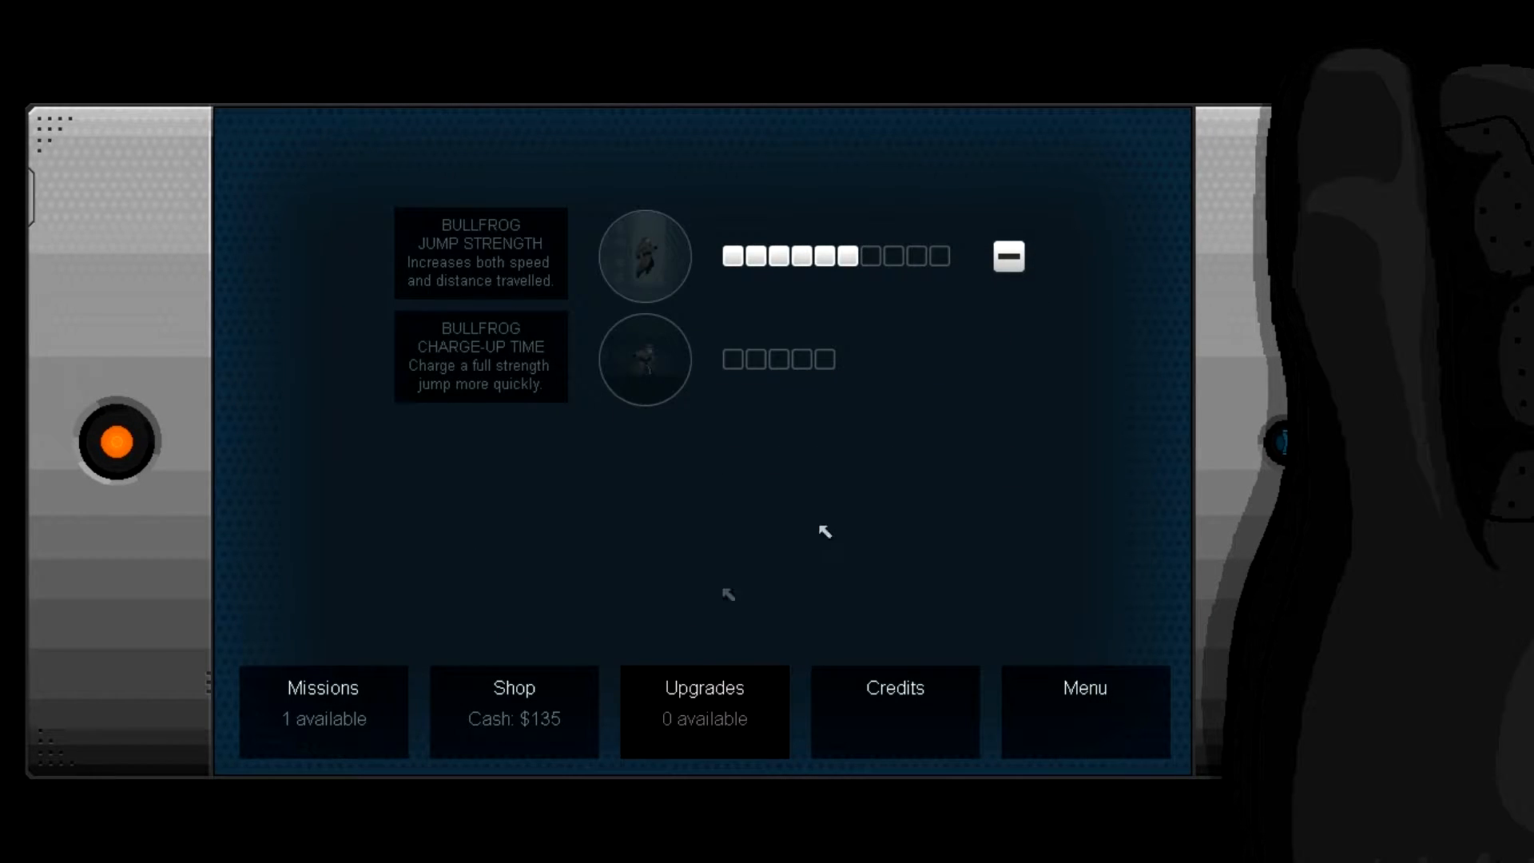
left_click(513, 711)
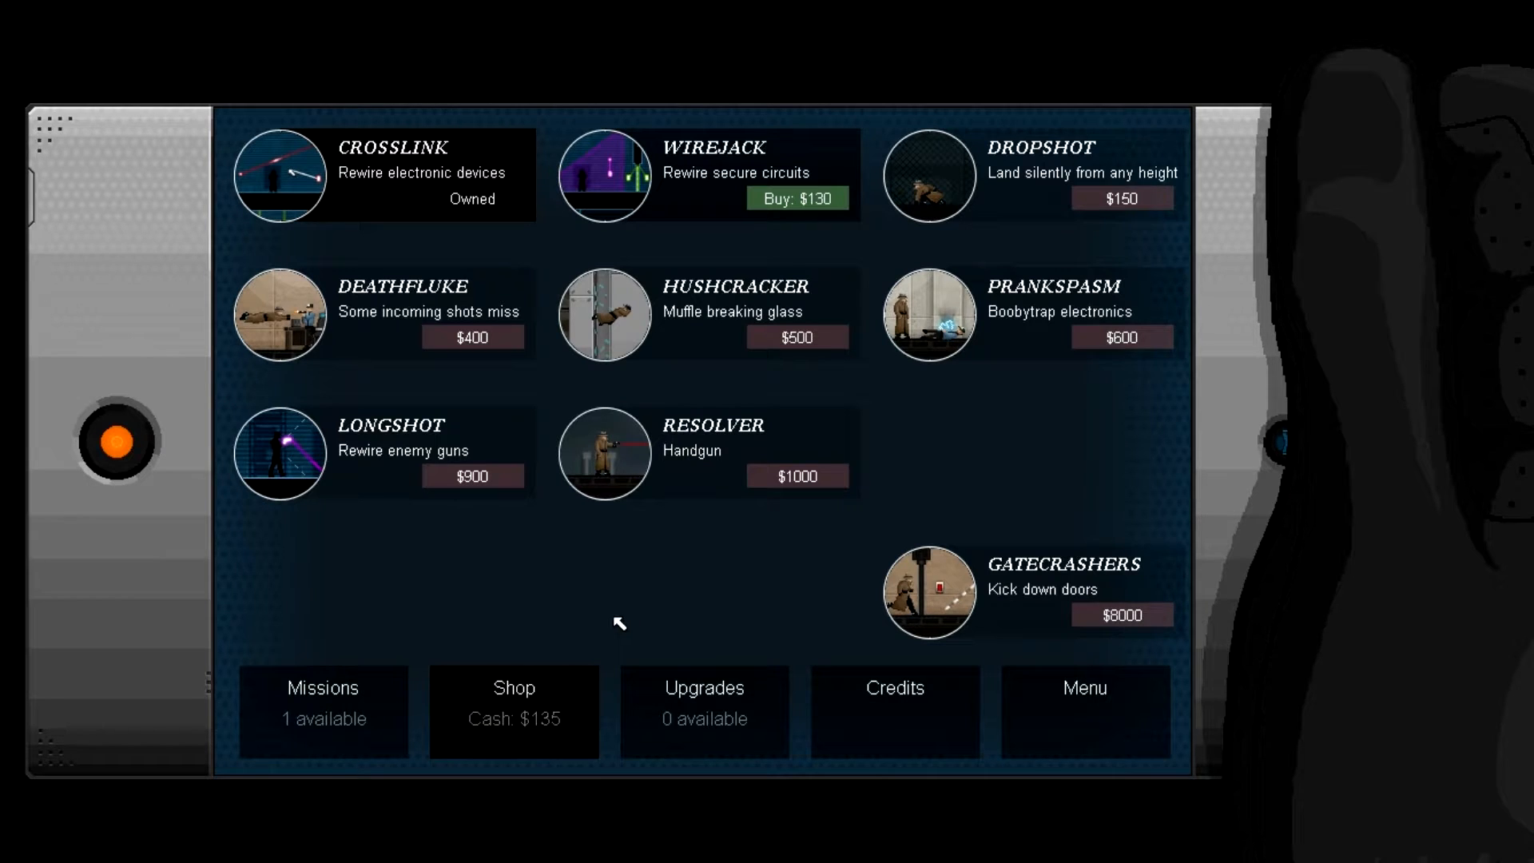
mouse_move(662, 532)
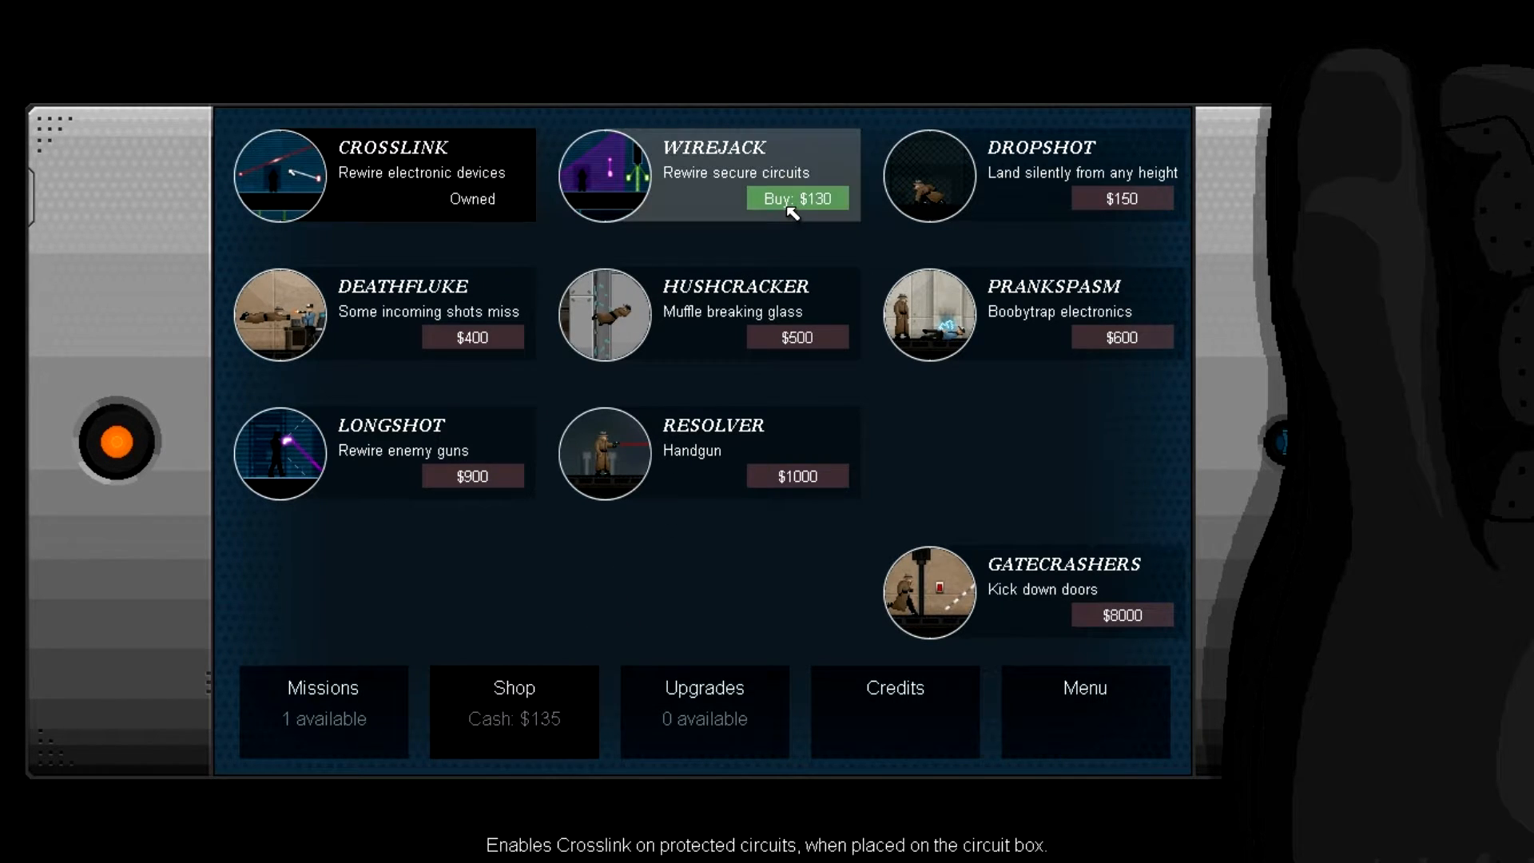
left_click(796, 197)
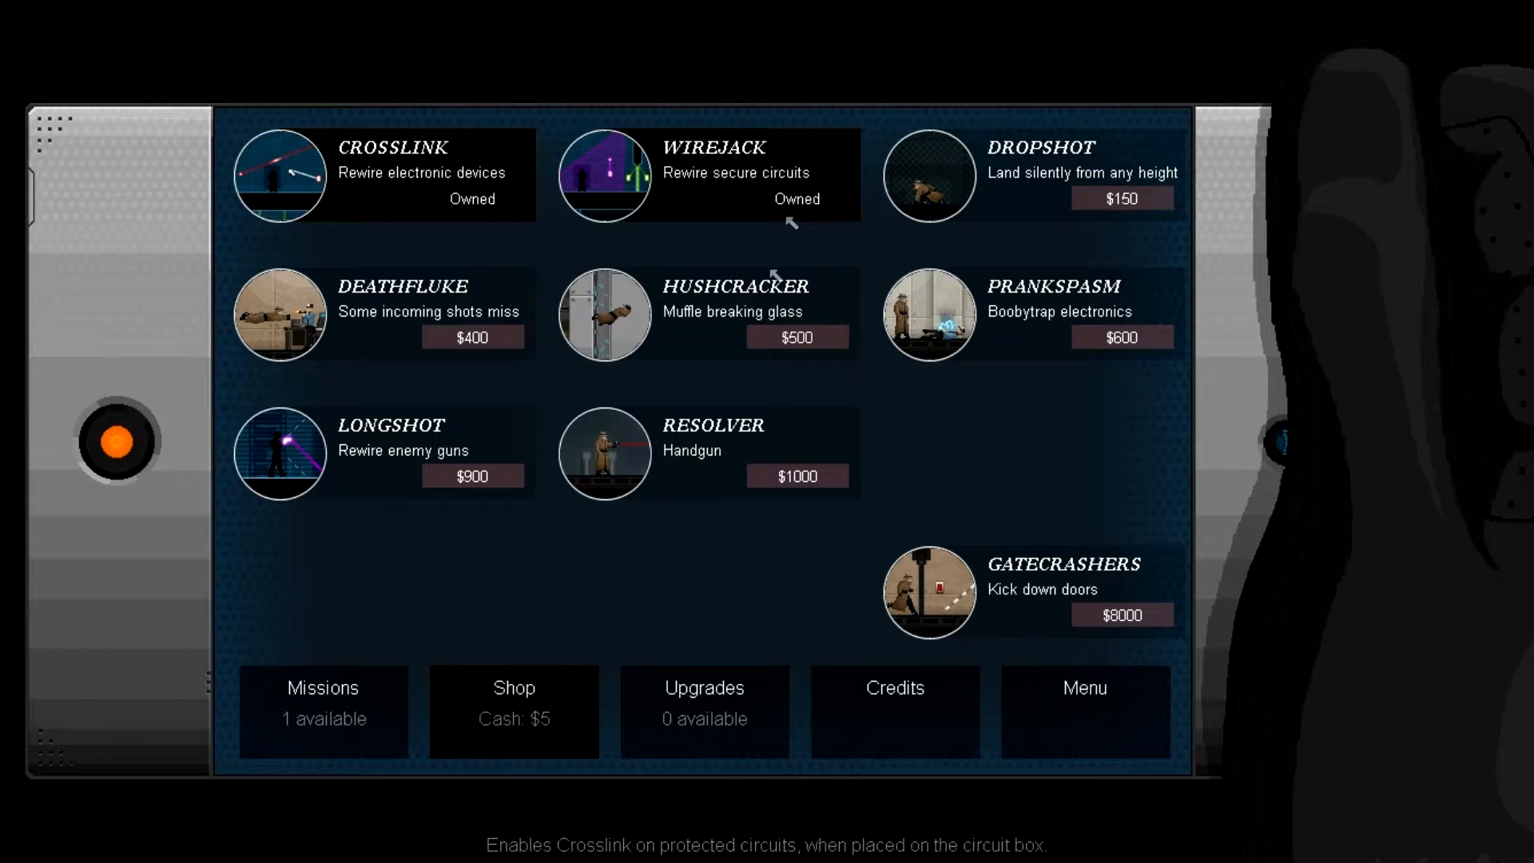
left_click(322, 711)
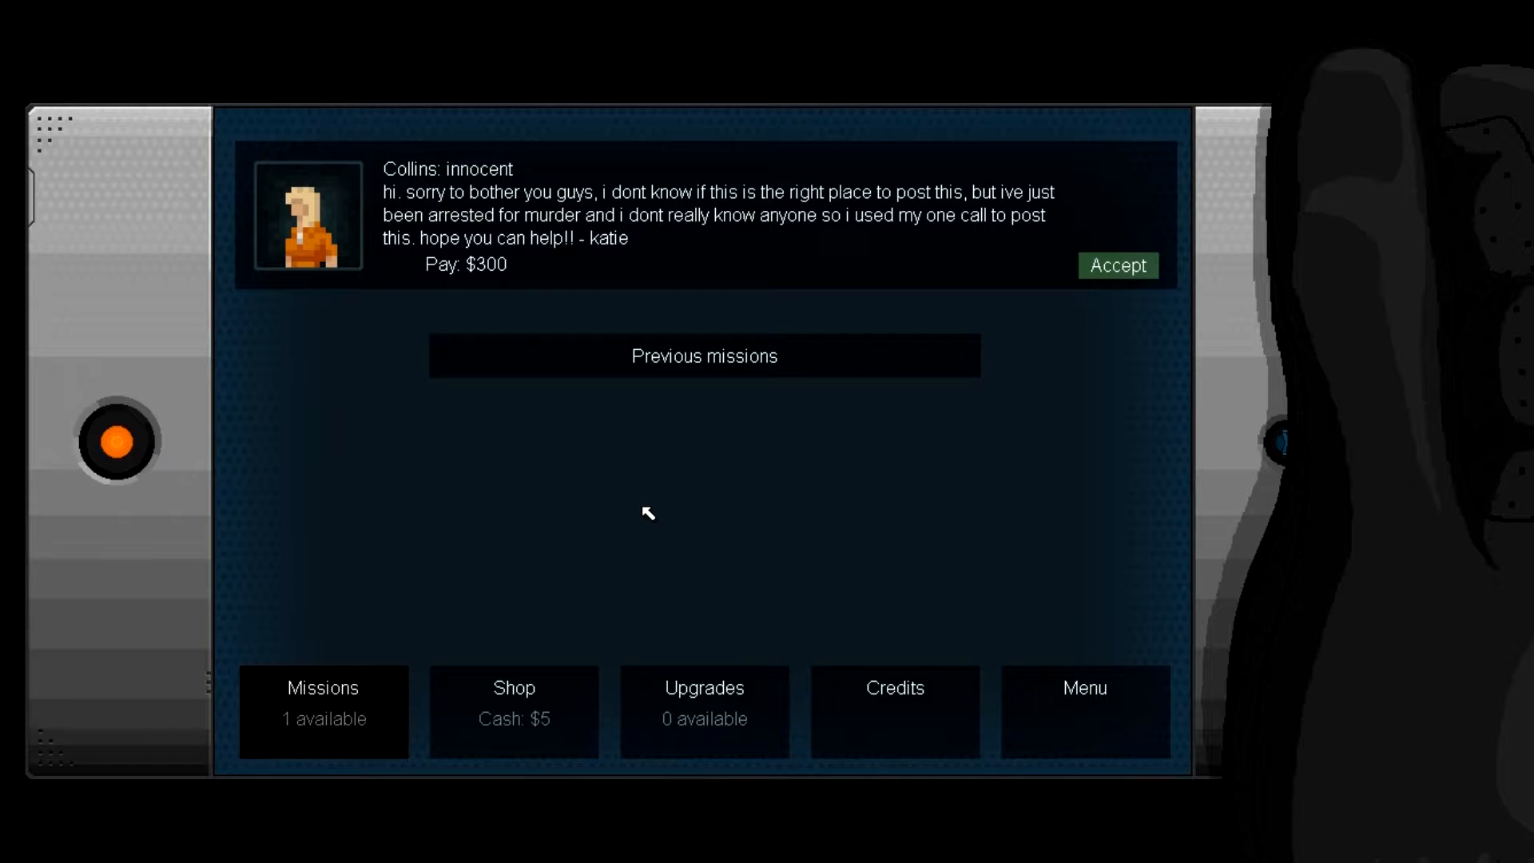
mouse_move(898, 470)
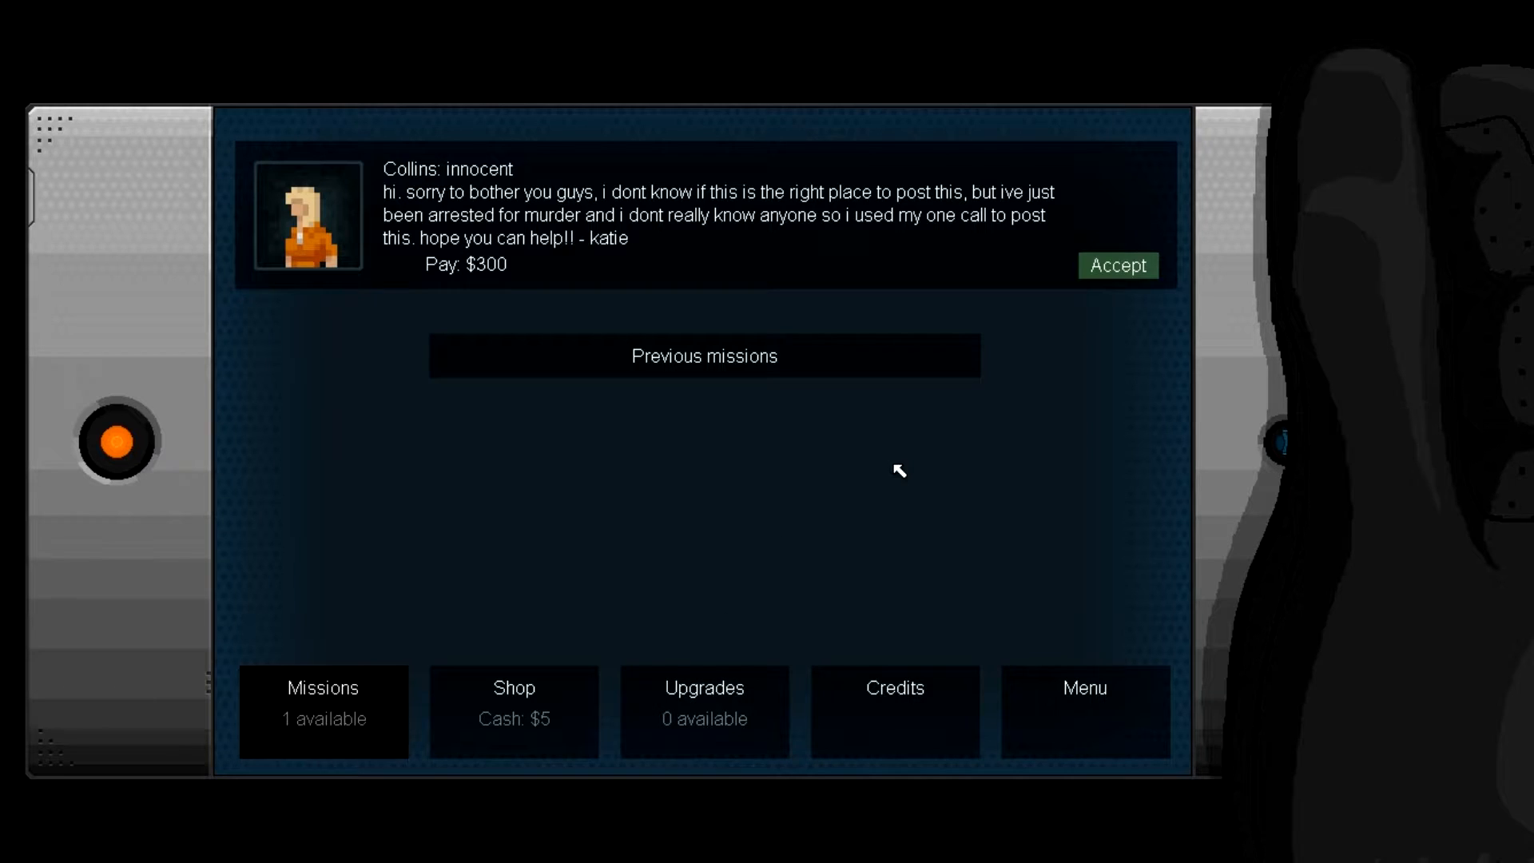
mouse_move(918, 469)
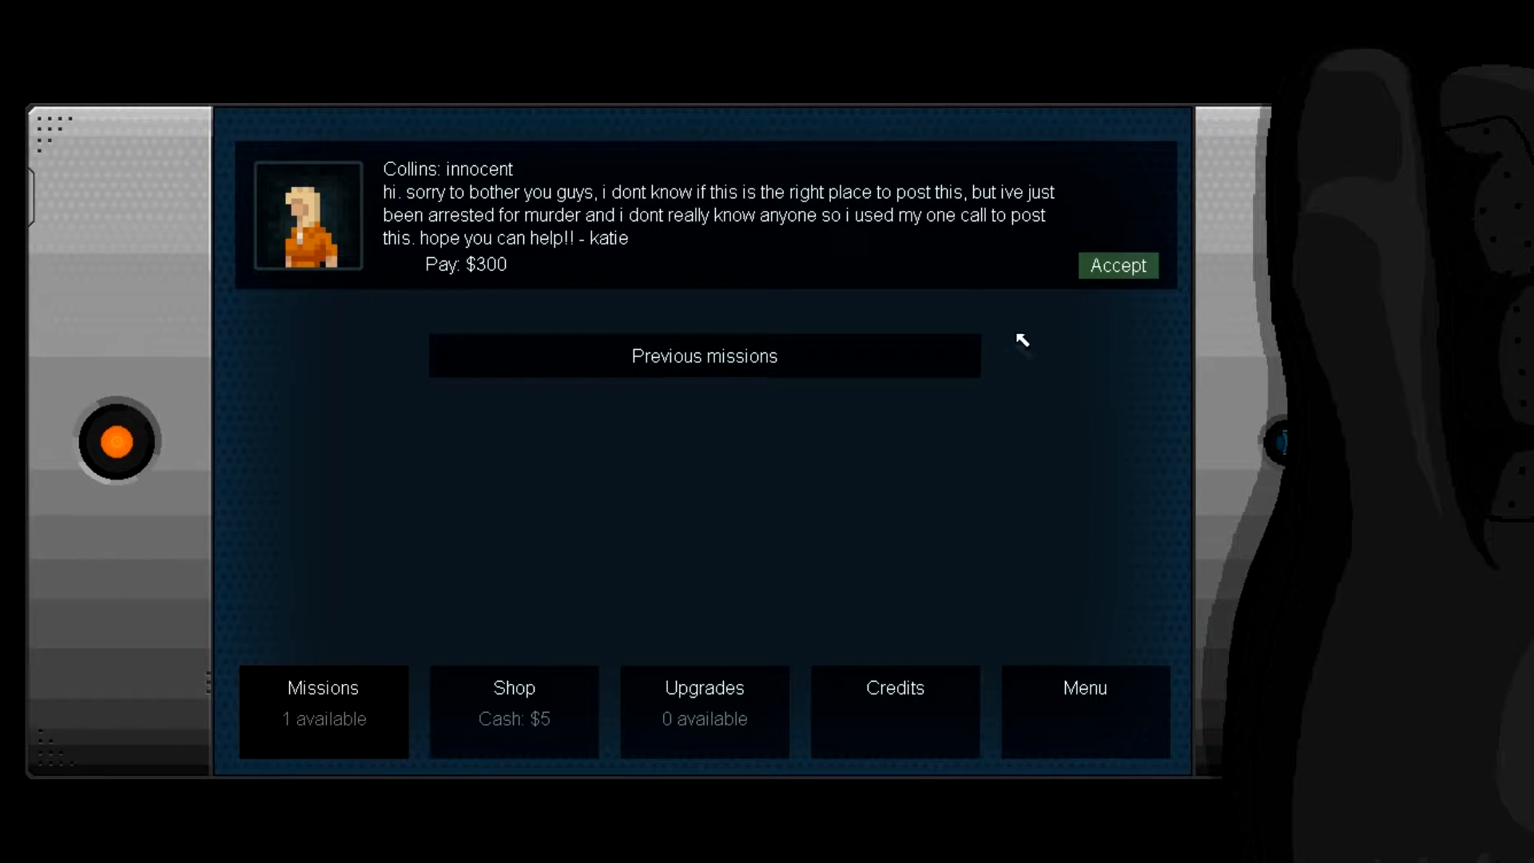
mouse_move(1117, 266)
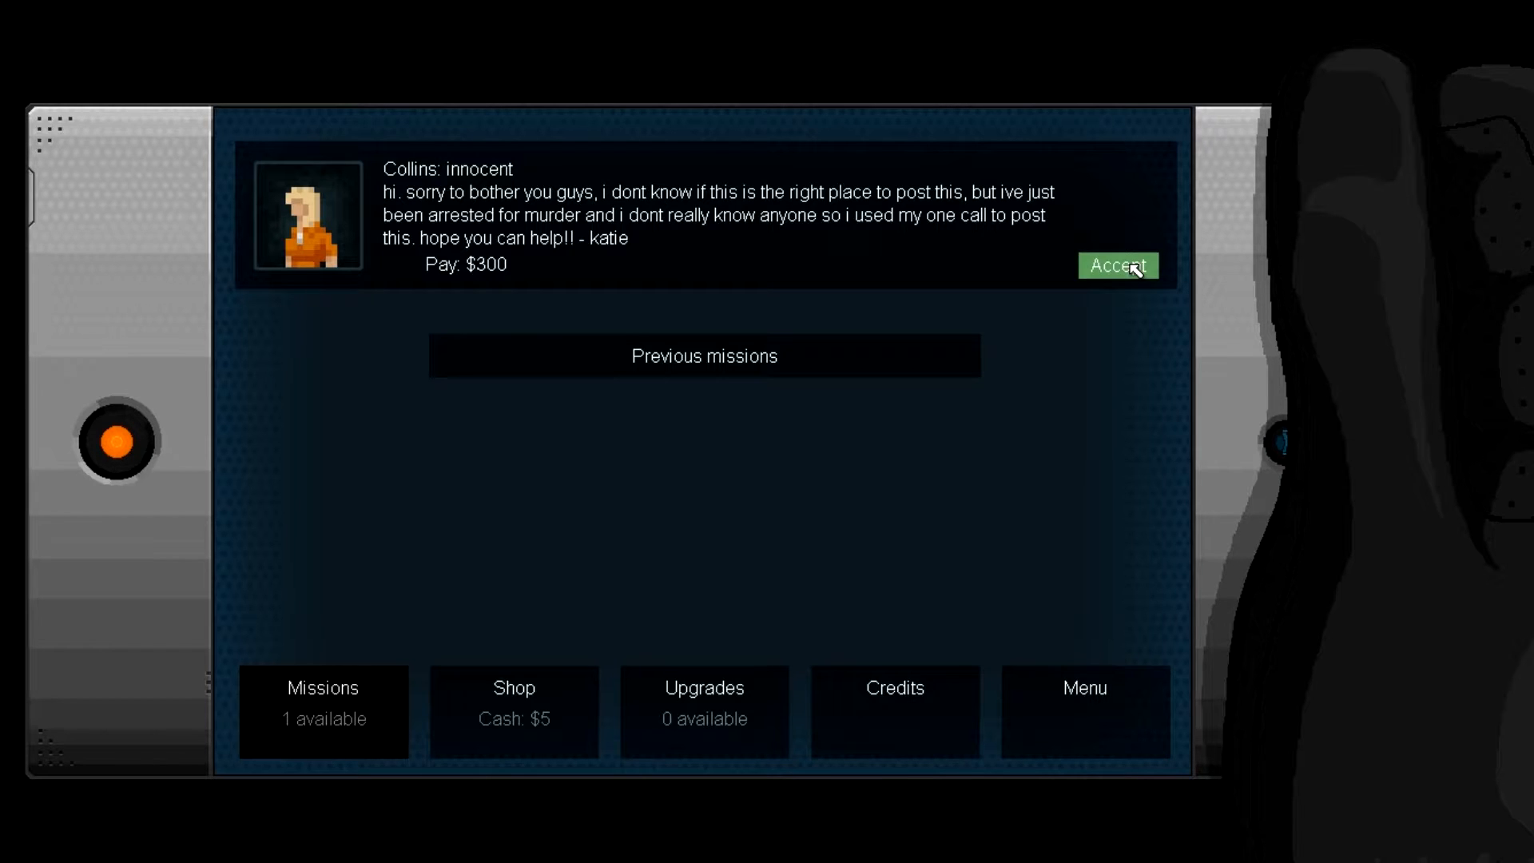
Step: Accept Collins' mission, saying the money keeps you interested and deleting the footage was a dick move
left_click(1116, 266)
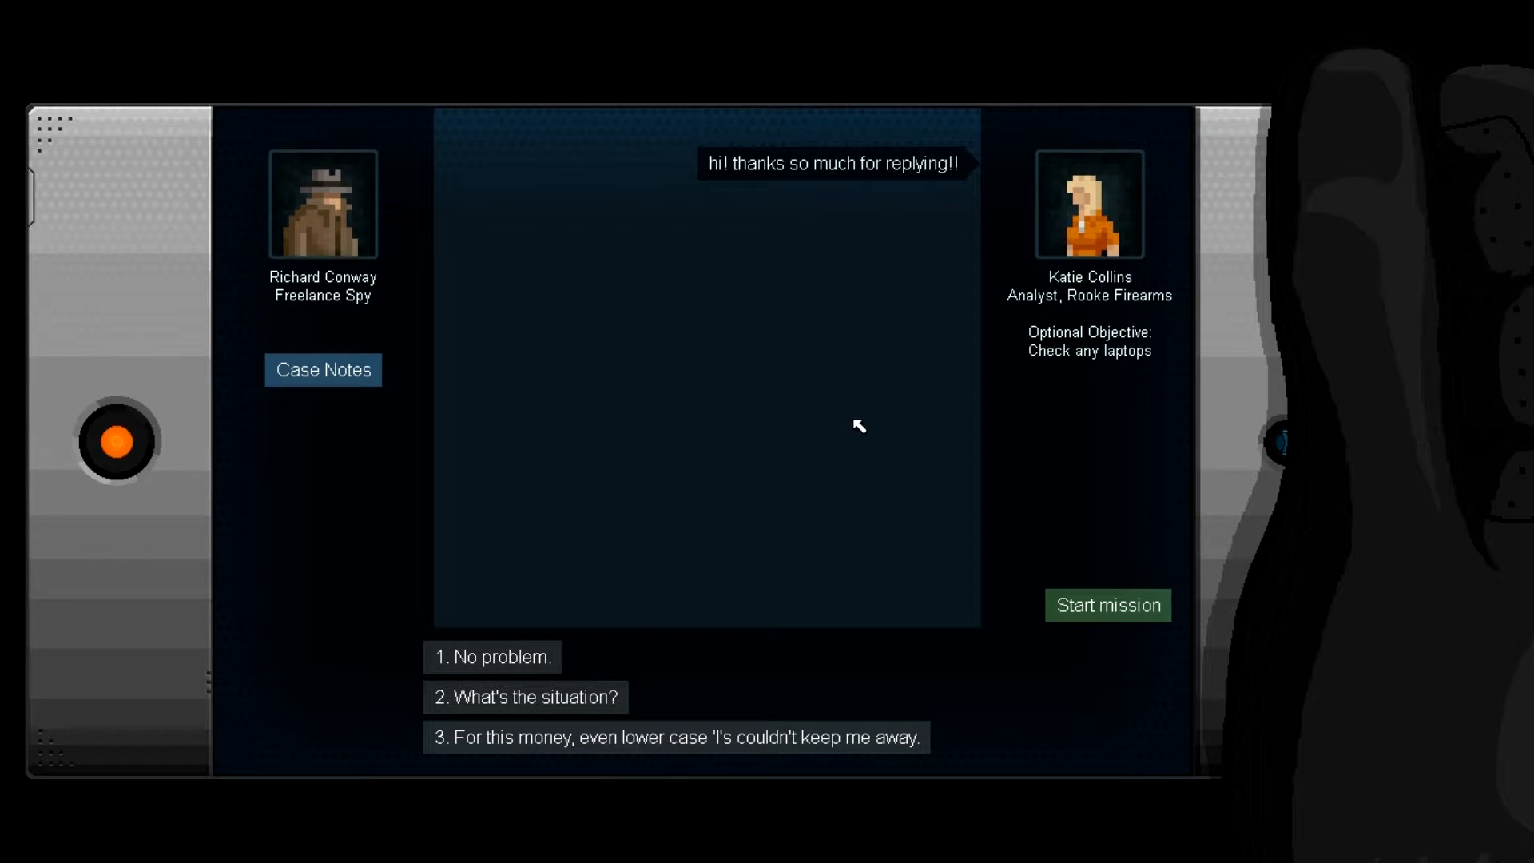
mouse_move(799, 494)
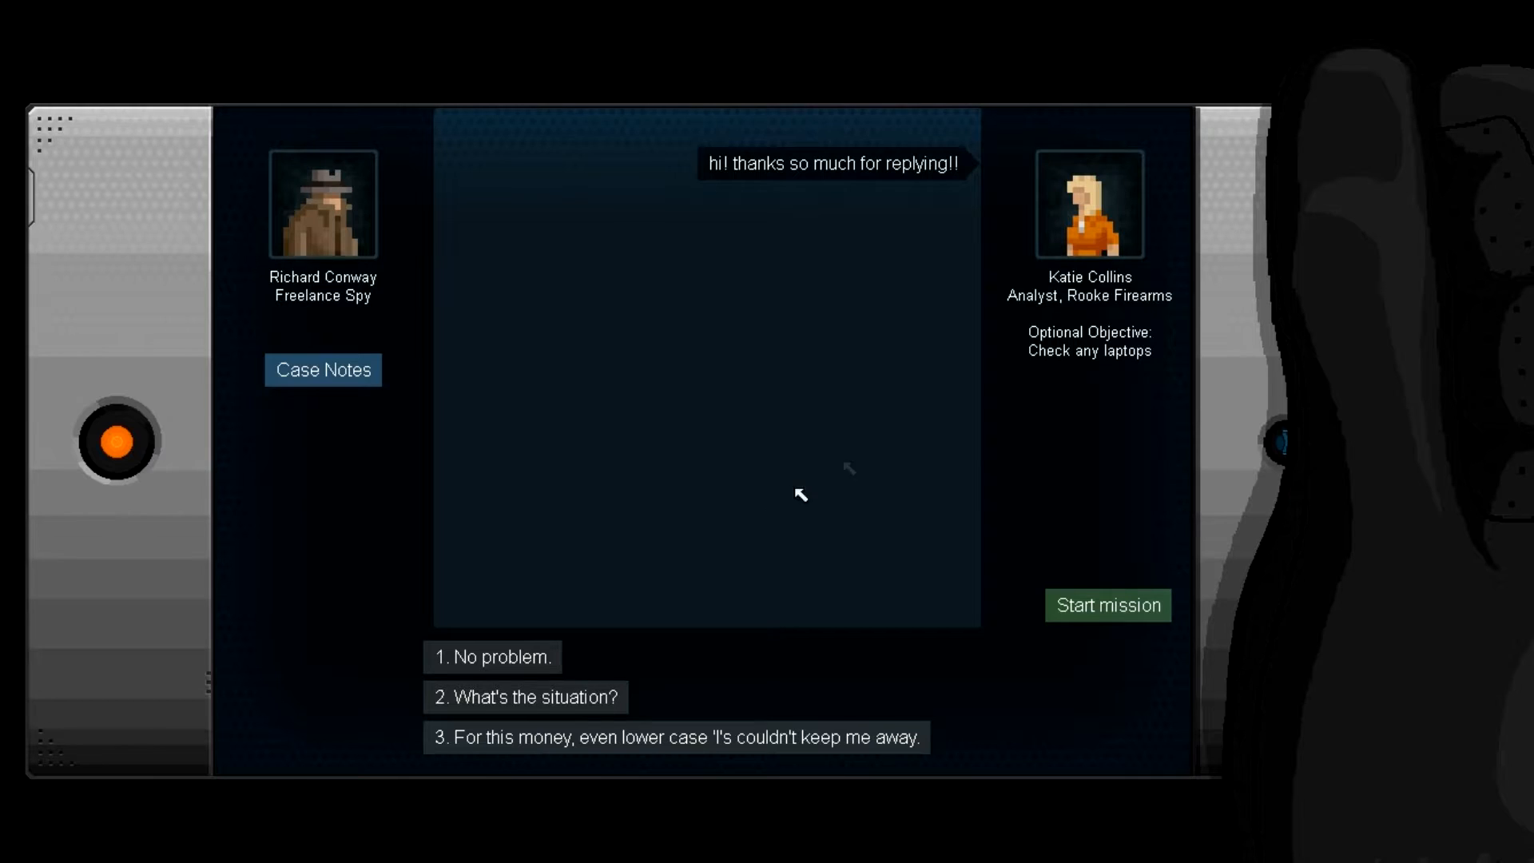
mouse_move(1115, 306)
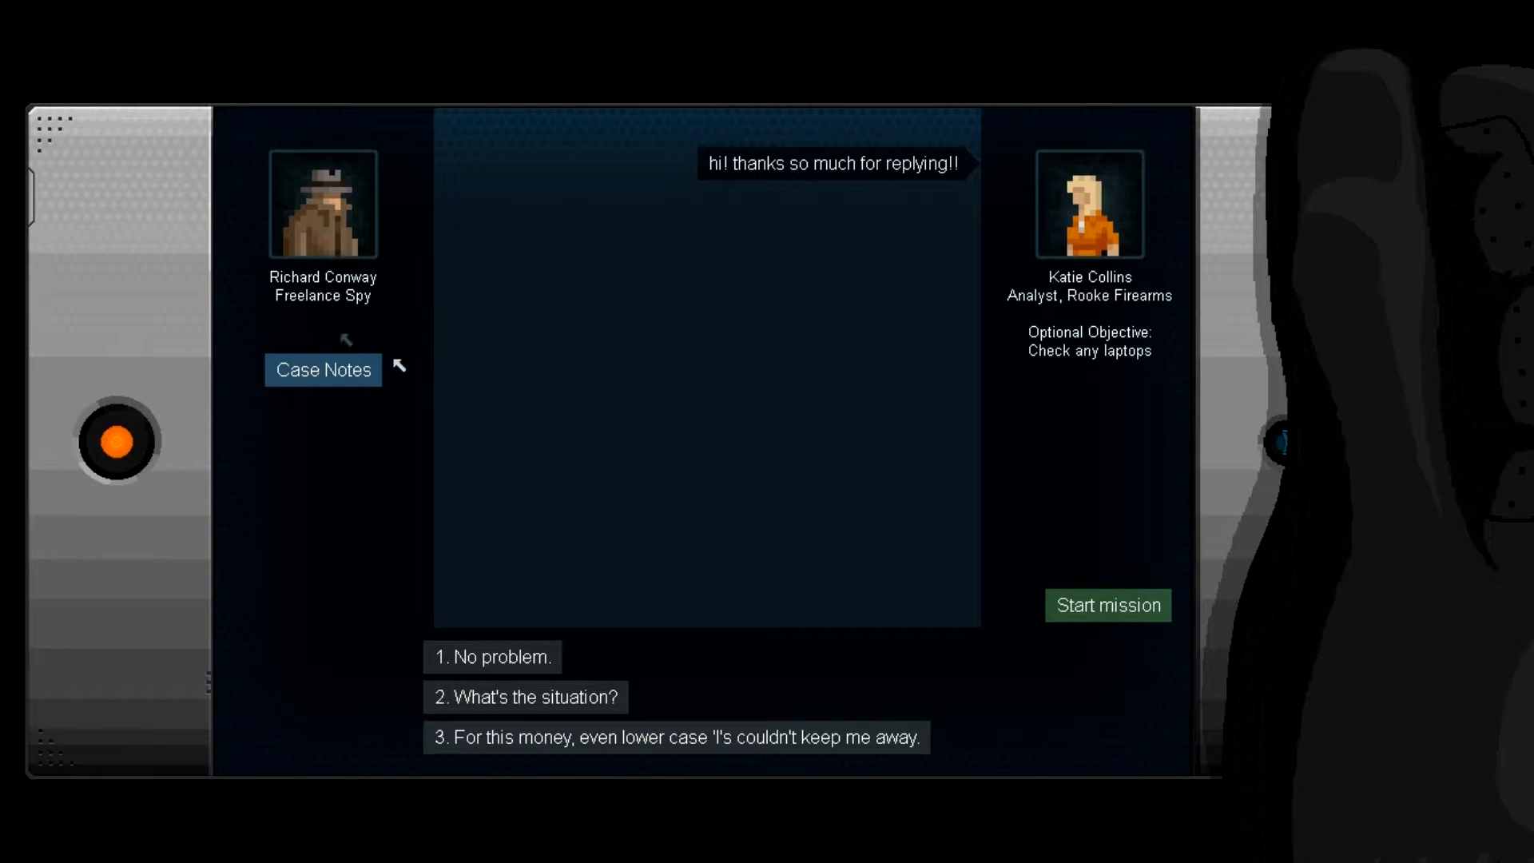
mouse_move(681, 832)
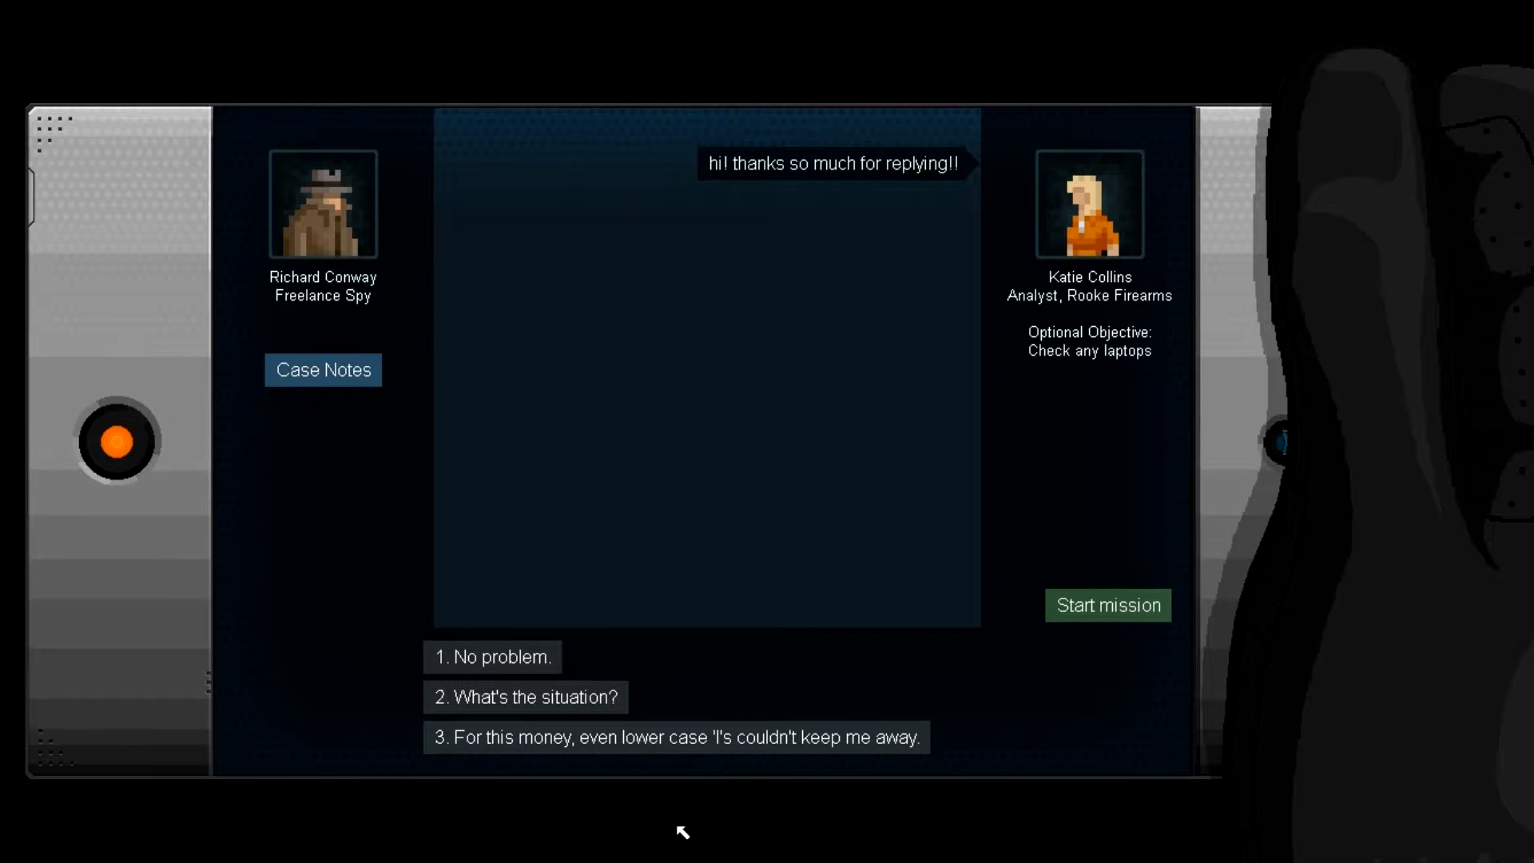
left_click(675, 738)
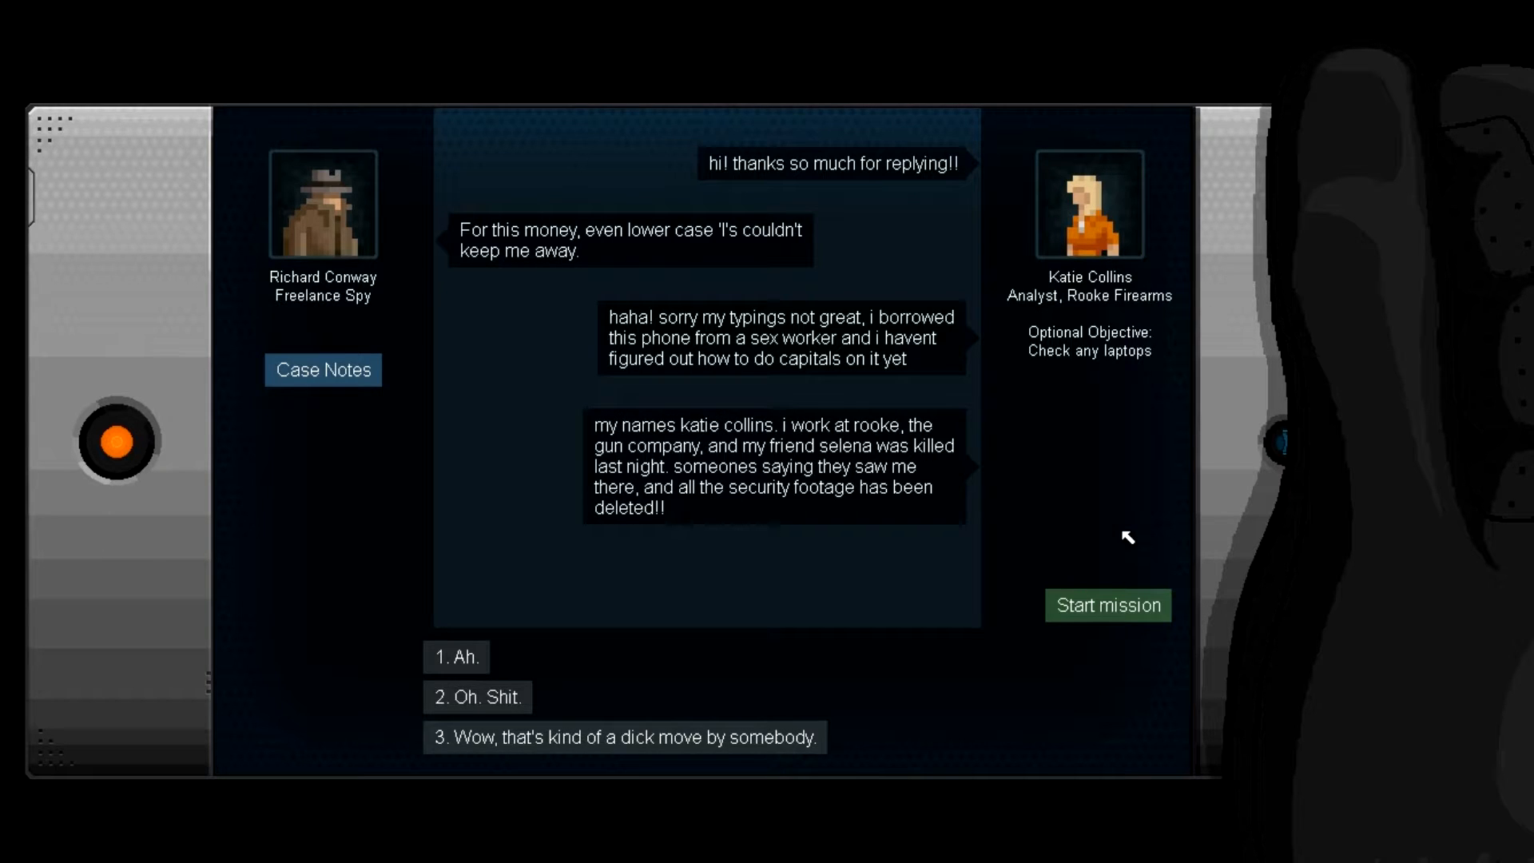
mouse_move(1067, 469)
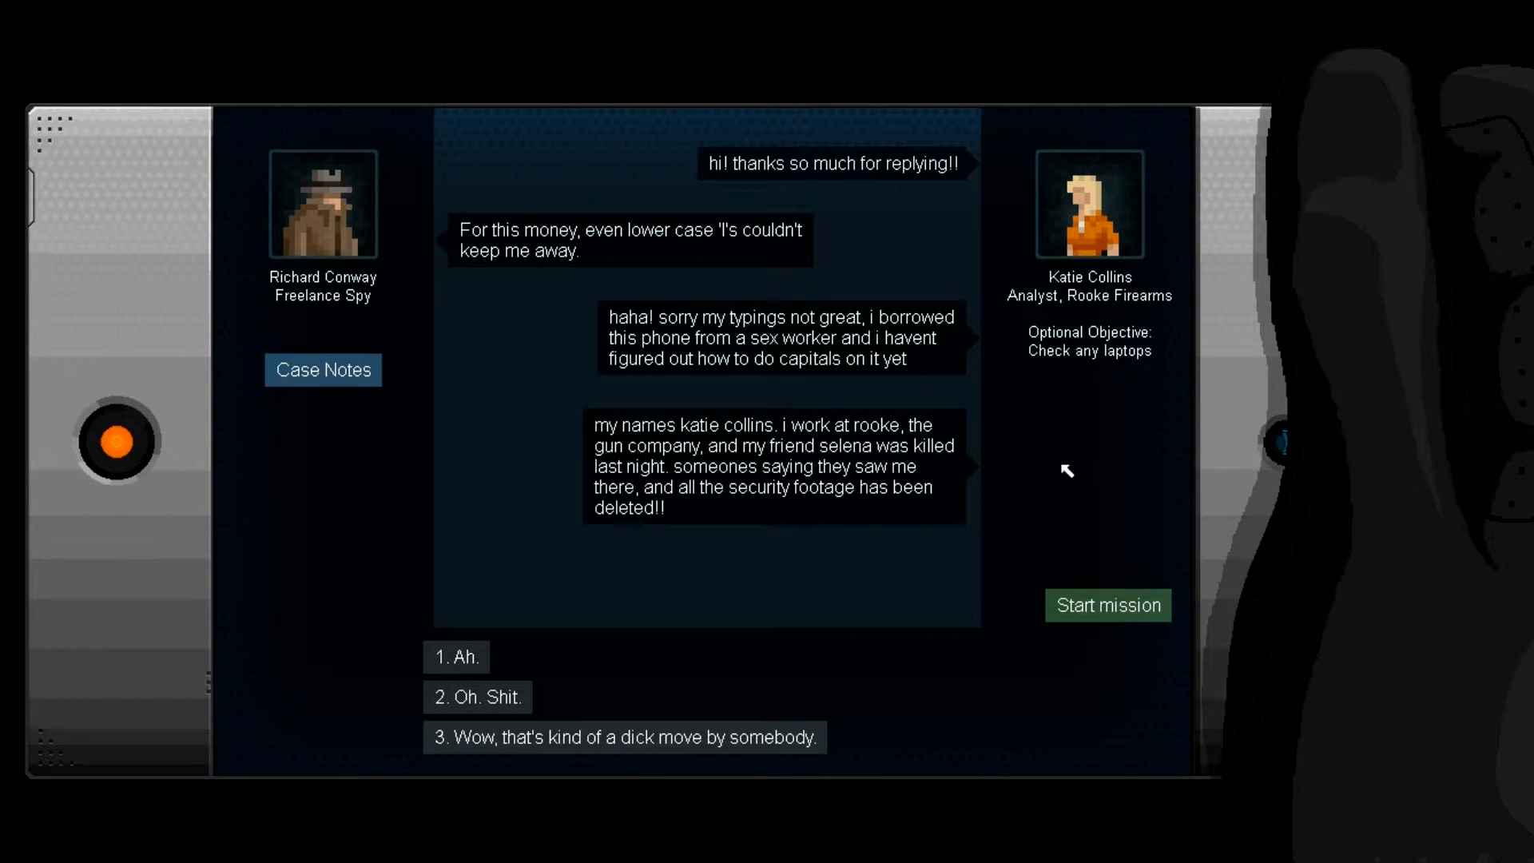
mouse_move(1184, 772)
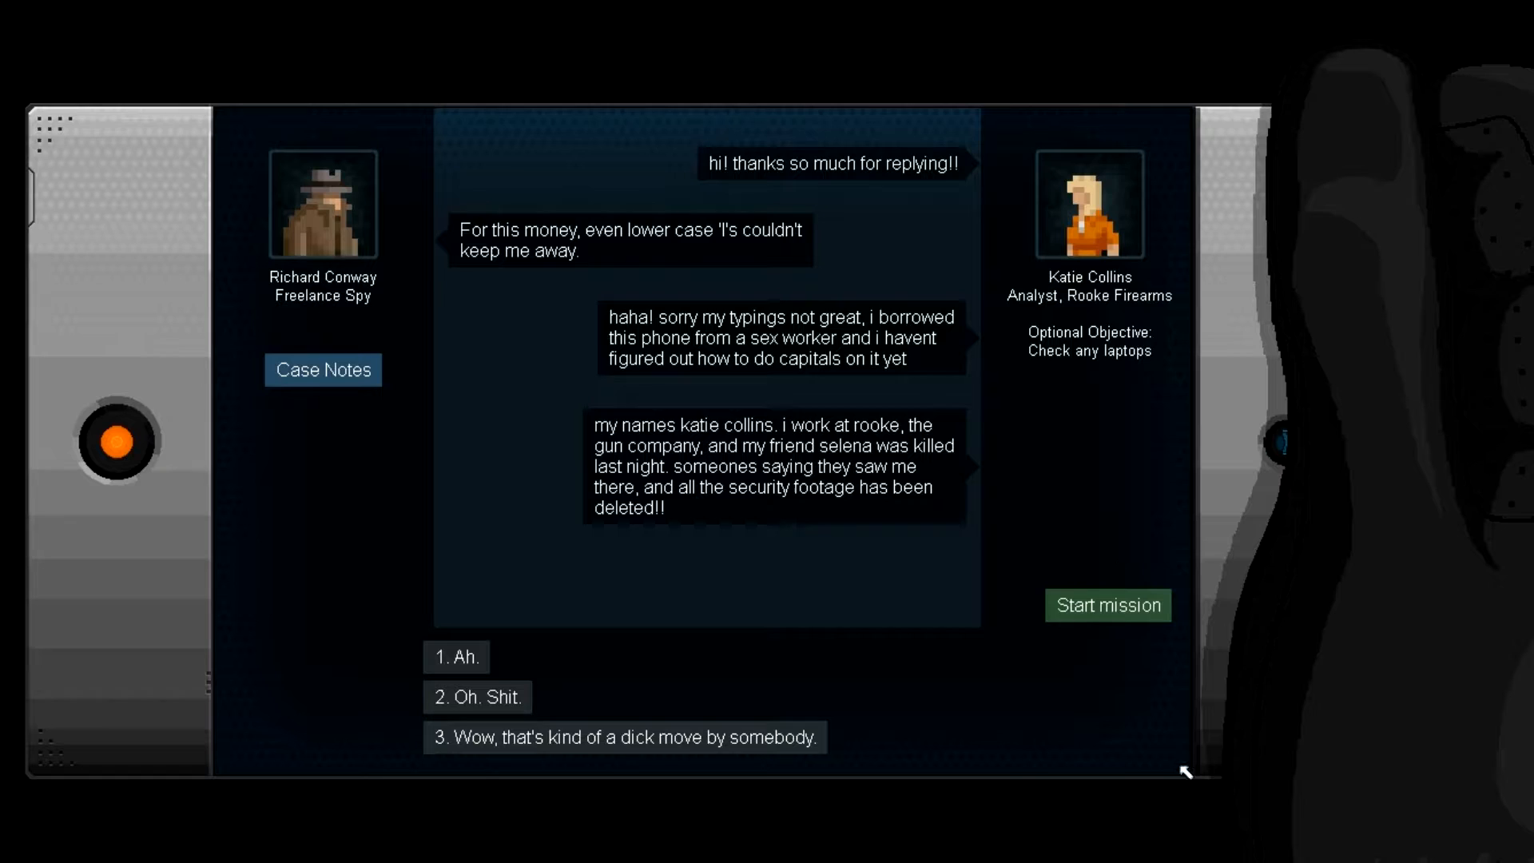
mouse_move(1024, 626)
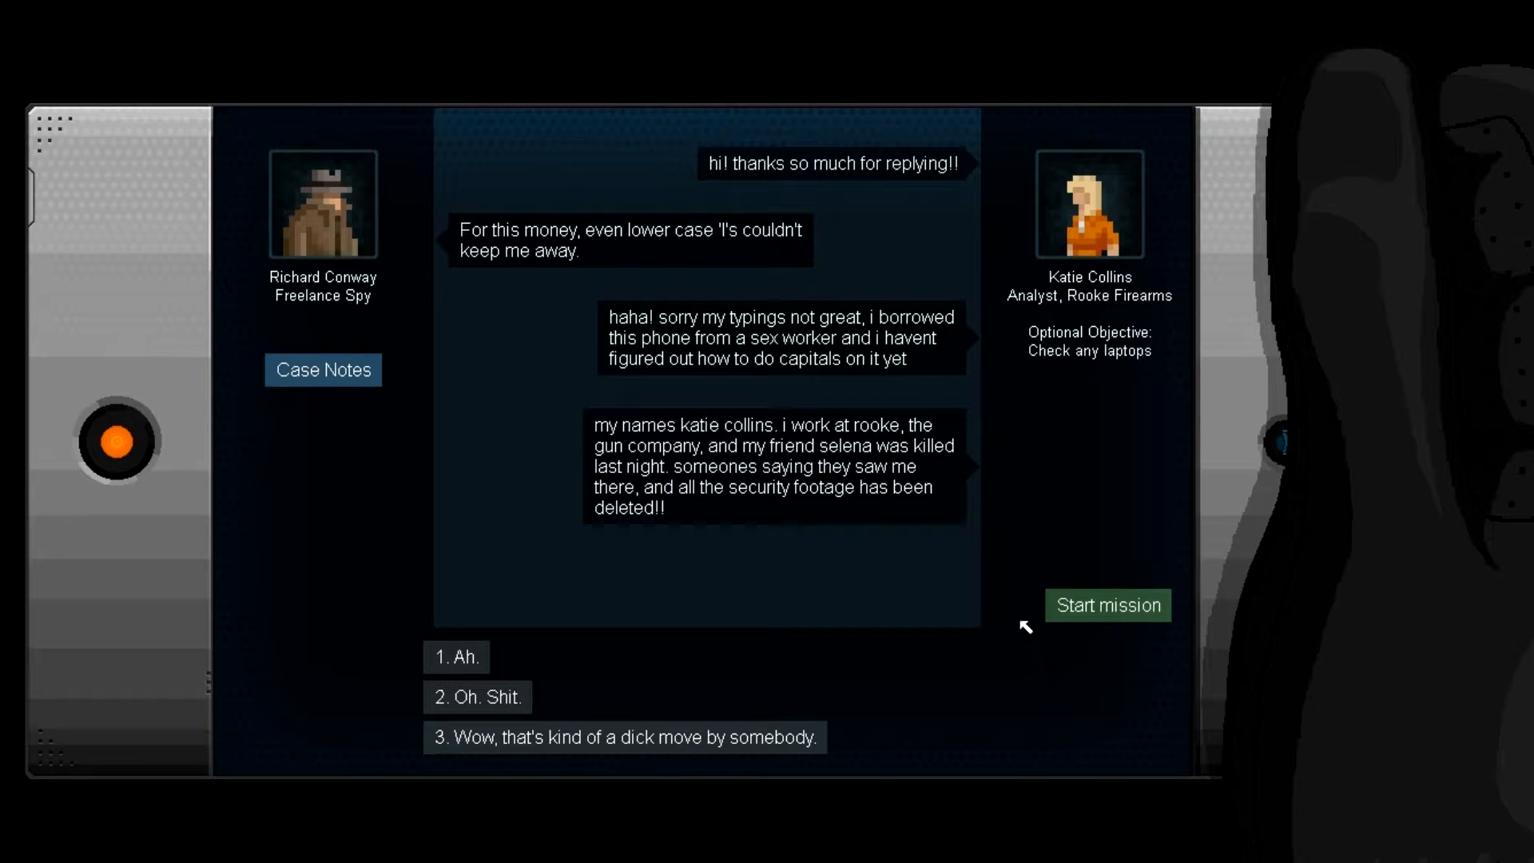
mouse_move(996, 600)
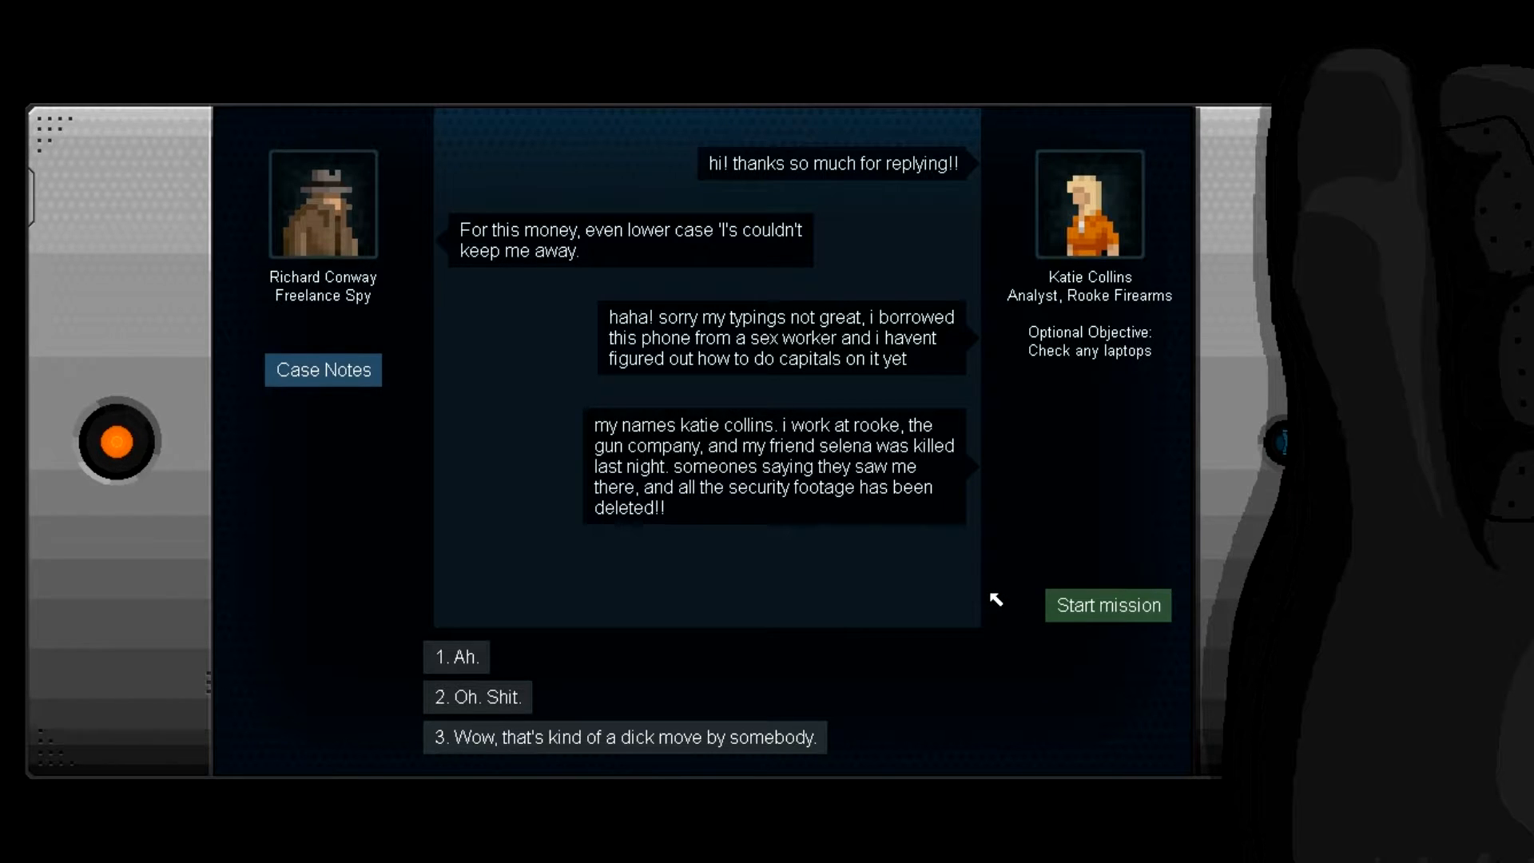
mouse_move(973, 597)
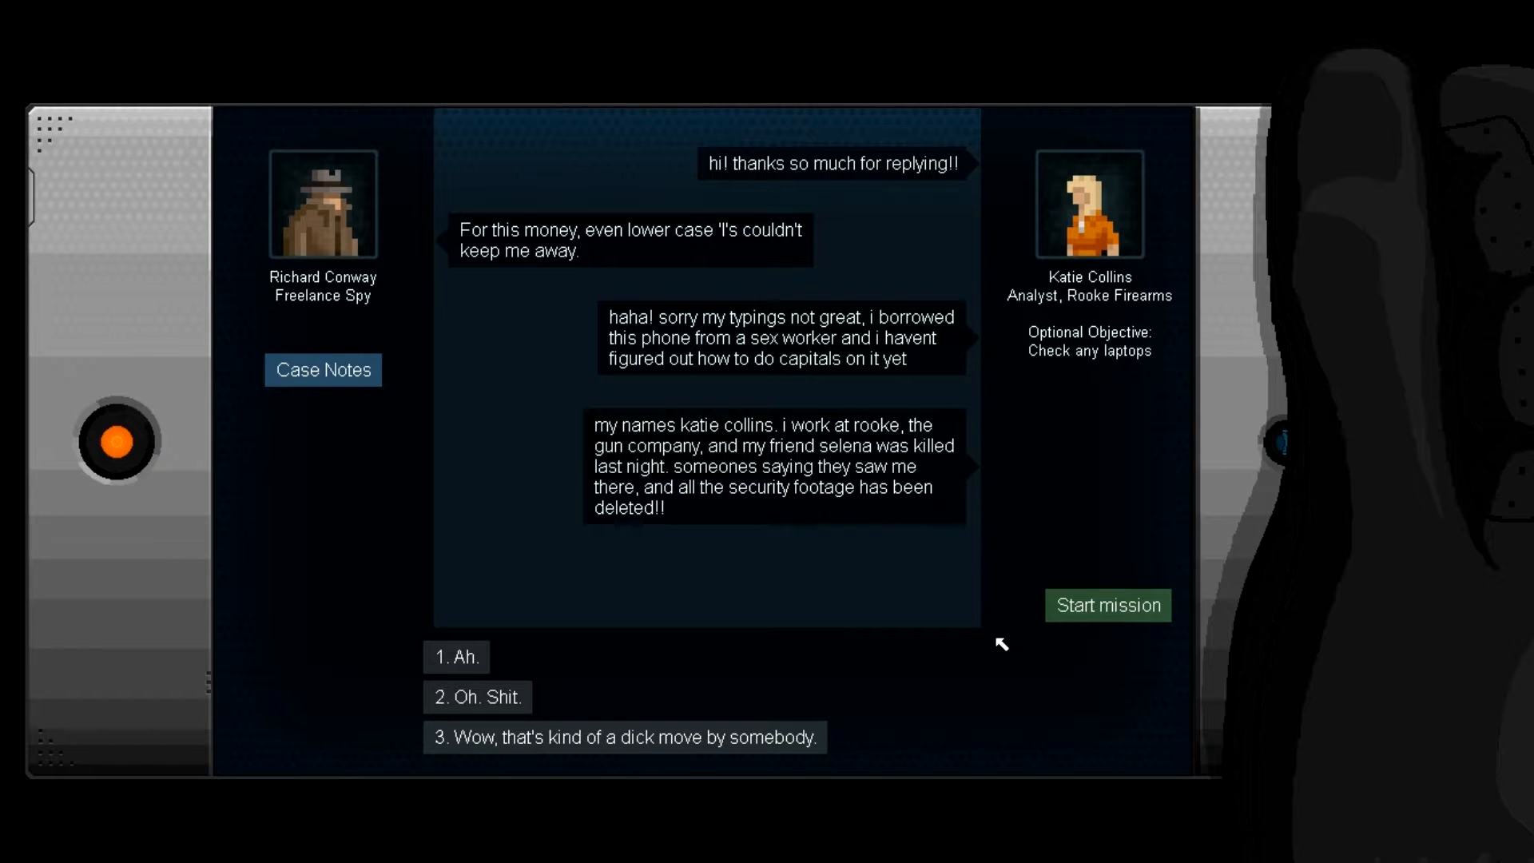
mouse_move(843, 636)
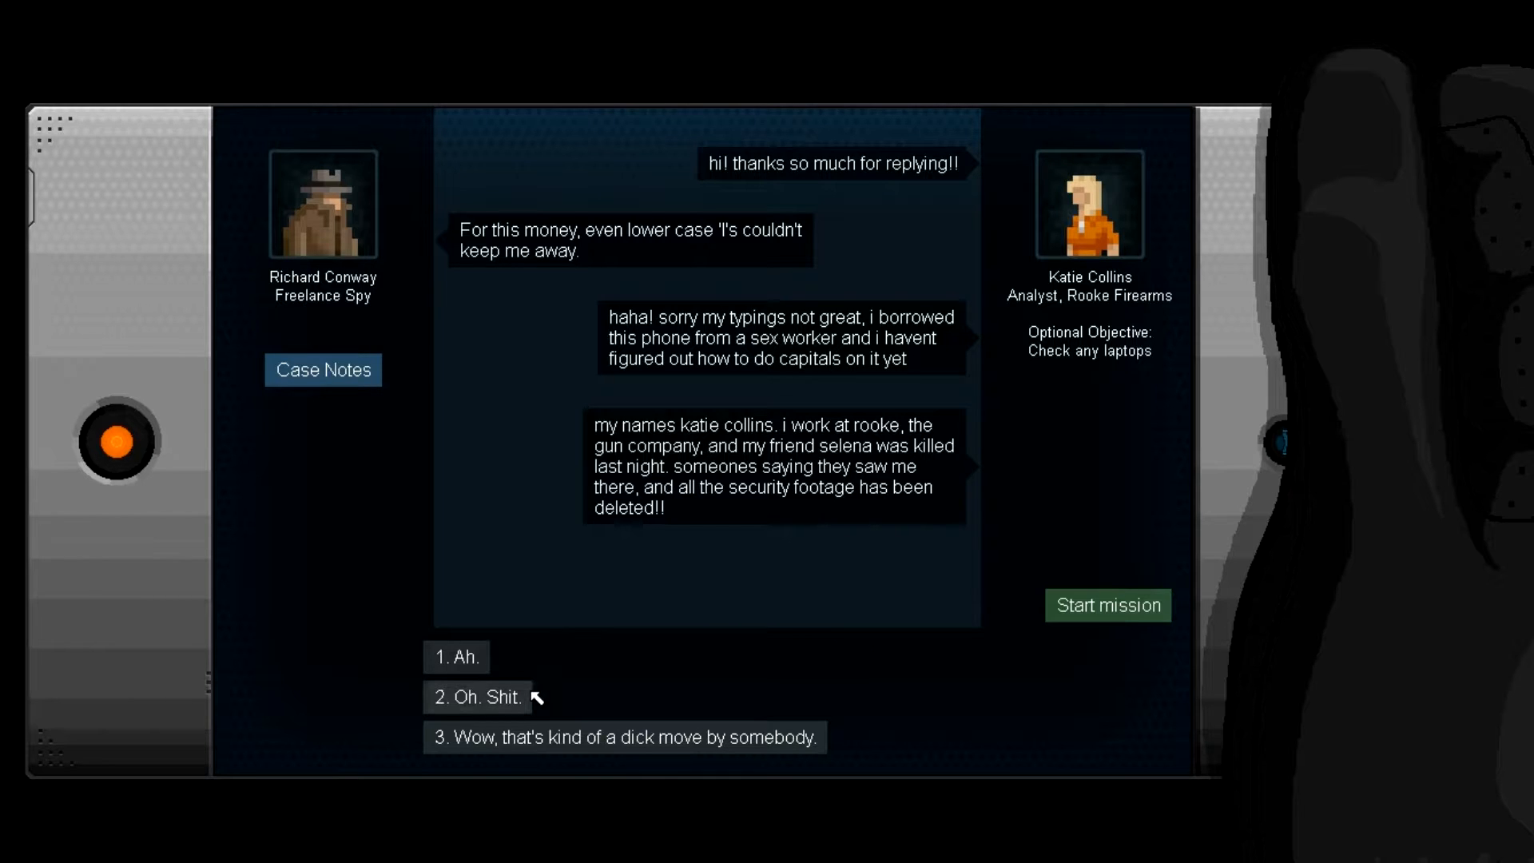
left_click(623, 736)
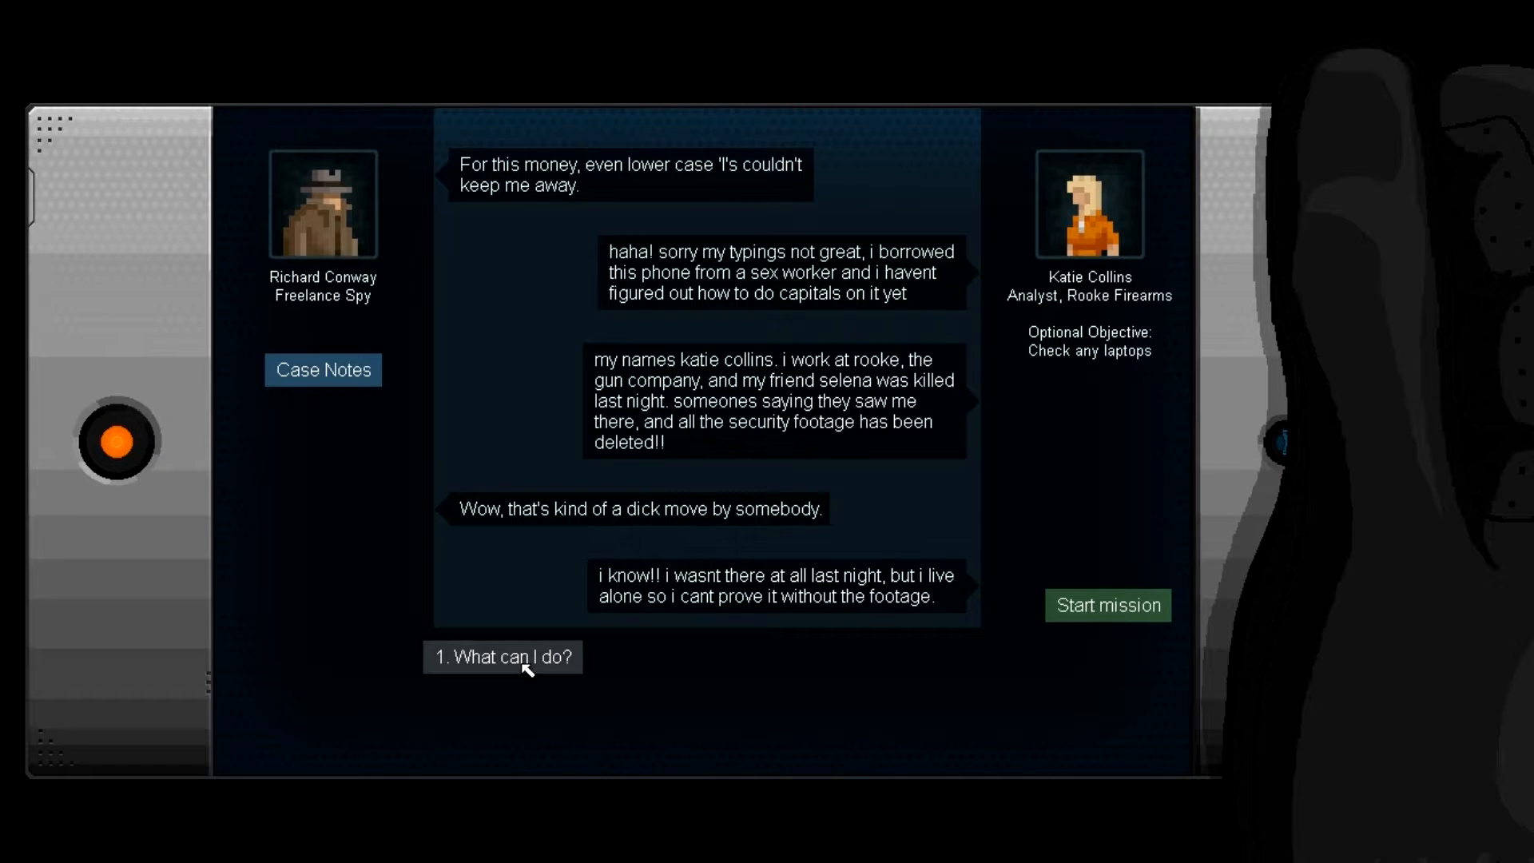
Step: Ask how to help, suggest forgiveness and acid, say 'Got it', then start the Jackson mission
left_click(502, 657)
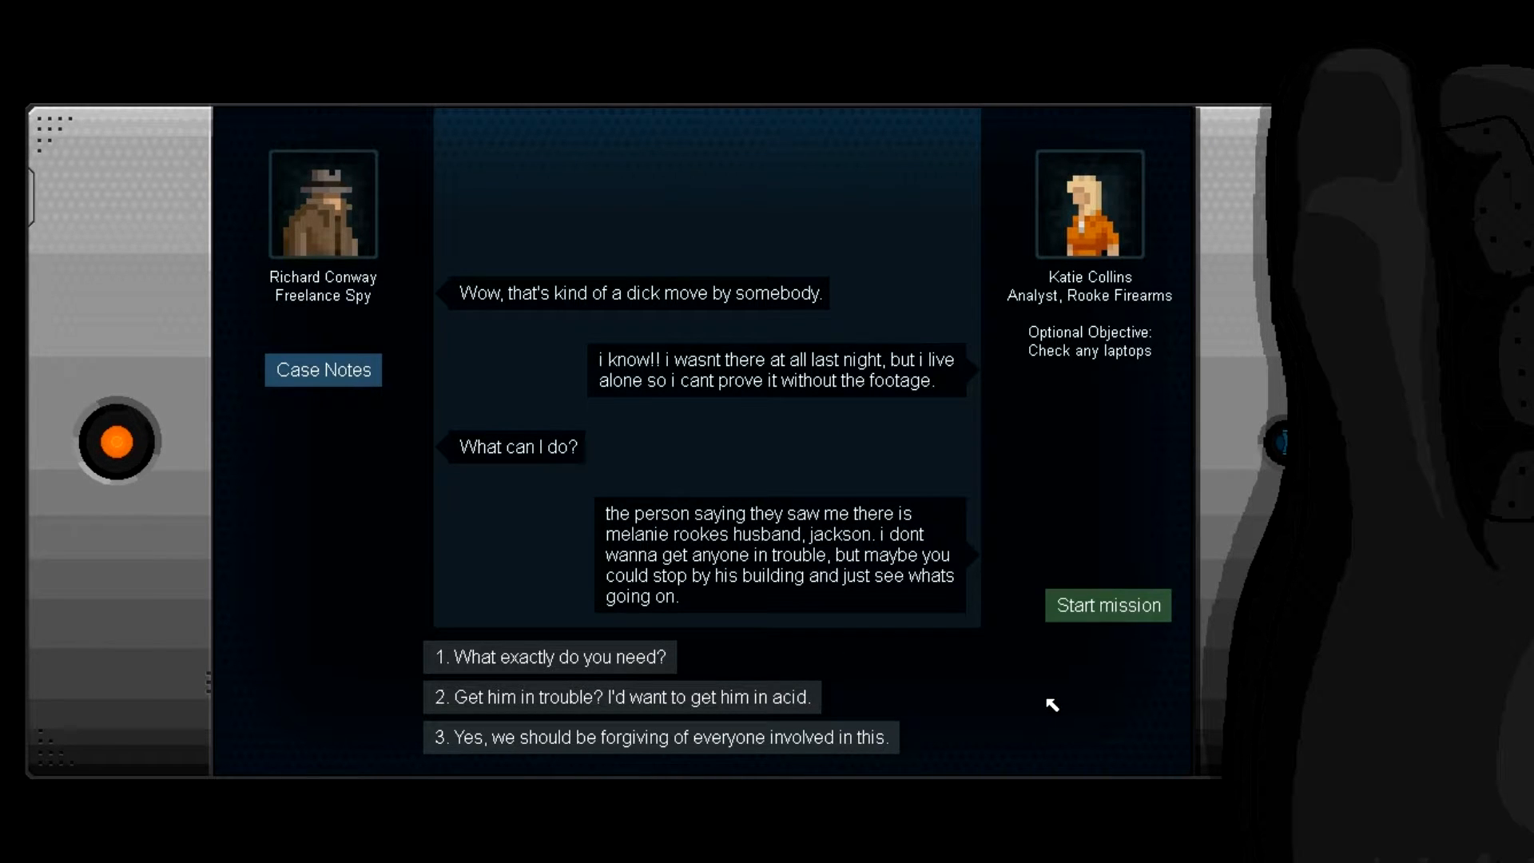
mouse_move(998, 674)
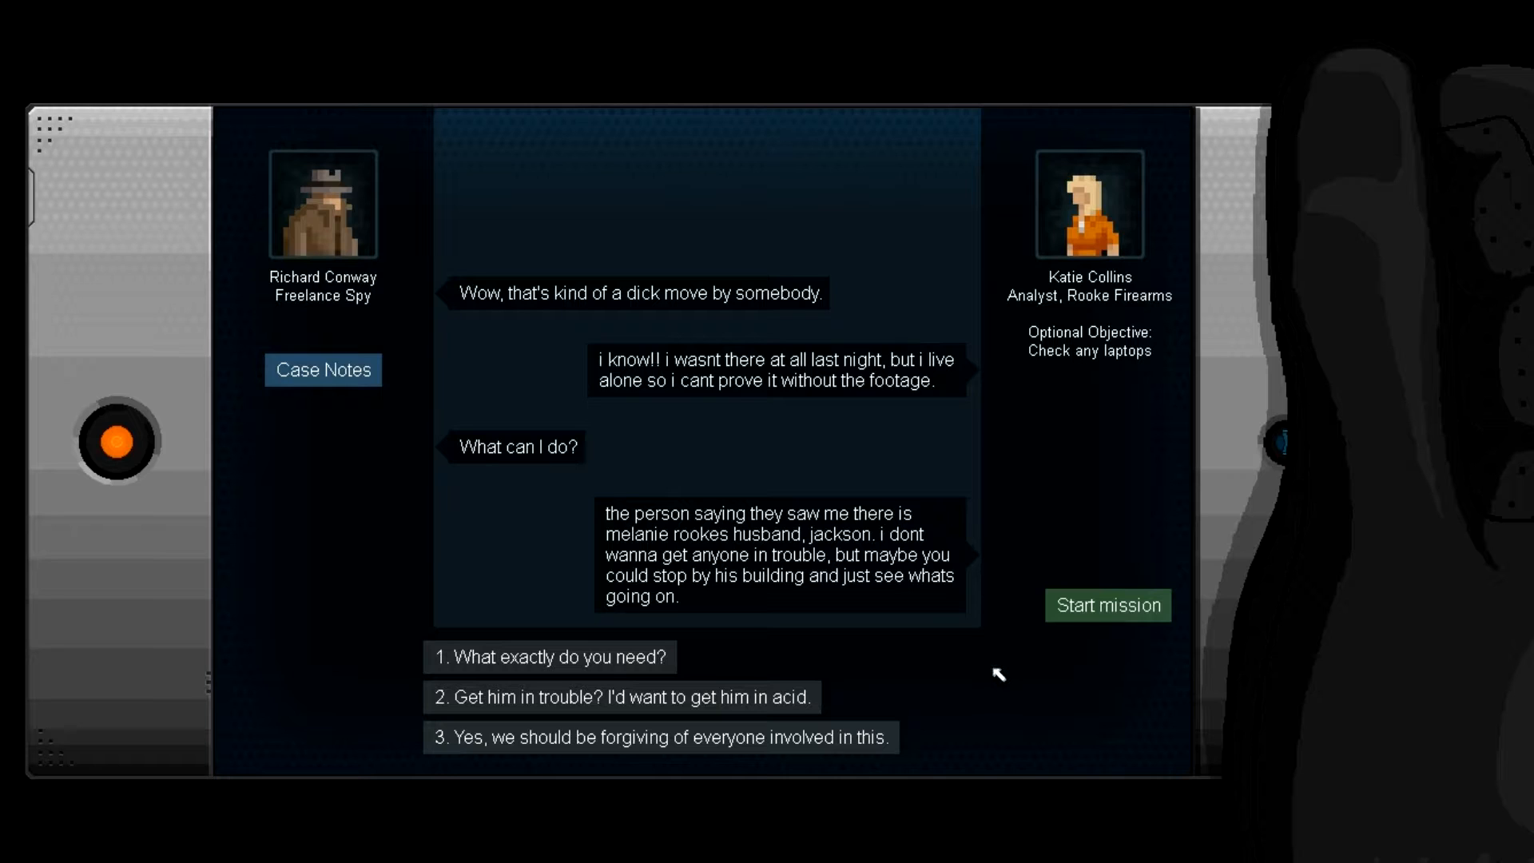
mouse_move(989, 659)
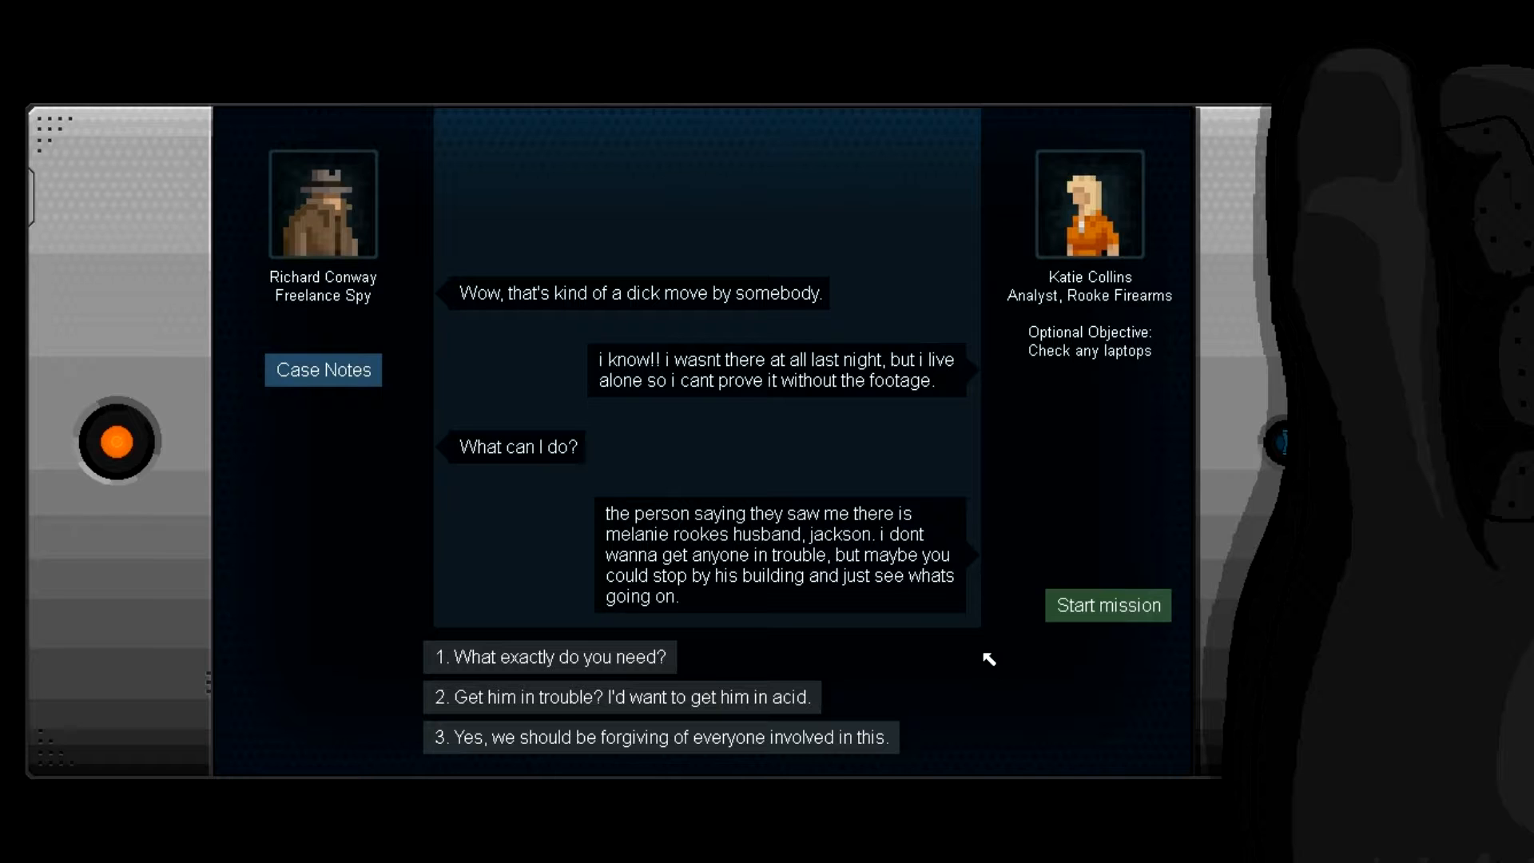
mouse_move(918, 668)
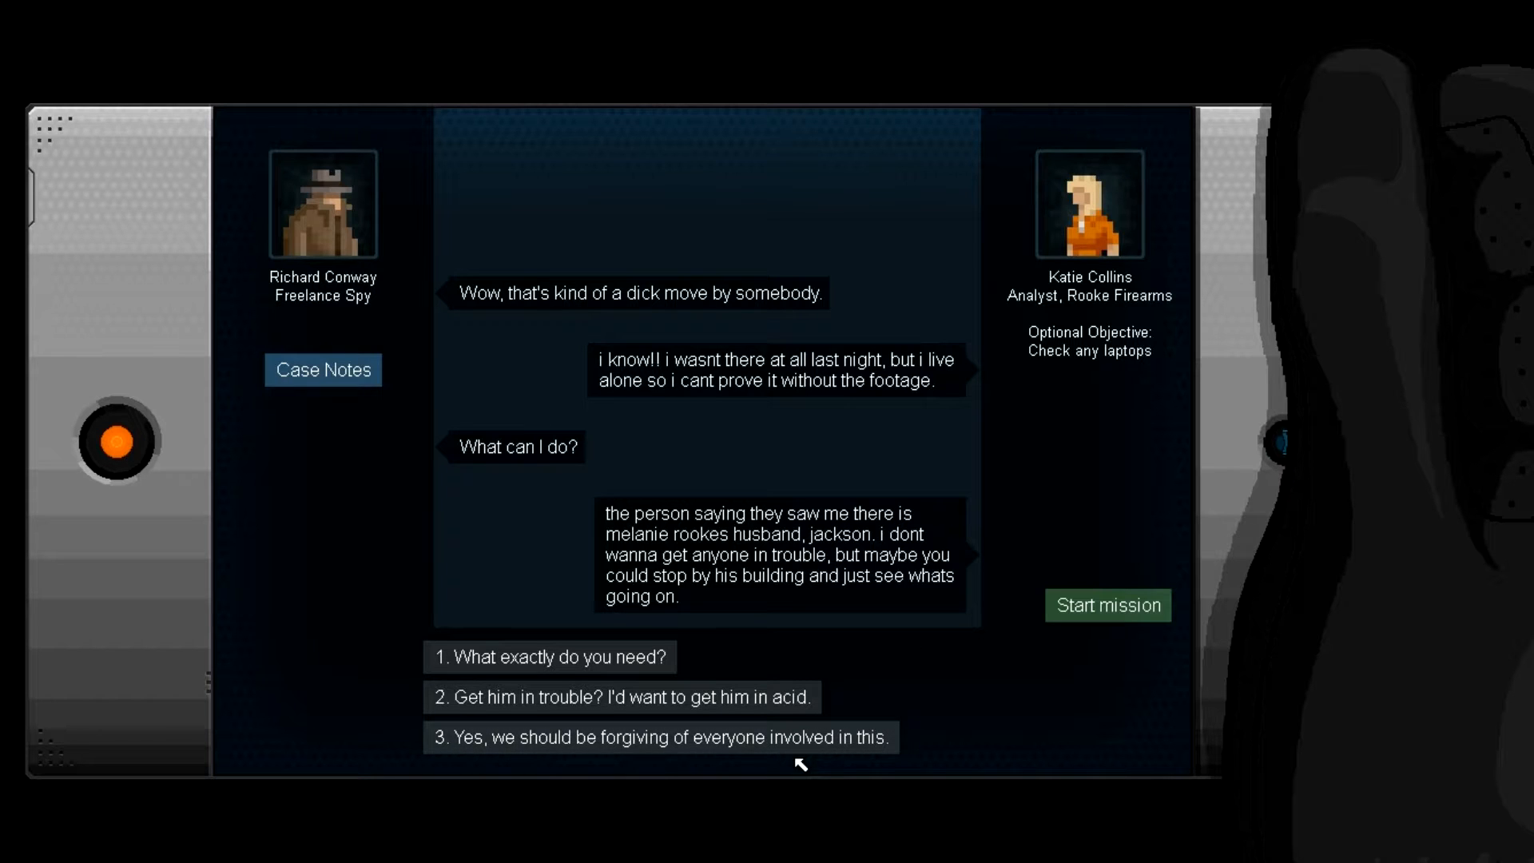
left_click(658, 737)
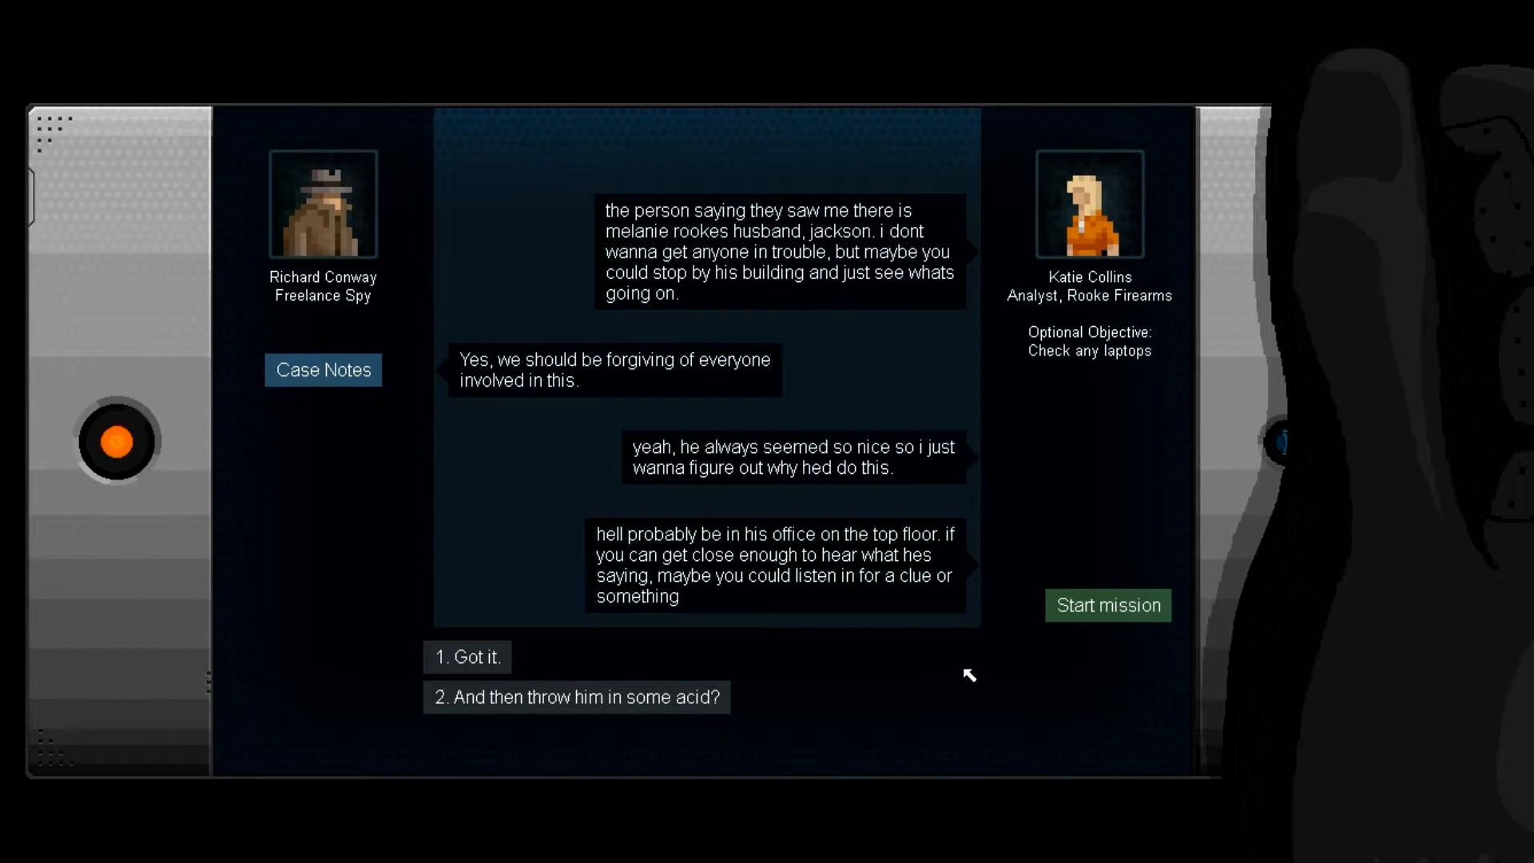
mouse_move(956, 675)
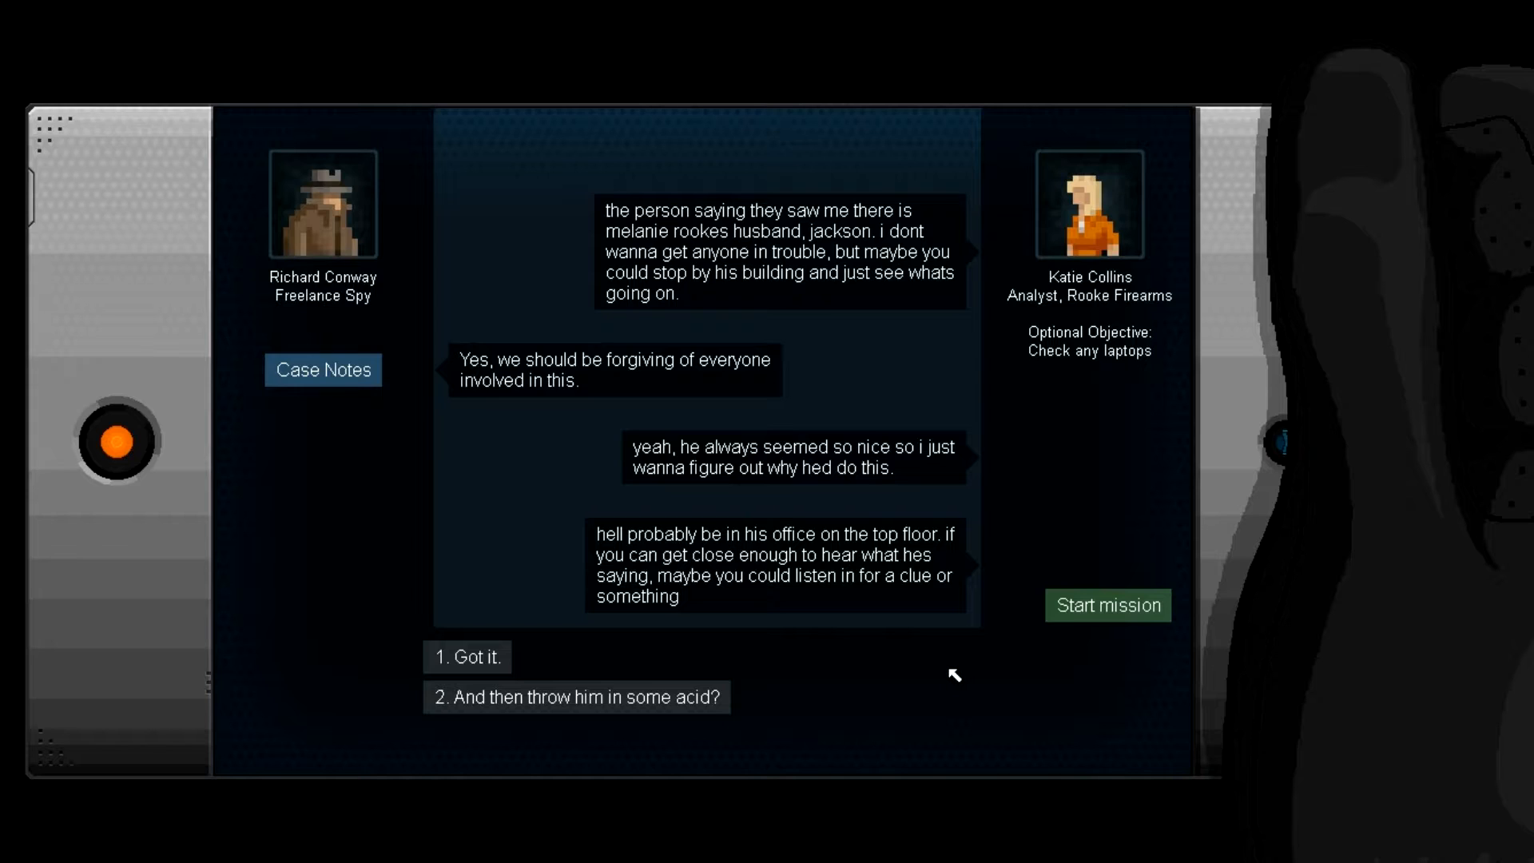
mouse_move(941, 602)
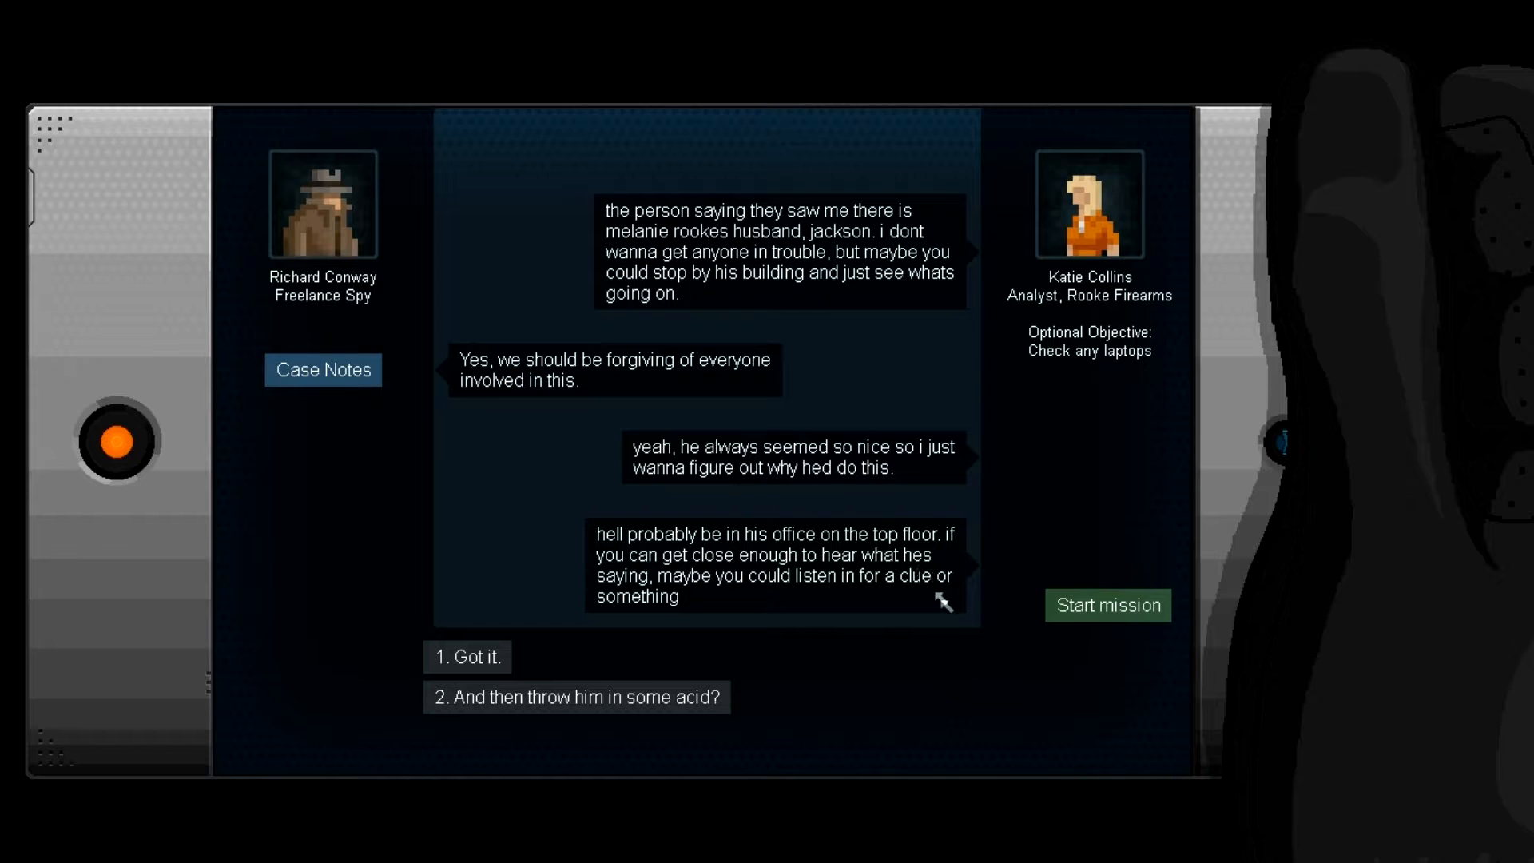
mouse_move(866, 564)
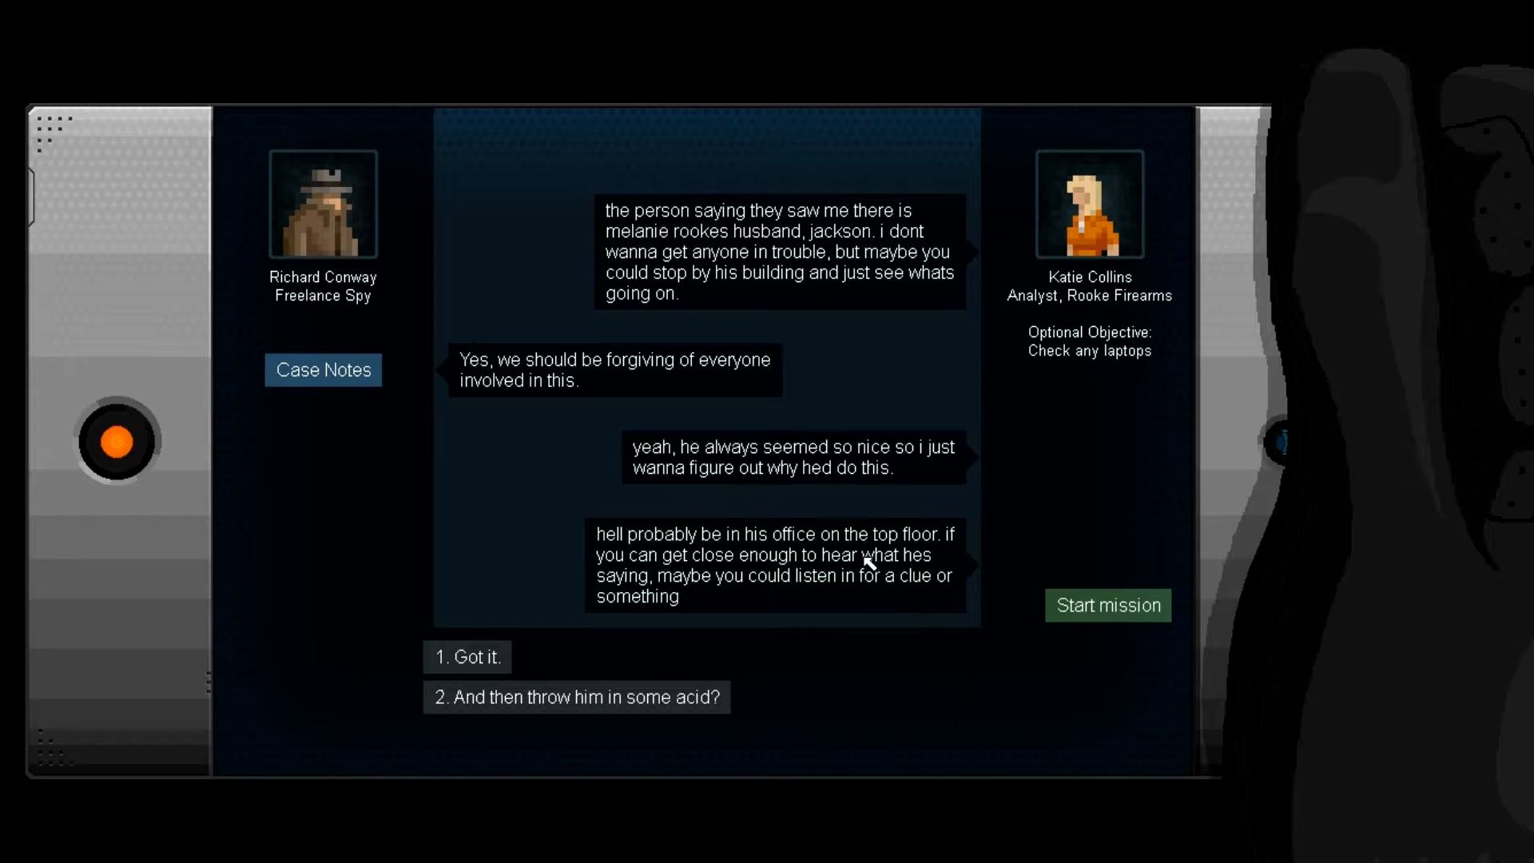
mouse_move(945, 705)
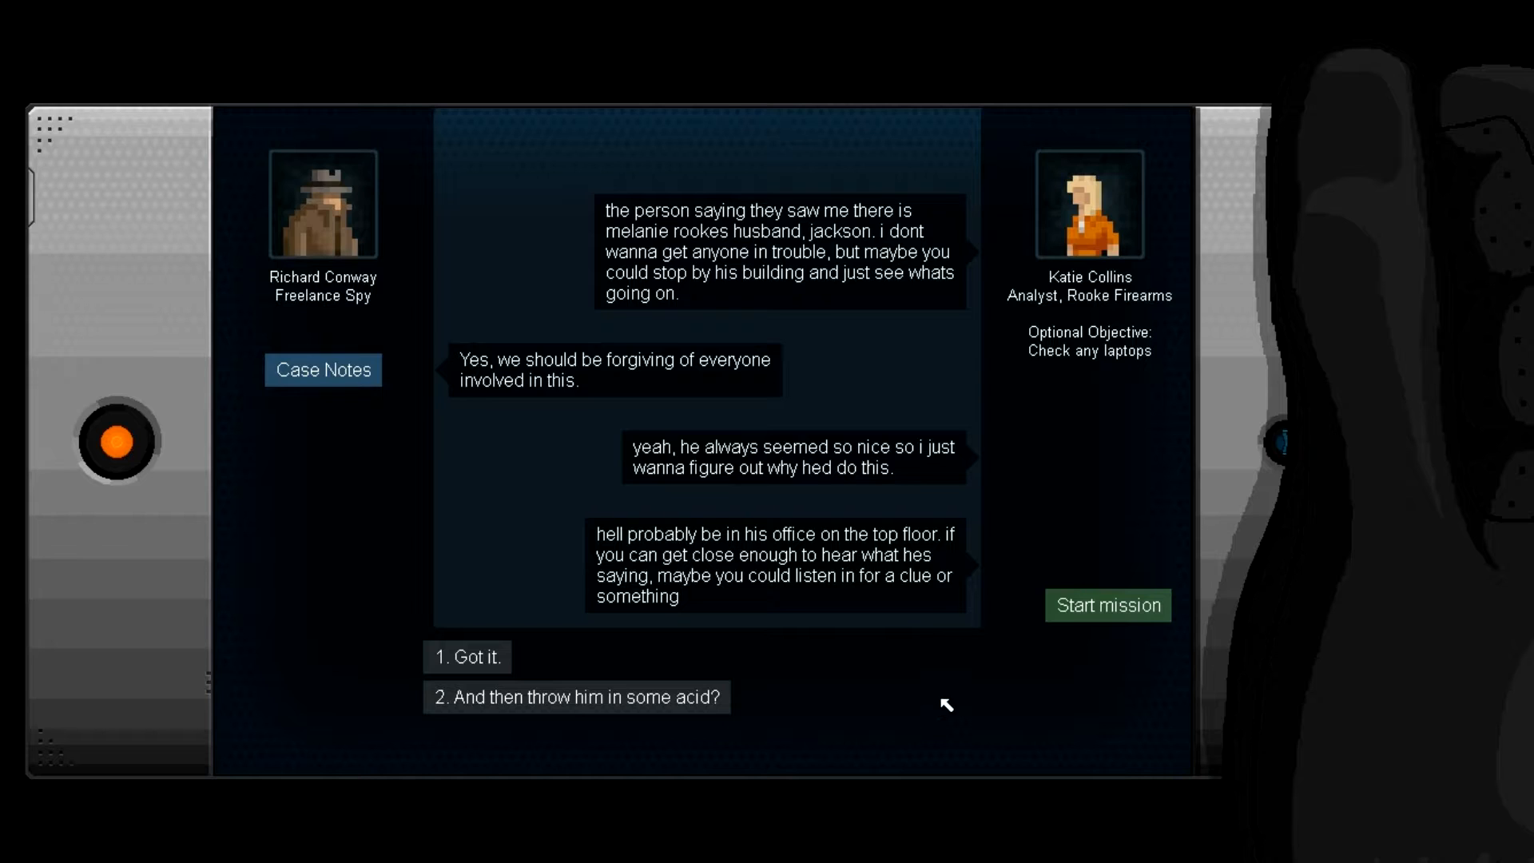
mouse_move(918, 689)
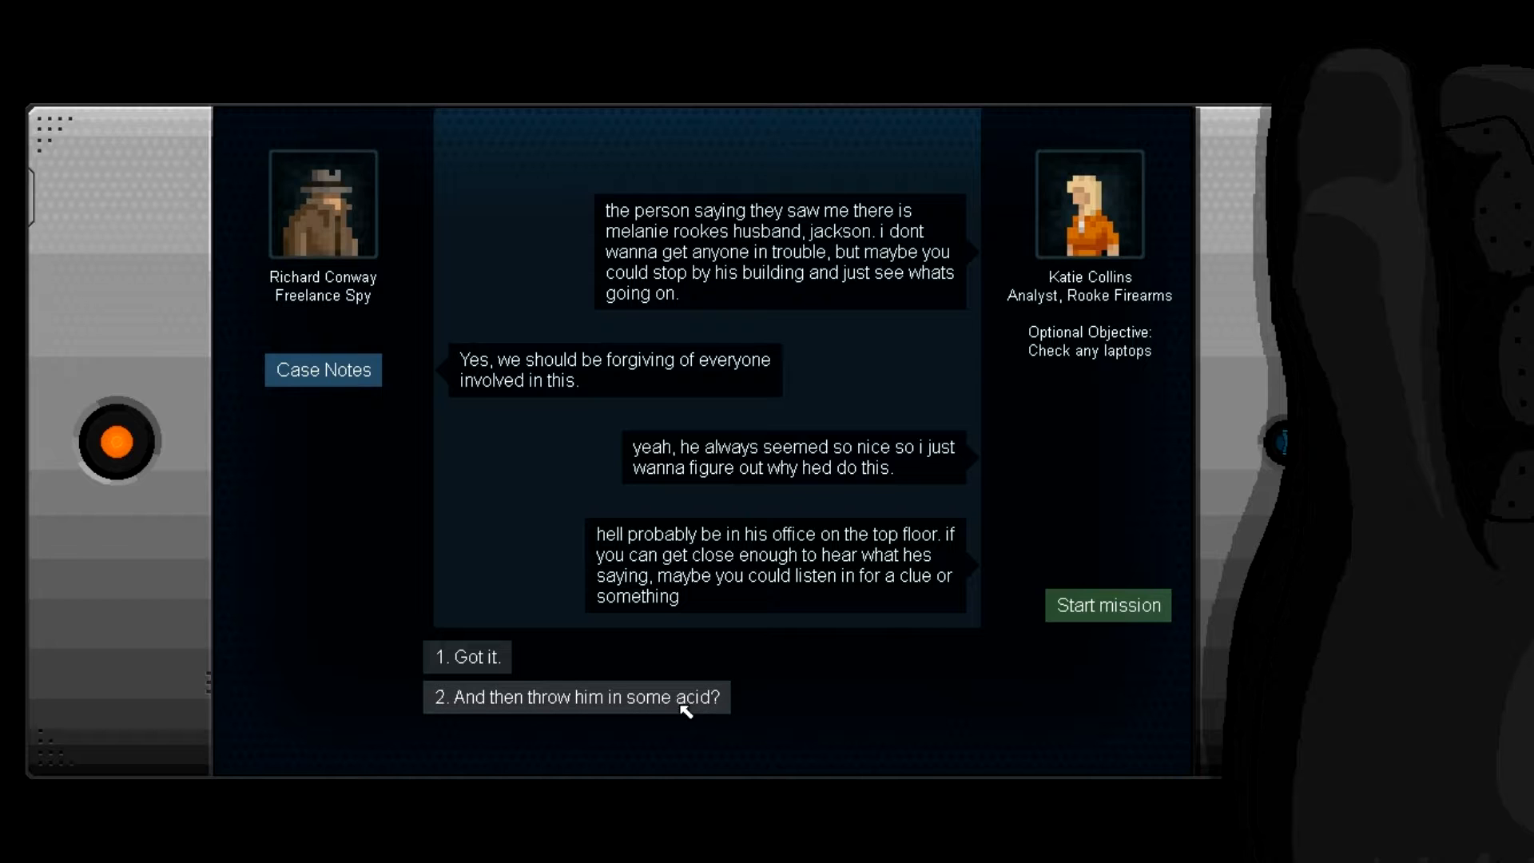
left_click(575, 697)
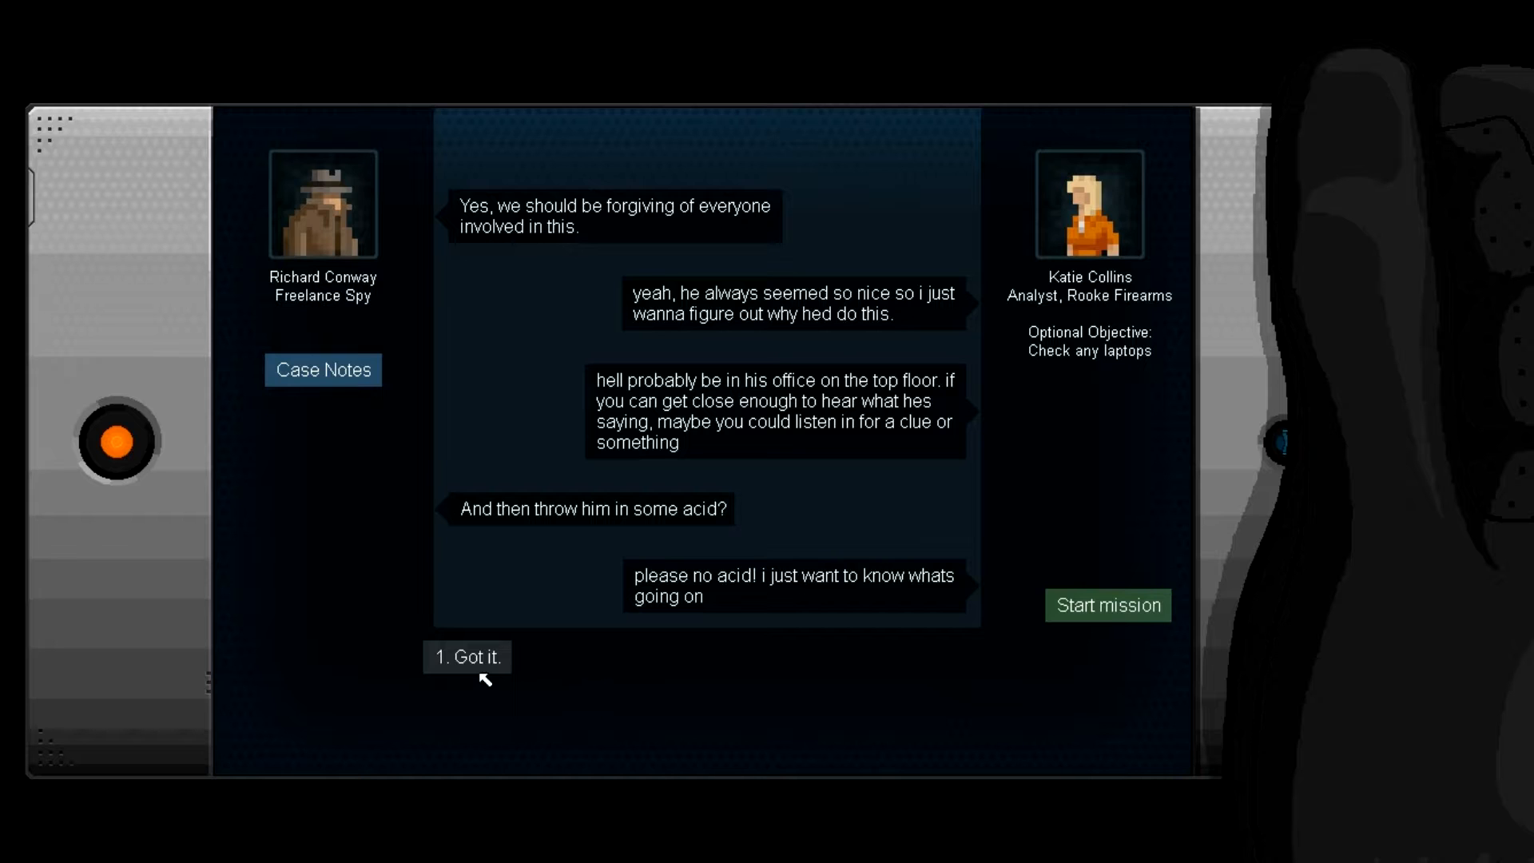
left_click(467, 657)
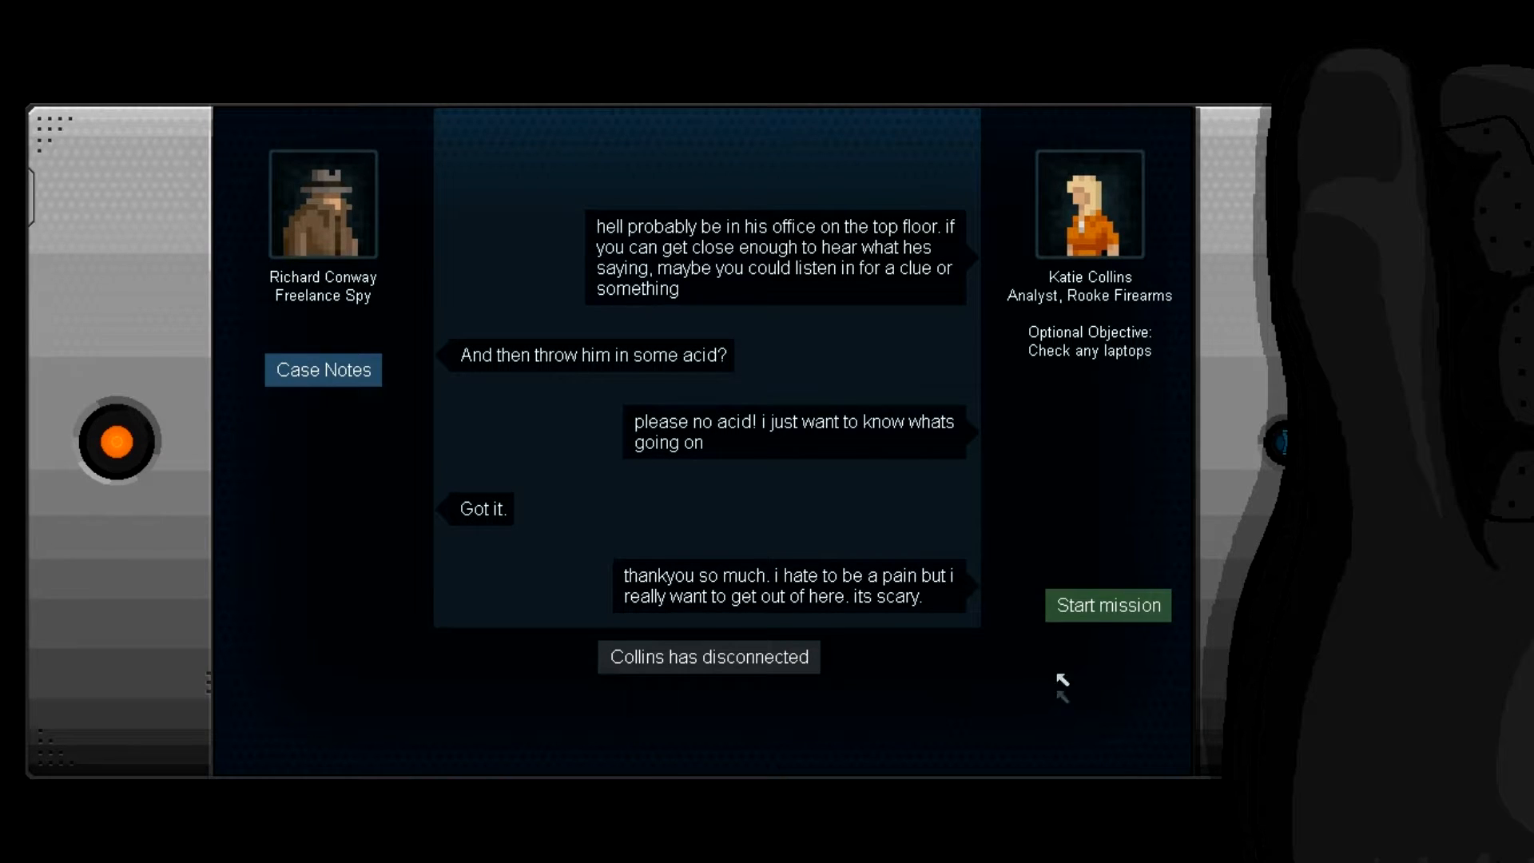
left_click(1106, 605)
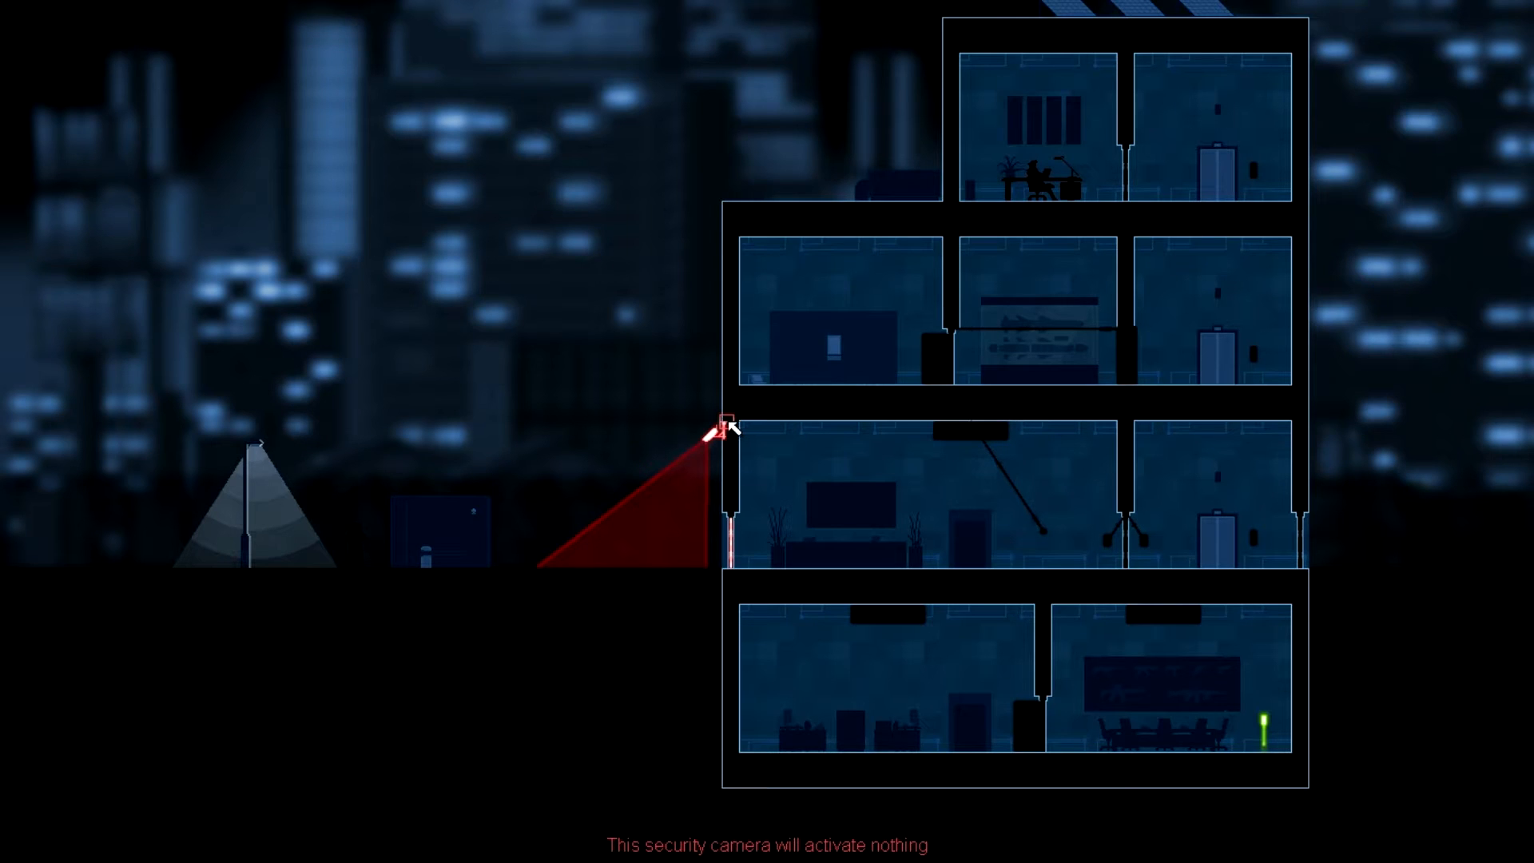
mouse_move(732, 526)
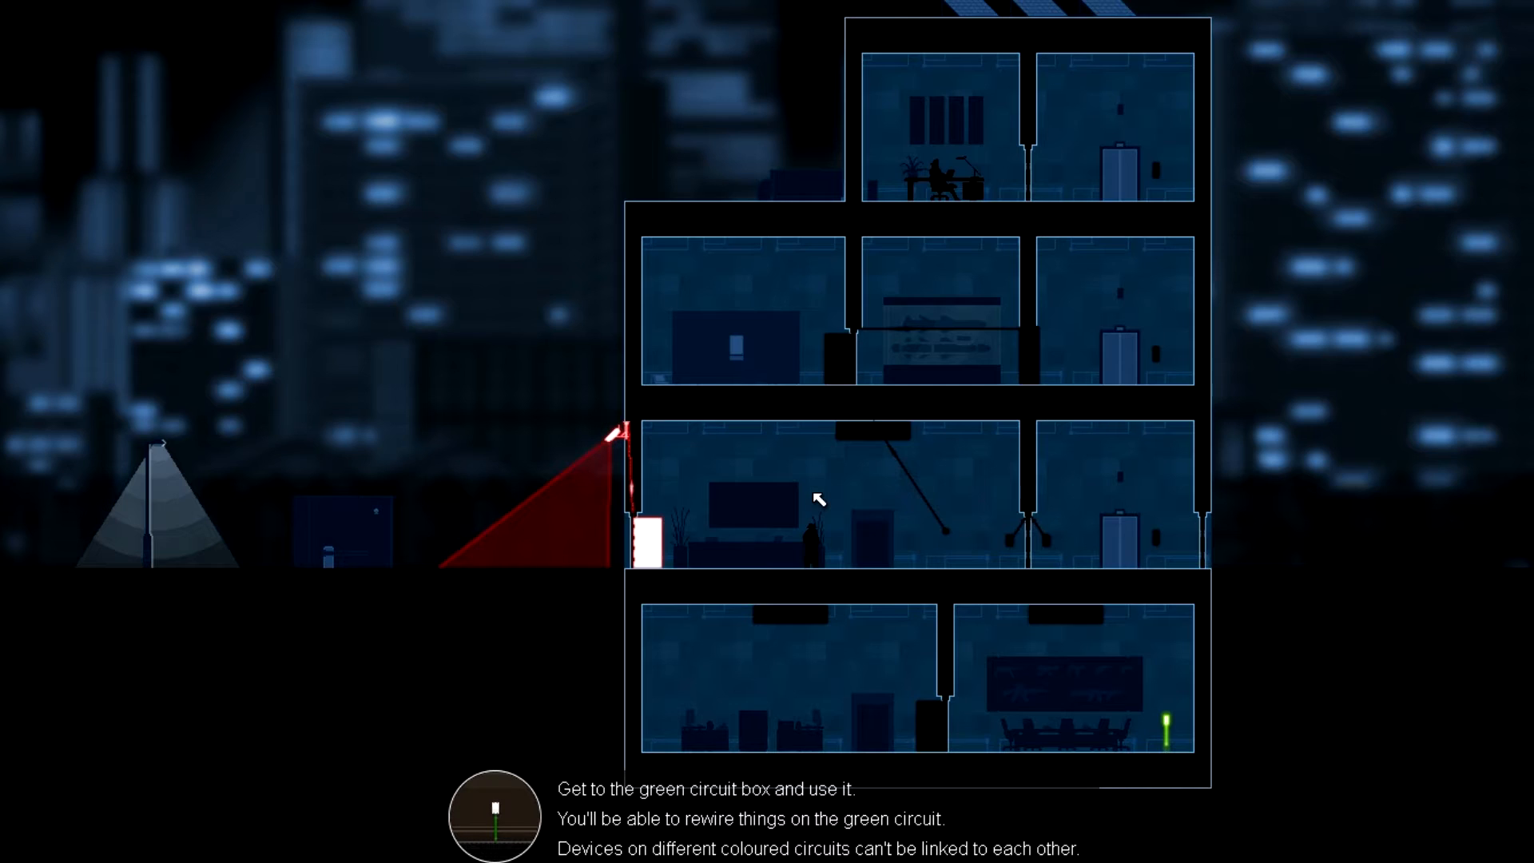
mouse_move(1022, 577)
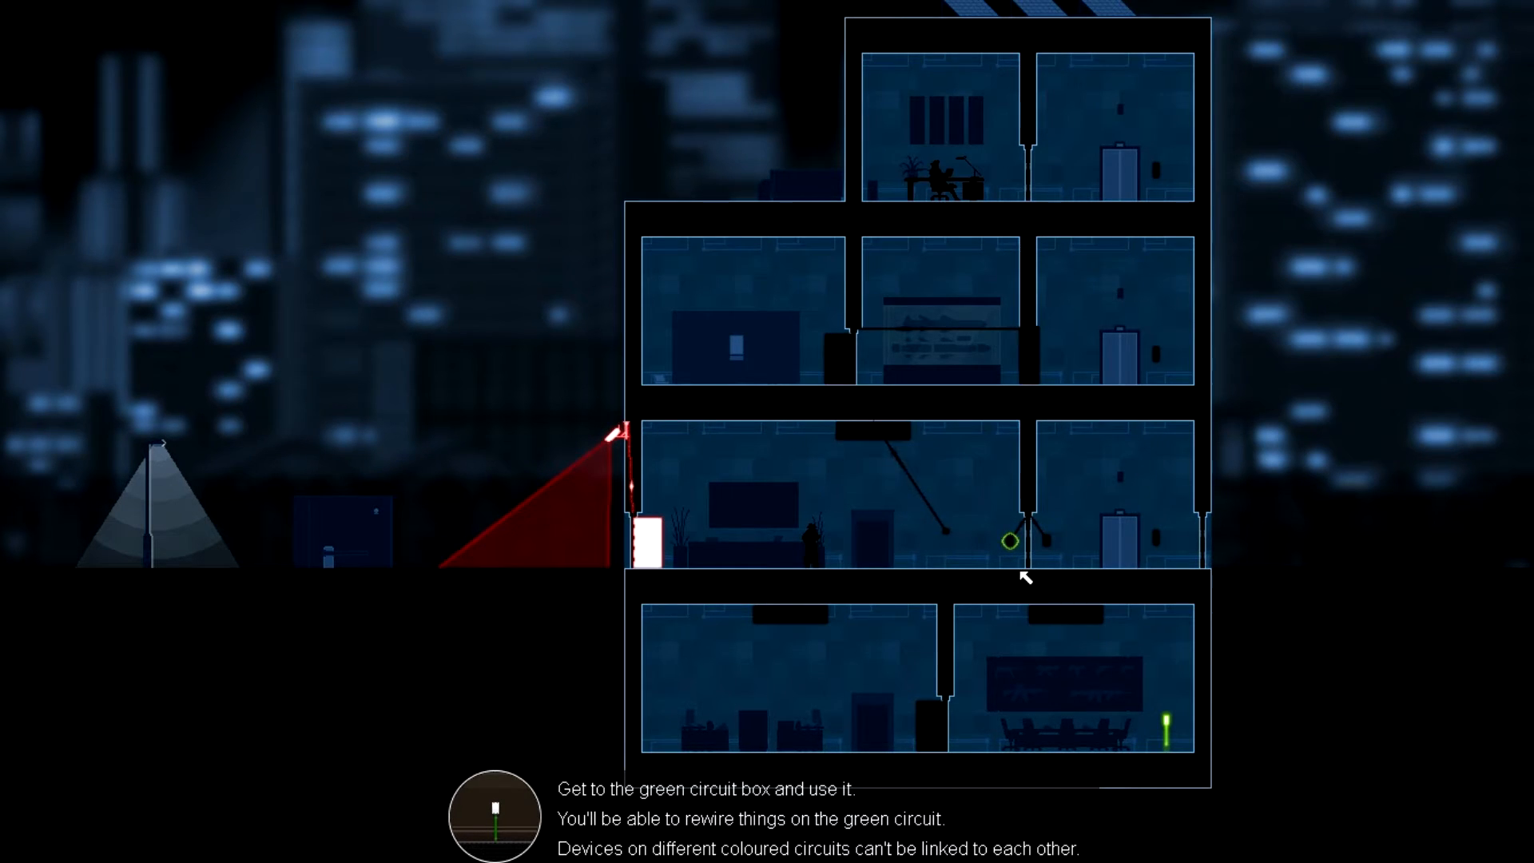
Step: At the green circuit box, link a light switch and the motion detector to doors
left_click(1007, 541)
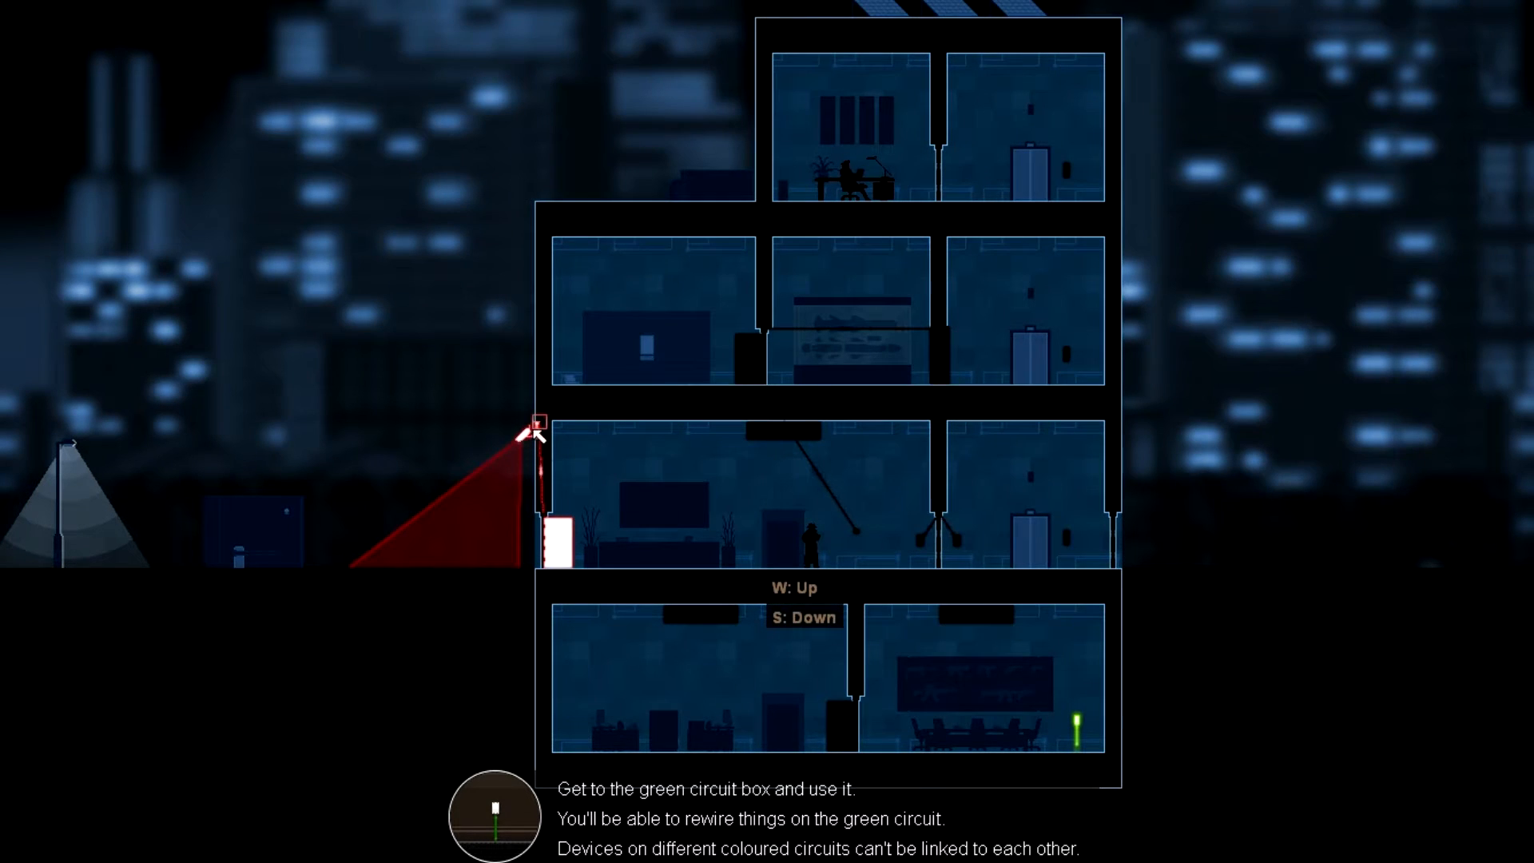
left_click_drag(536, 426, 918, 541)
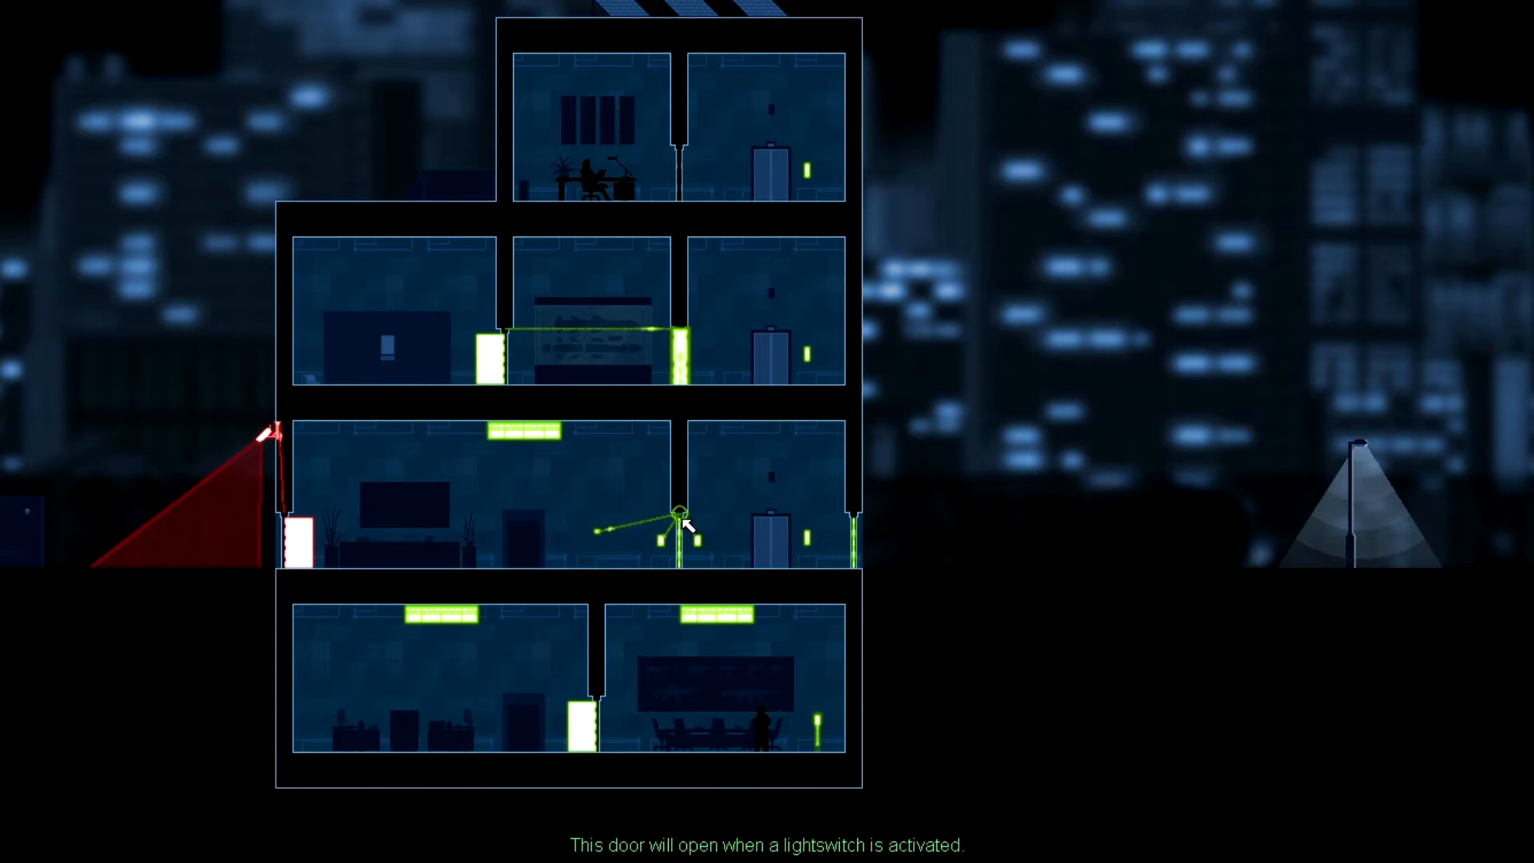
mouse_move(677, 543)
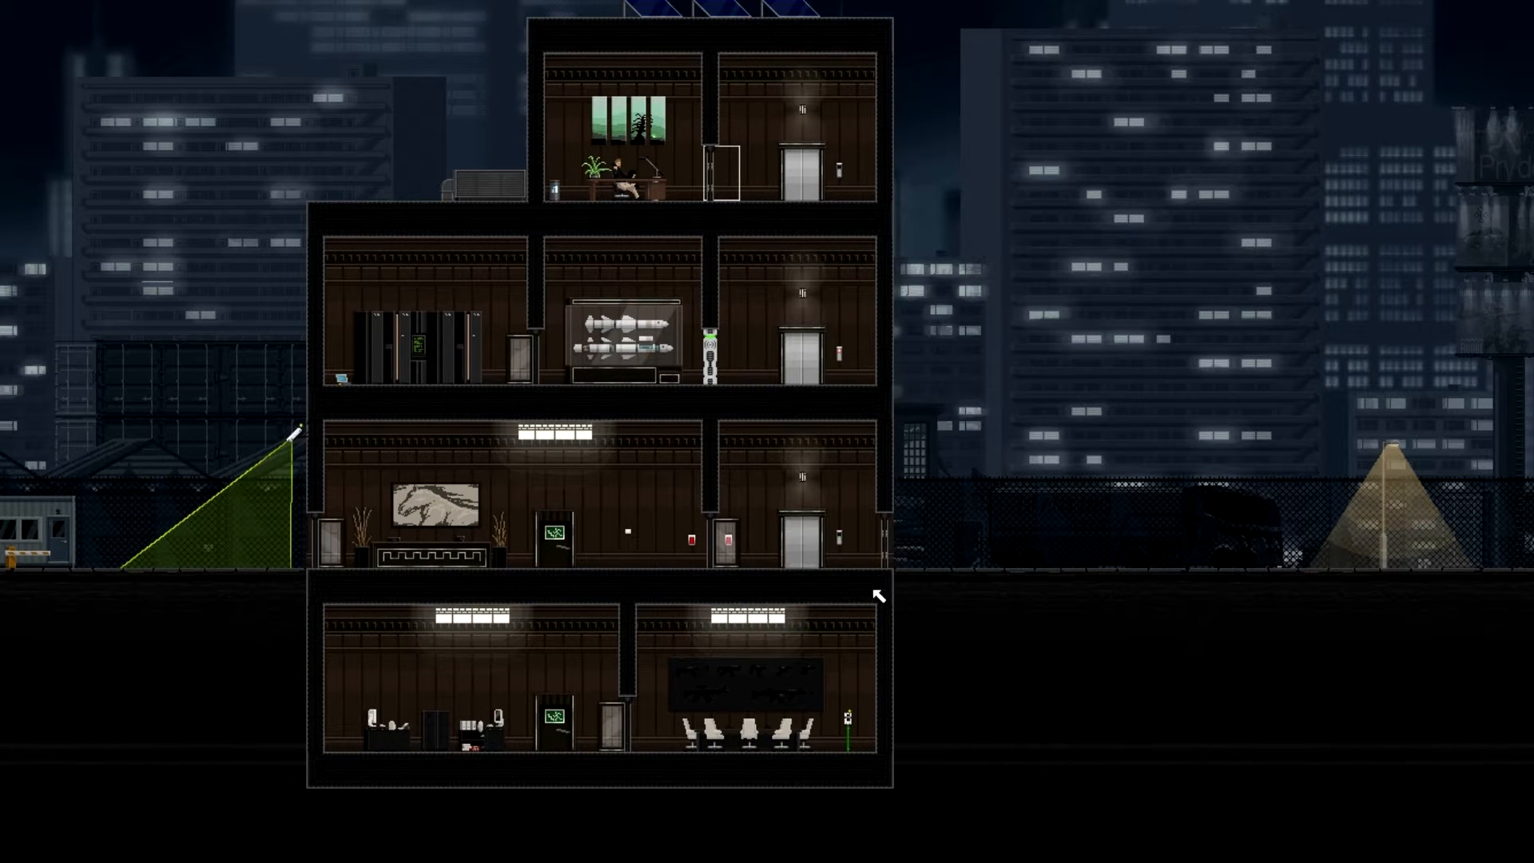
mouse_move(709, 370)
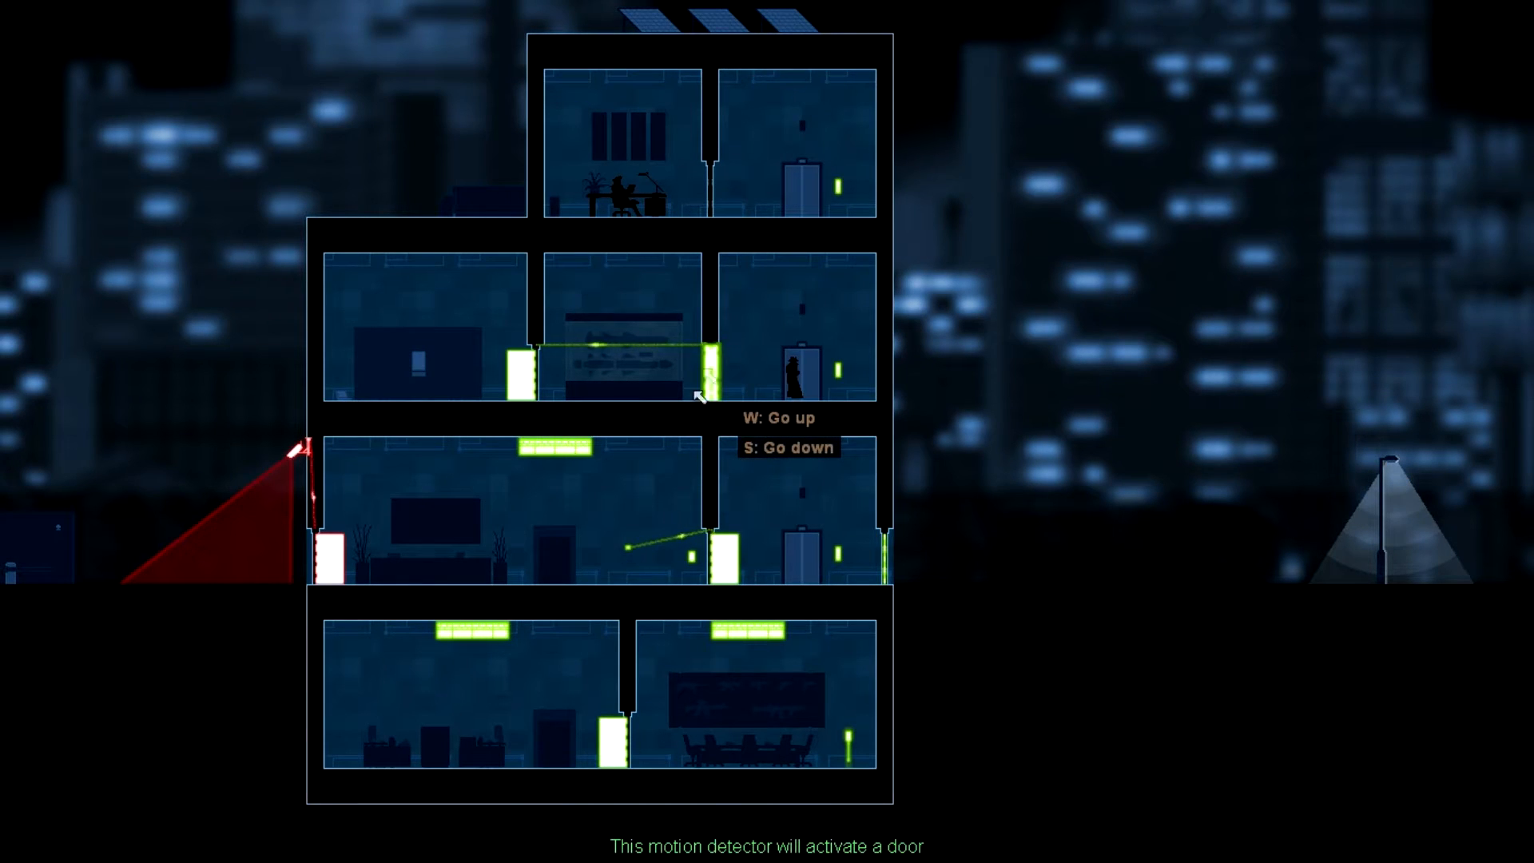
left_click(710, 350)
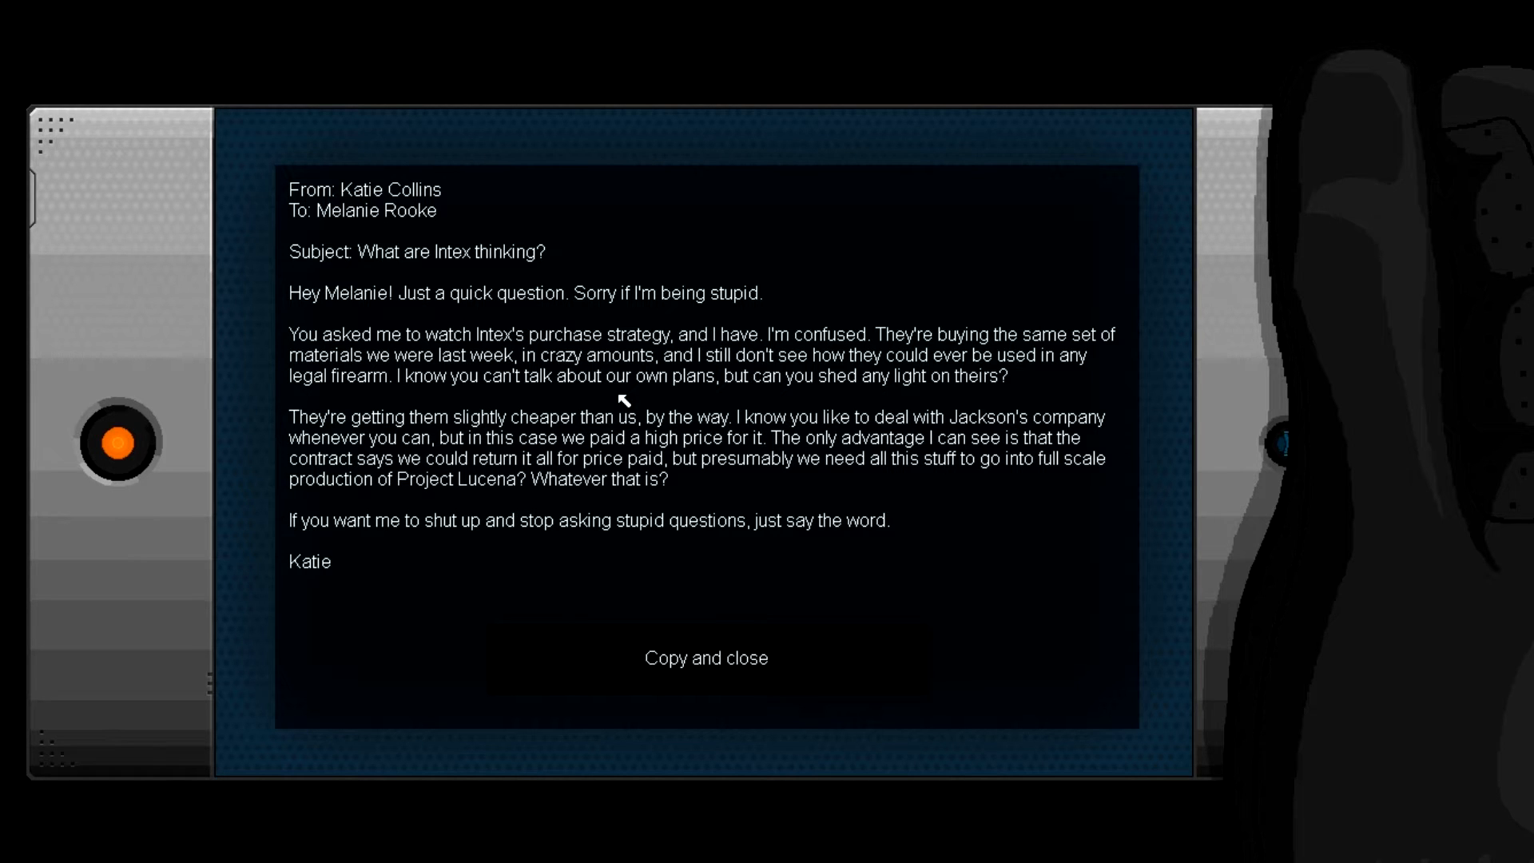
mouse_move(695, 567)
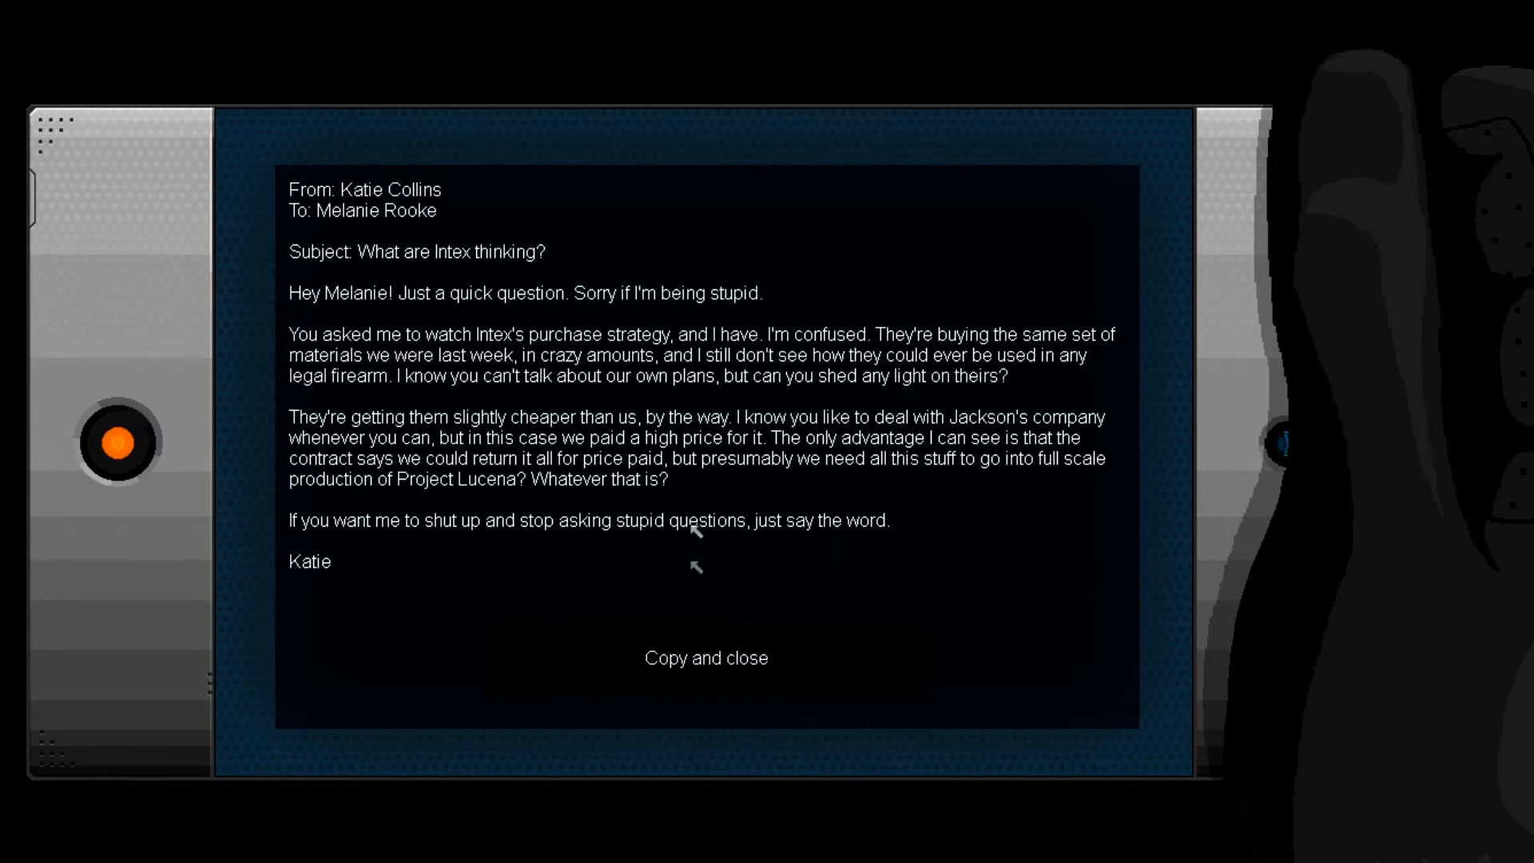
mouse_move(705, 658)
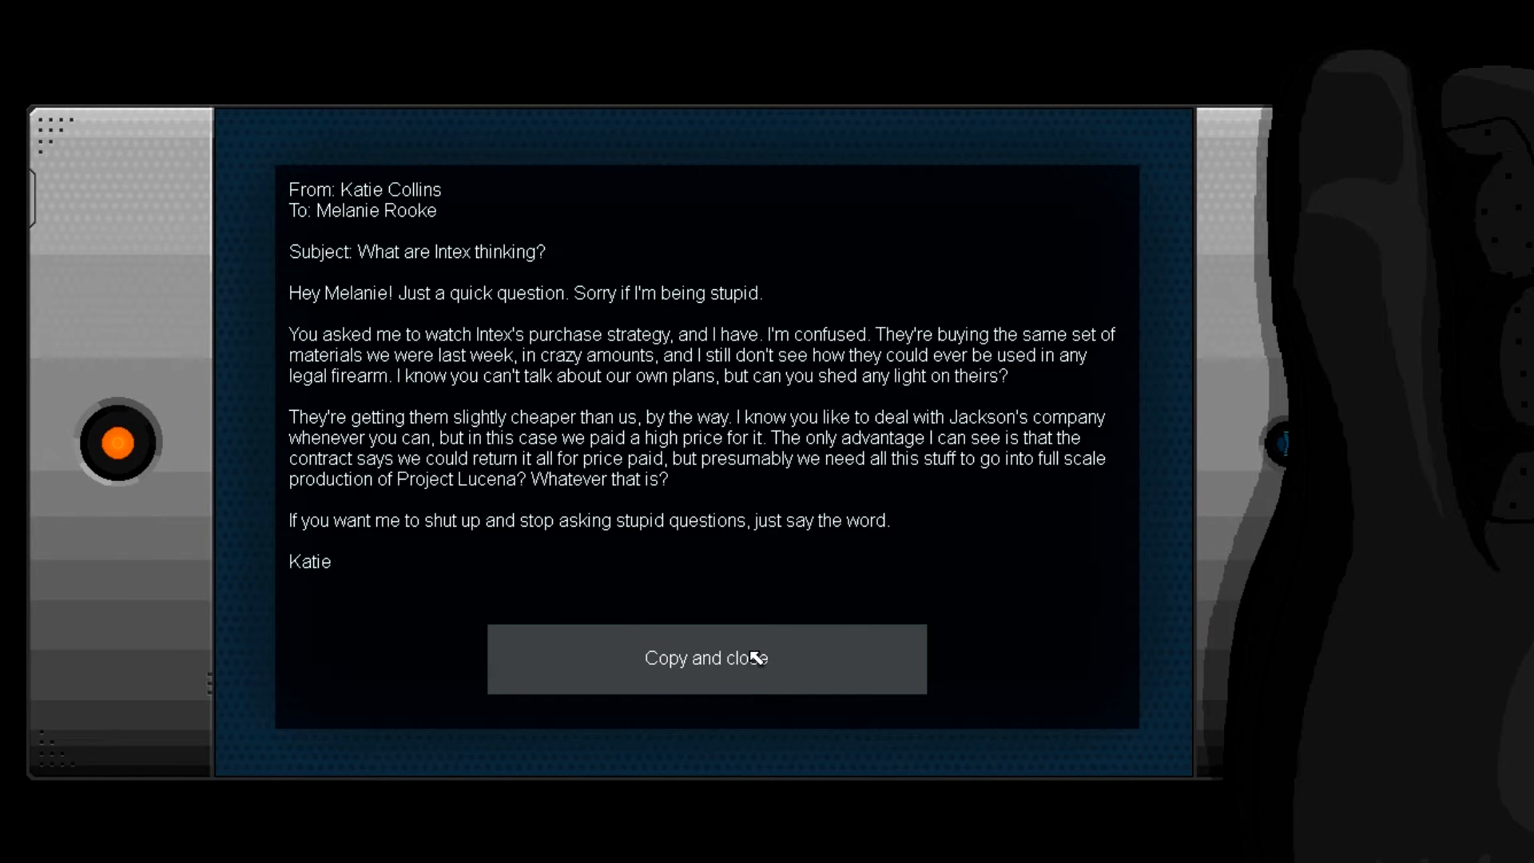
Step: Copy and close Katie's 'What are Intex thinking?' email
left_click(706, 658)
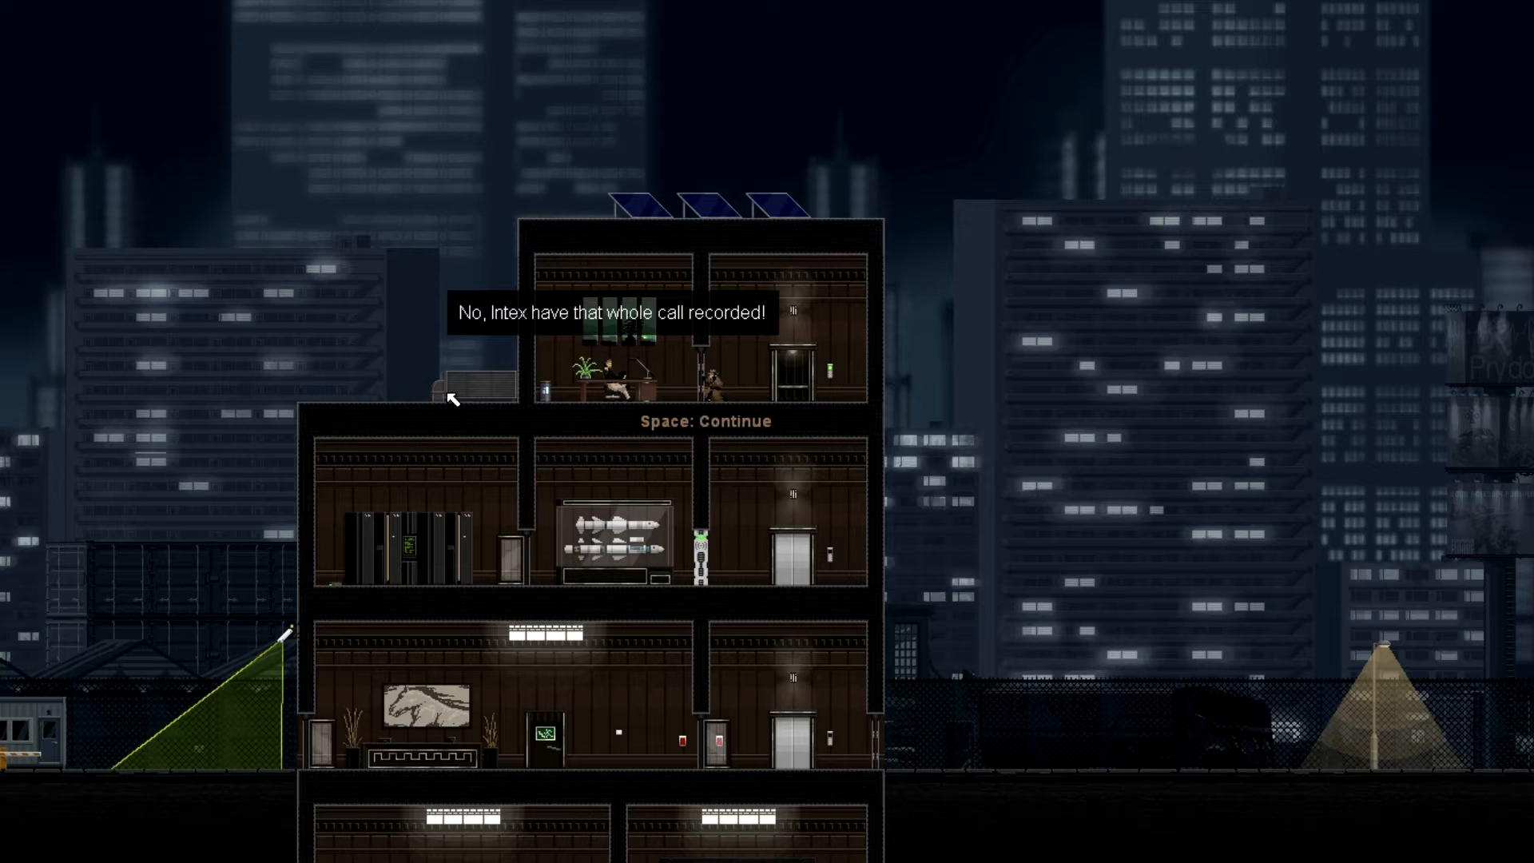
Step: Advance the overheard office phone call line by line until 'I'll let you know'
key("space")
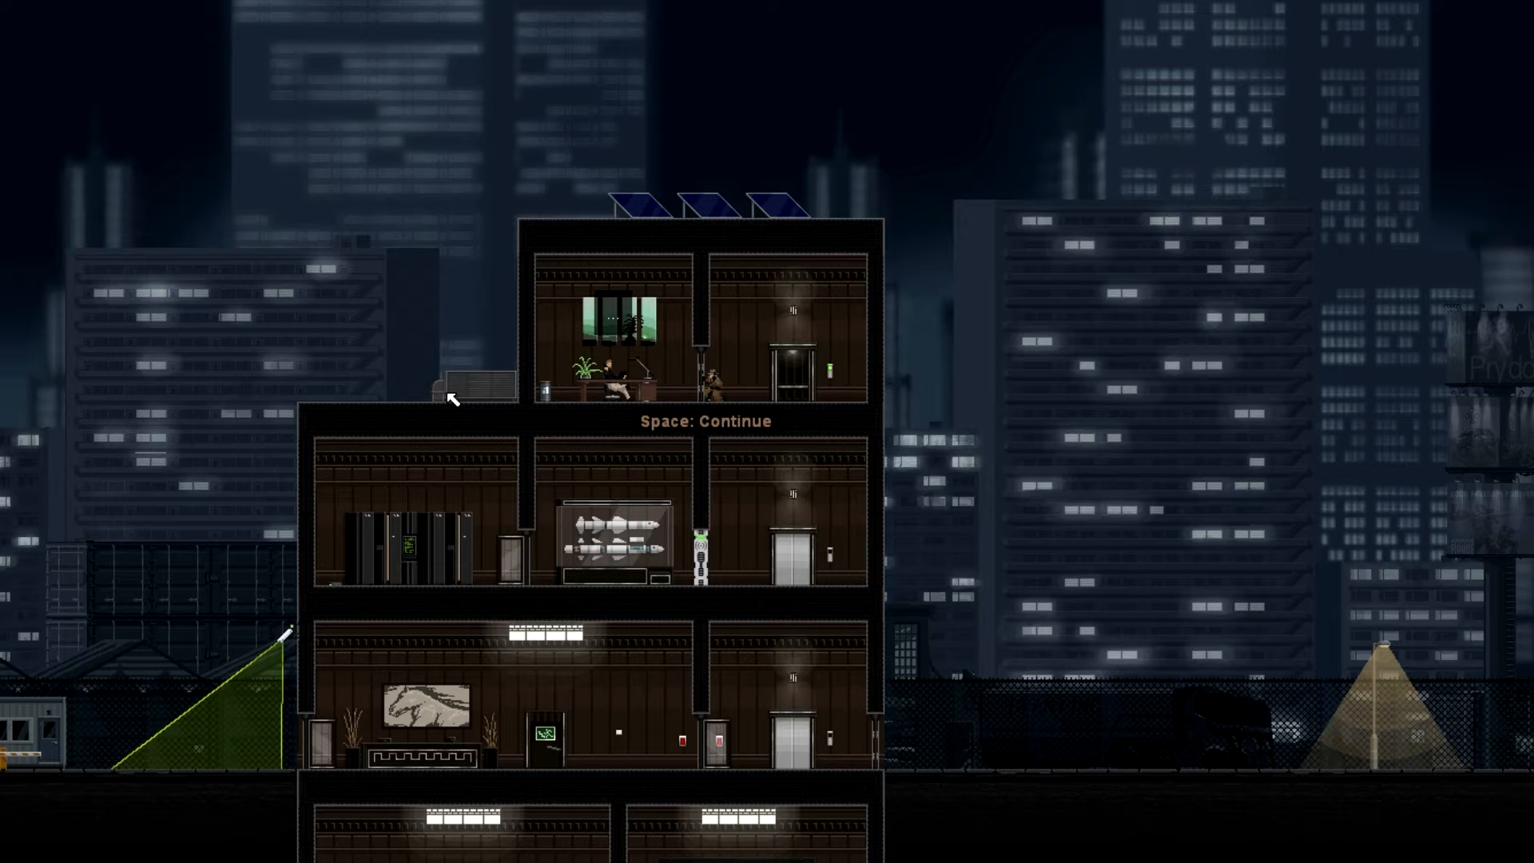
key("space")
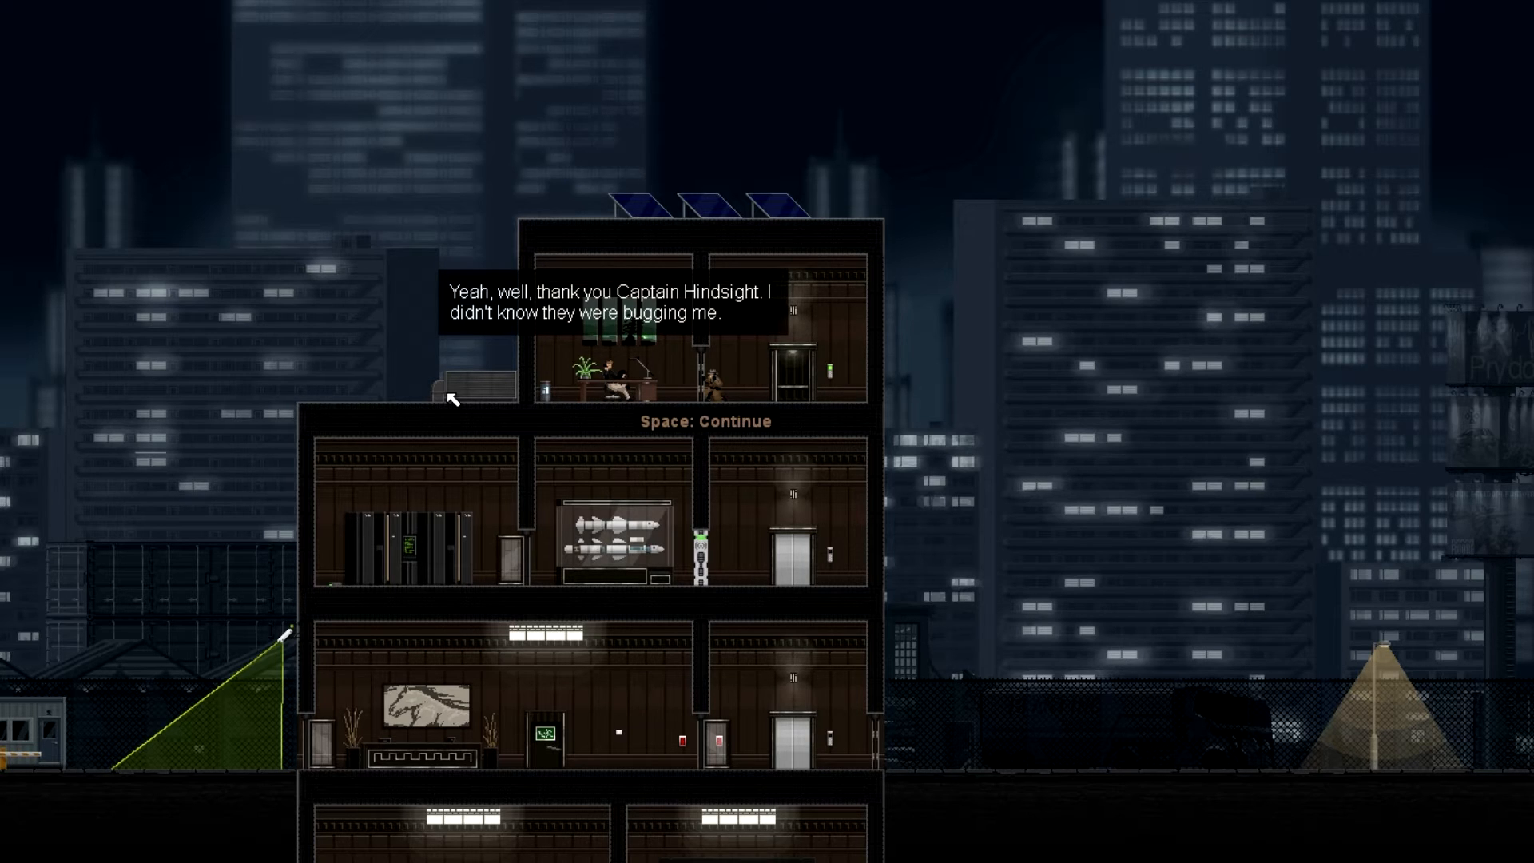
mouse_move(489, 396)
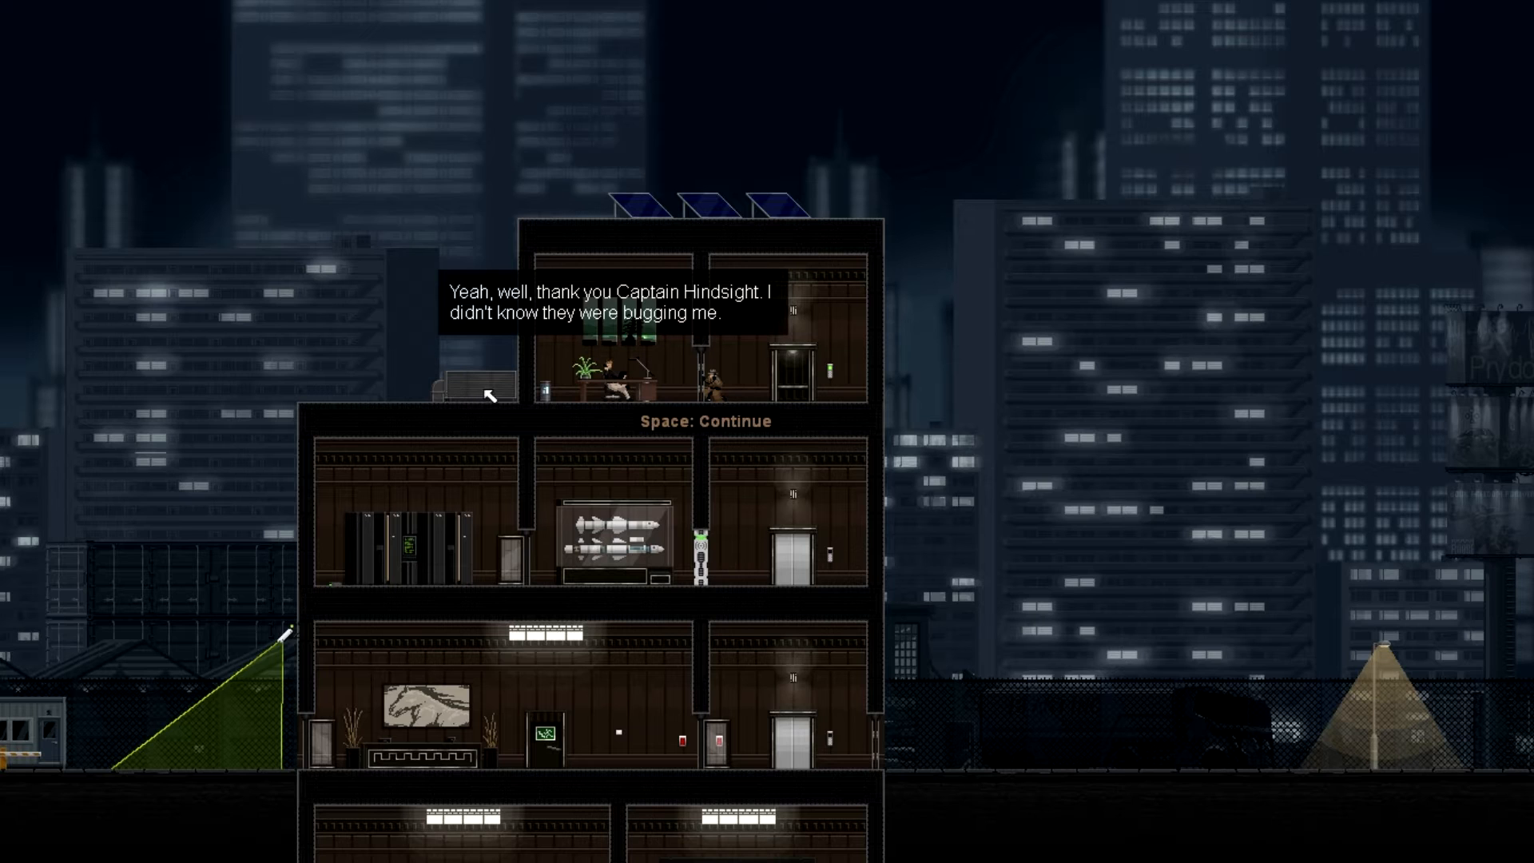
key("space")
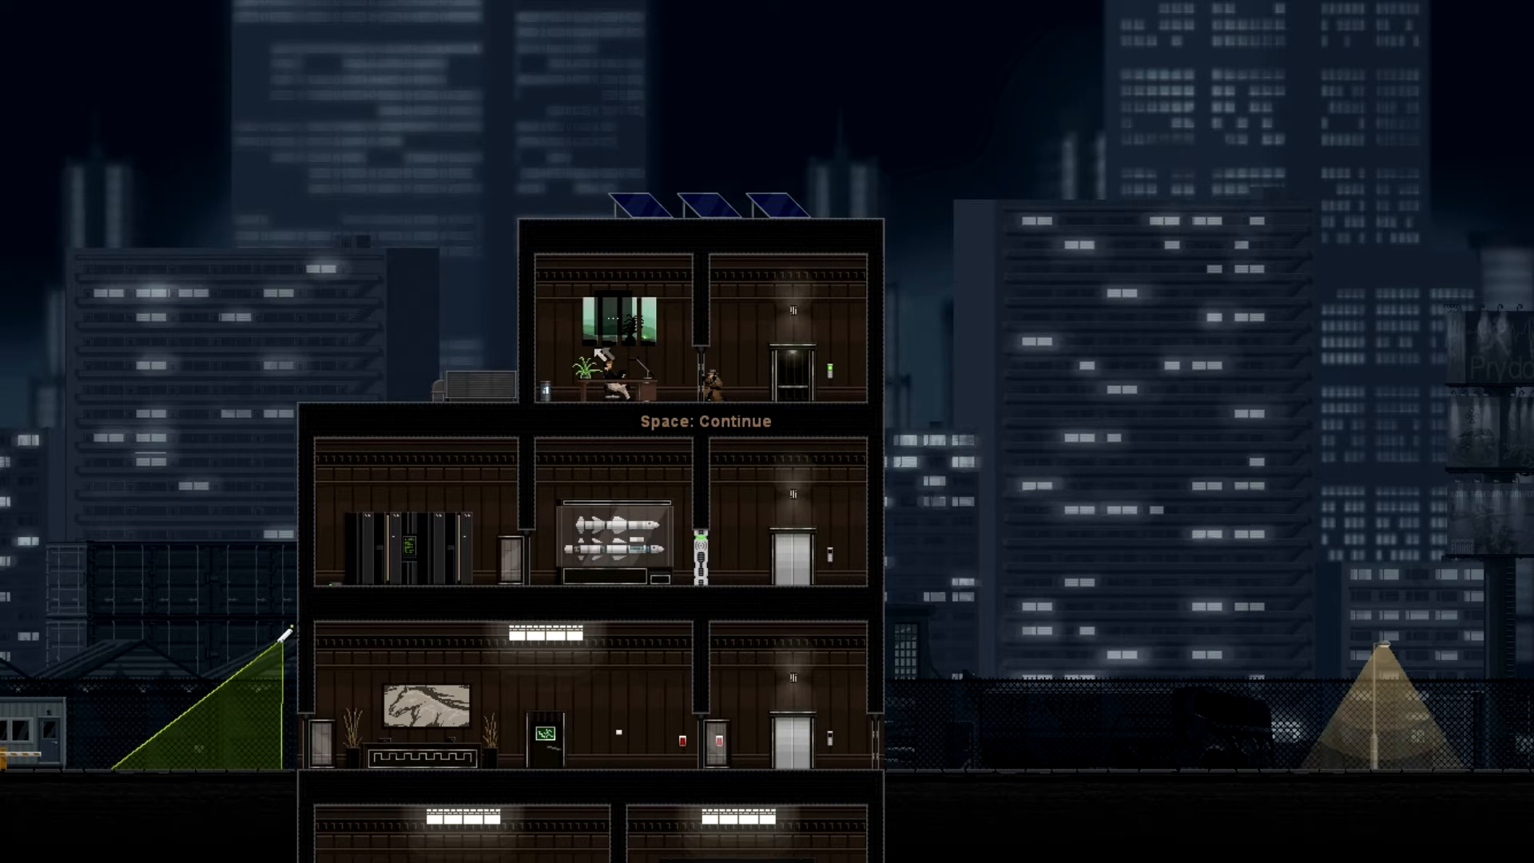
key("space")
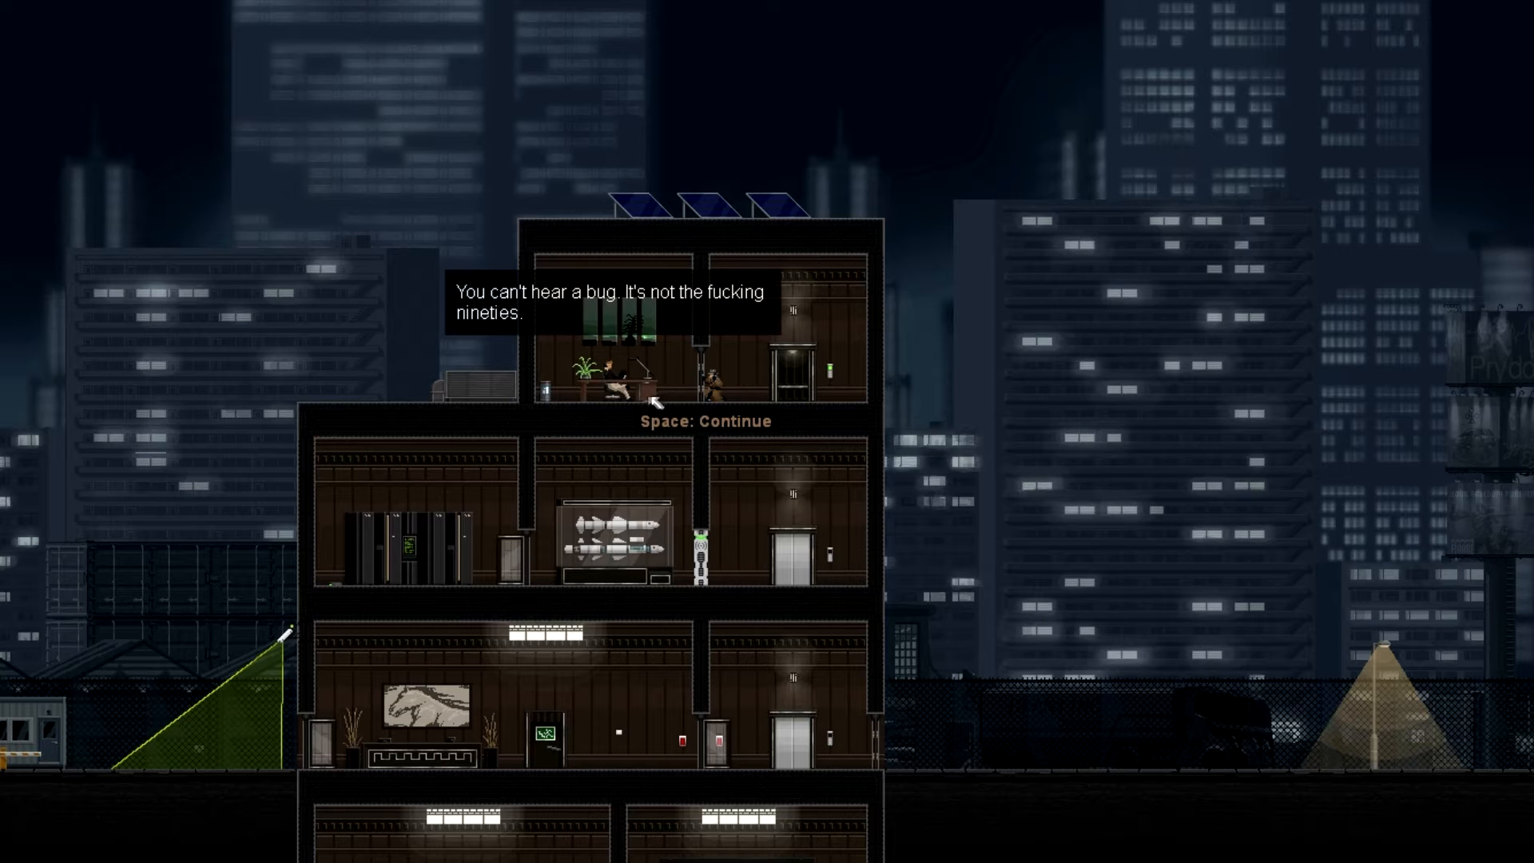
mouse_move(719, 298)
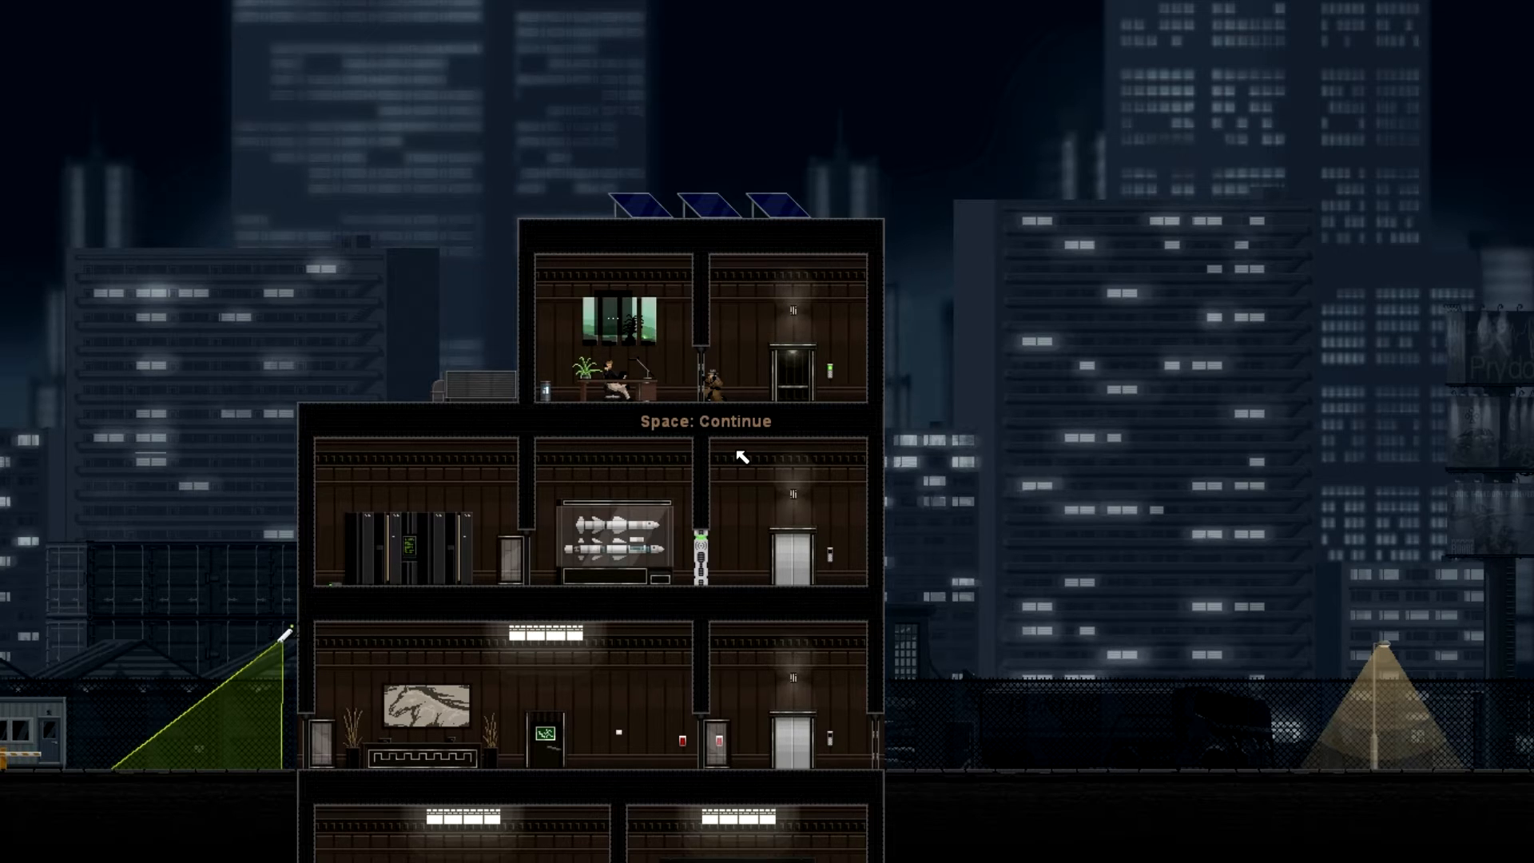
key("space")
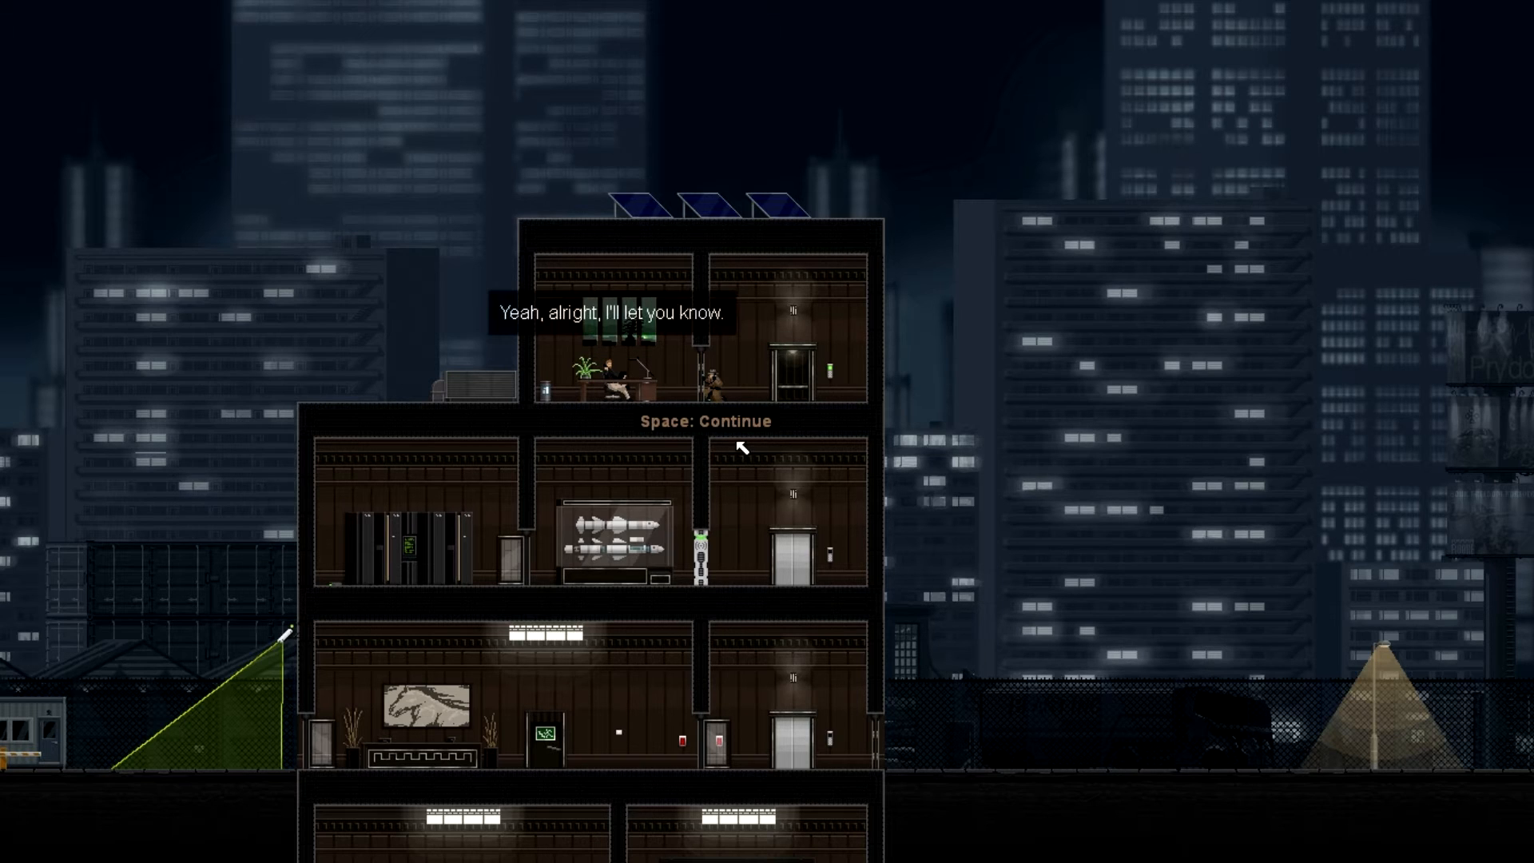
key("space")
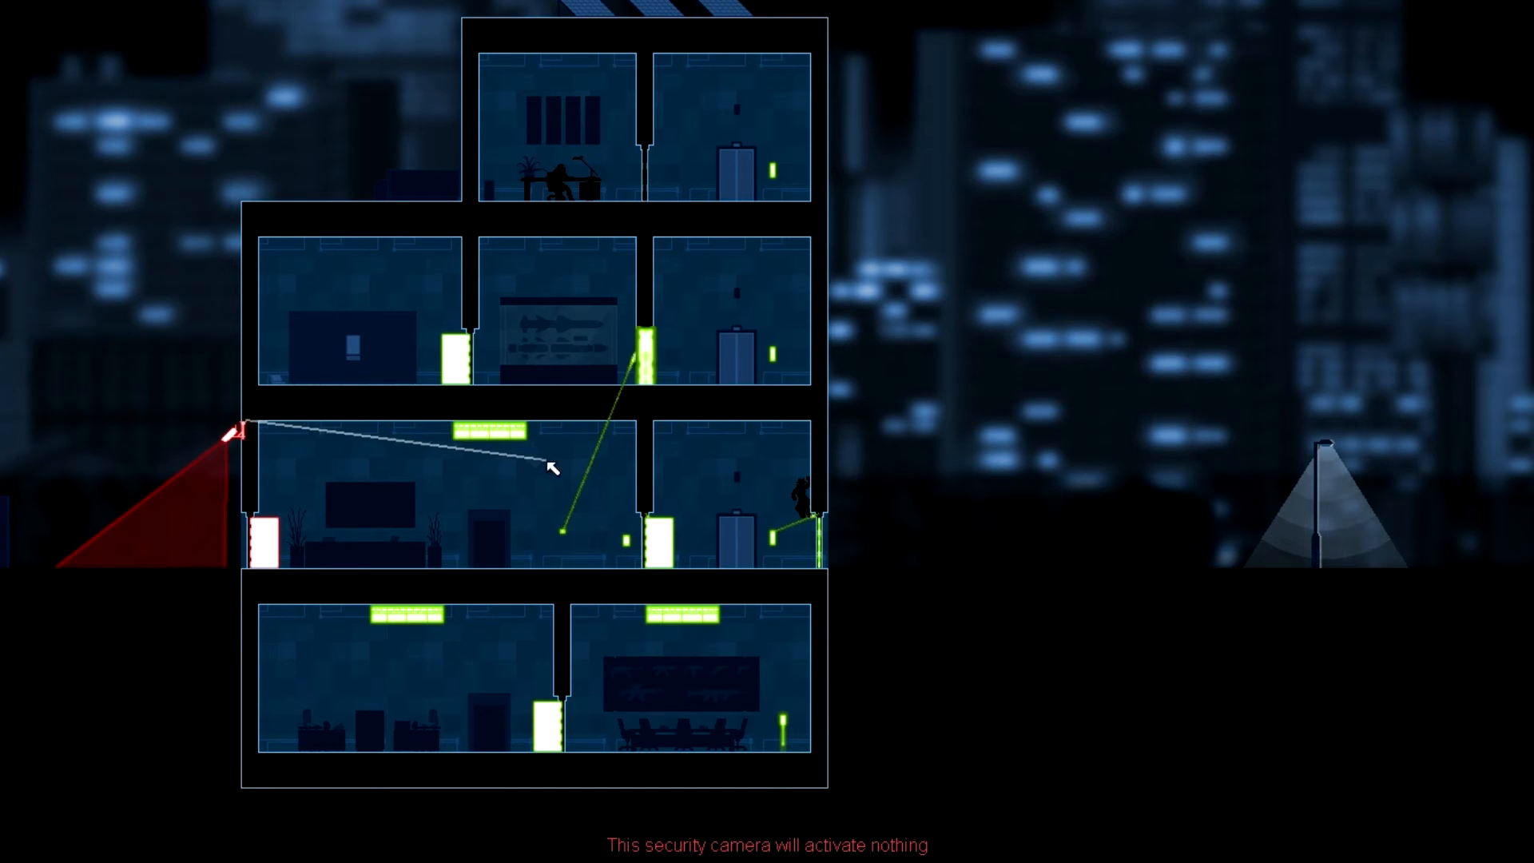
mouse_move(364, 448)
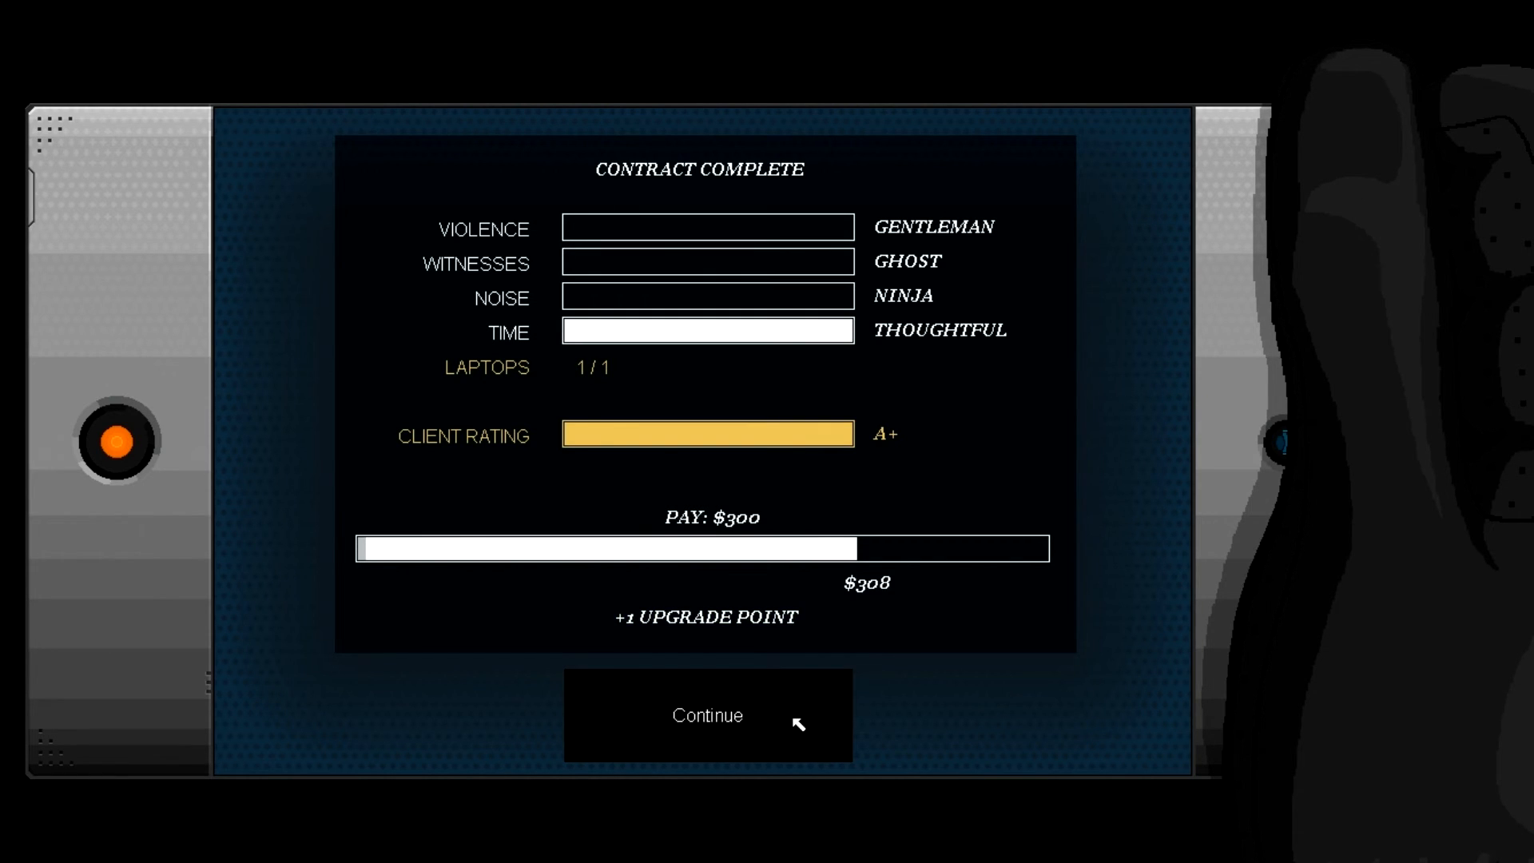
Step: Continue past the A+ Contract Complete screen with $308 pay
left_click(706, 715)
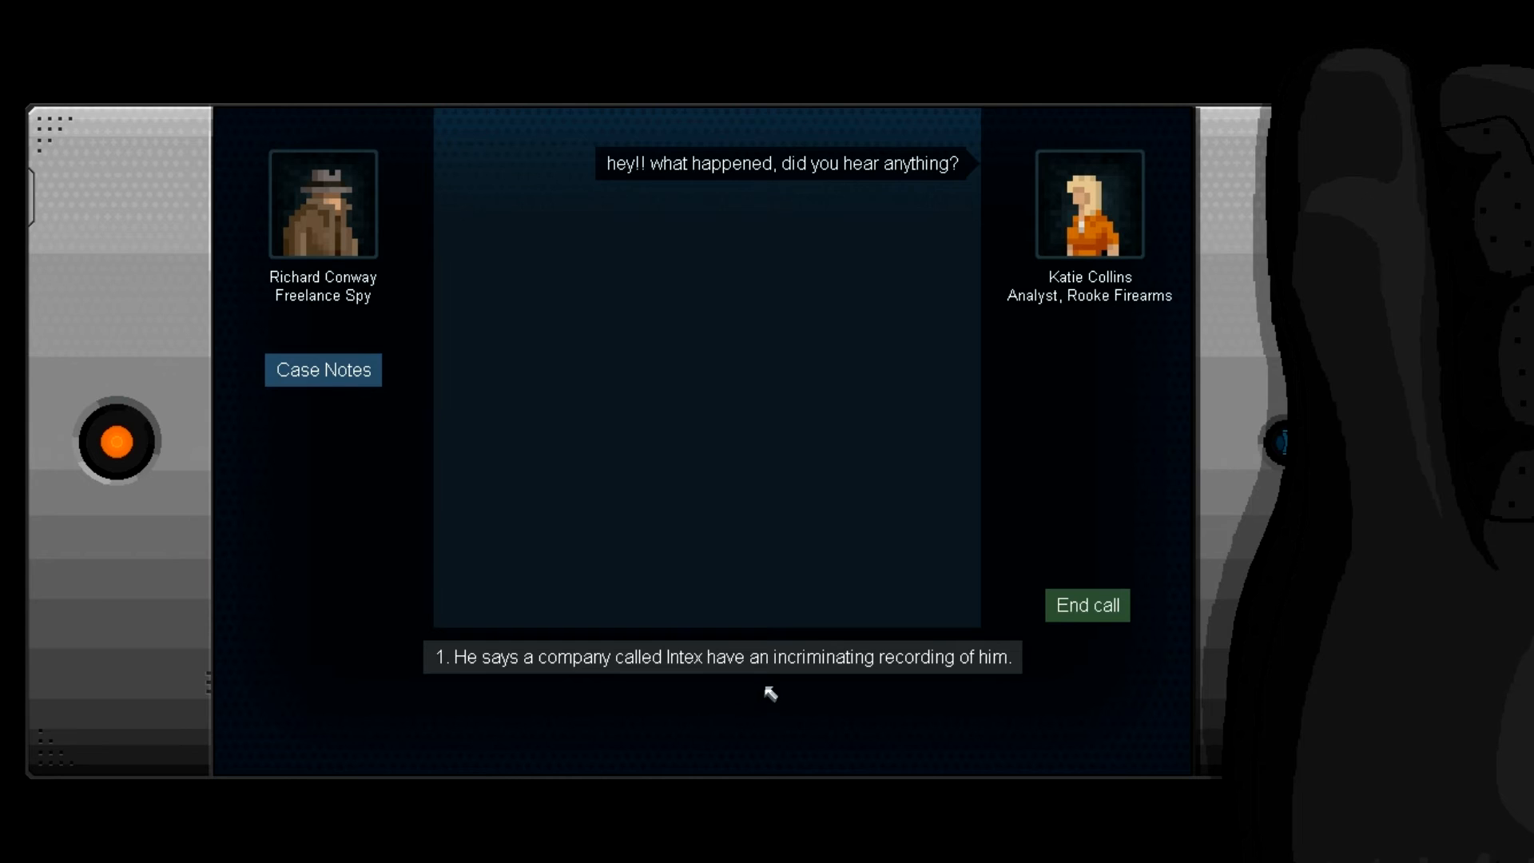
Step: Tell Katie about the Intex recording, ask why and what Jackson says, then end the call
left_click(722, 657)
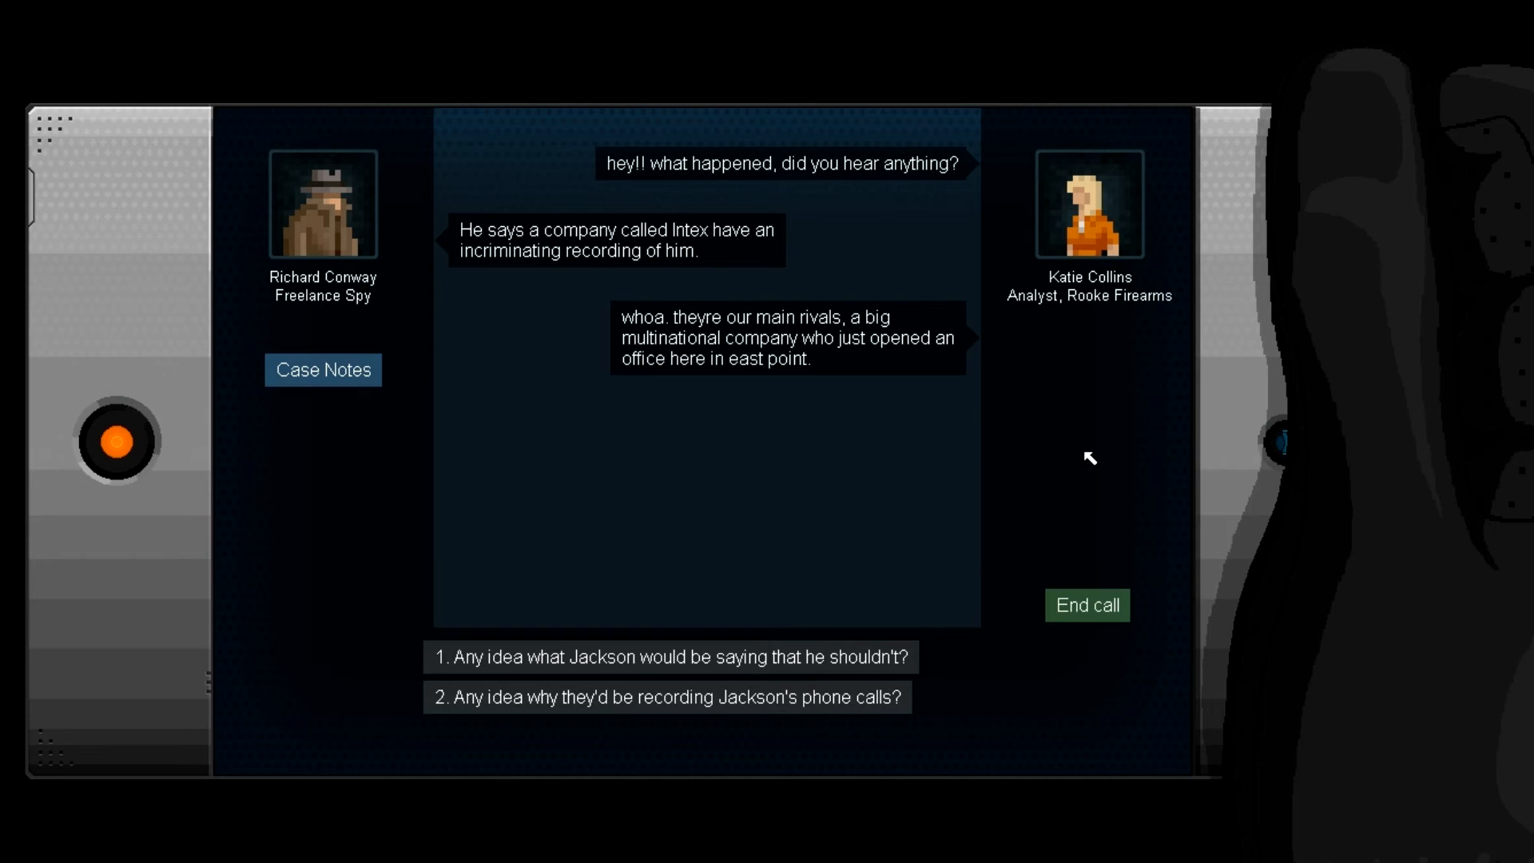
mouse_move(933, 493)
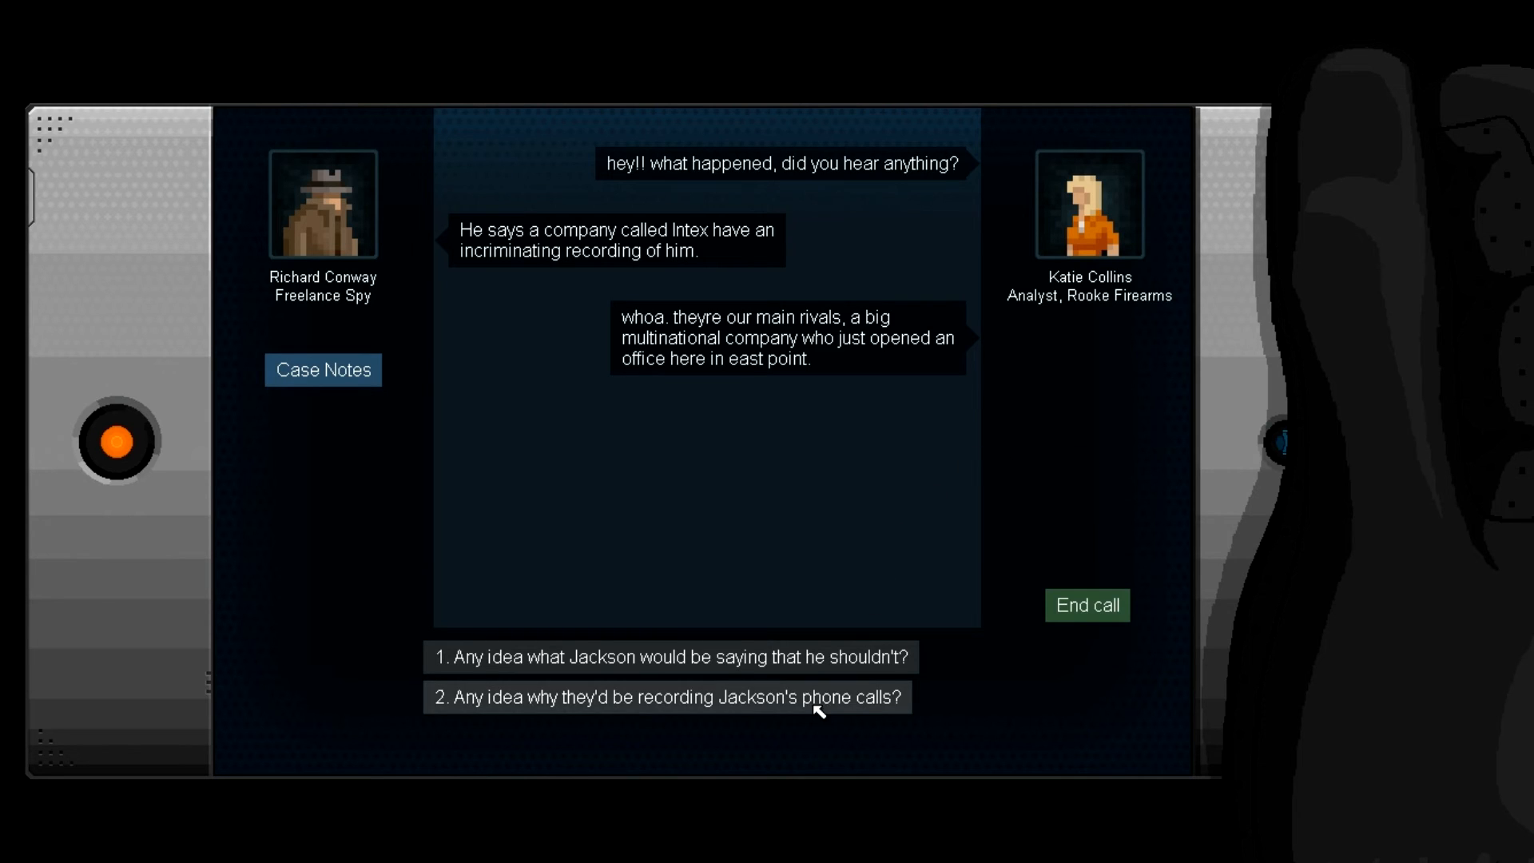
mouse_move(818, 705)
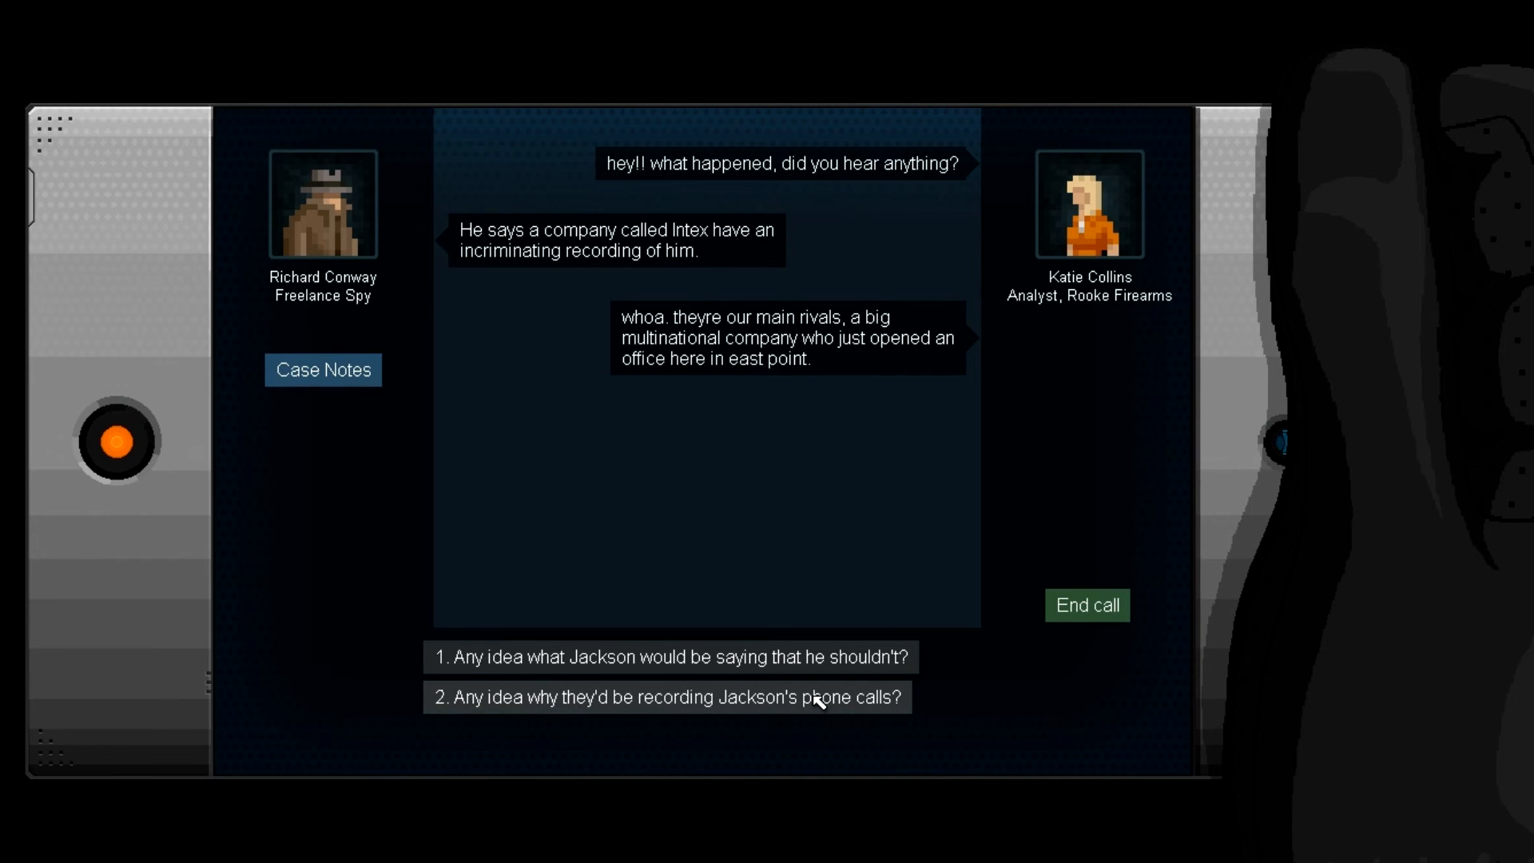
mouse_move(829, 707)
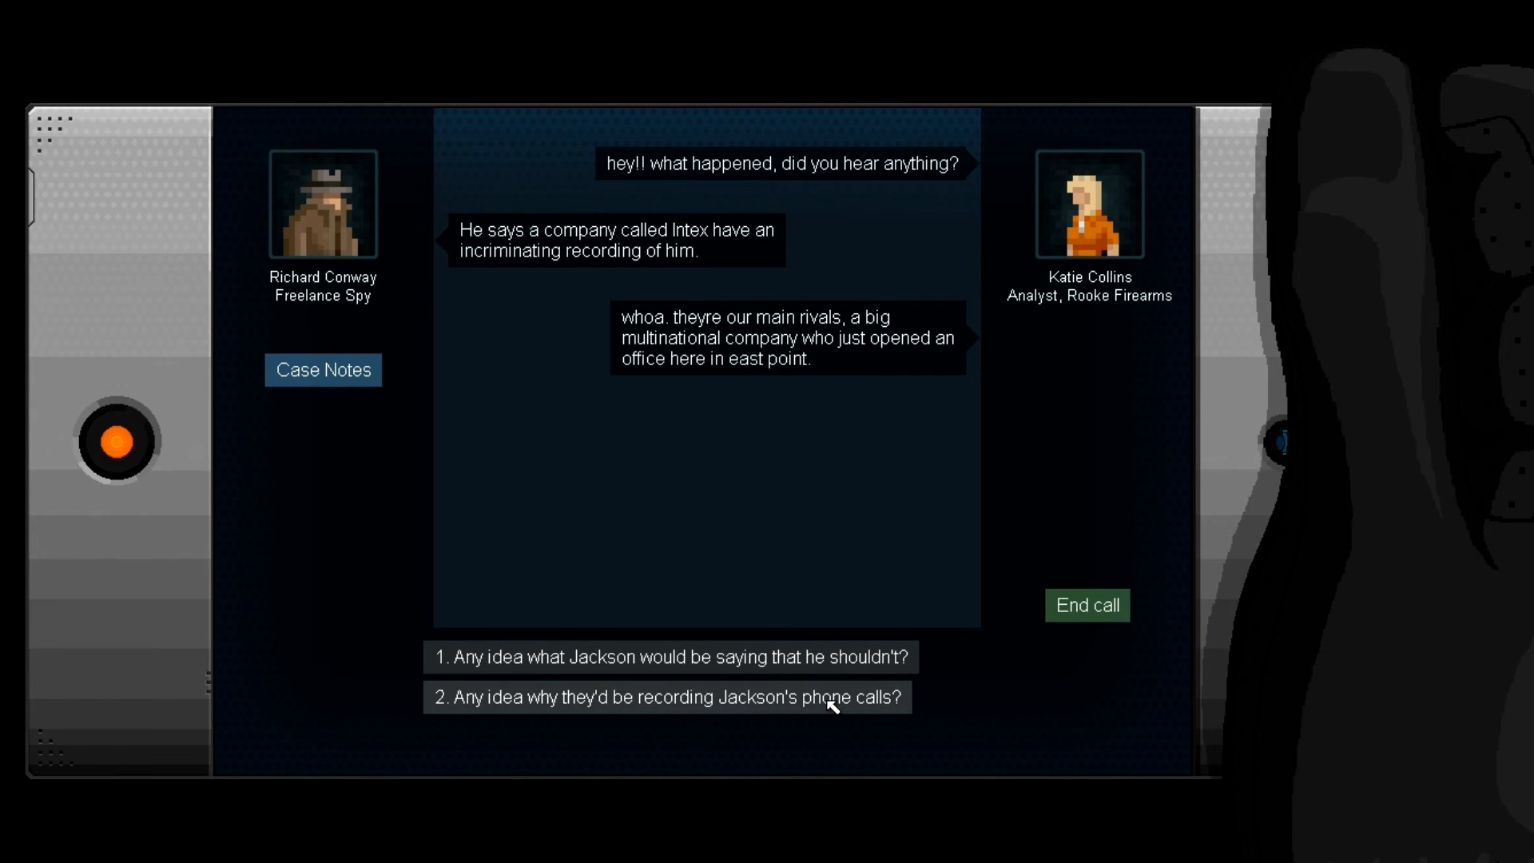
left_click(667, 697)
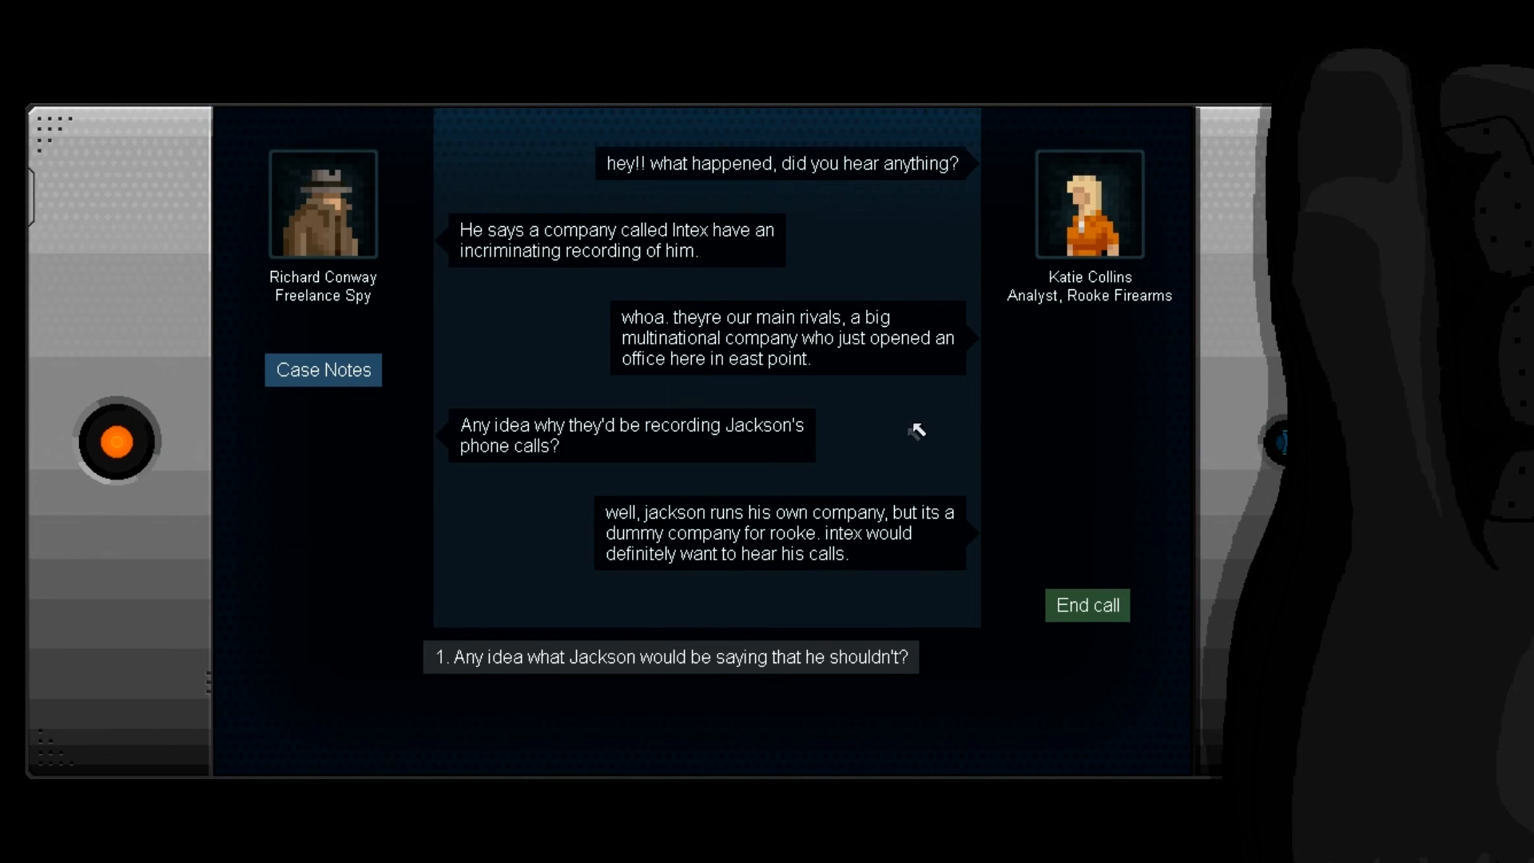
mouse_move(900, 421)
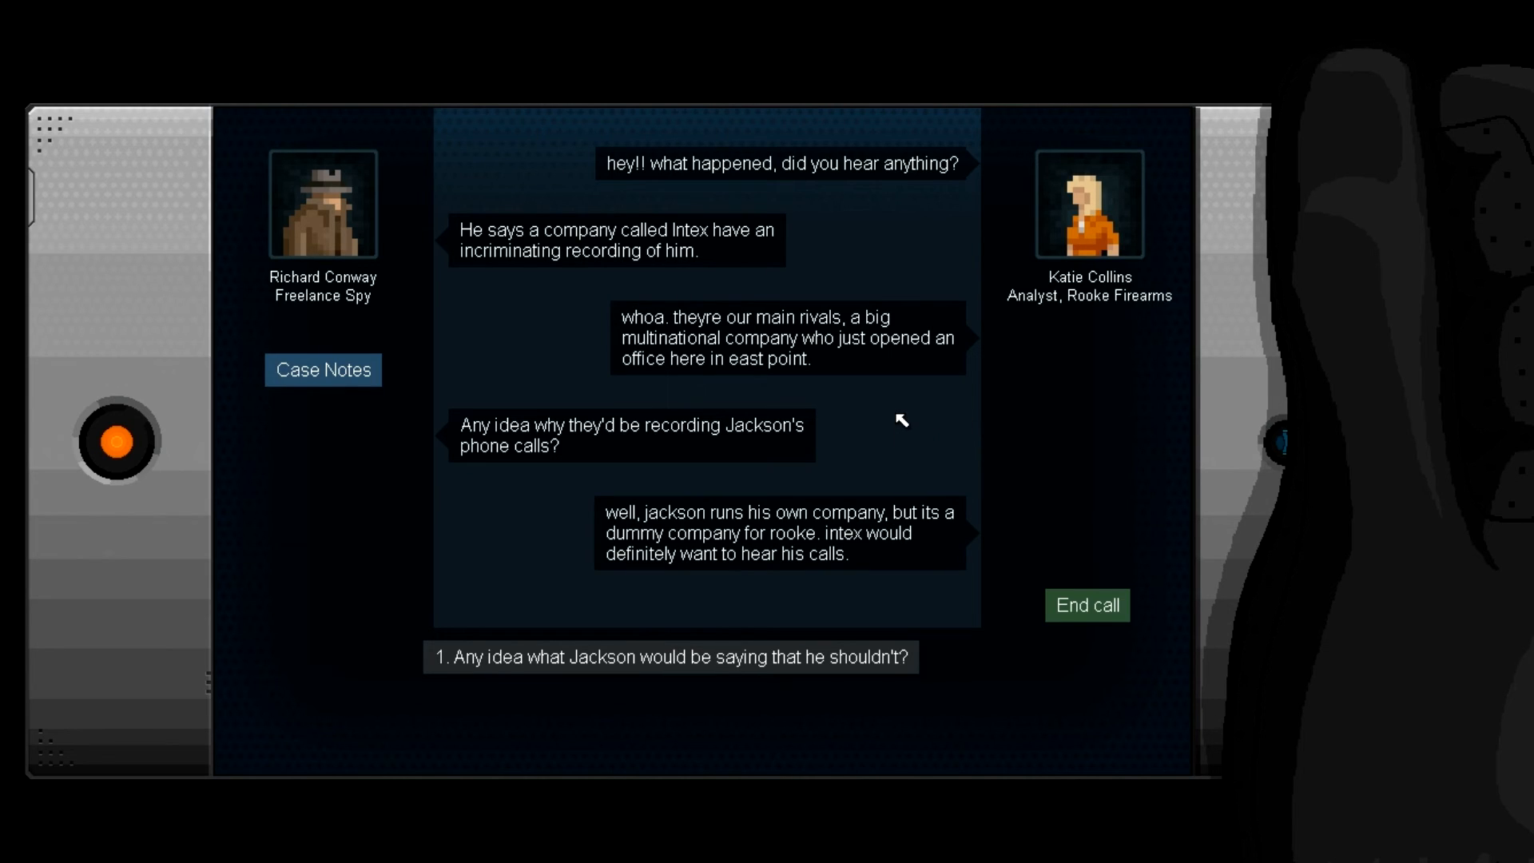
mouse_move(889, 413)
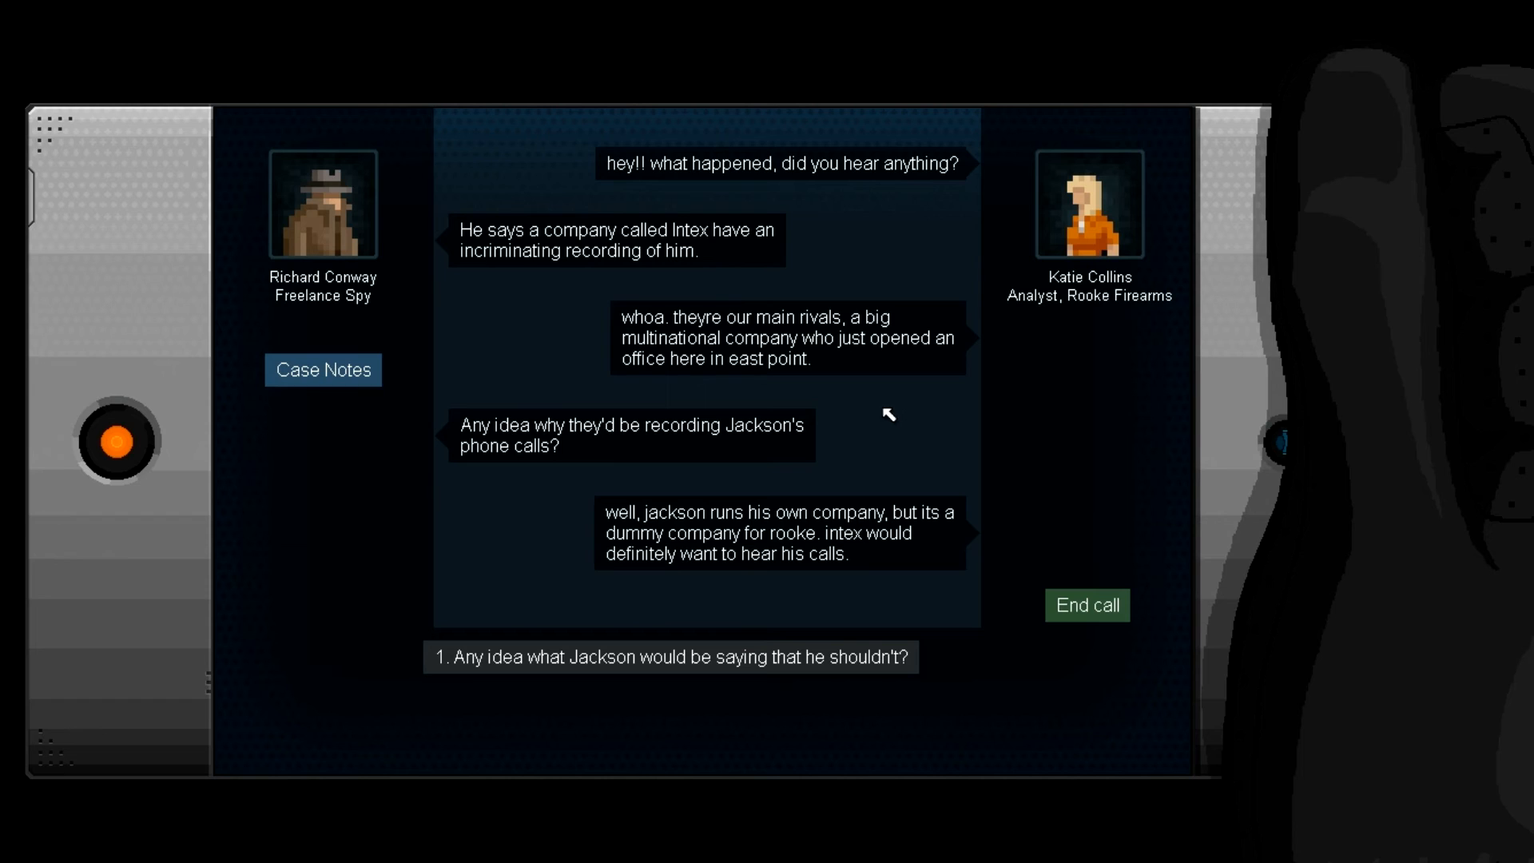
mouse_move(855, 702)
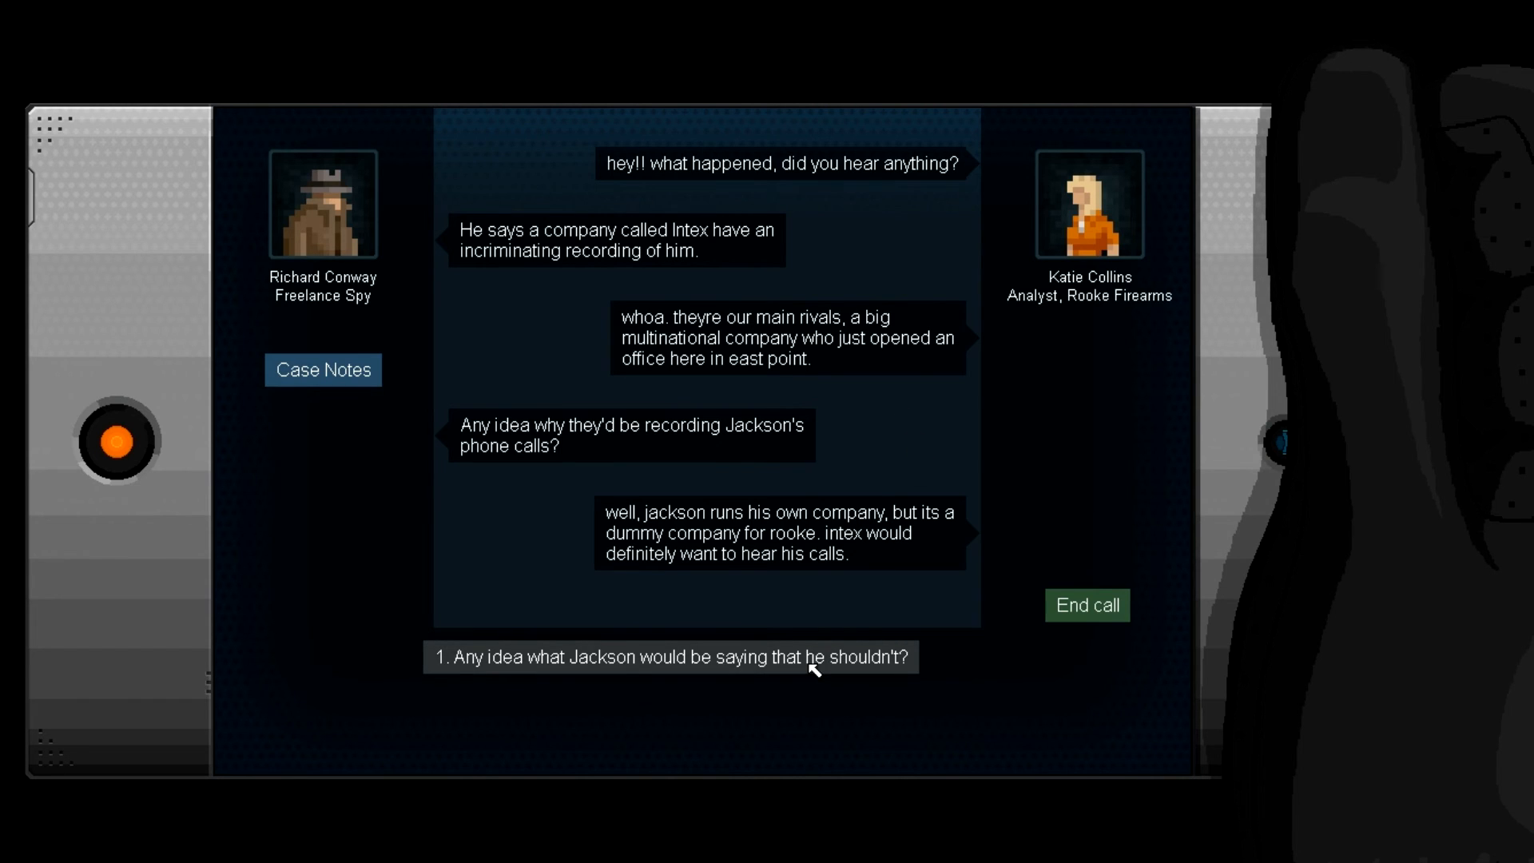
left_click(671, 657)
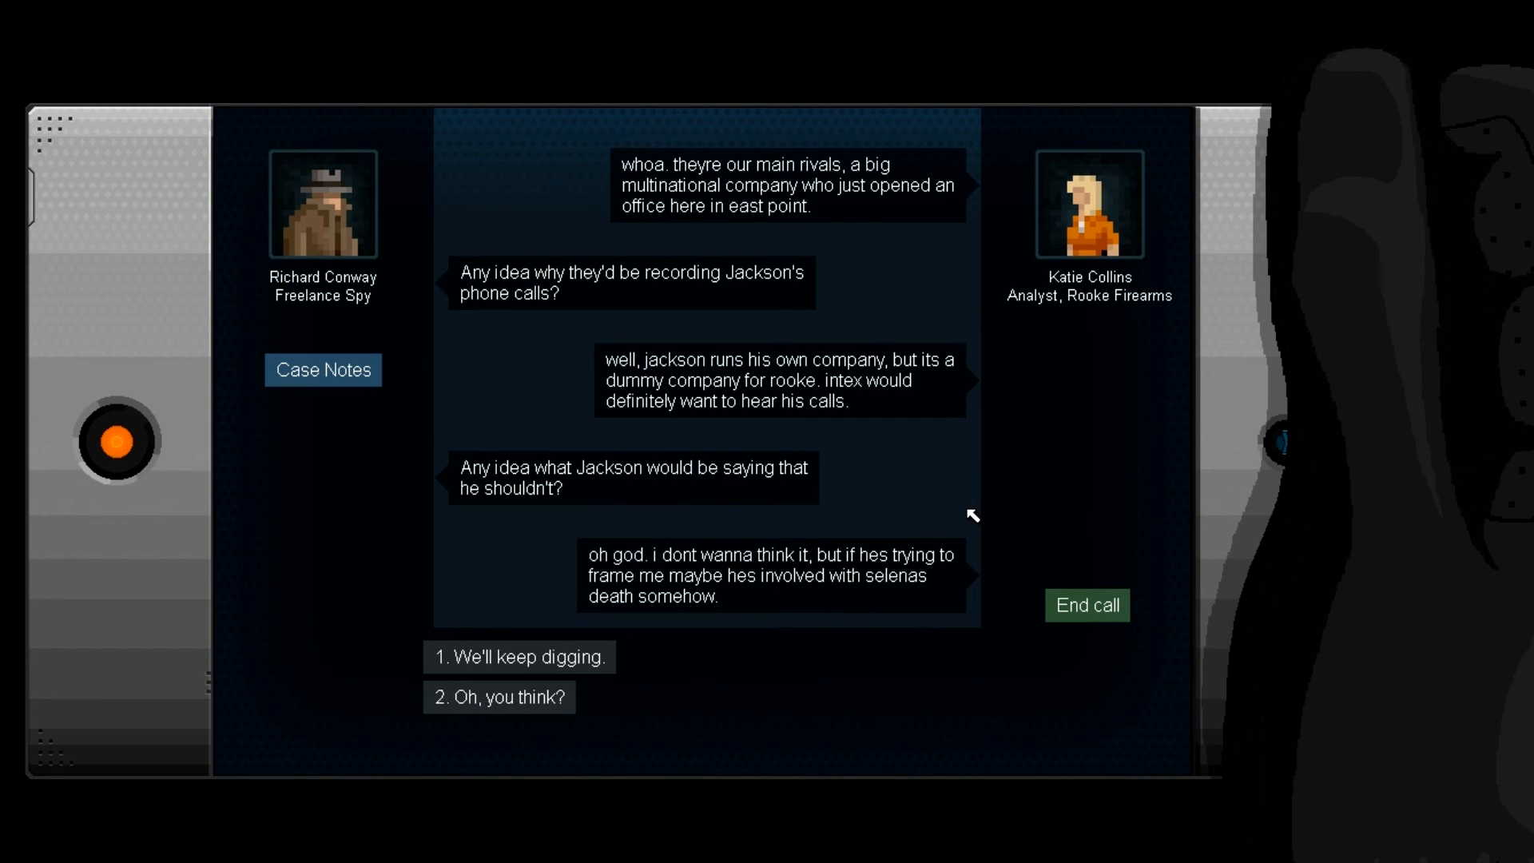
mouse_move(958, 467)
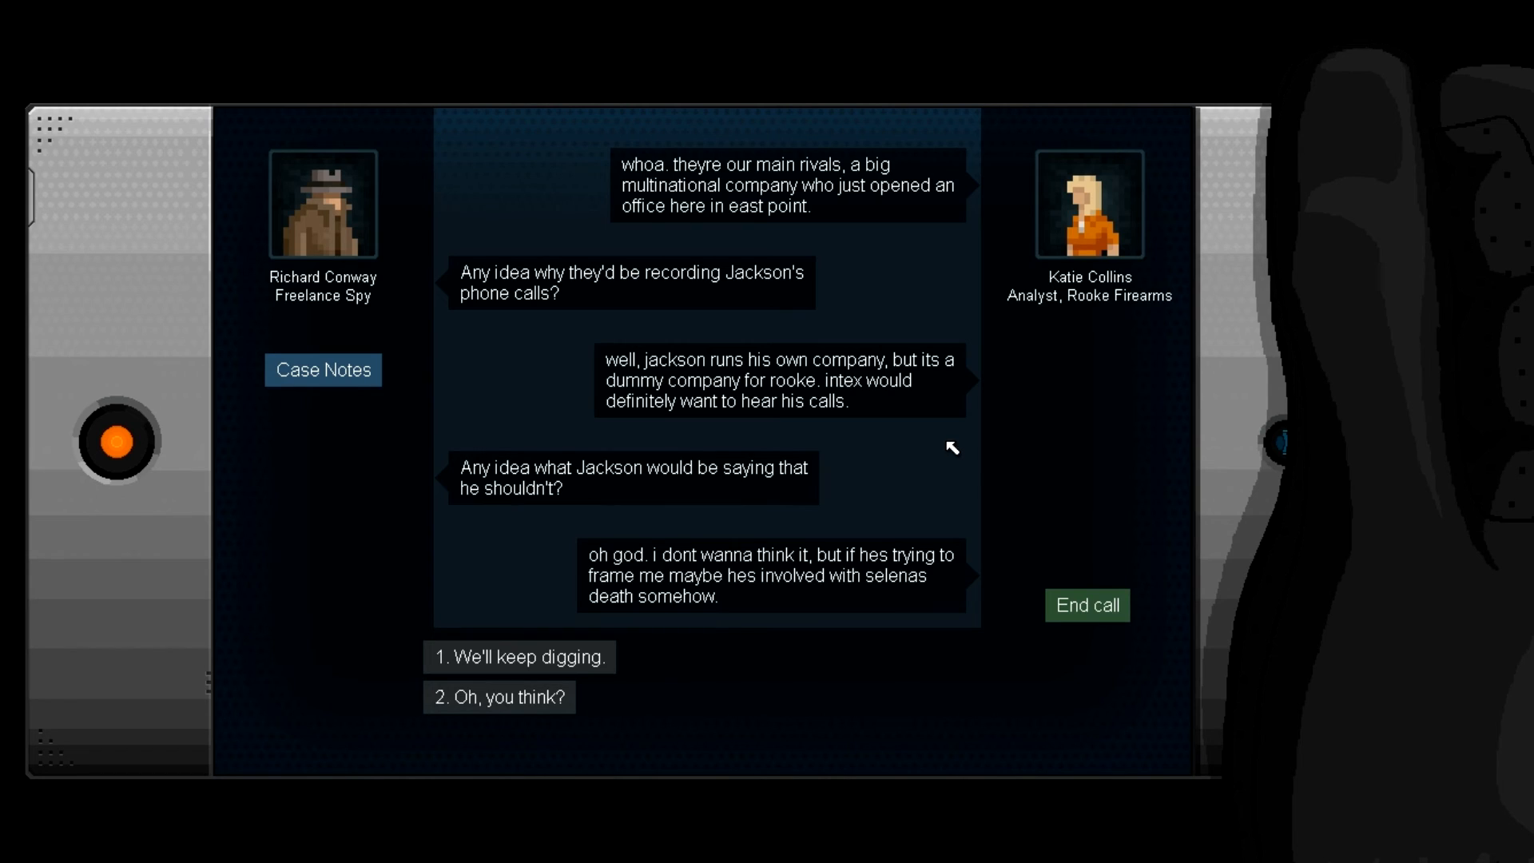
mouse_move(946, 481)
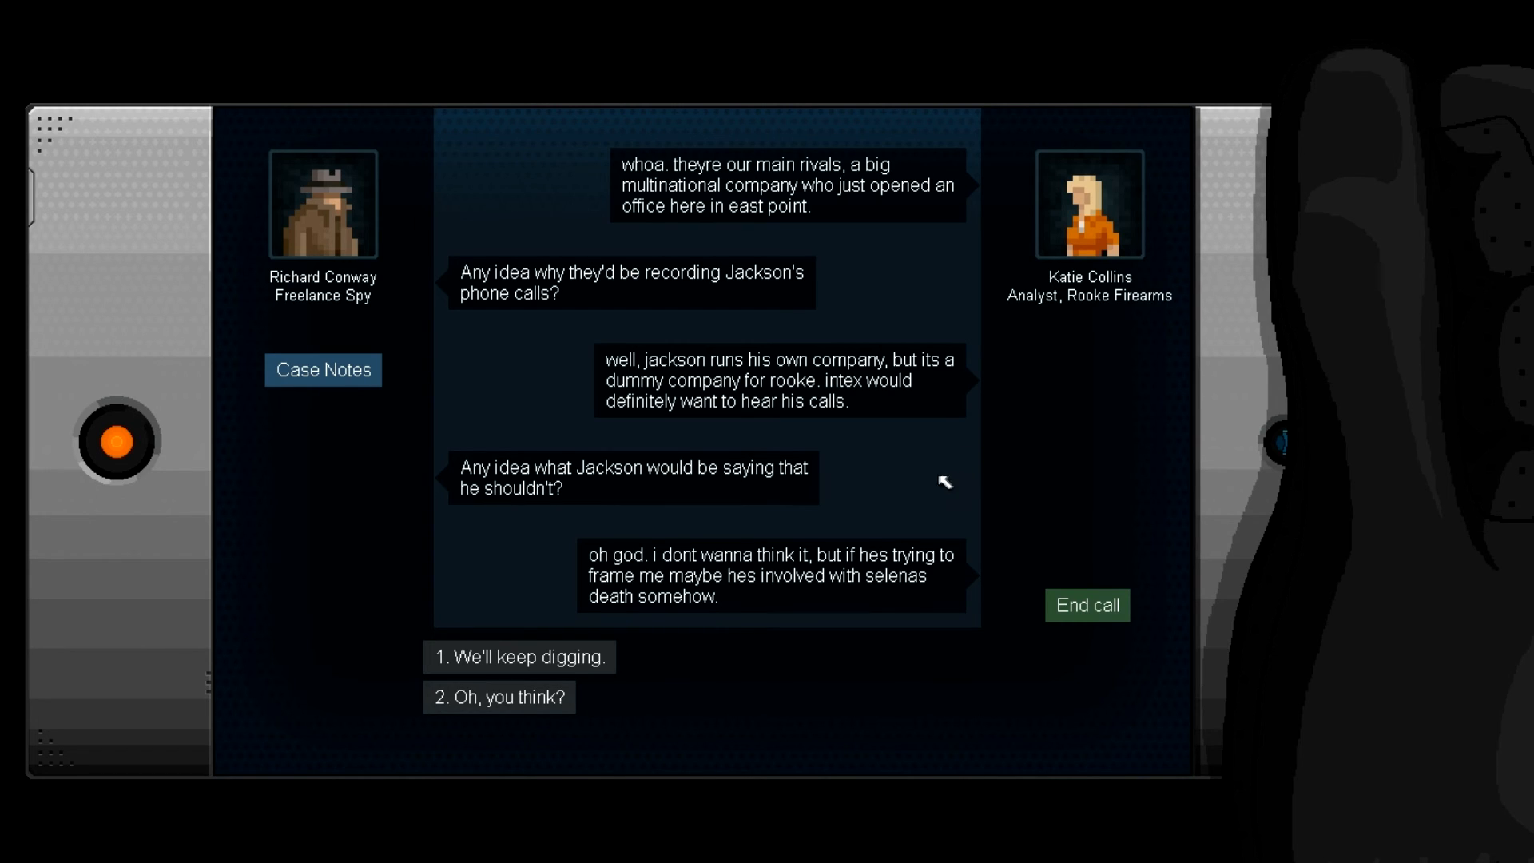
mouse_move(918, 488)
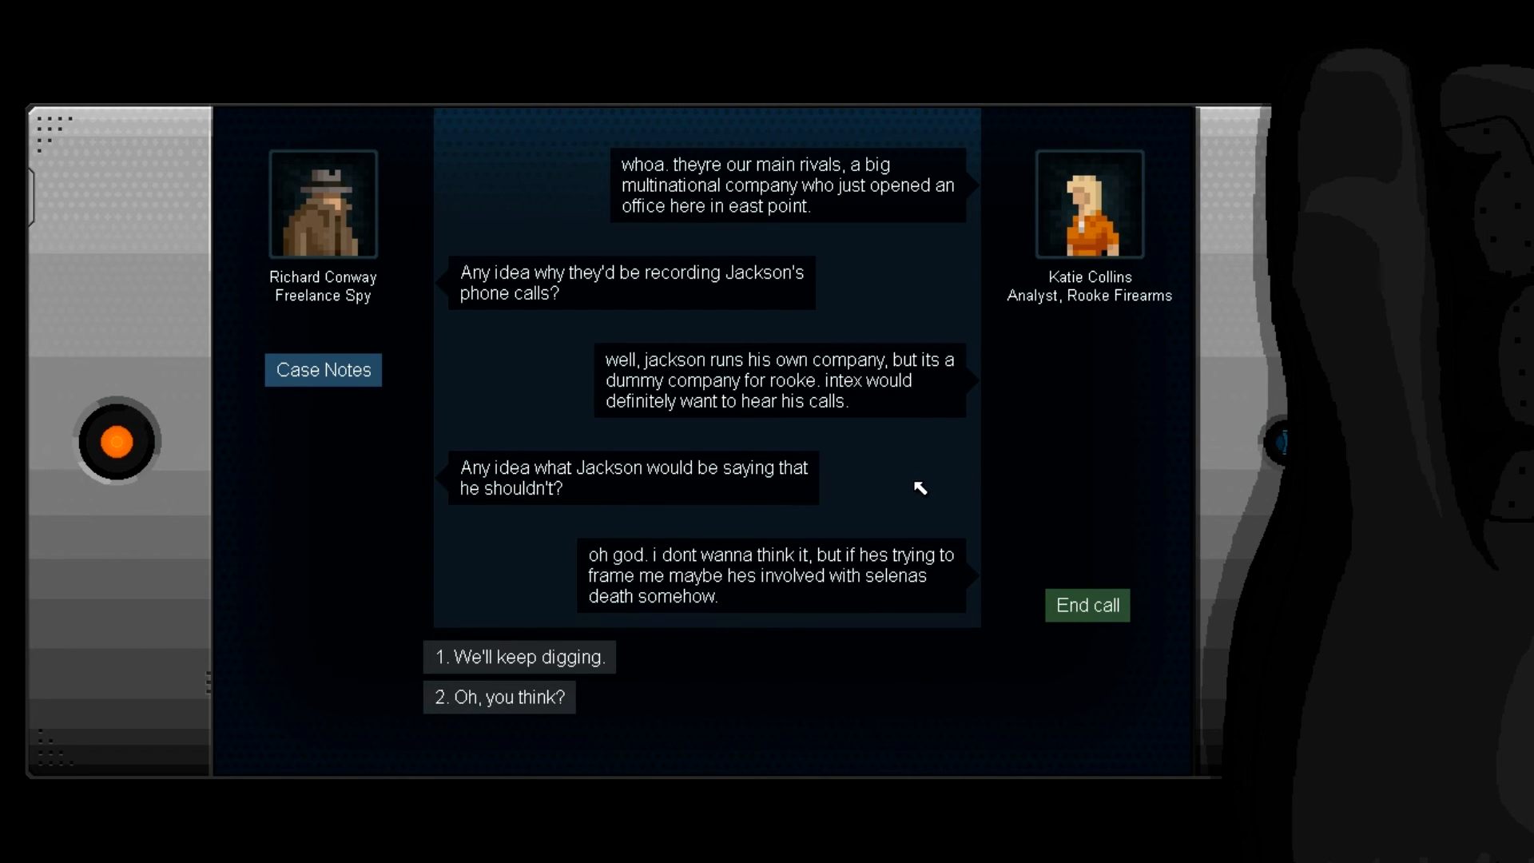
mouse_move(908, 487)
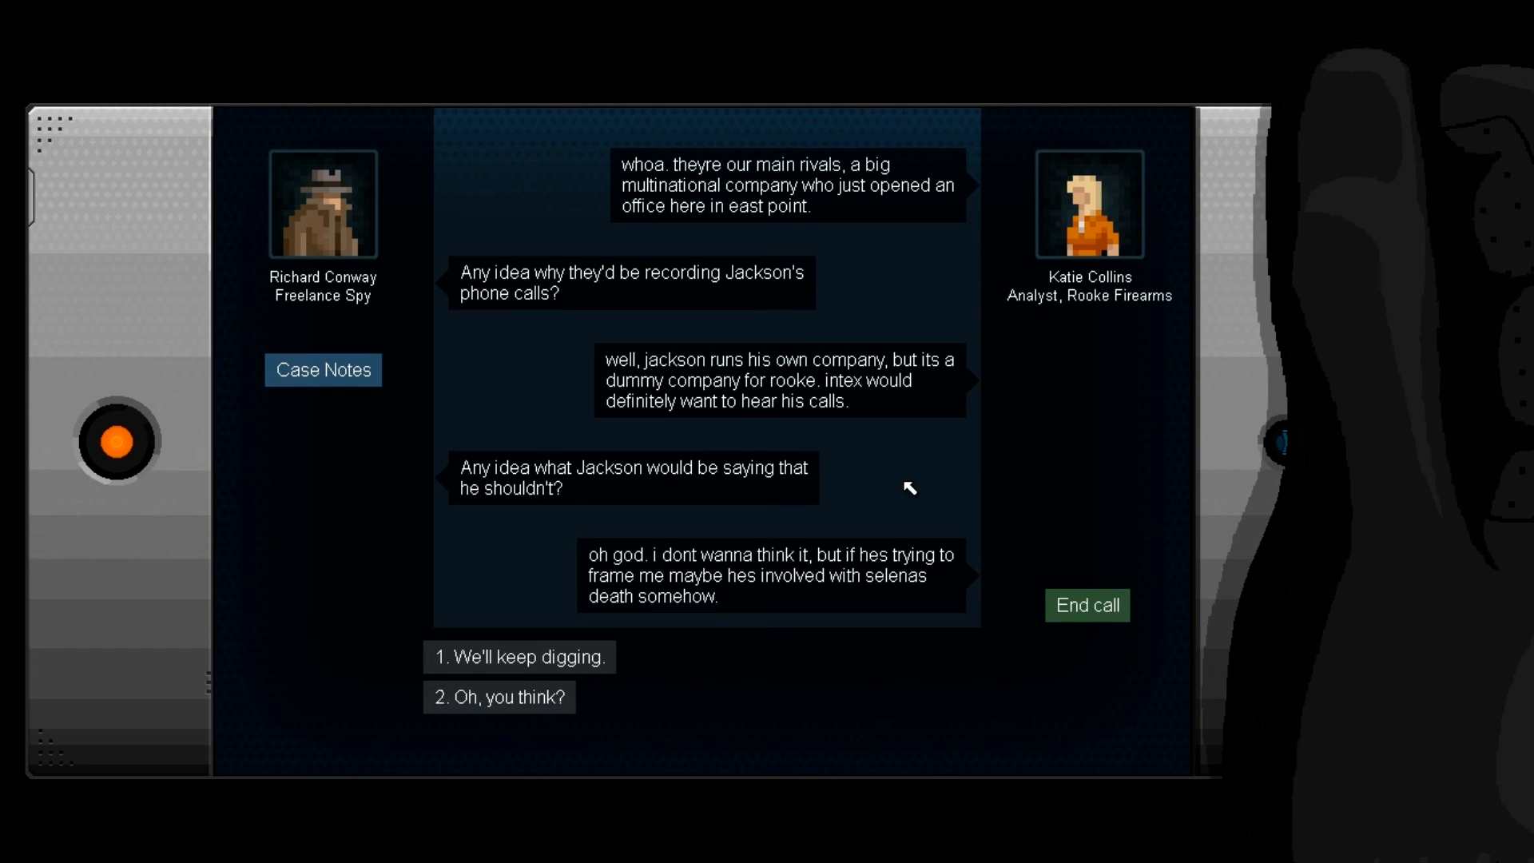
mouse_move(833, 511)
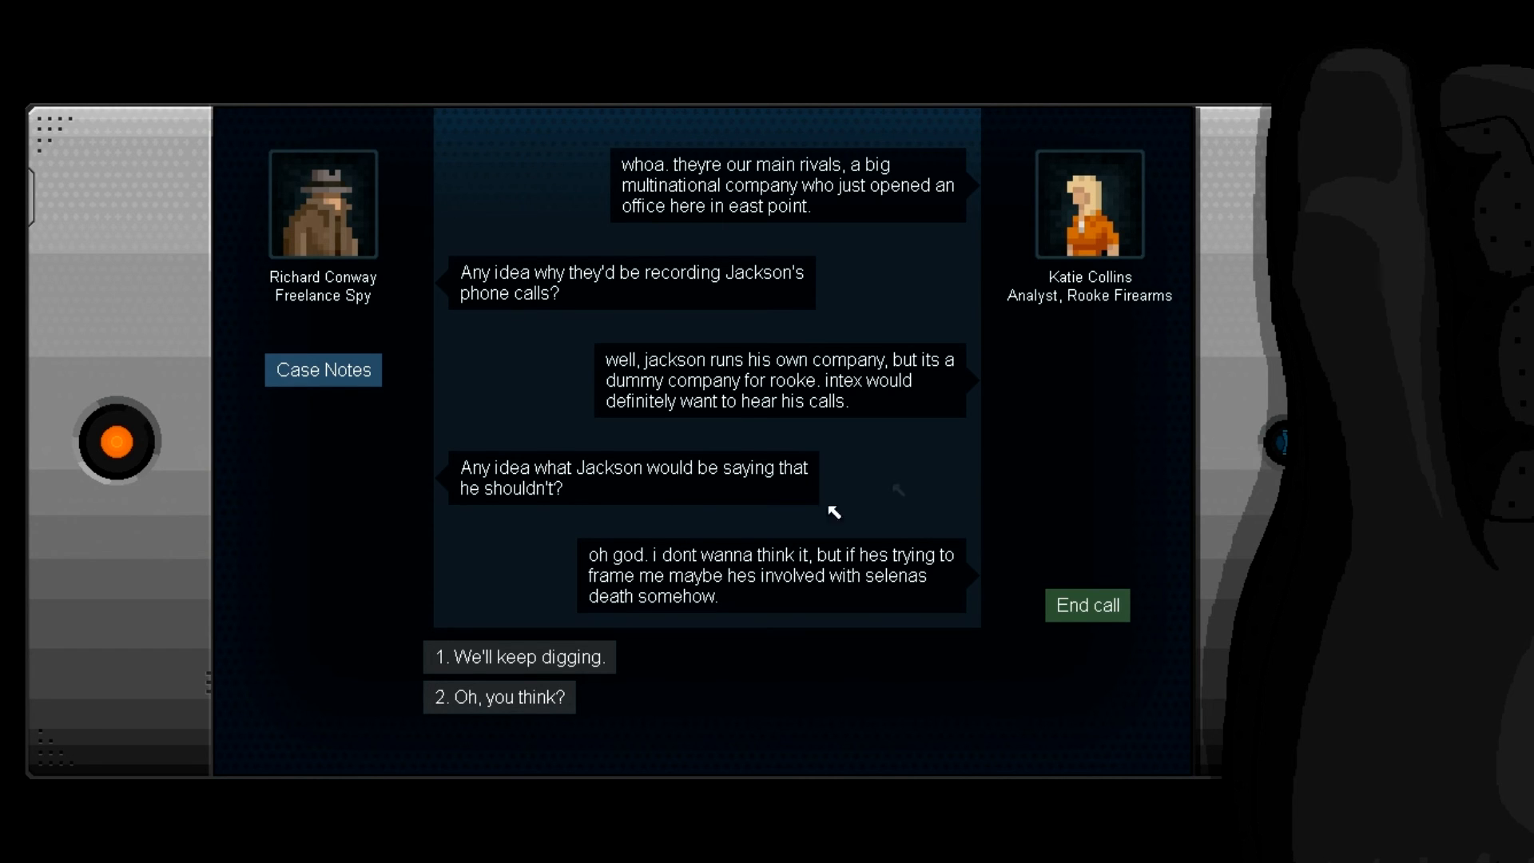
mouse_move(768, 593)
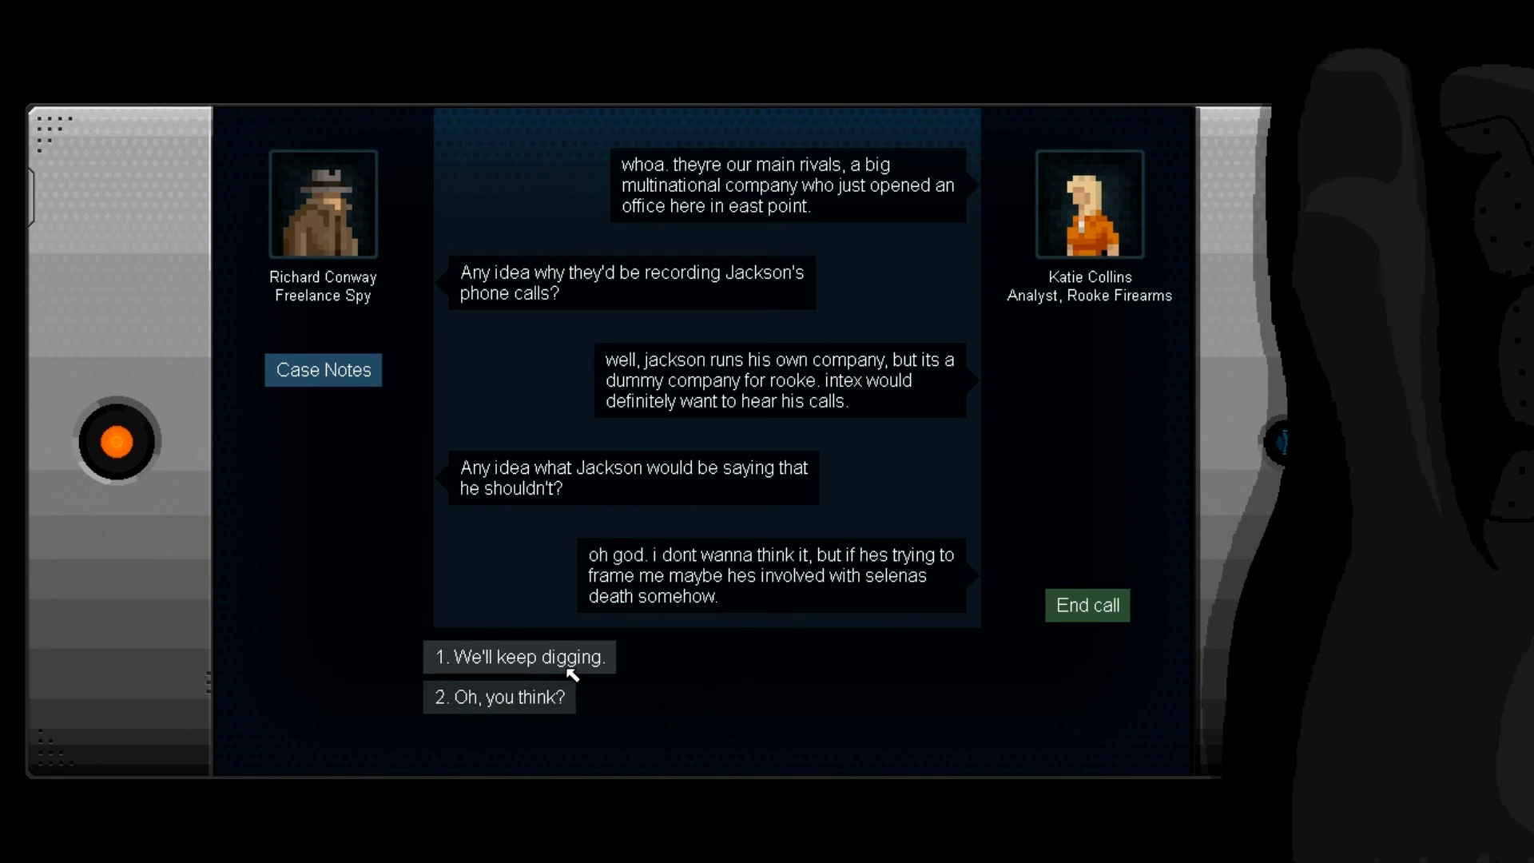
left_click(520, 657)
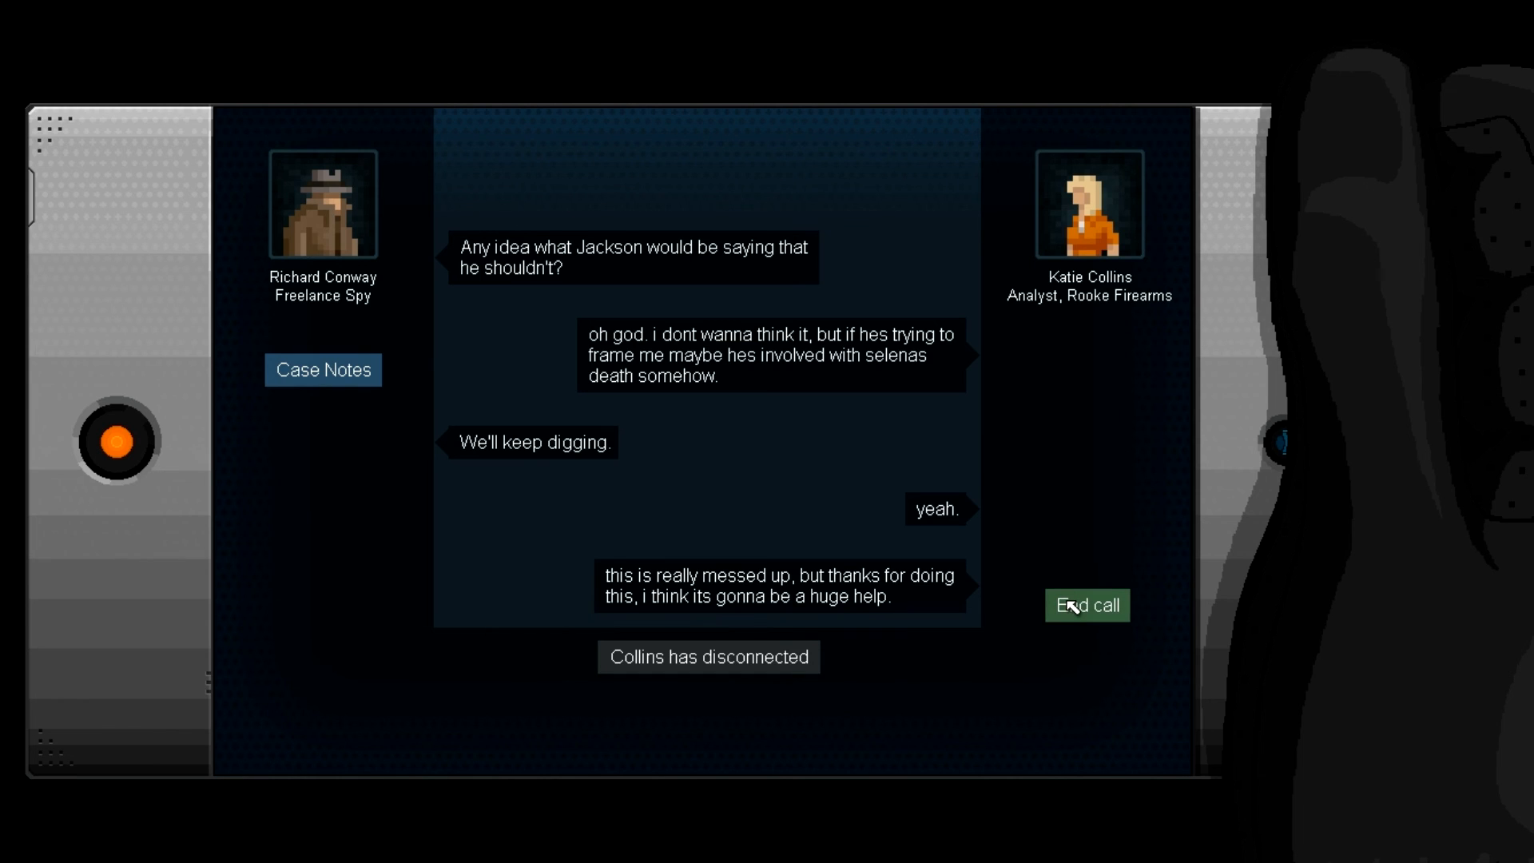
left_click(1085, 605)
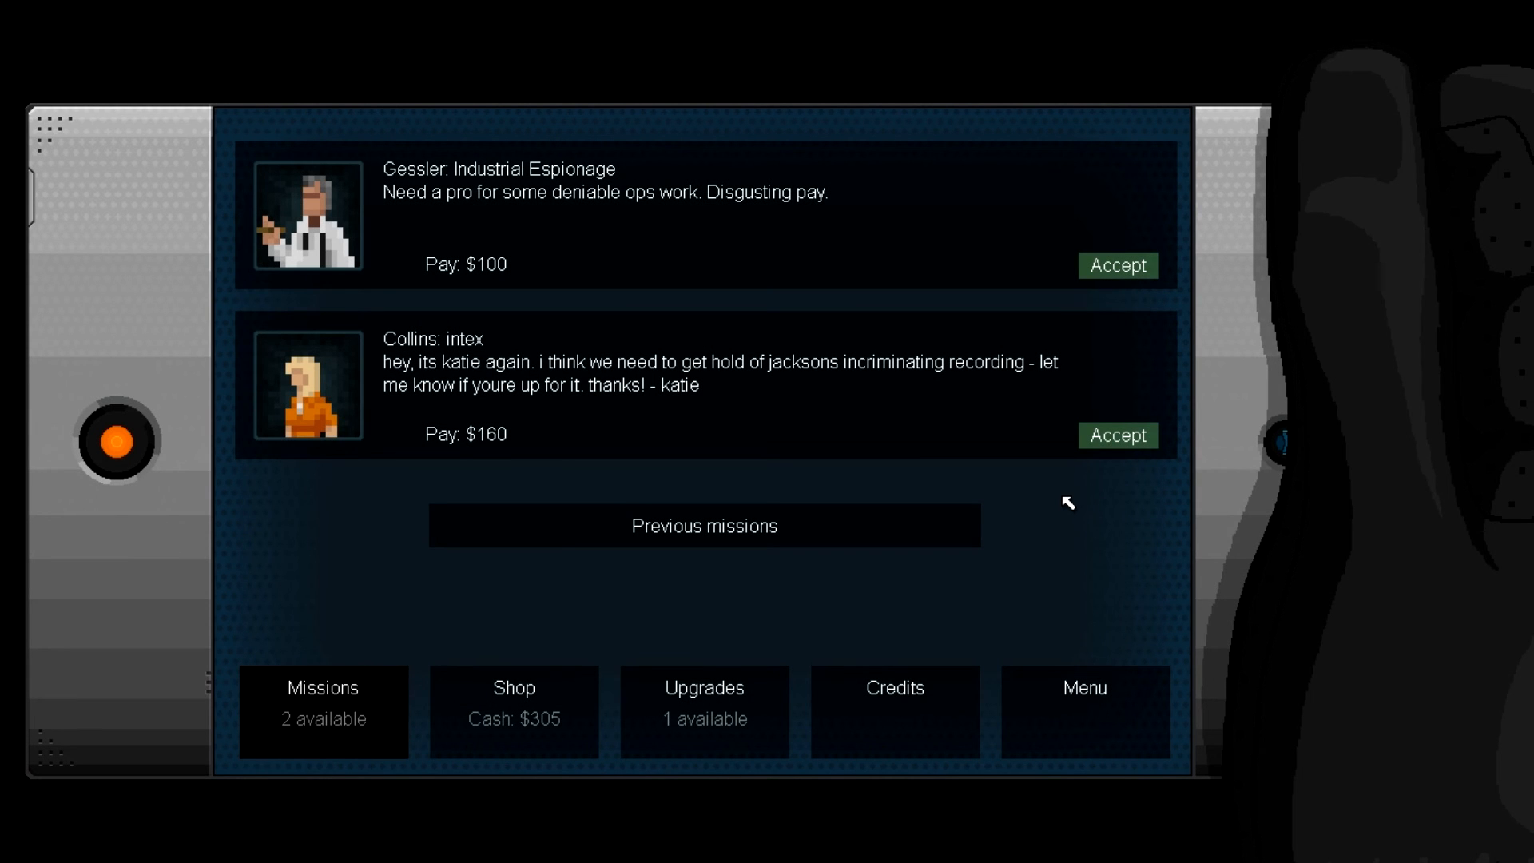